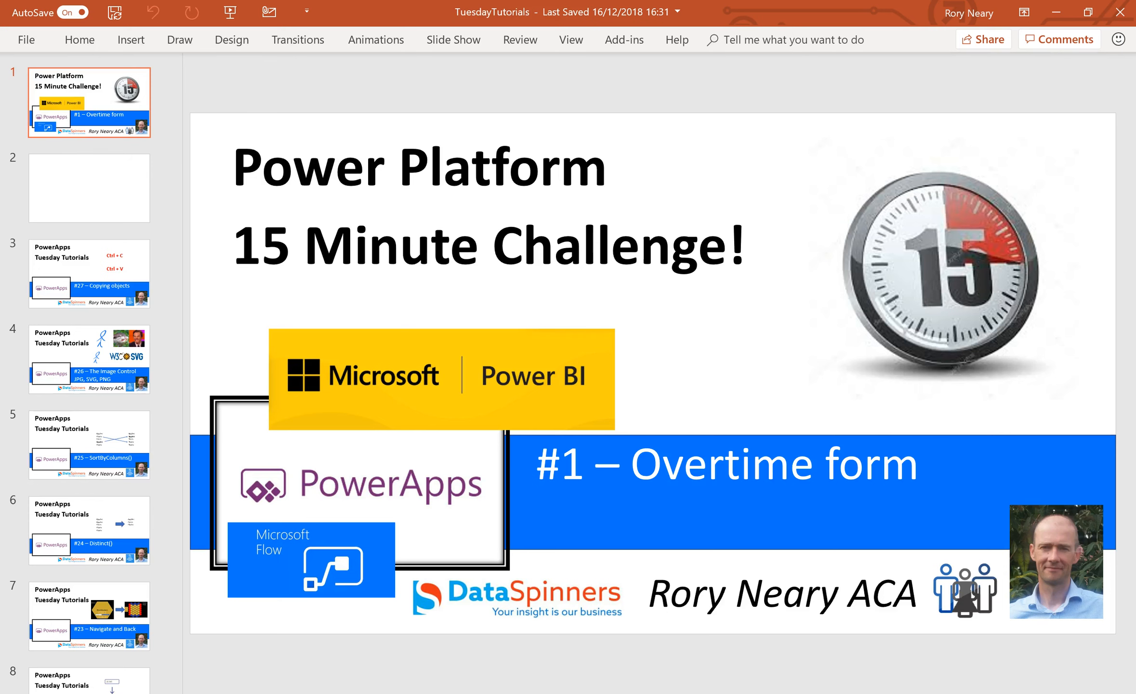
Ink stick figures, an arrow, an SP box and PA and FLOW labels on slide 2
click(89, 188)
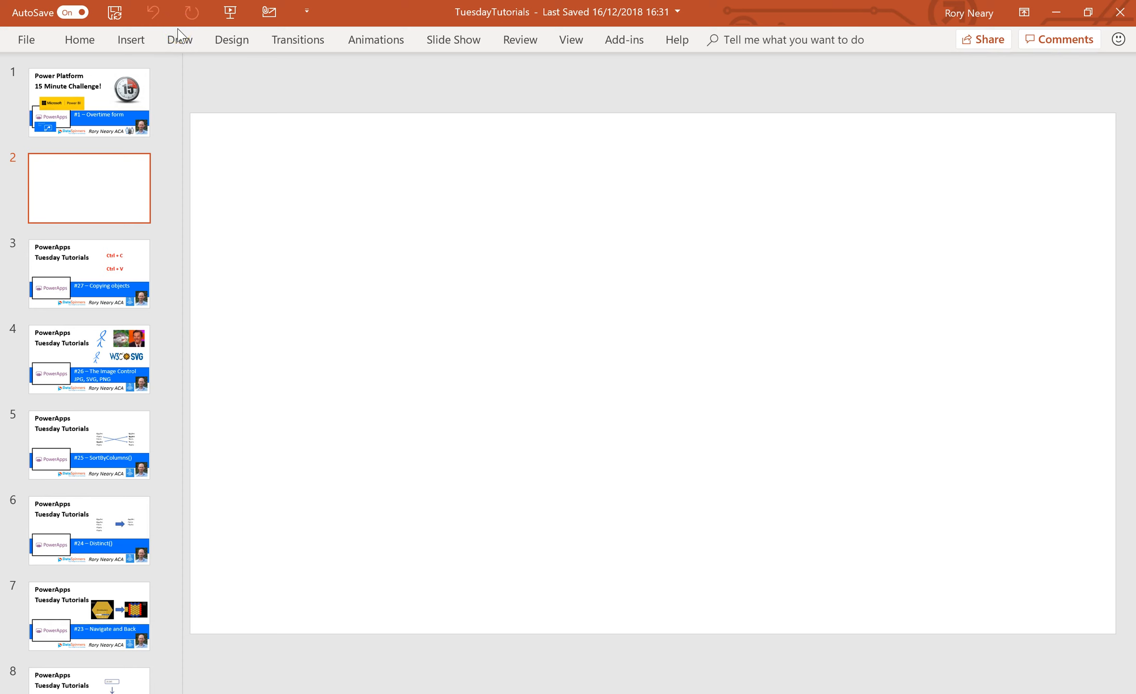
click(180, 39)
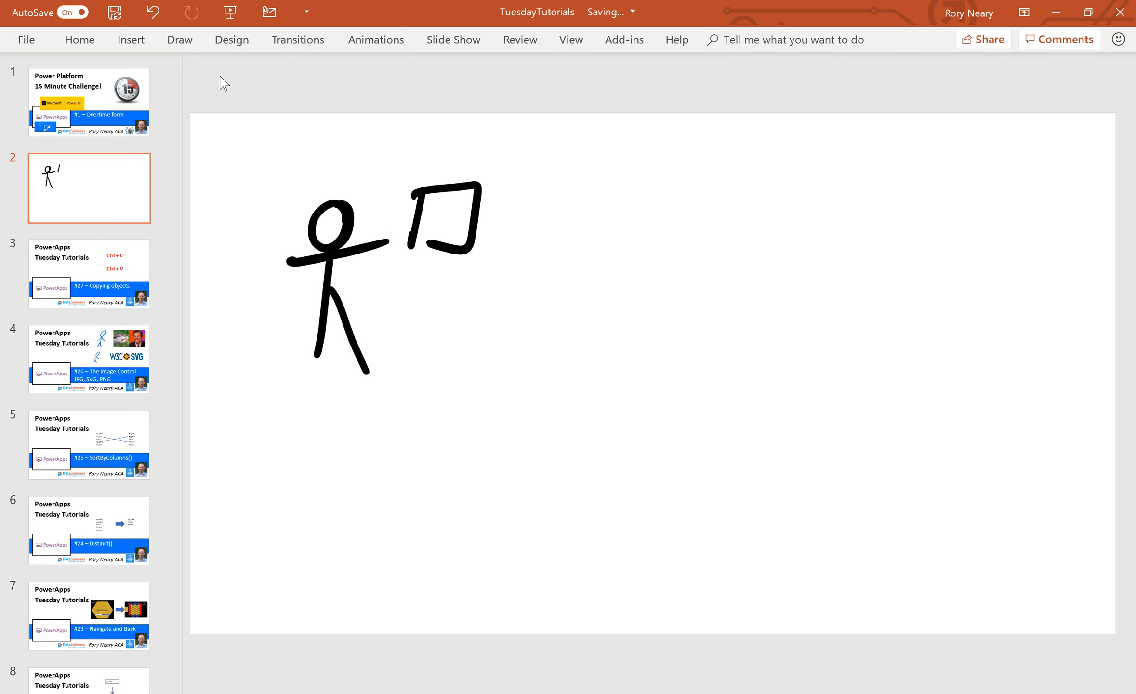
drag(456, 275, 761, 277)
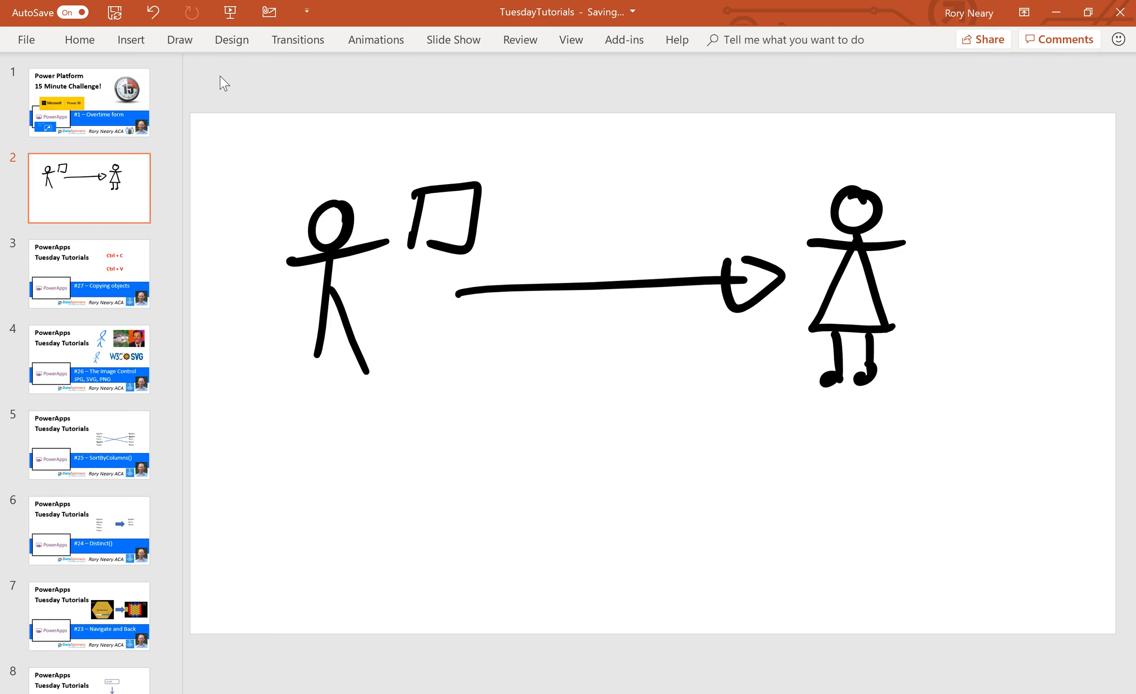
text(PA)
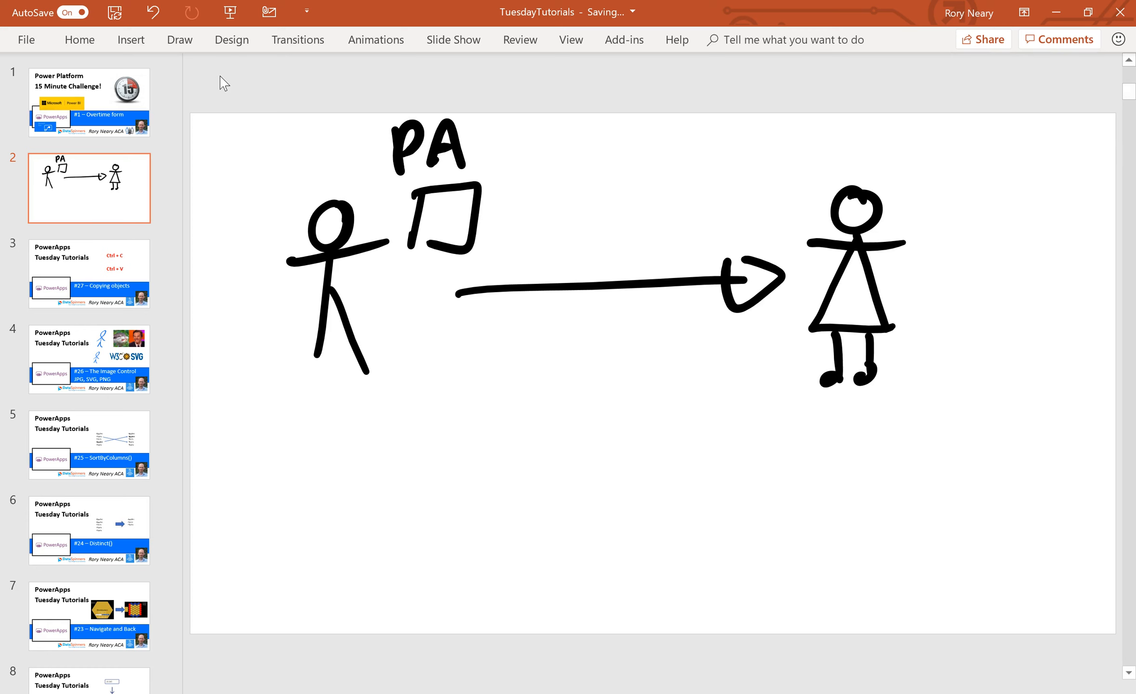
text(FLOW)
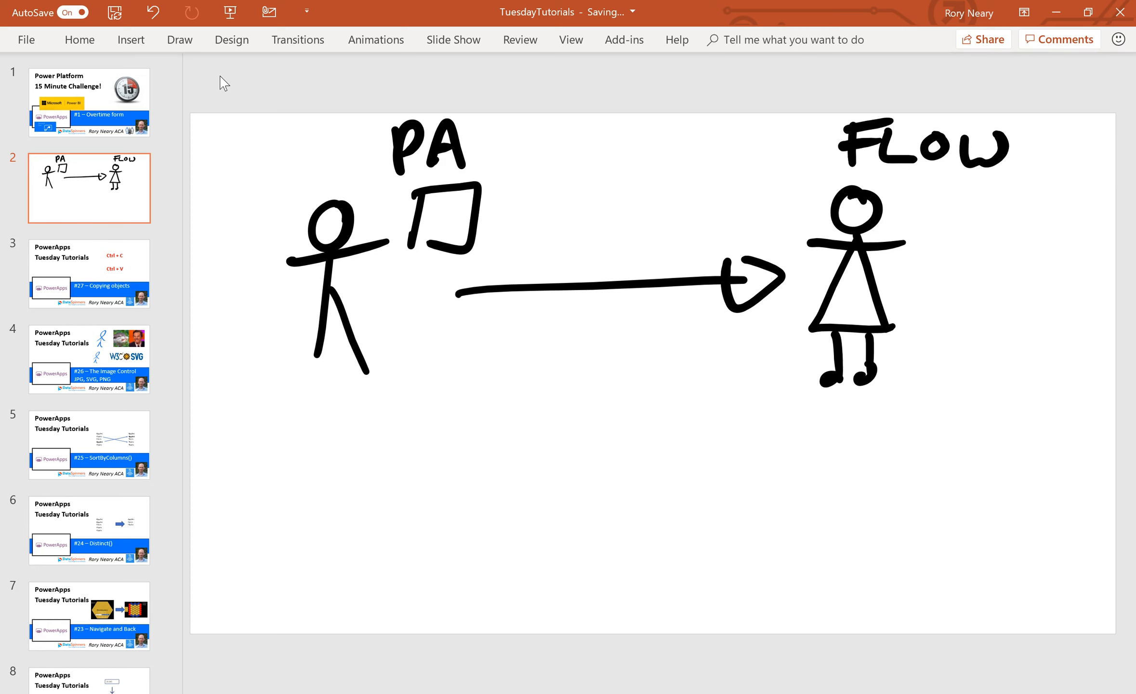
drag(479, 369, 681, 522)
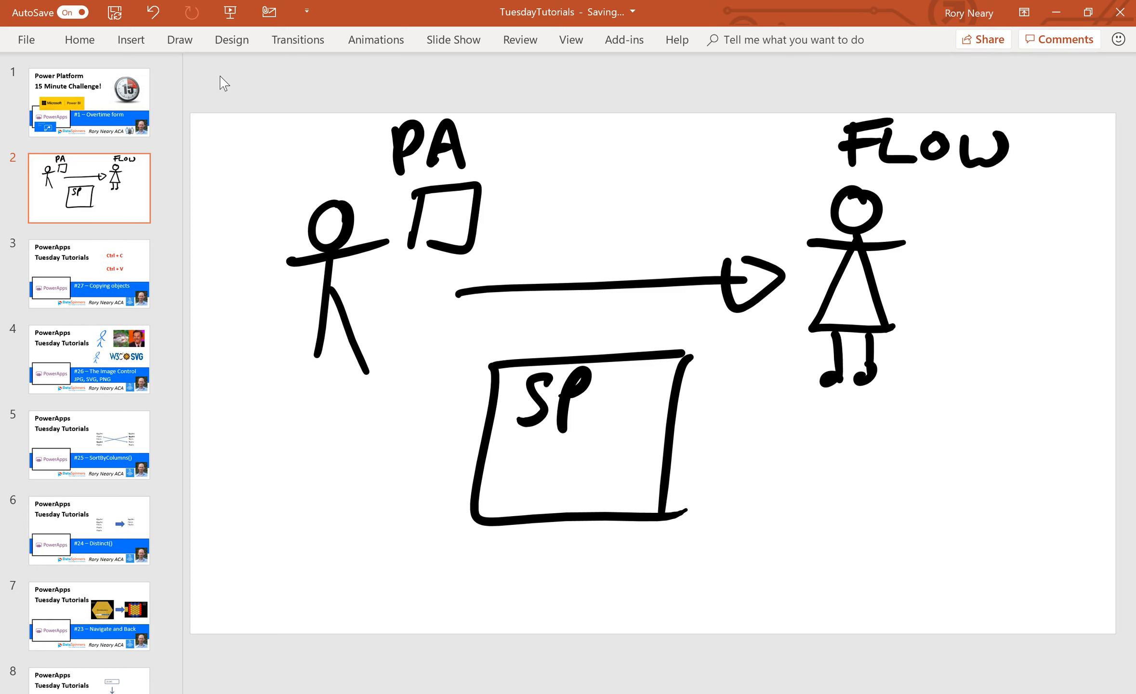
drag(833, 464, 1109, 580)
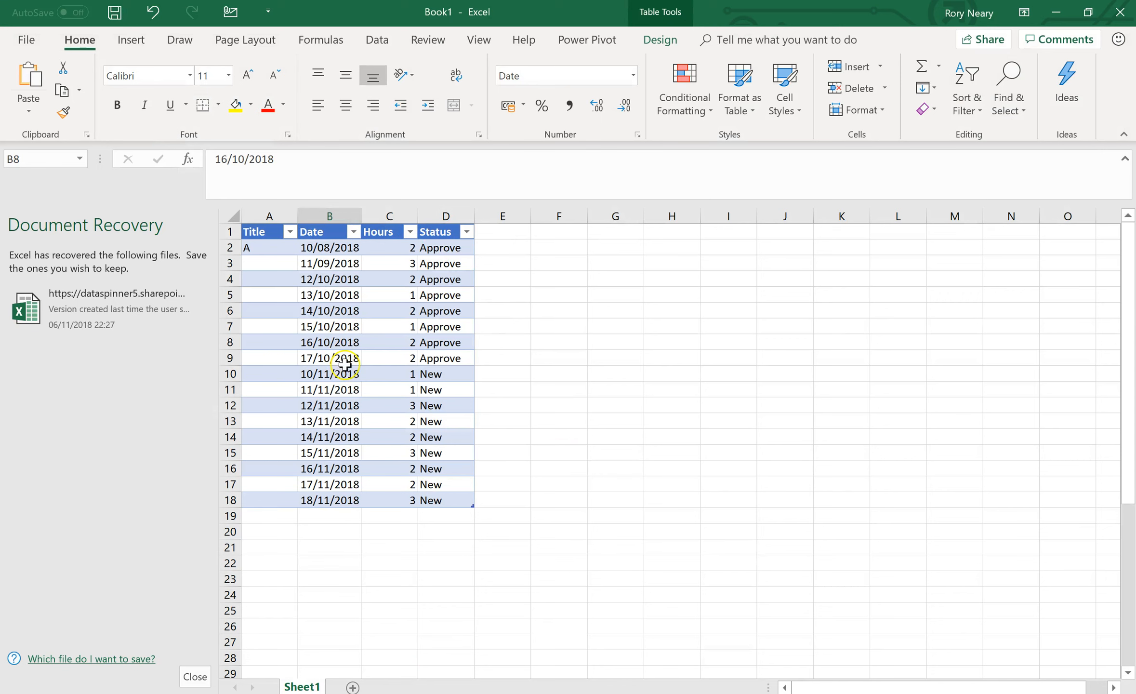
mouse_move(449, 469)
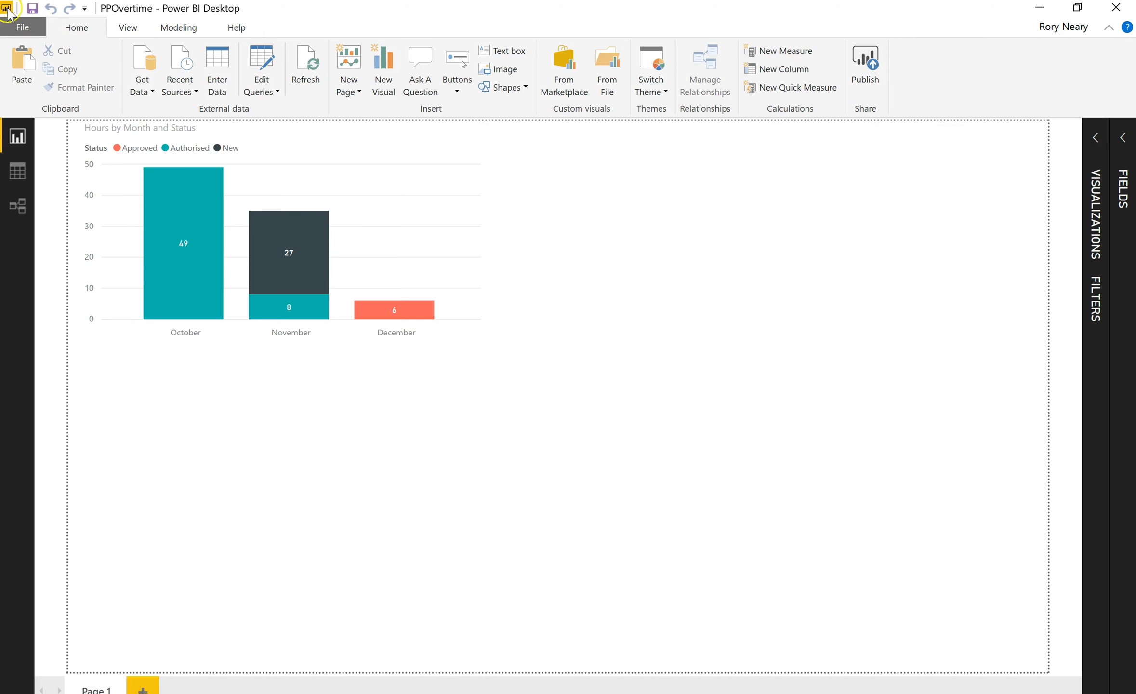
click(21, 27)
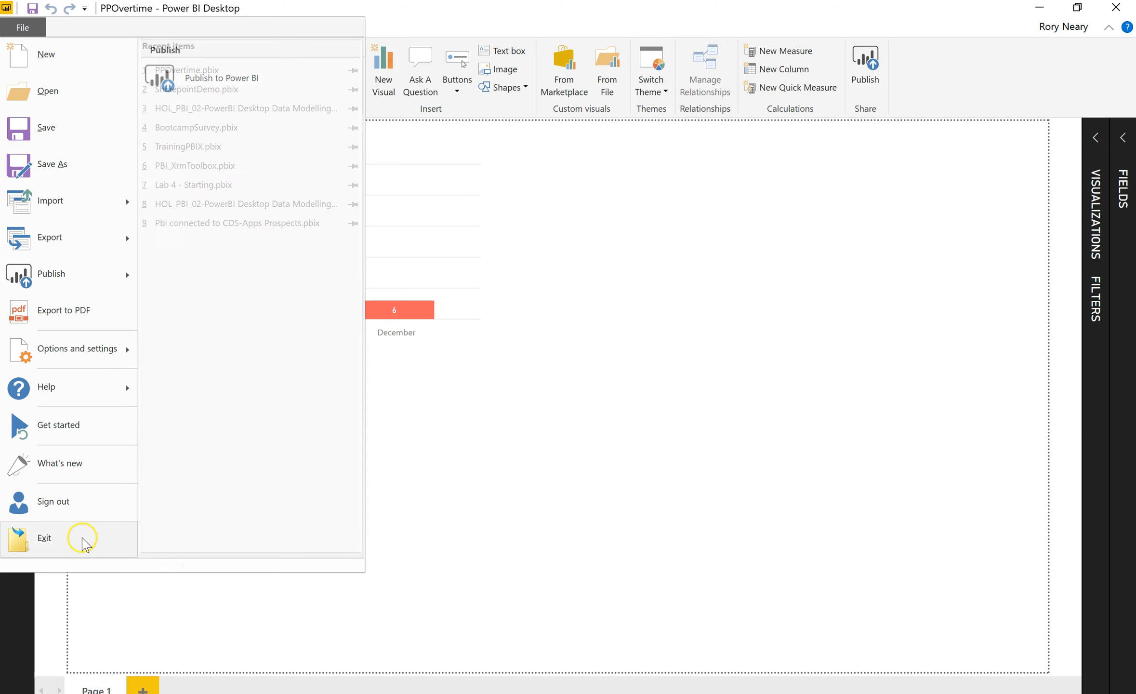
mouse_move(47, 57)
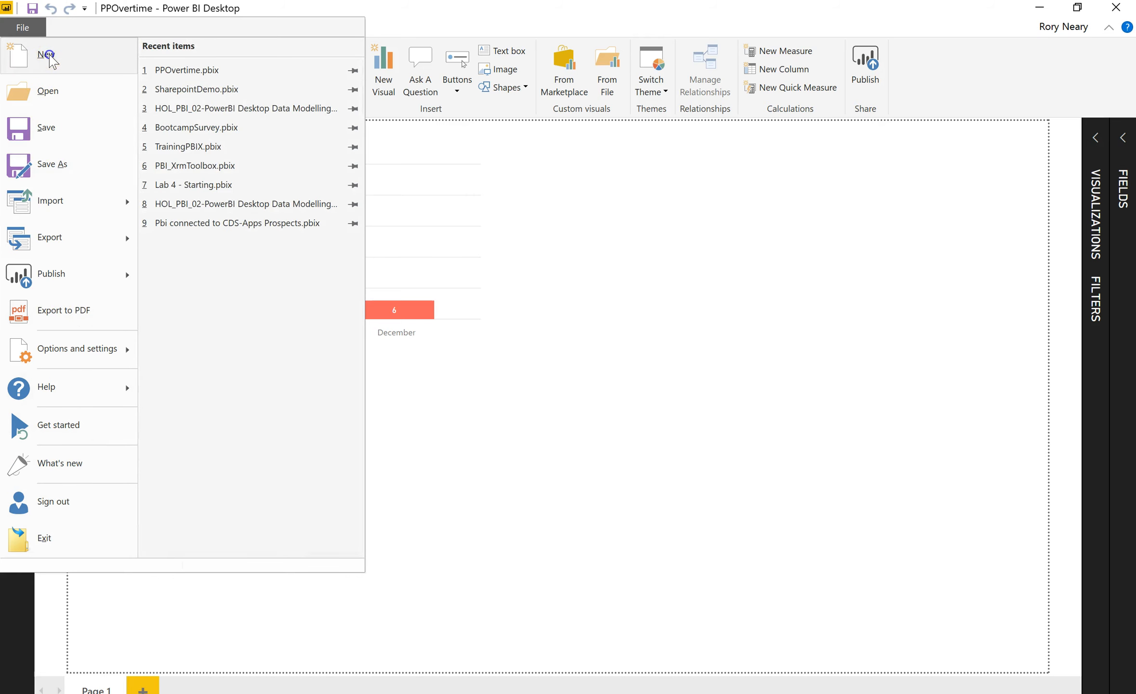
click(22, 28)
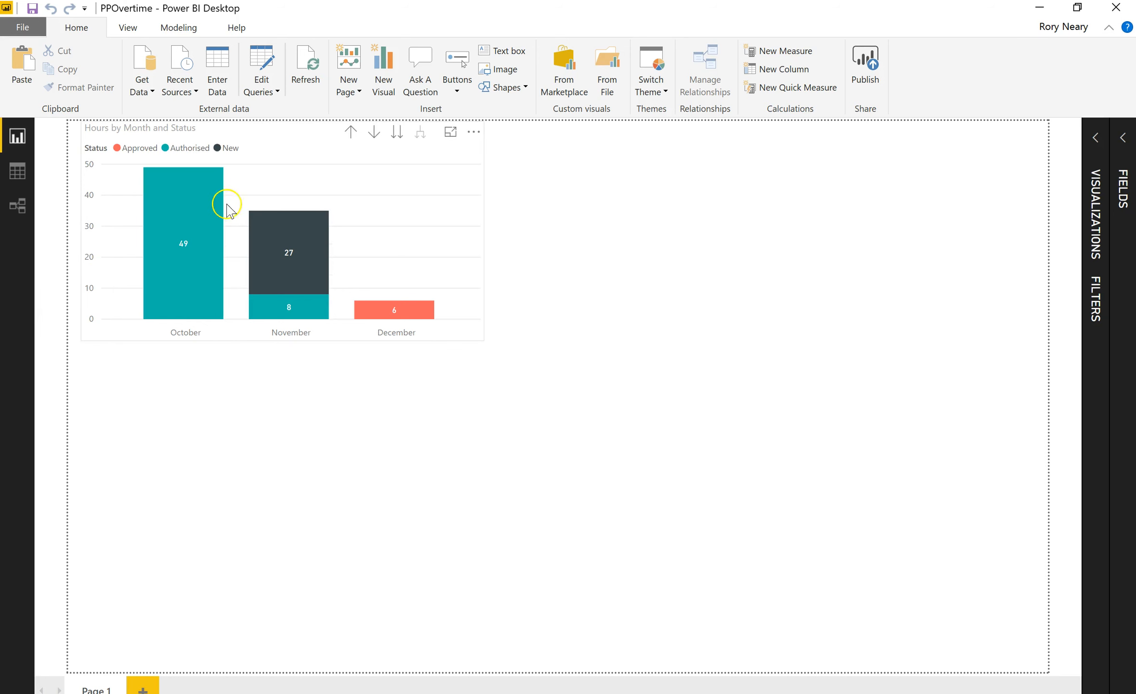
mouse_move(182, 245)
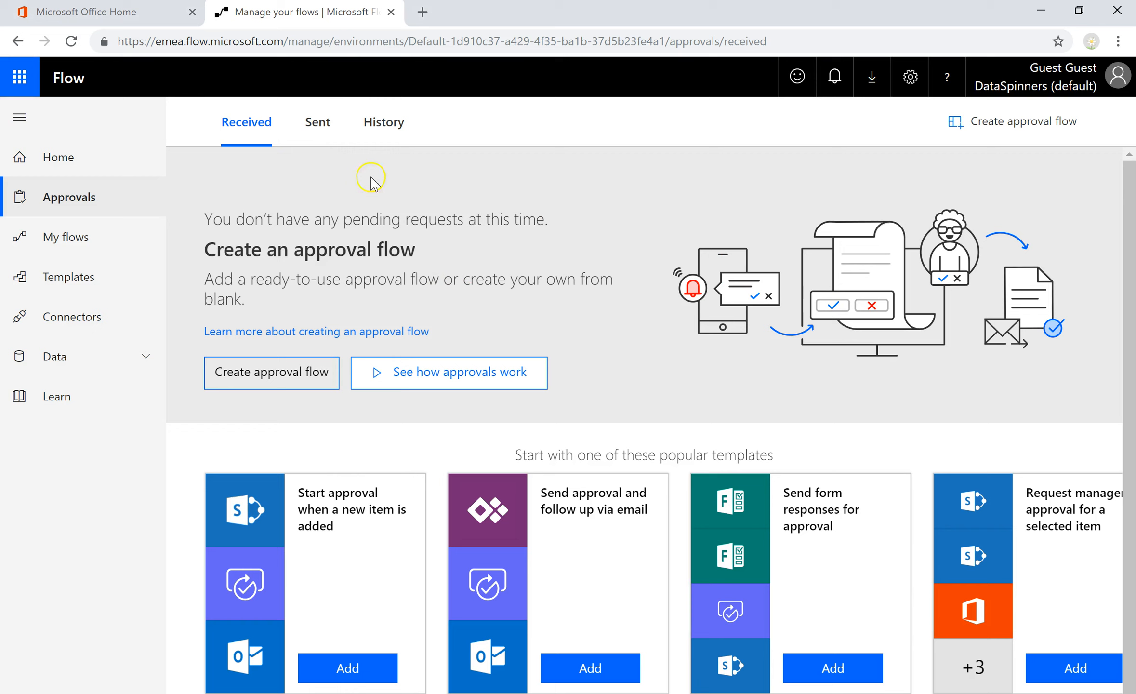
mouse_move(373, 325)
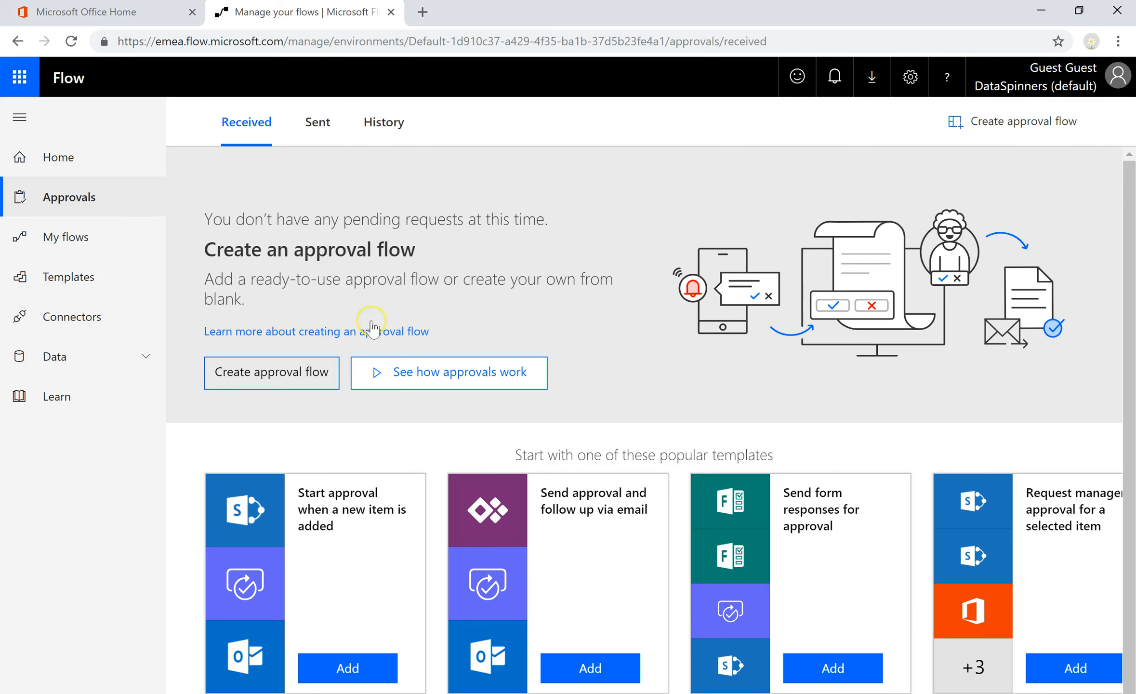
mouse_move(509, 239)
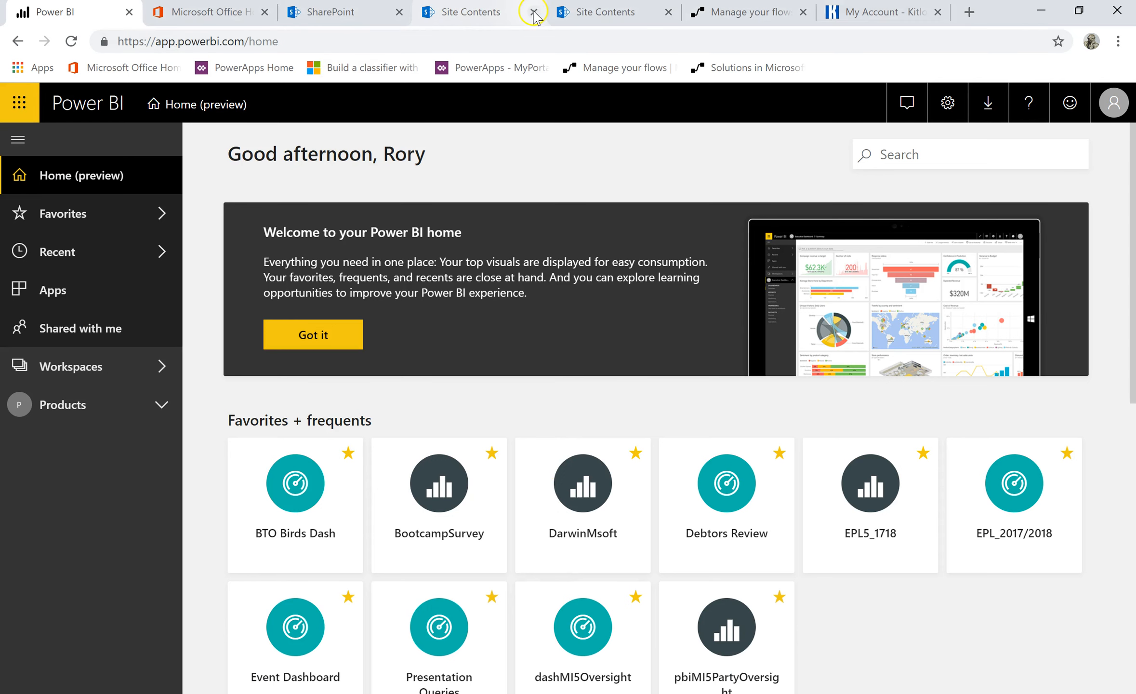
Close the duplicate Site Contents and SharePoint tabs and show the My flows list
click(533, 12)
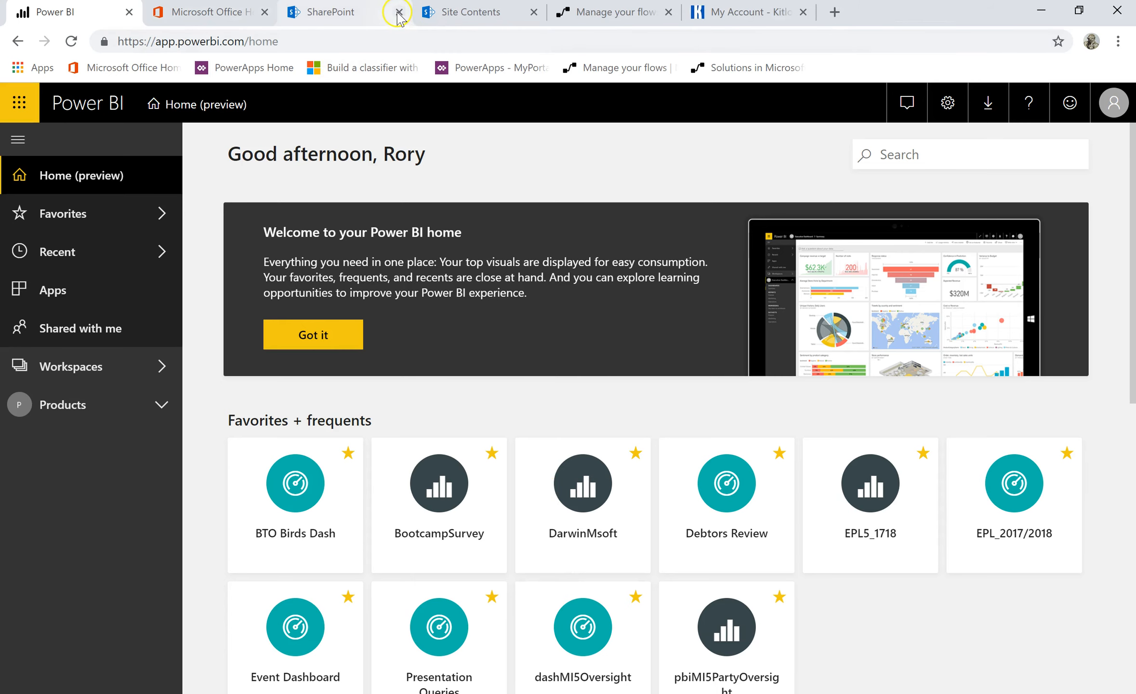
click(399, 12)
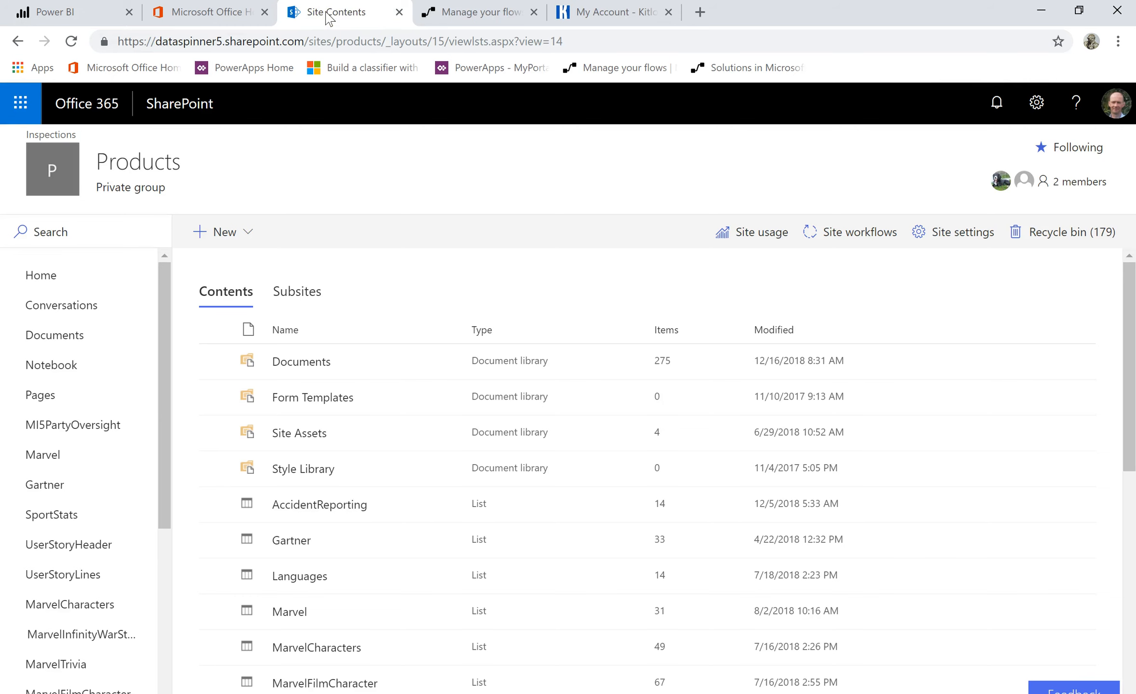
click(458, 12)
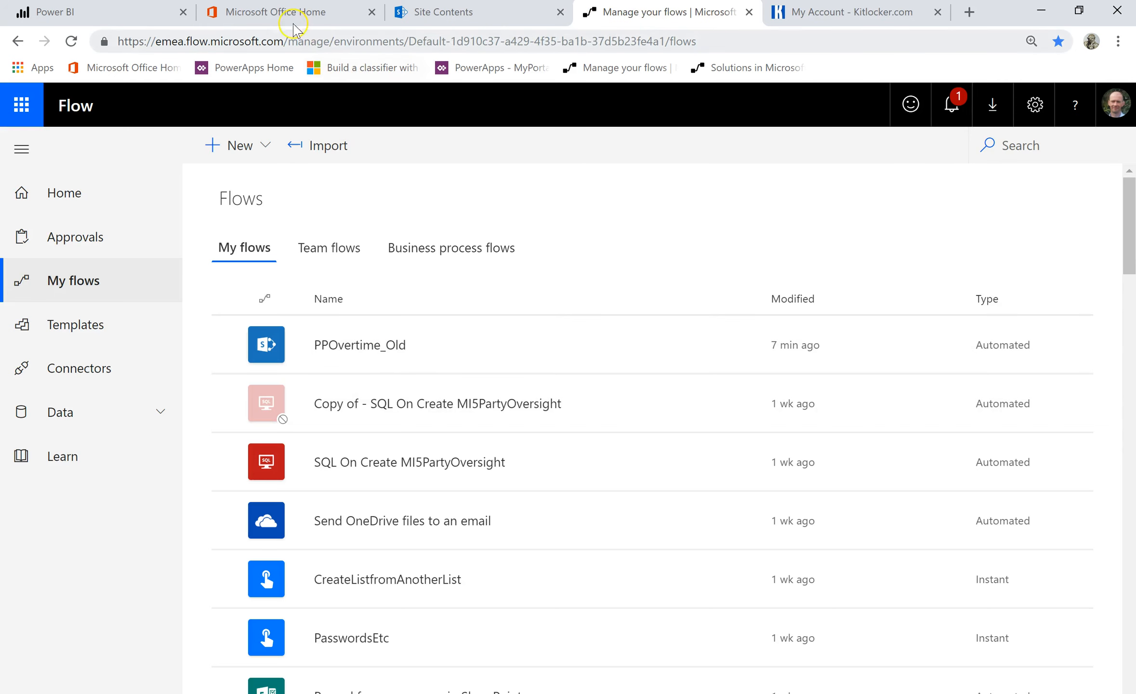
mouse_move(284, 18)
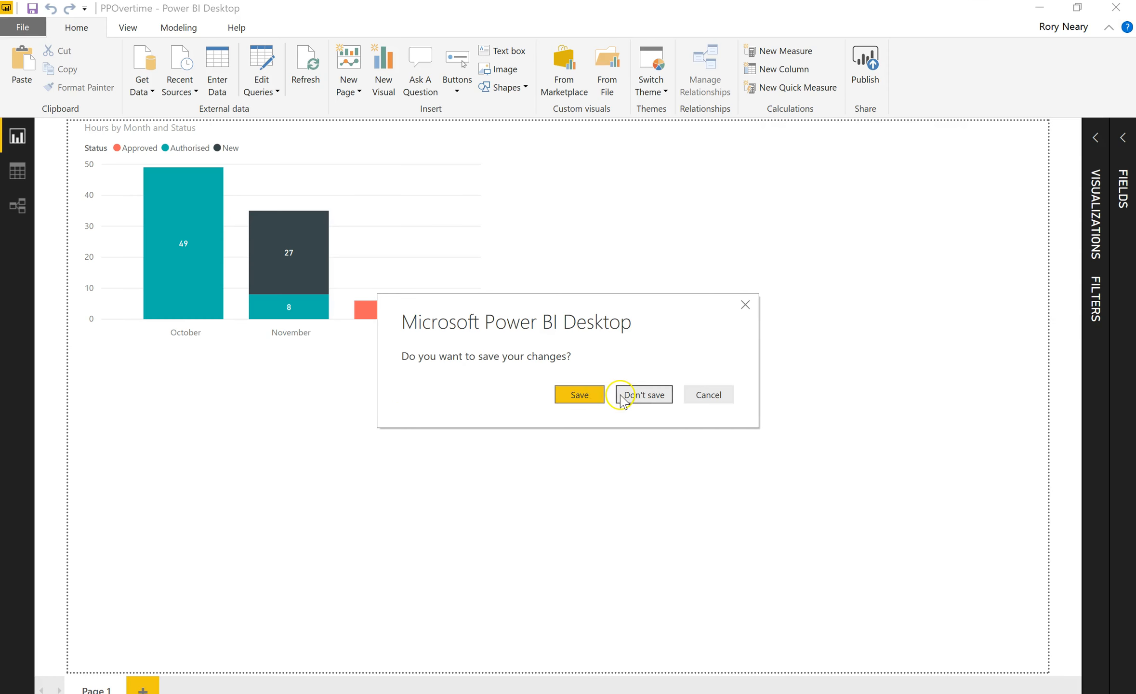
Discard the PPOvertime report's changes by choosing Don't save
click(645, 395)
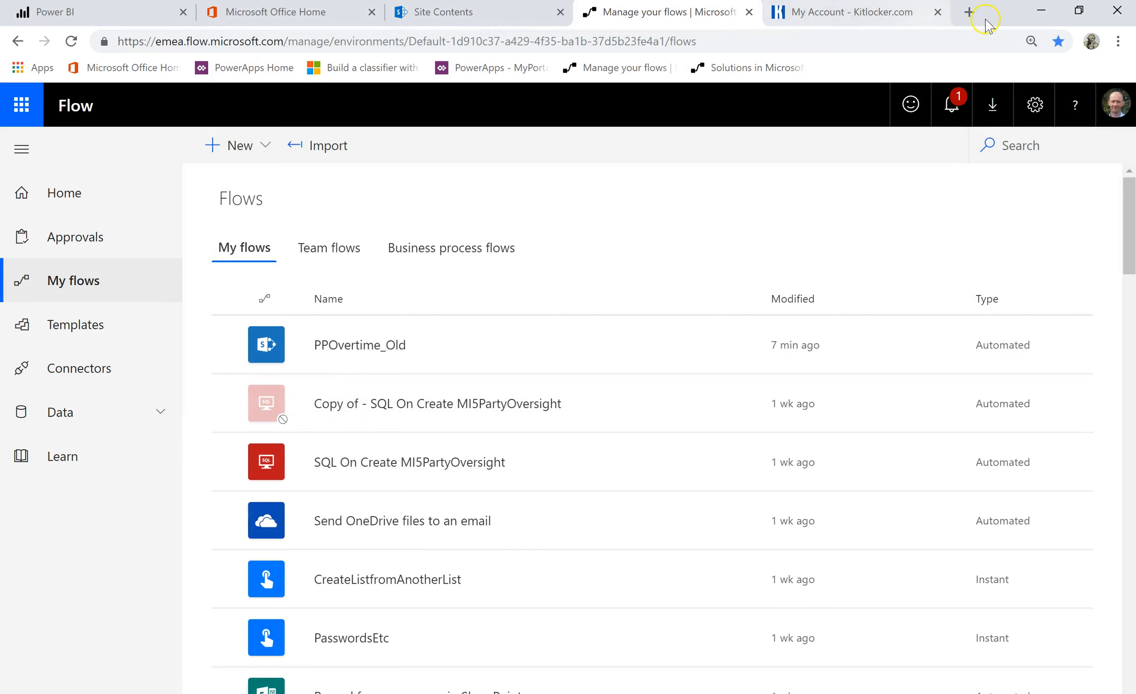
Start a 15 minute Google timer in a new tab, then stop and reset it
click(968, 11)
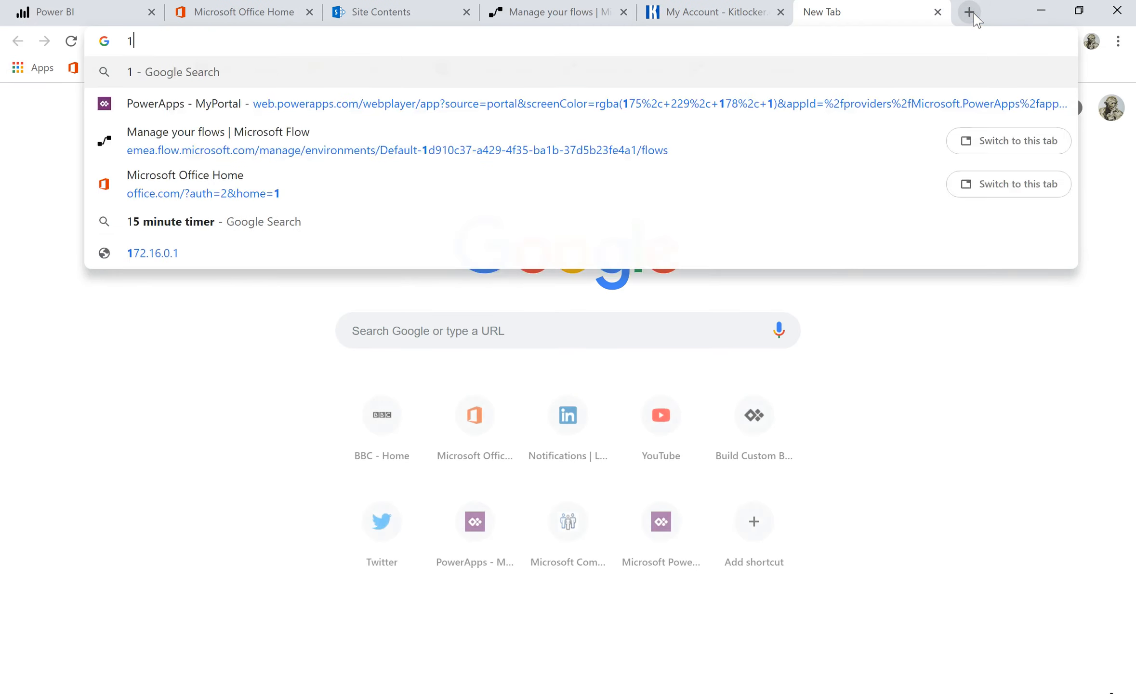
text(5 mintu)
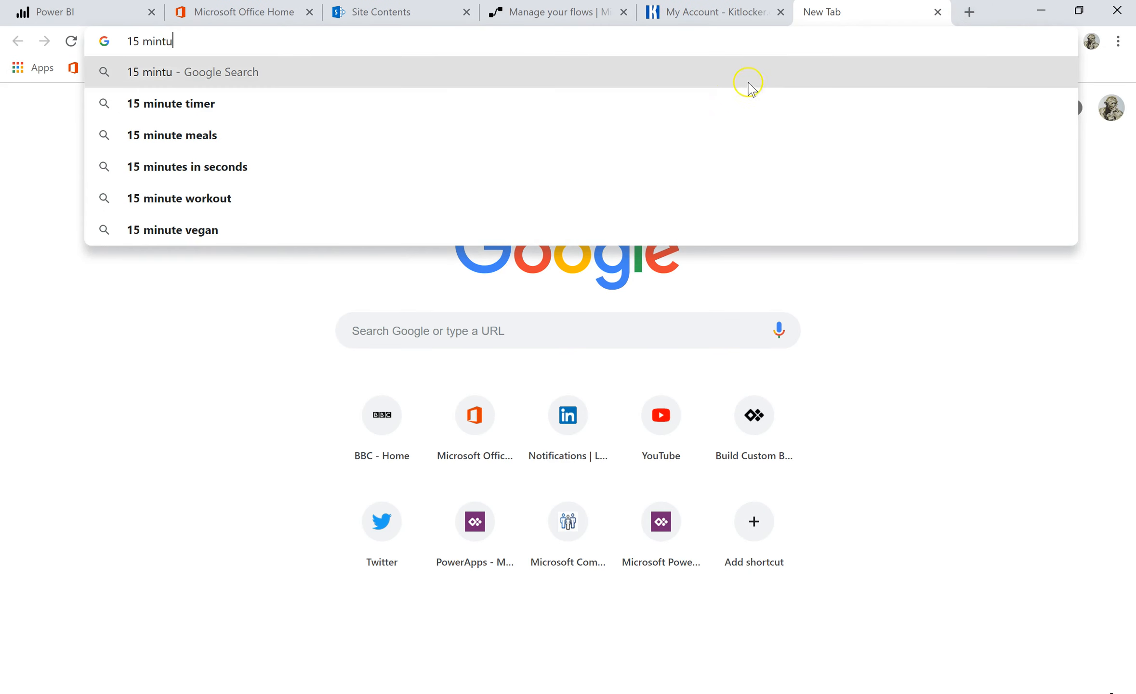
click(170, 103)
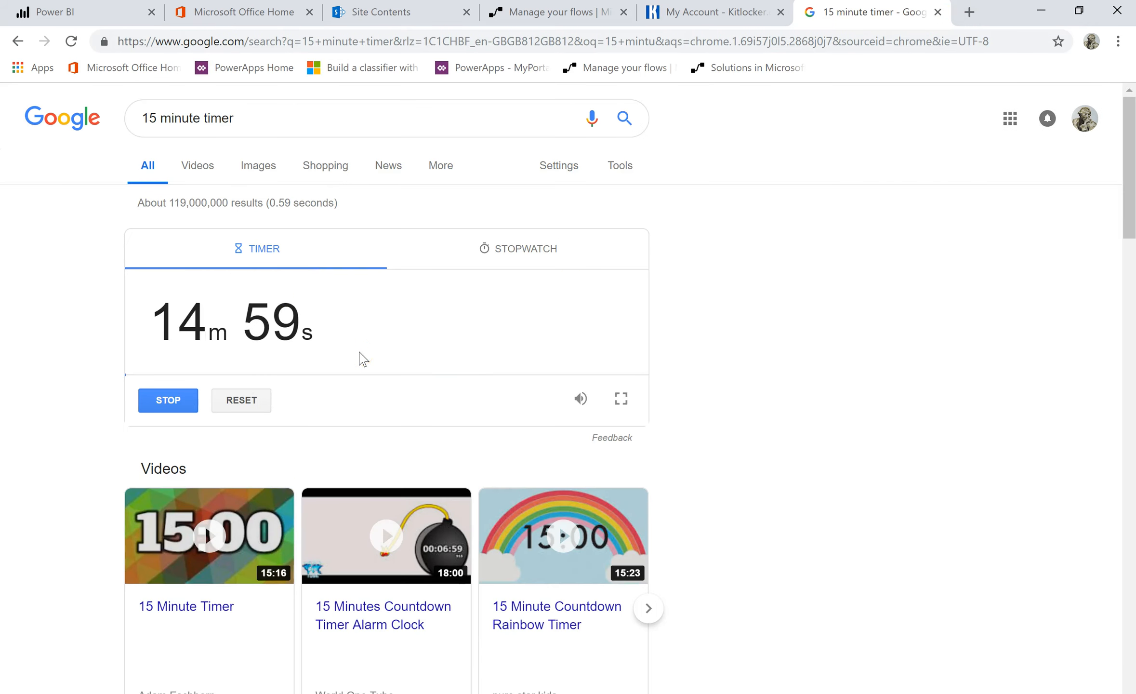
click(168, 400)
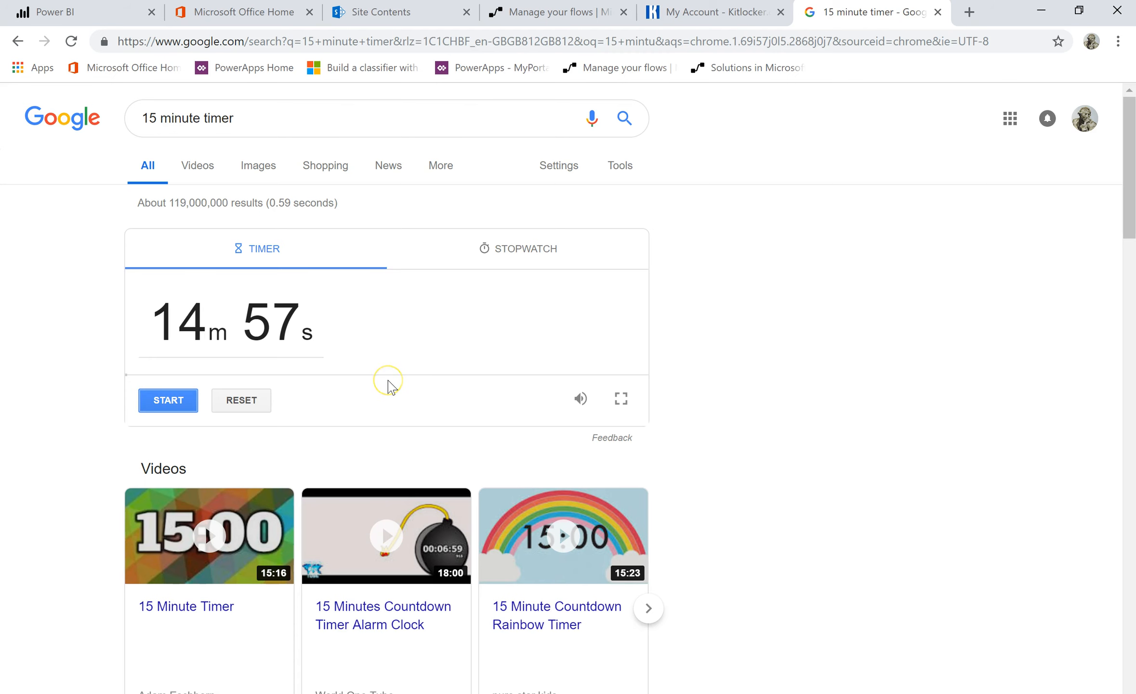
mouse_move(273, 404)
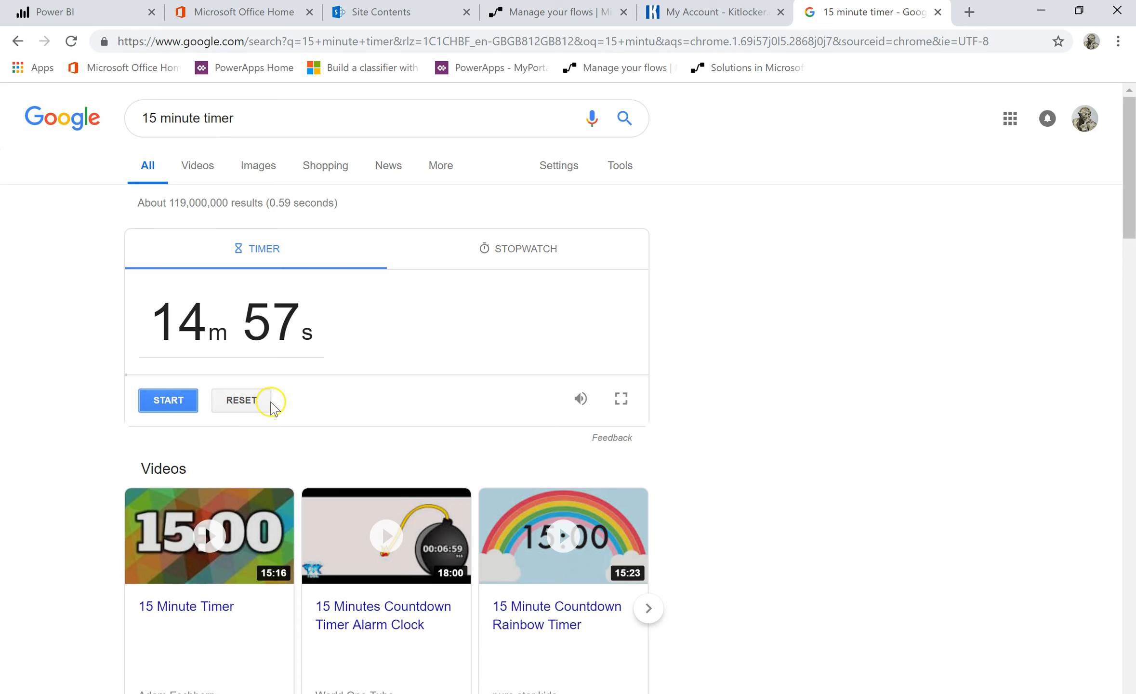
click(168, 401)
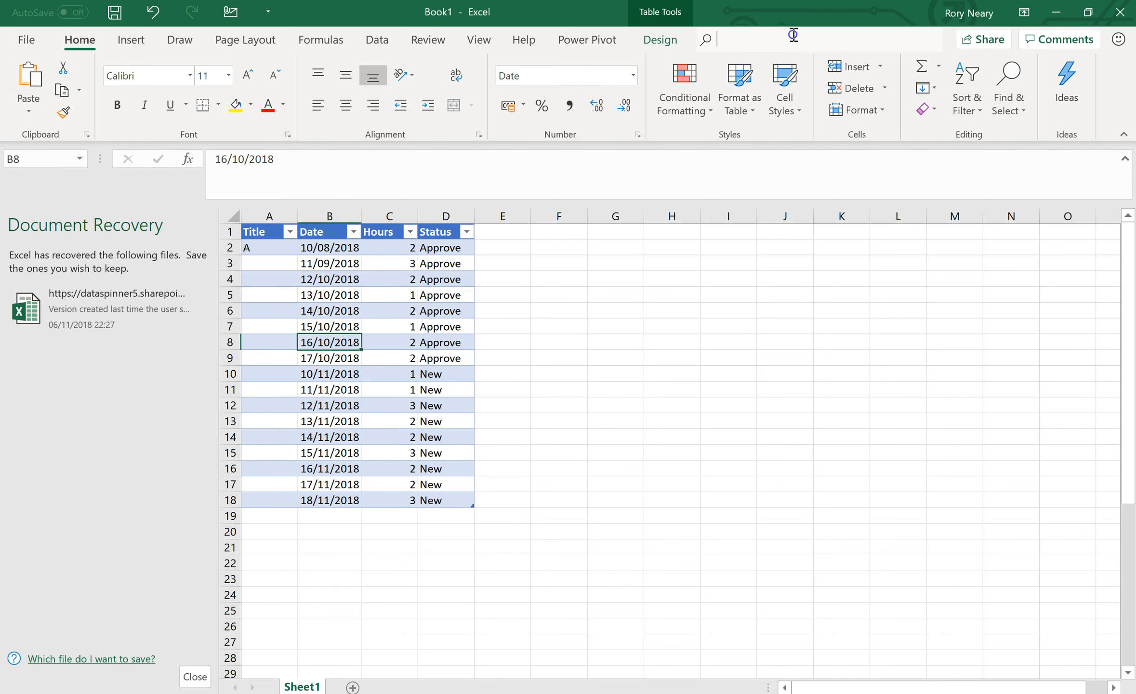
Export the overtime table to a SharePoint list named PPOvertime
text(expor)
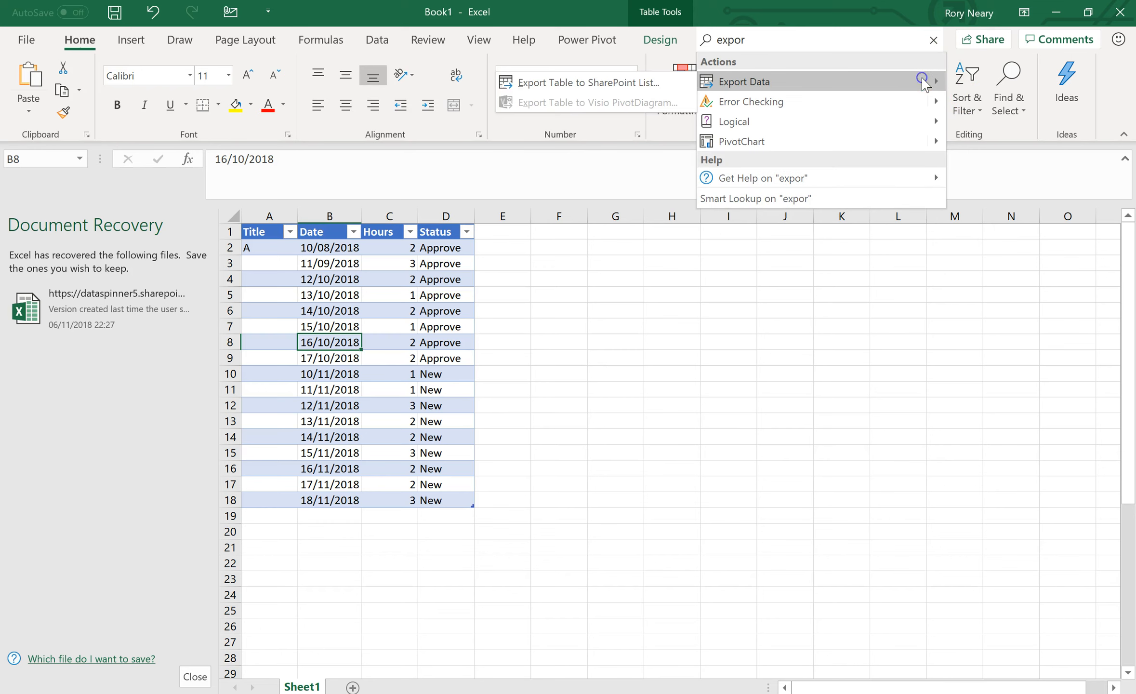
click(587, 82)
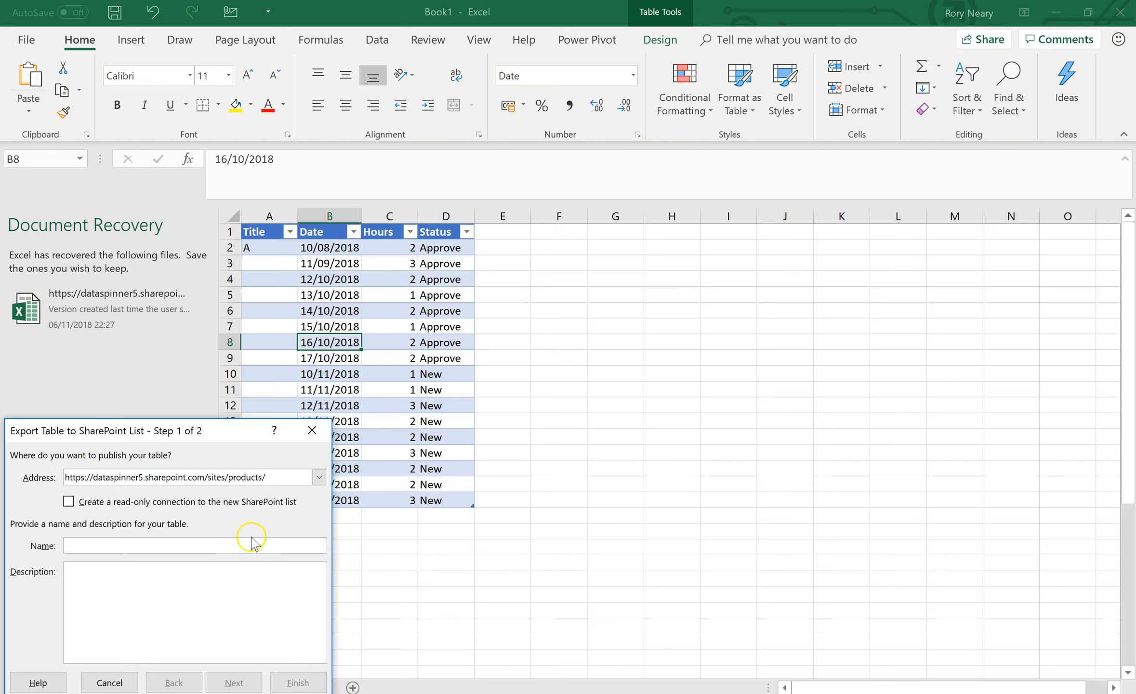
text(PPOvert)
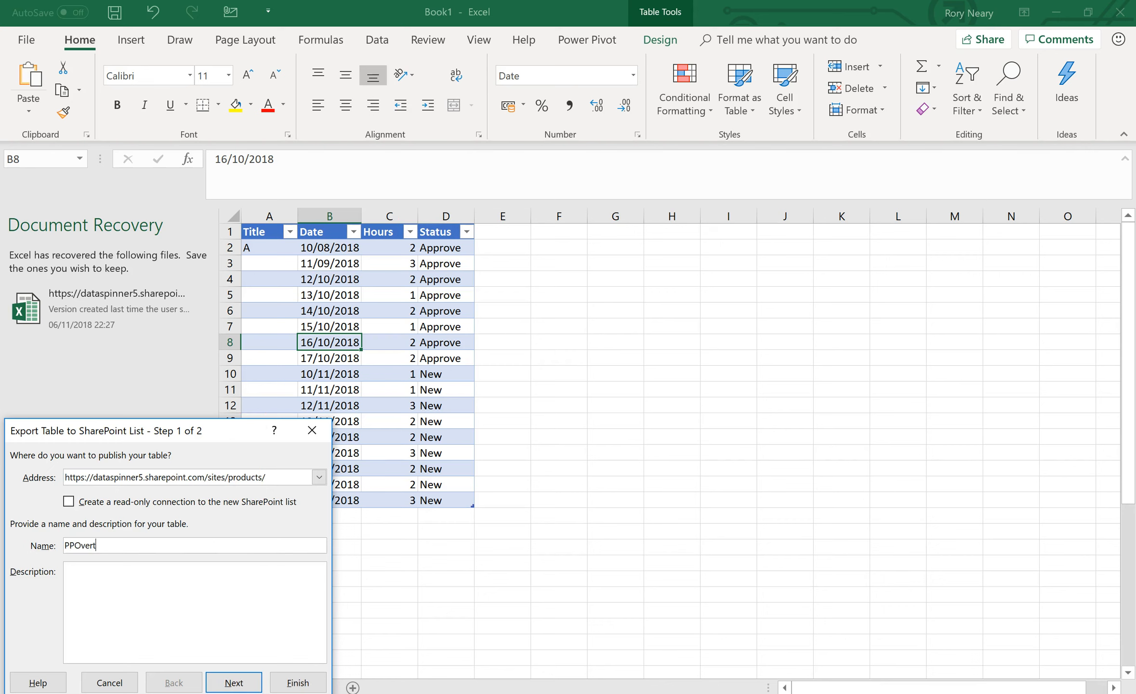
text(ime)
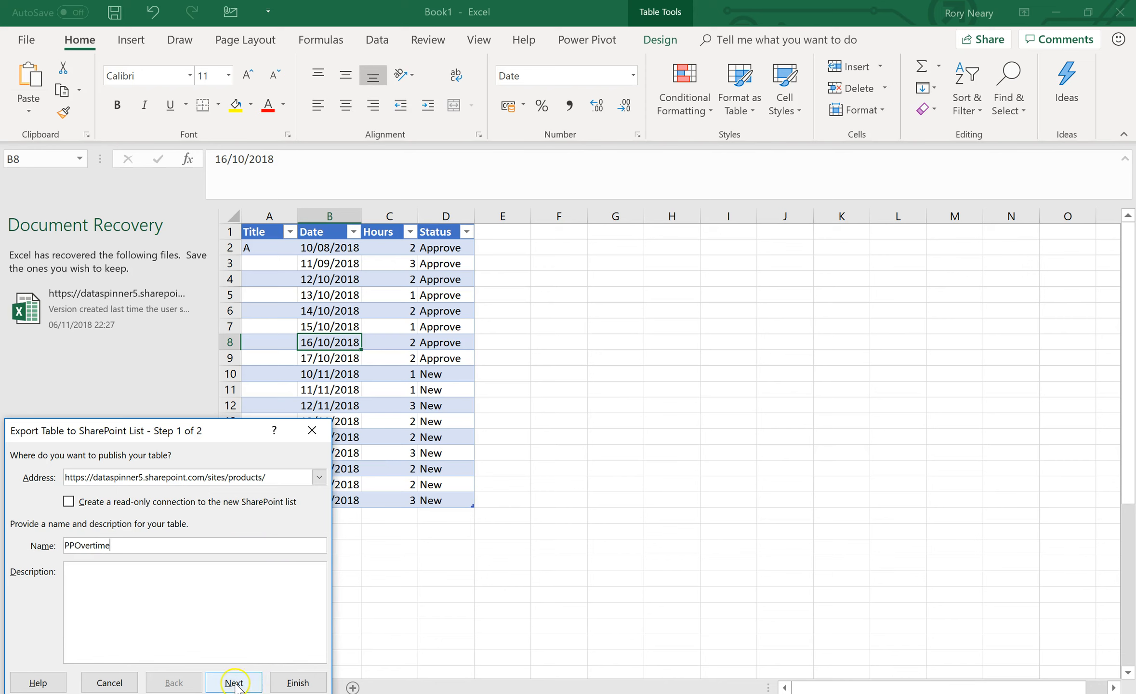
Confirm the column data types, publish the list, and open it in Chrome
click(235, 683)
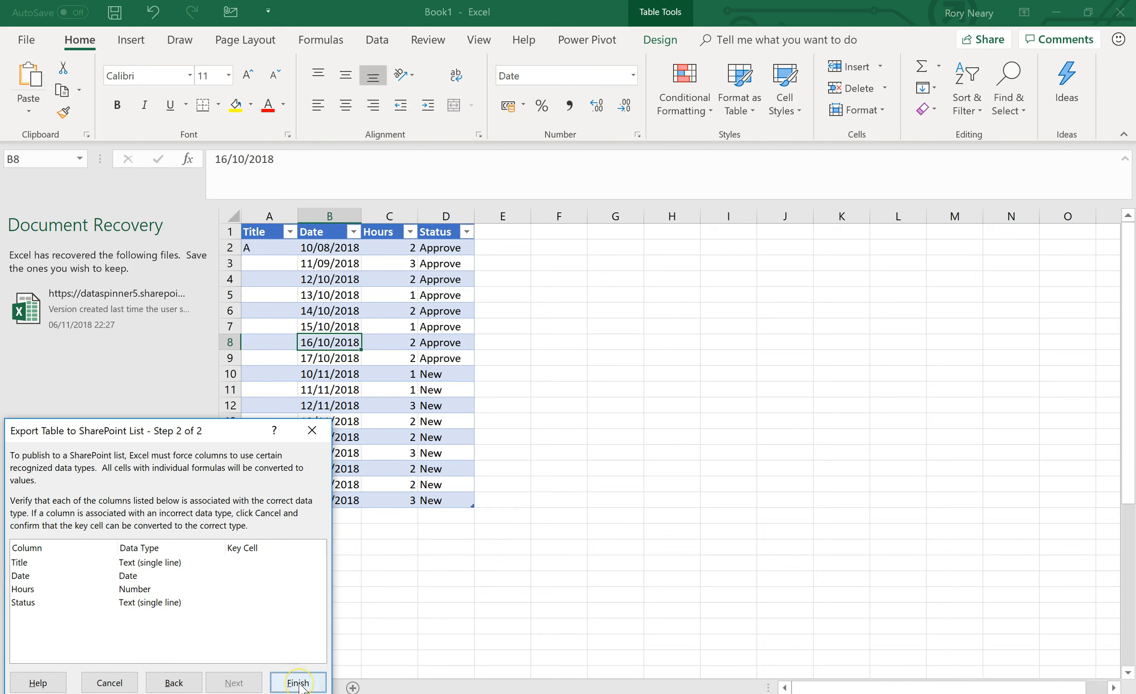
click(298, 682)
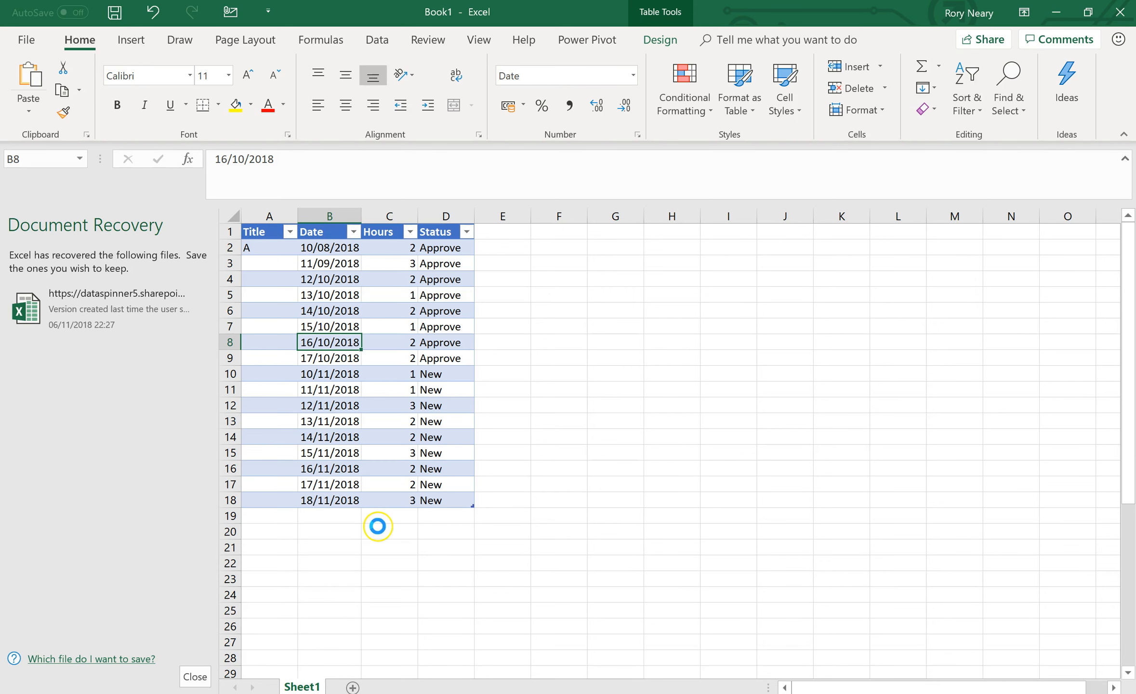
mouse_move(466, 414)
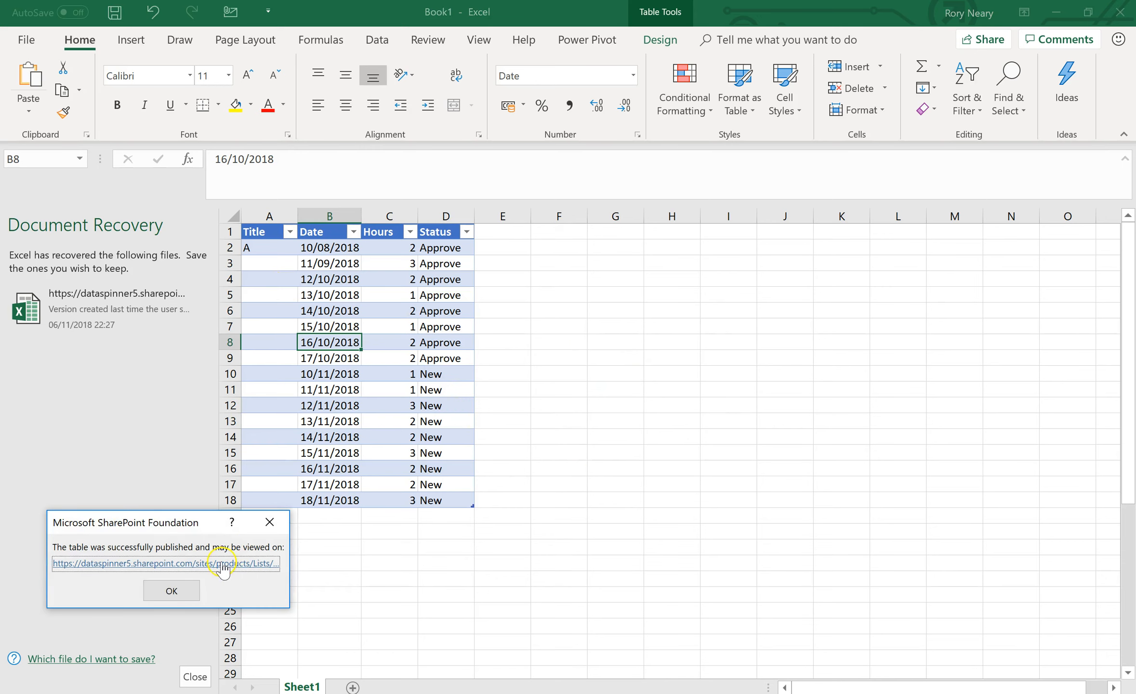
click(165, 562)
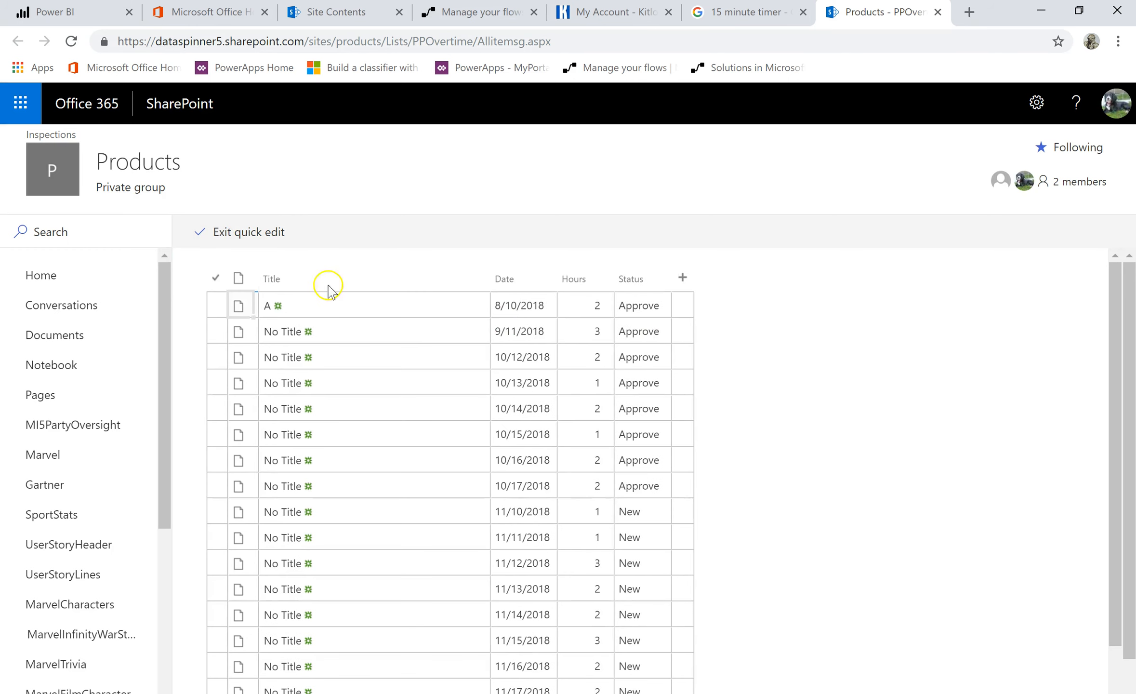
mouse_move(244, 236)
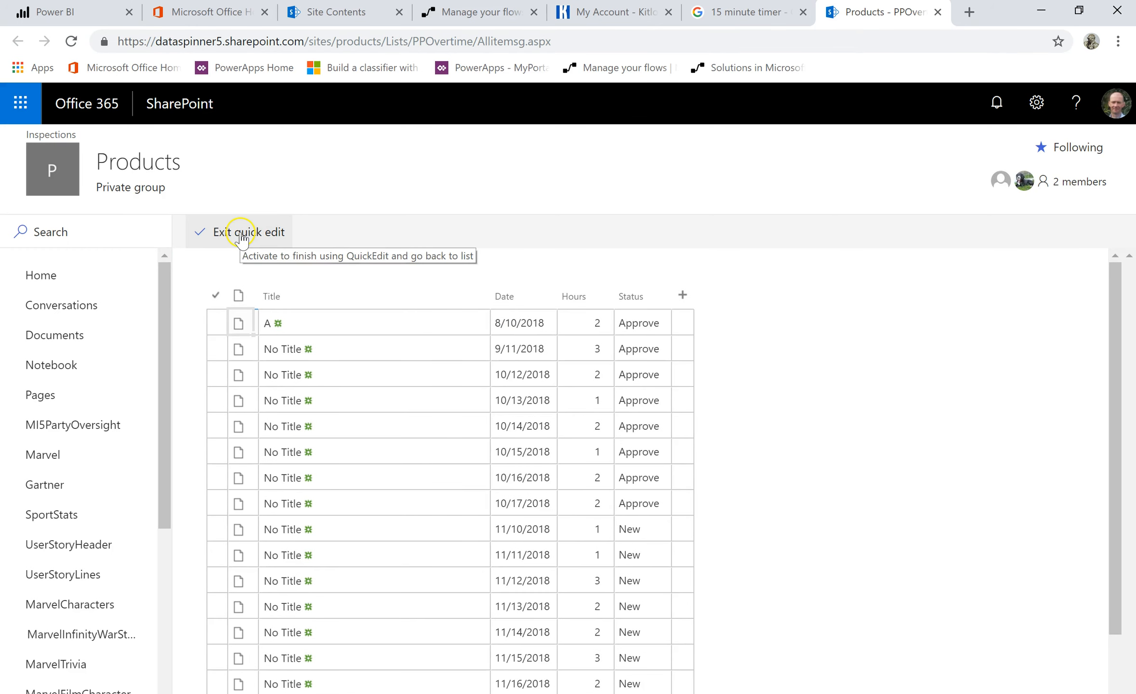
Leave quick edit and save a new Person column named Authoriser
click(249, 232)
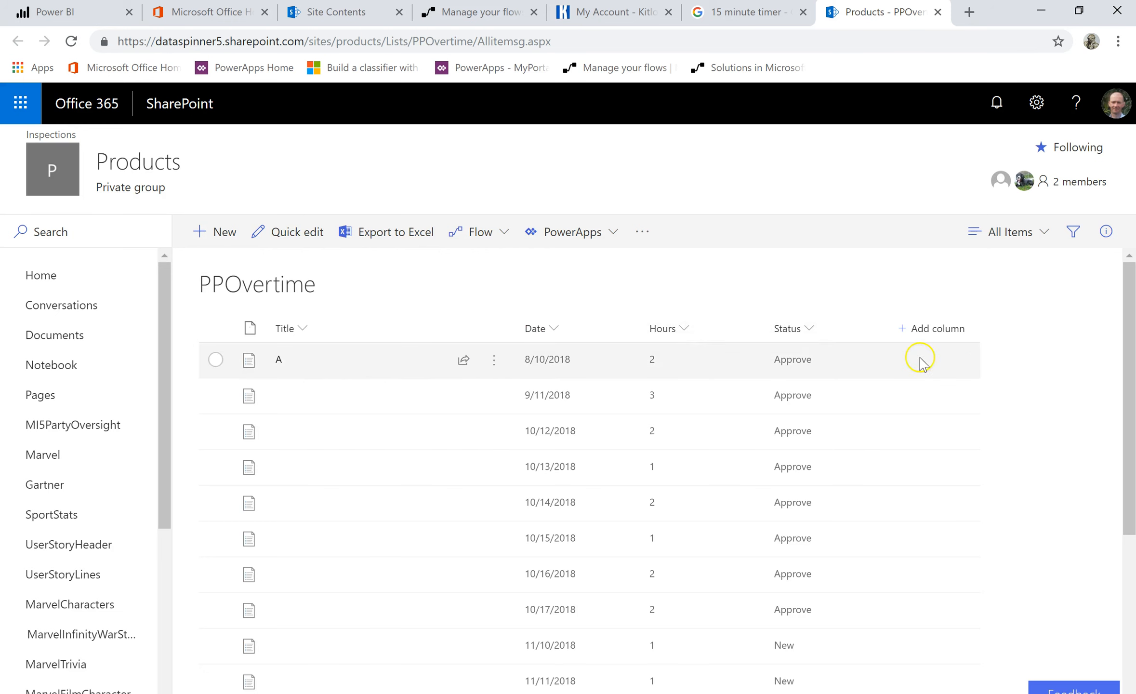
click(938, 329)
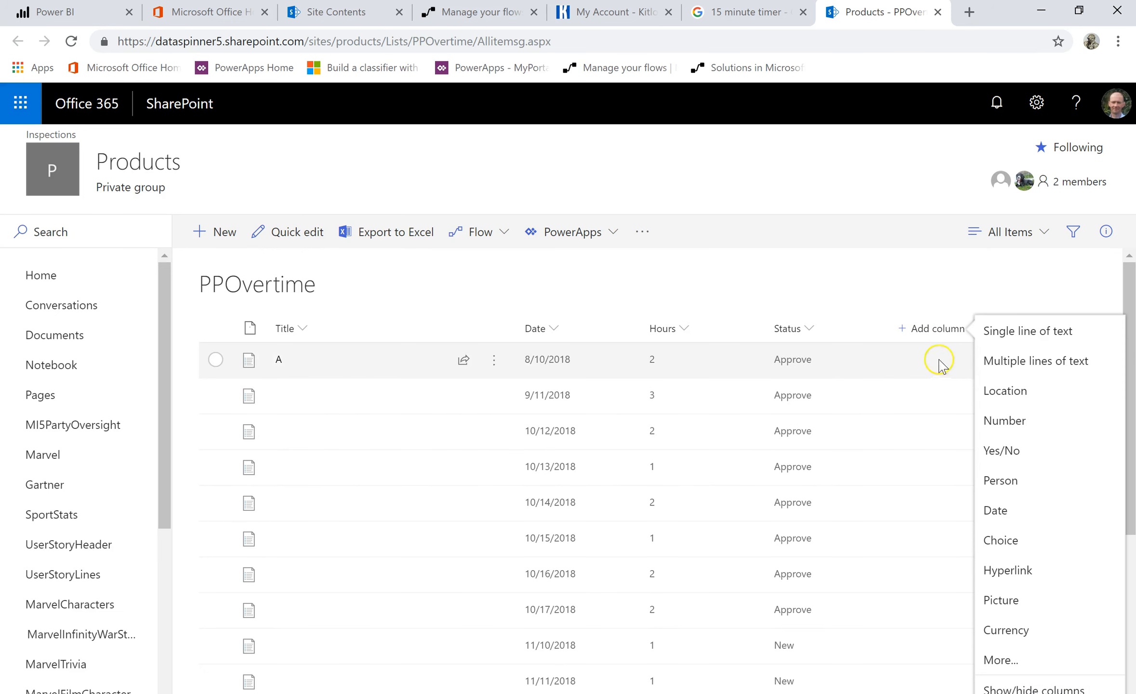
mouse_move(1010, 480)
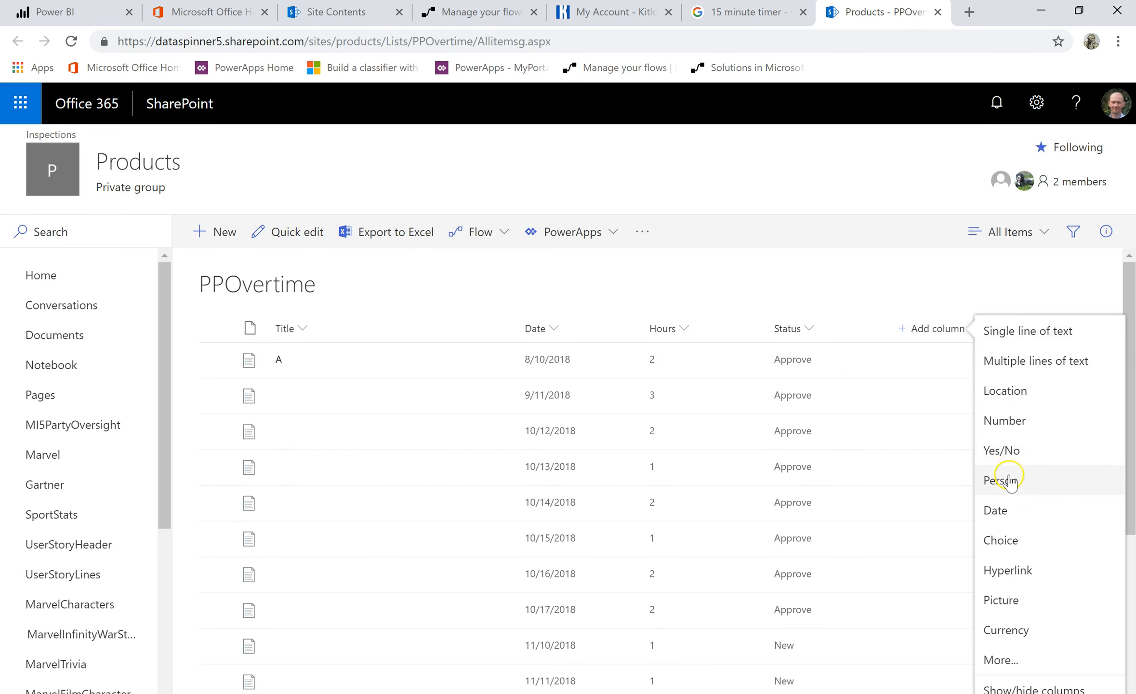
click(1005, 480)
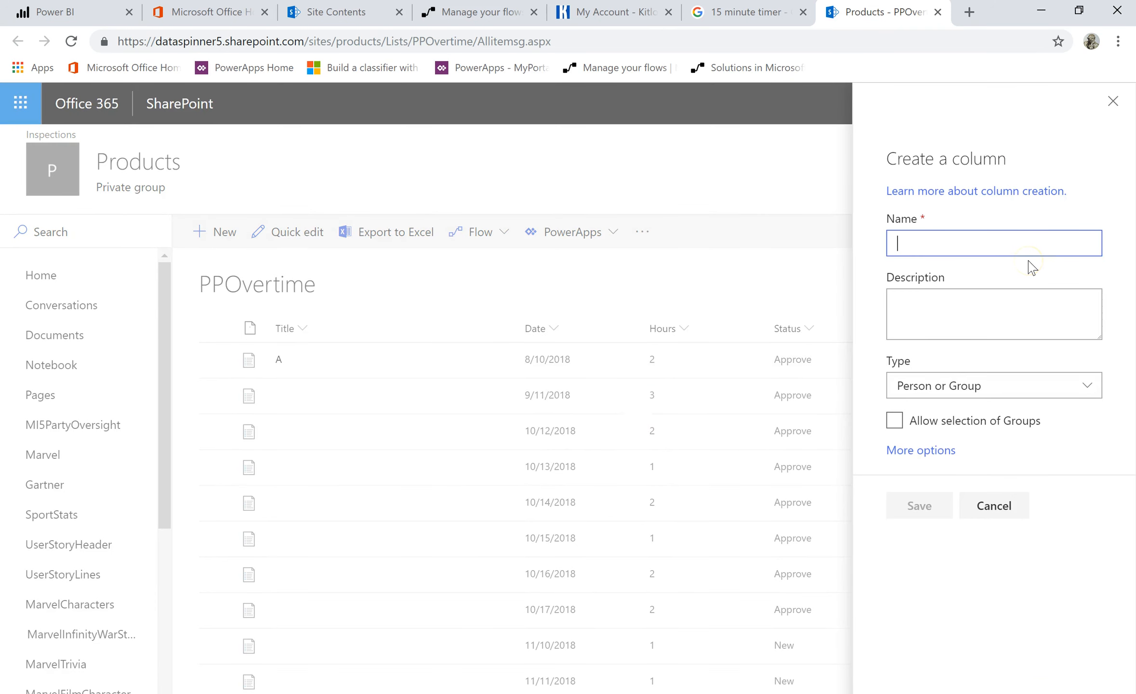
text(Authoriser)
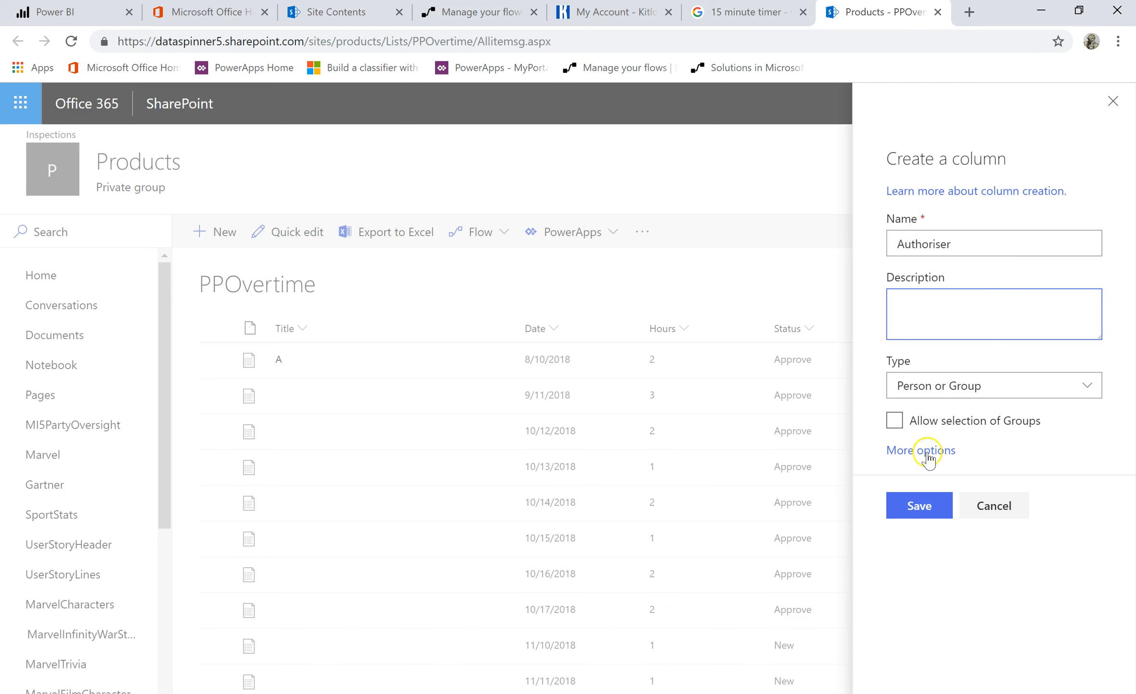
mouse_move(921, 507)
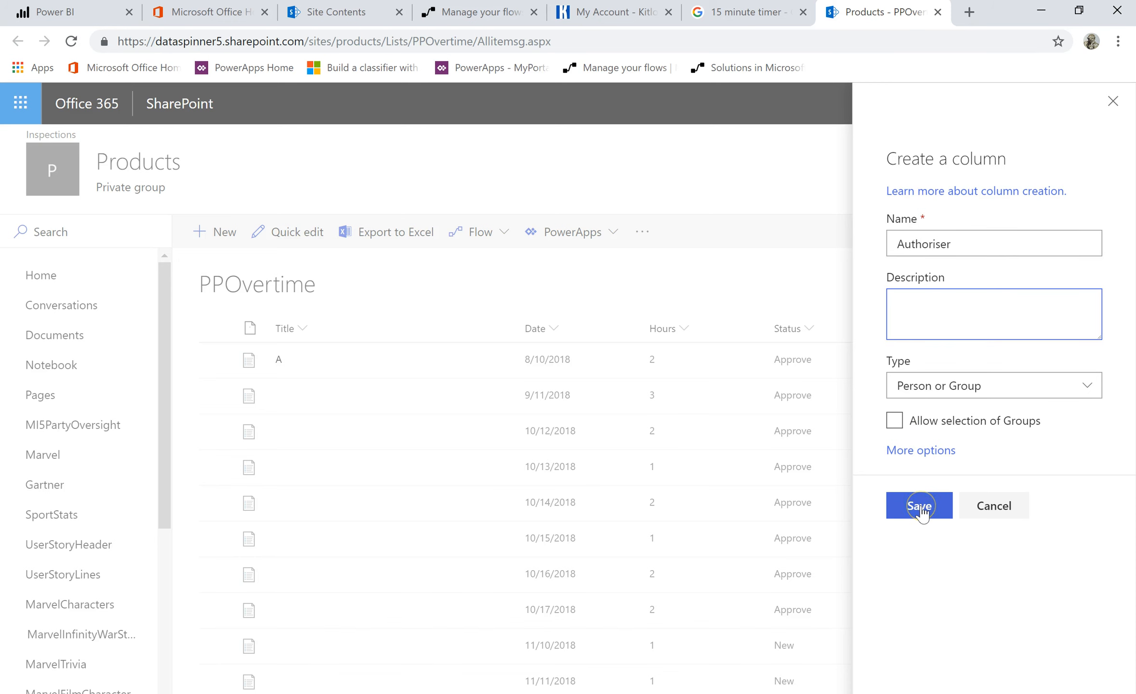
click(921, 450)
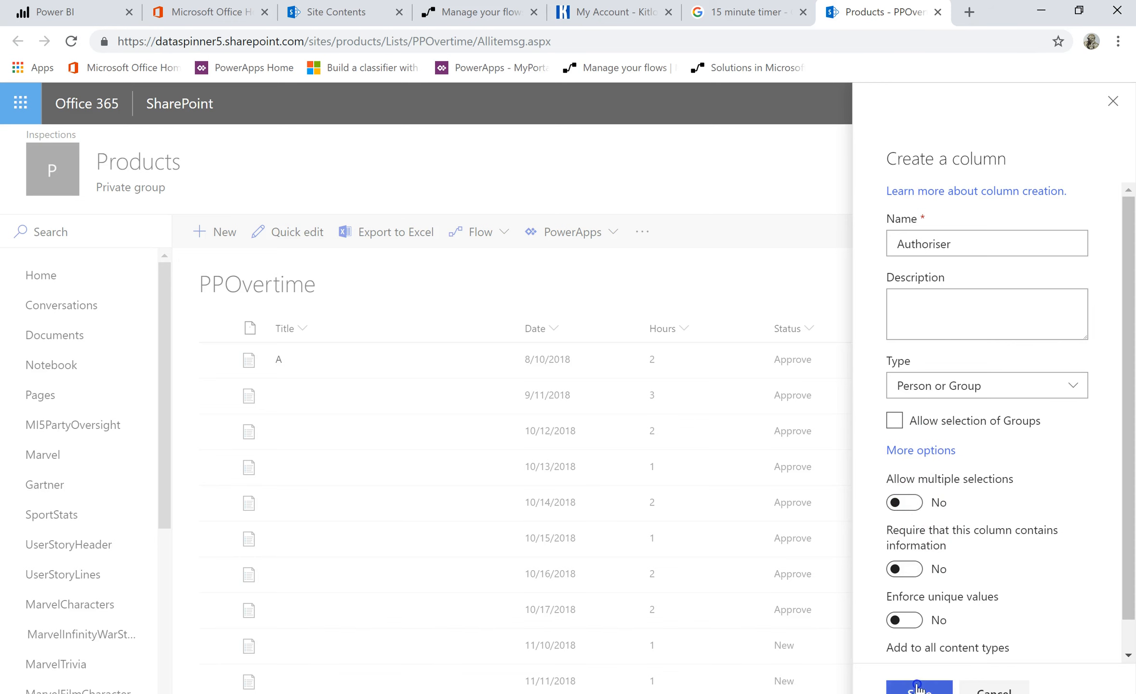
click(917, 690)
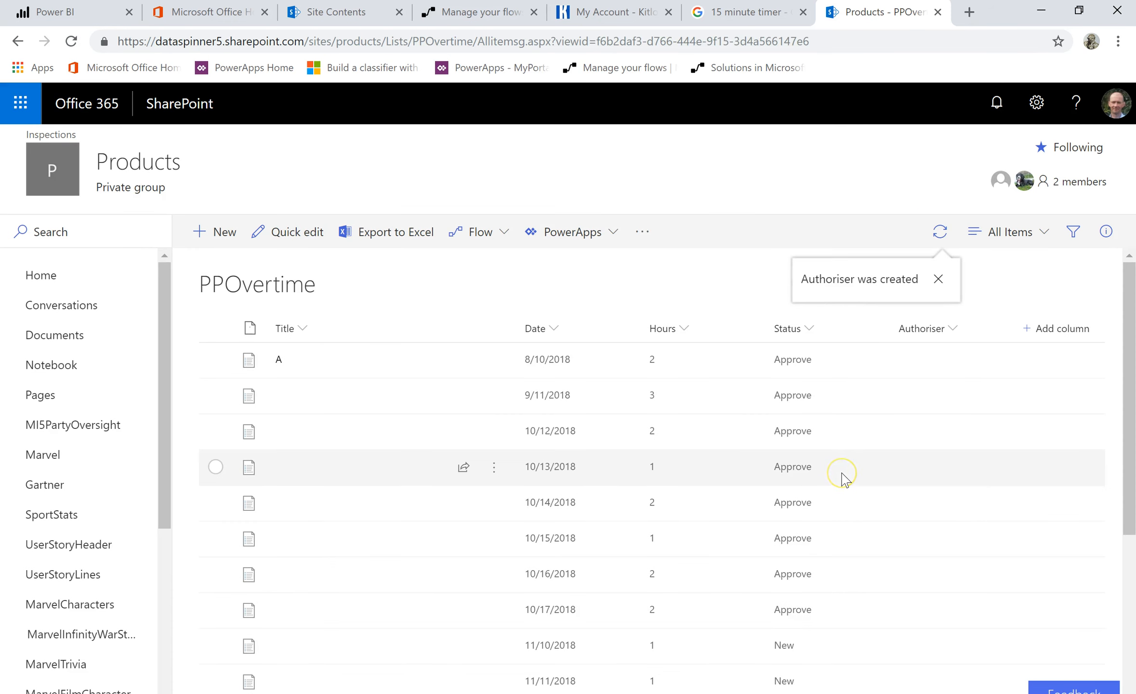
mouse_move(562, 289)
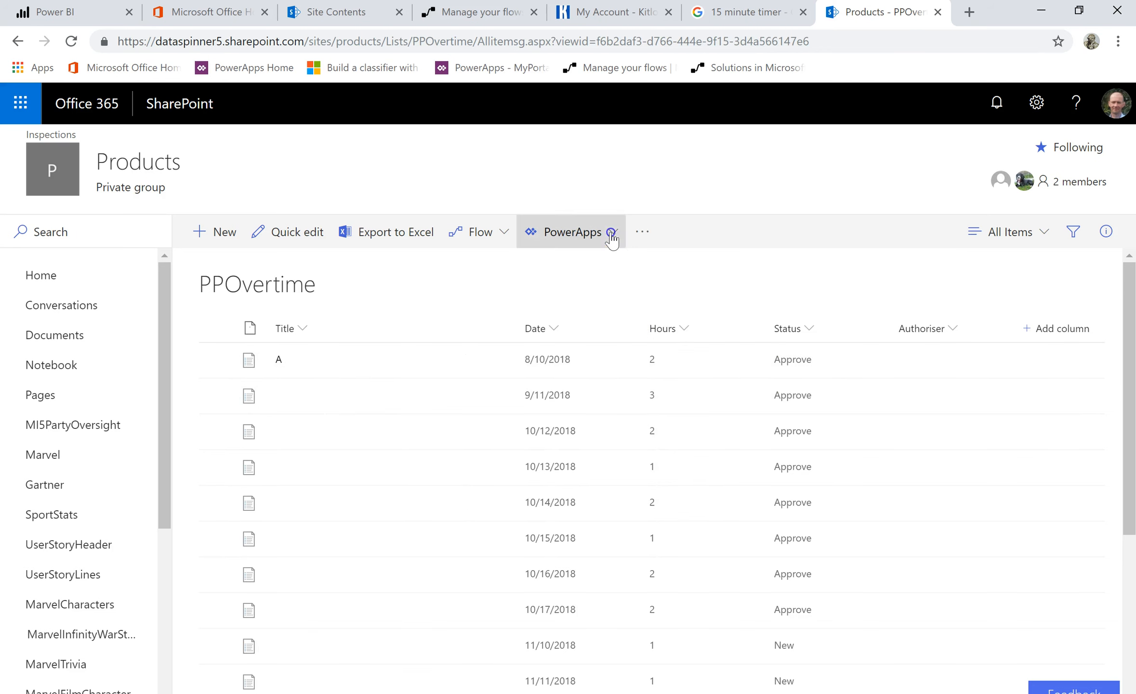
Choose Create an app from the PowerApps menu and enter PPOvertime2 as its name
click(573, 232)
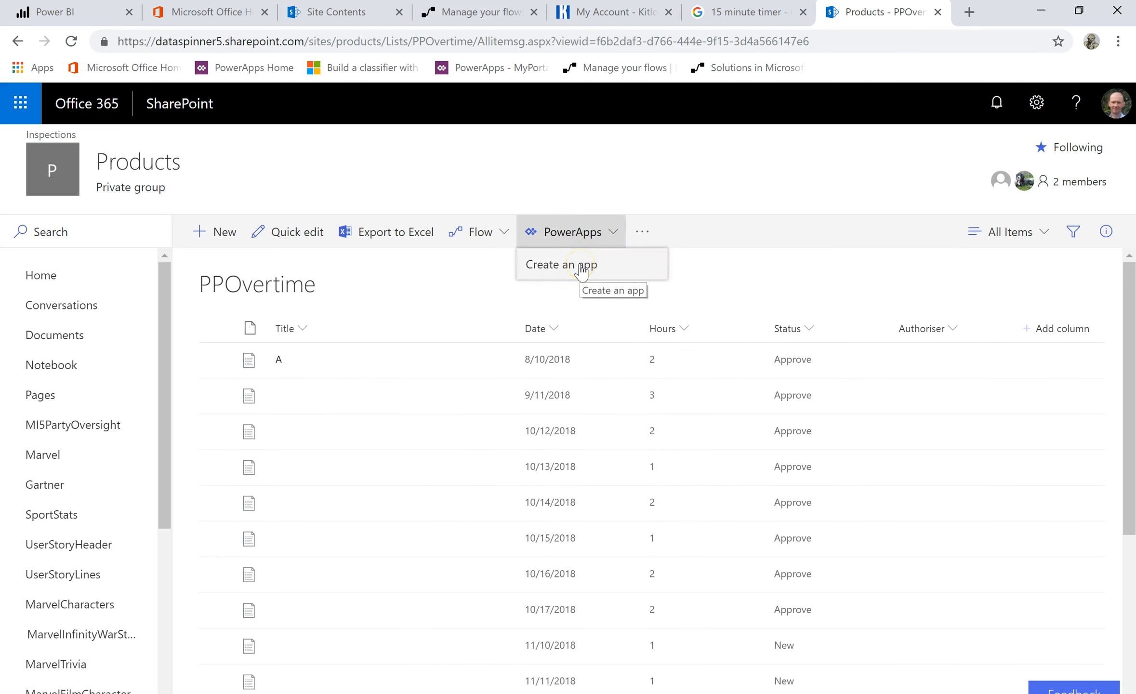
click(561, 264)
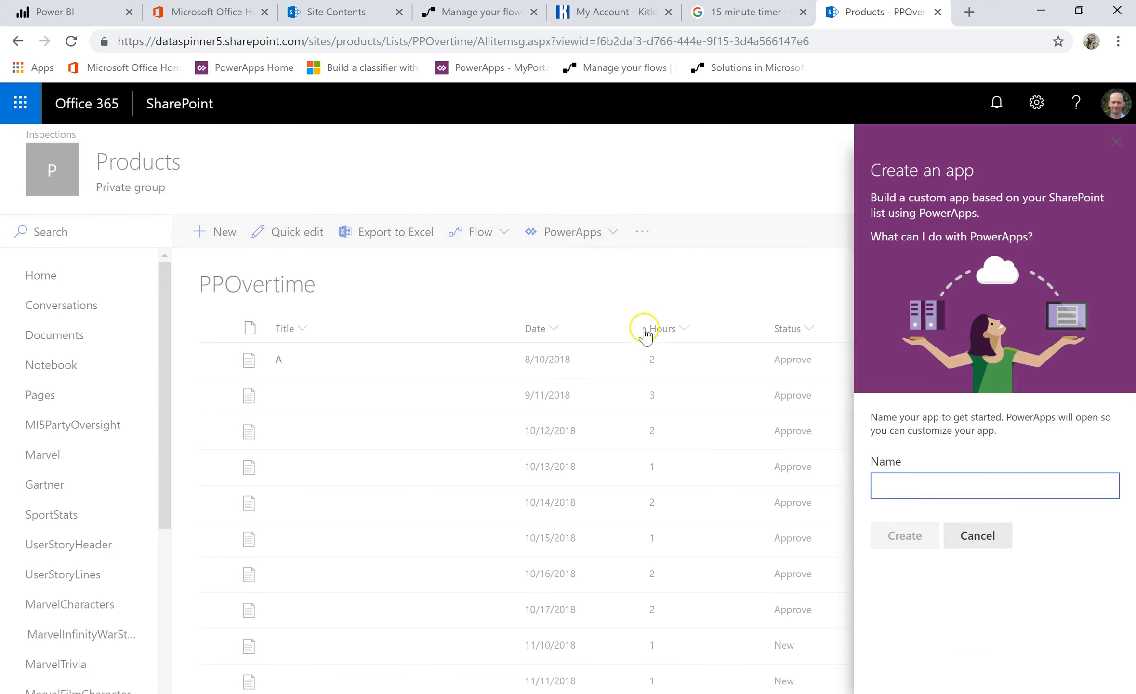
text(PPOvertime2)
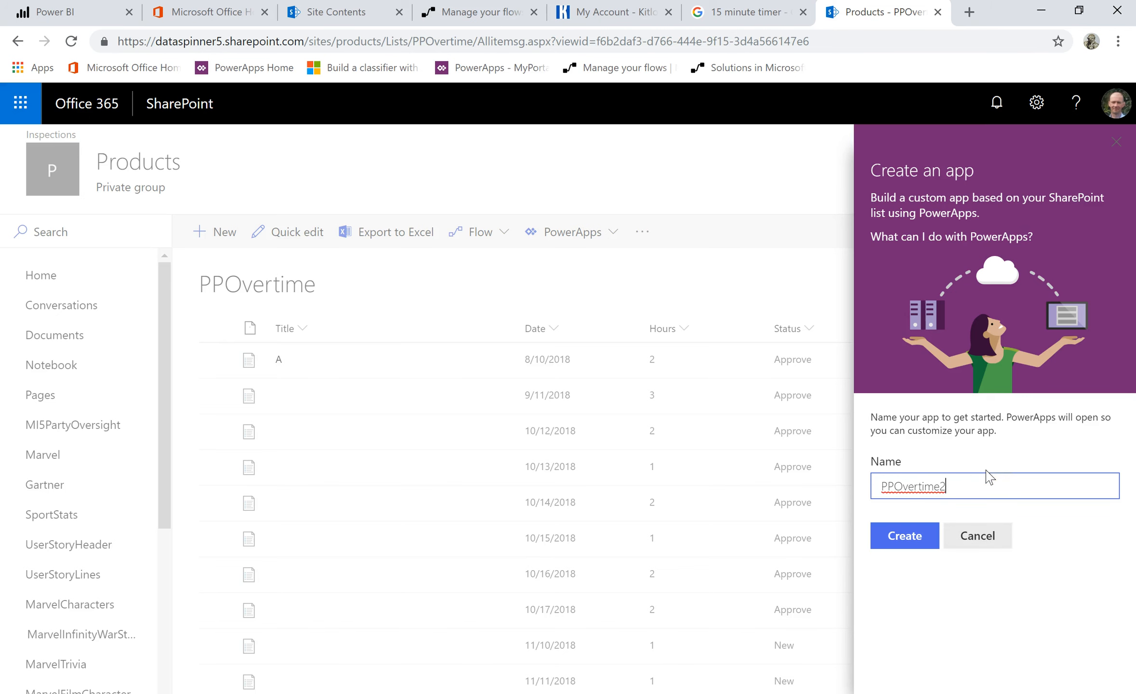
Submit the PPOvertime2 app creation, then start getting data in the blank report
click(905, 535)
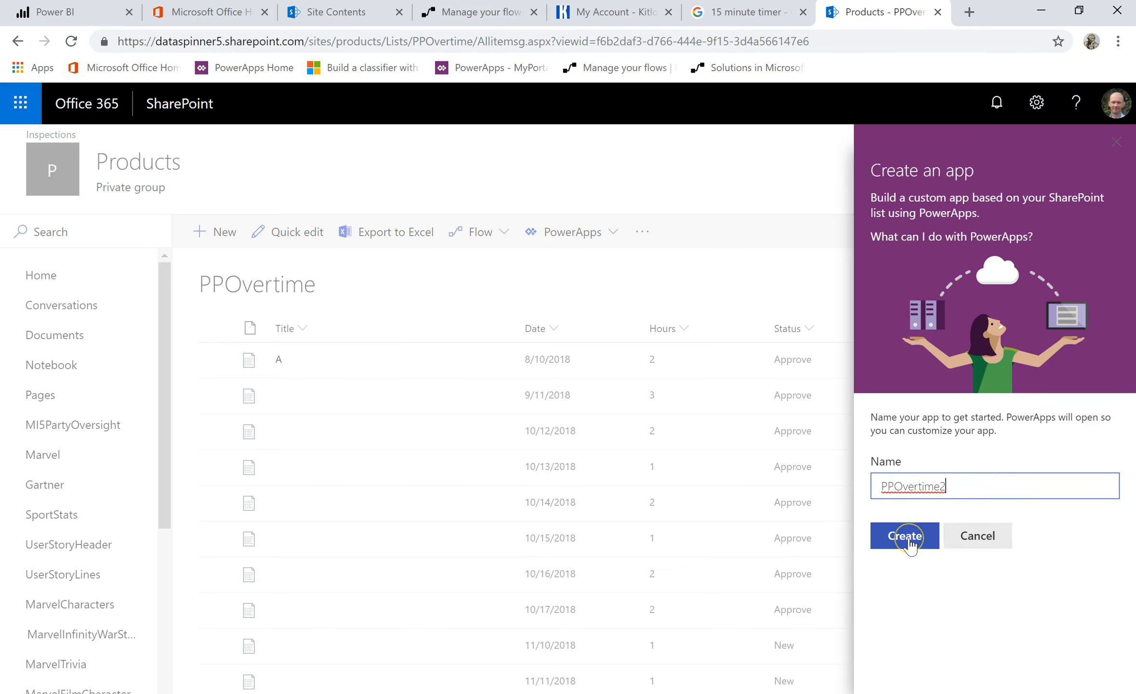
click(905, 535)
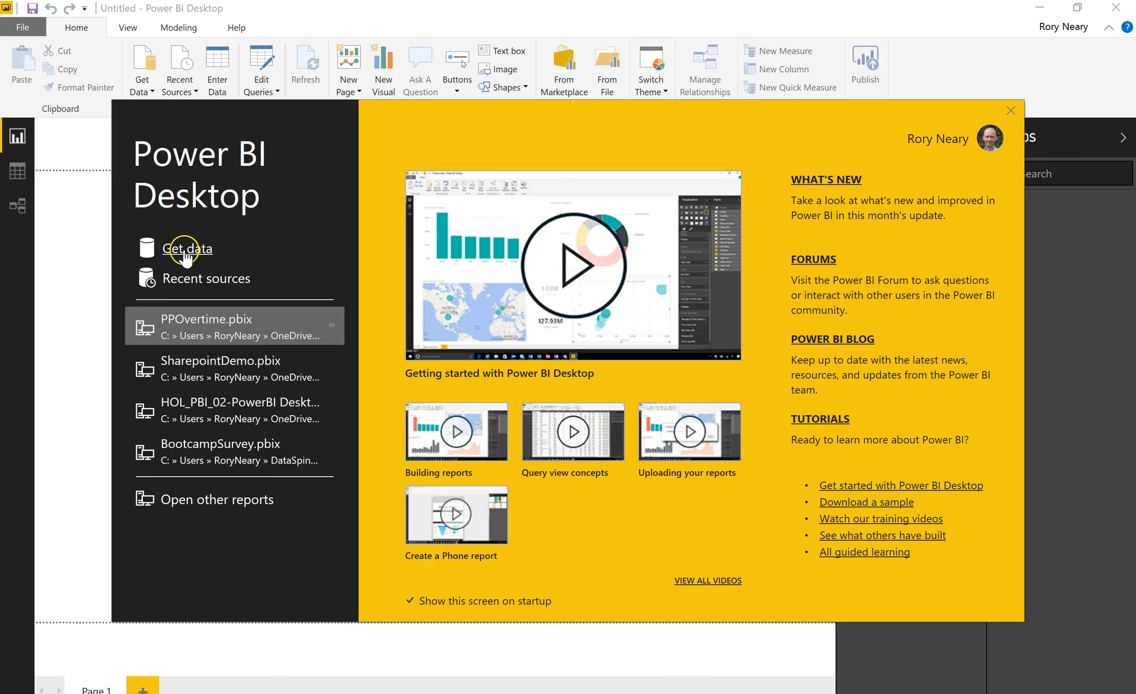
click(1010, 110)
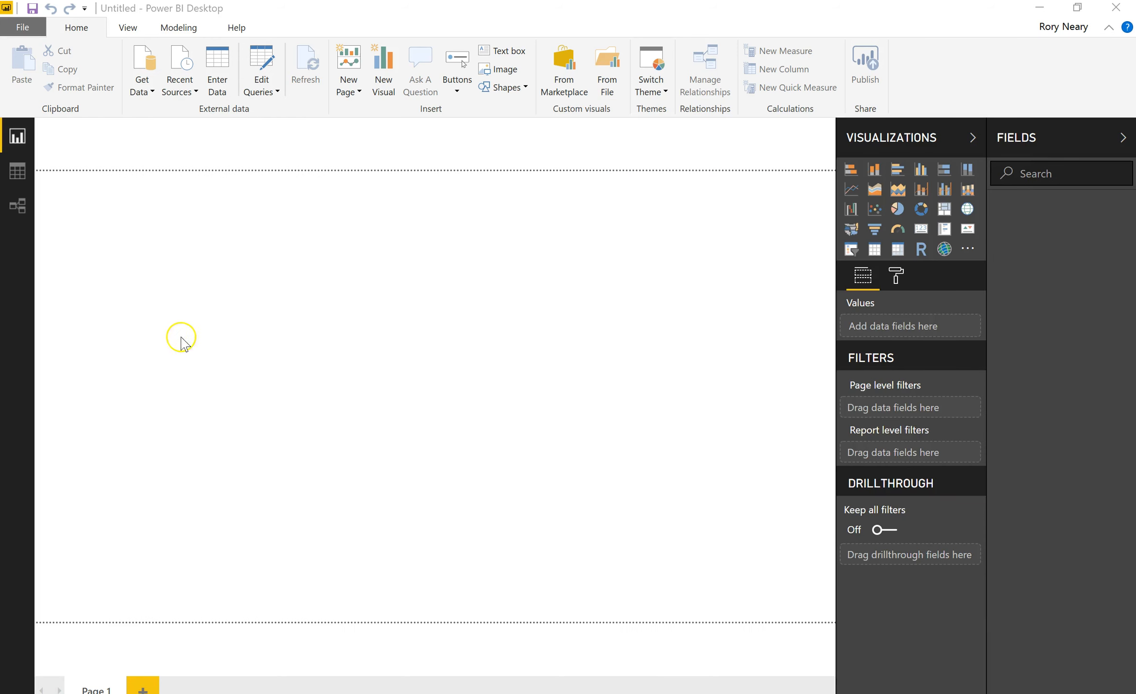
mouse_move(212, 239)
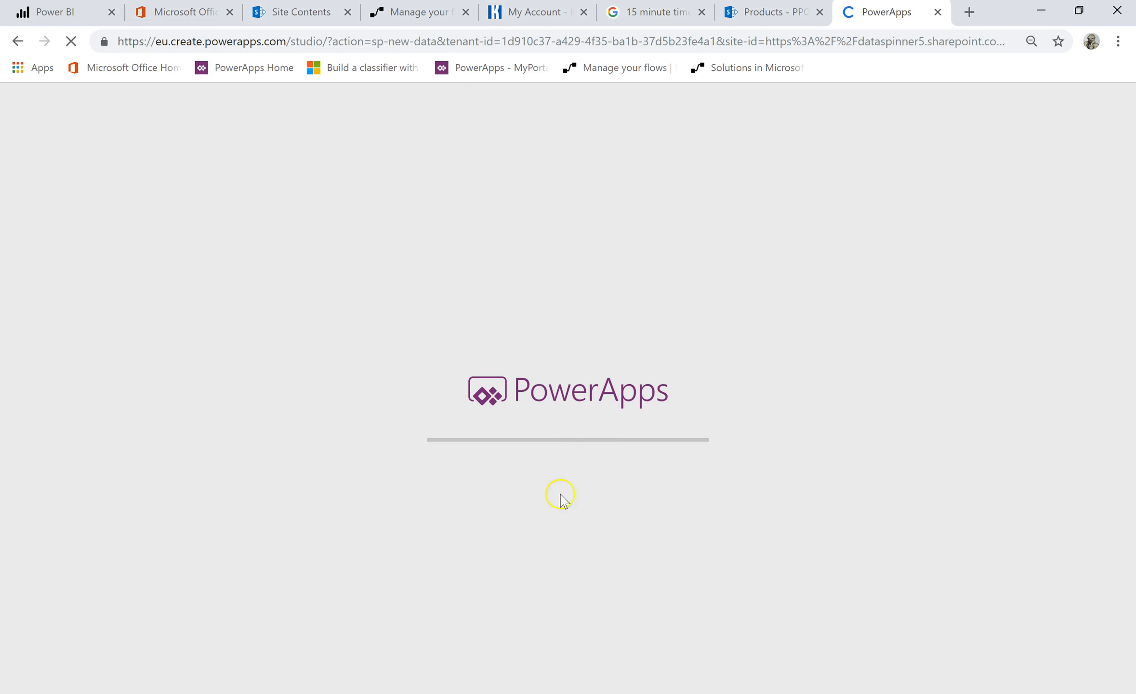
Choose SharePoint Online List as the source and connect to the products site URL
click(771, 12)
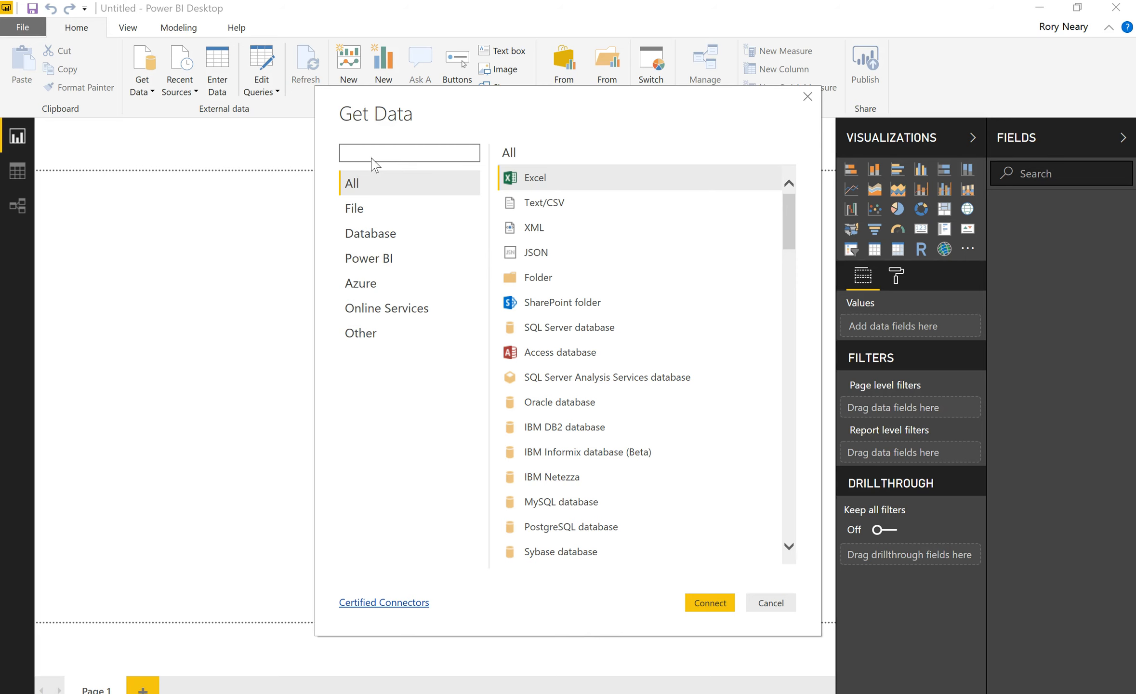
text(share)
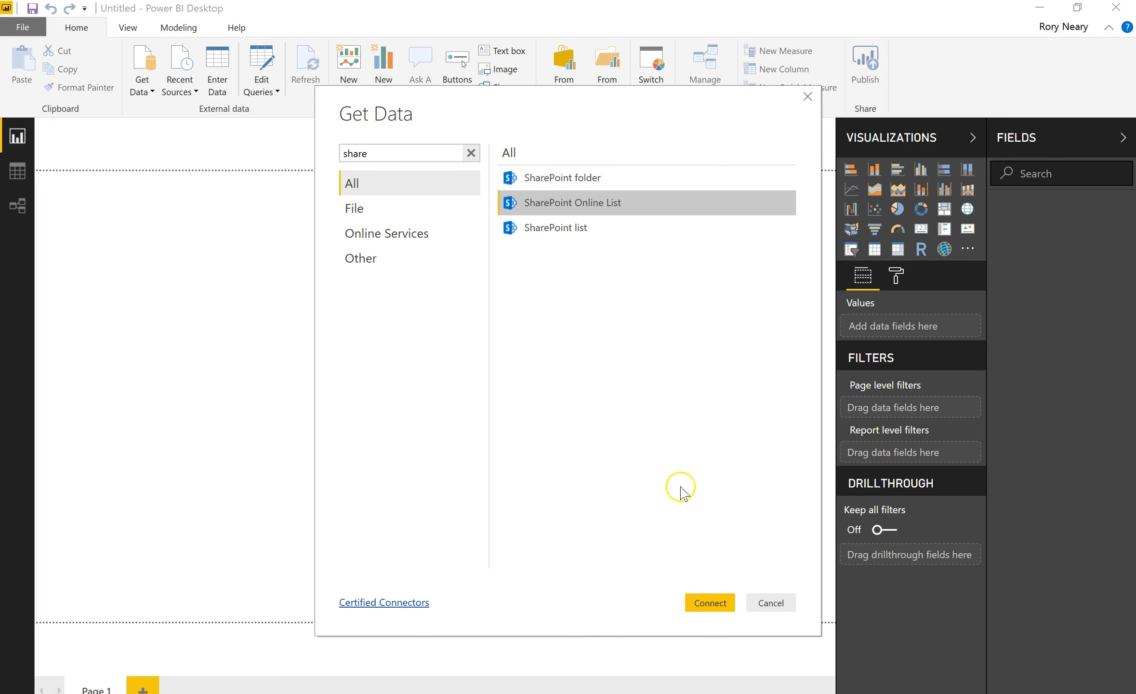
click(771, 603)
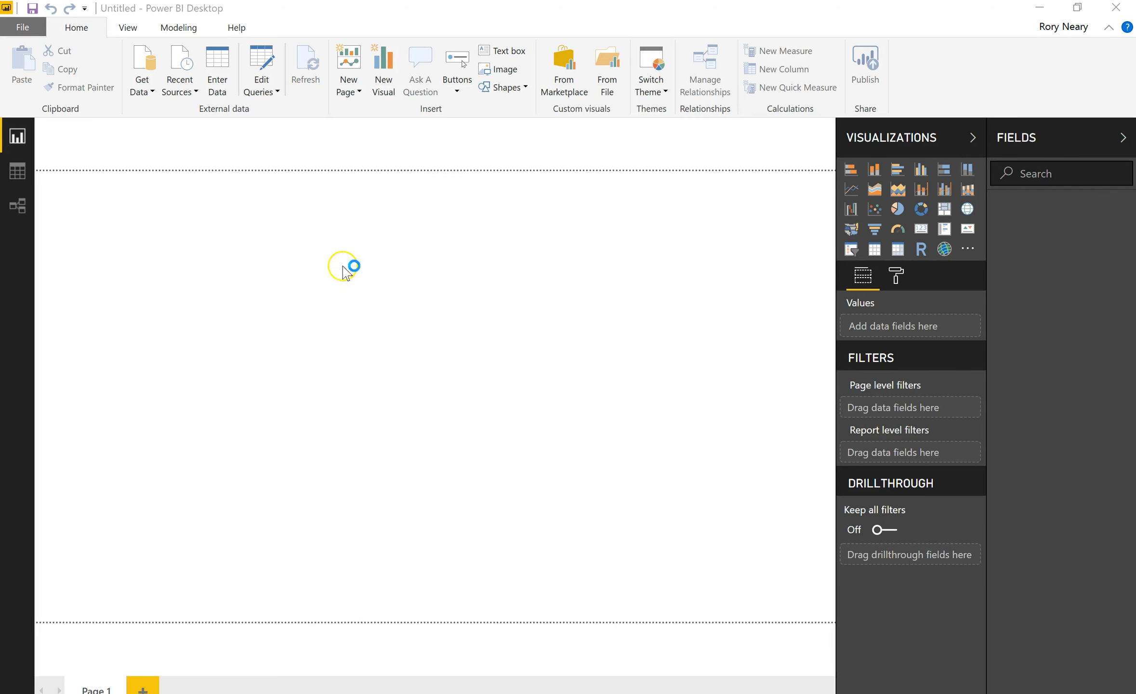
mouse_move(383, 313)
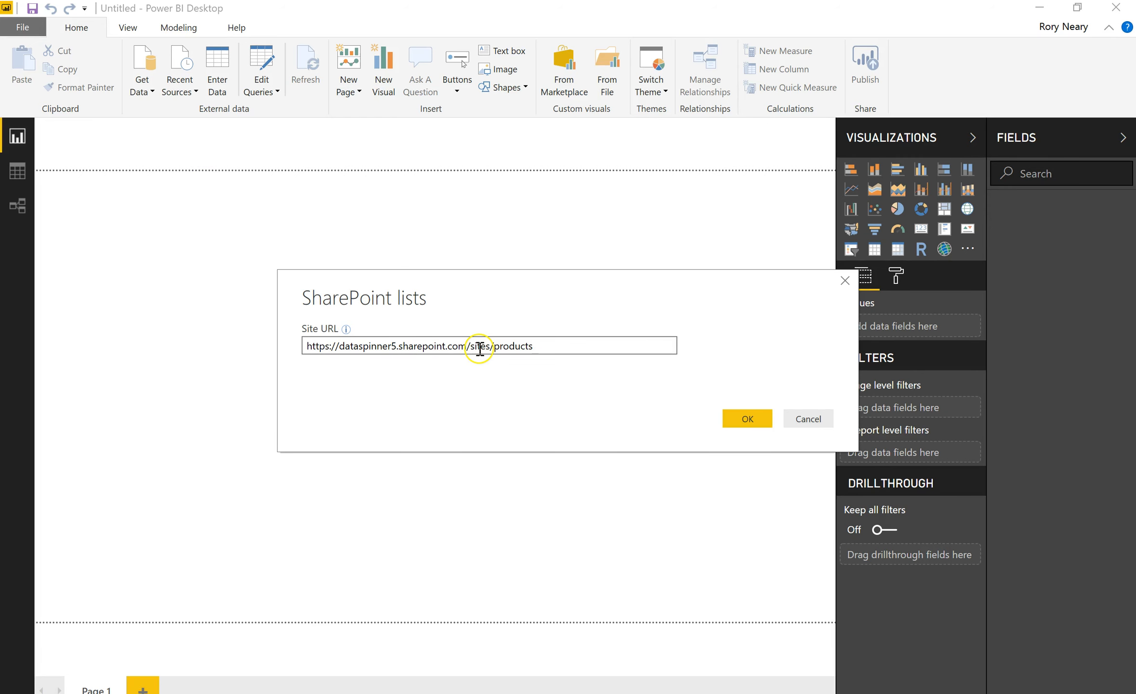
click(748, 419)
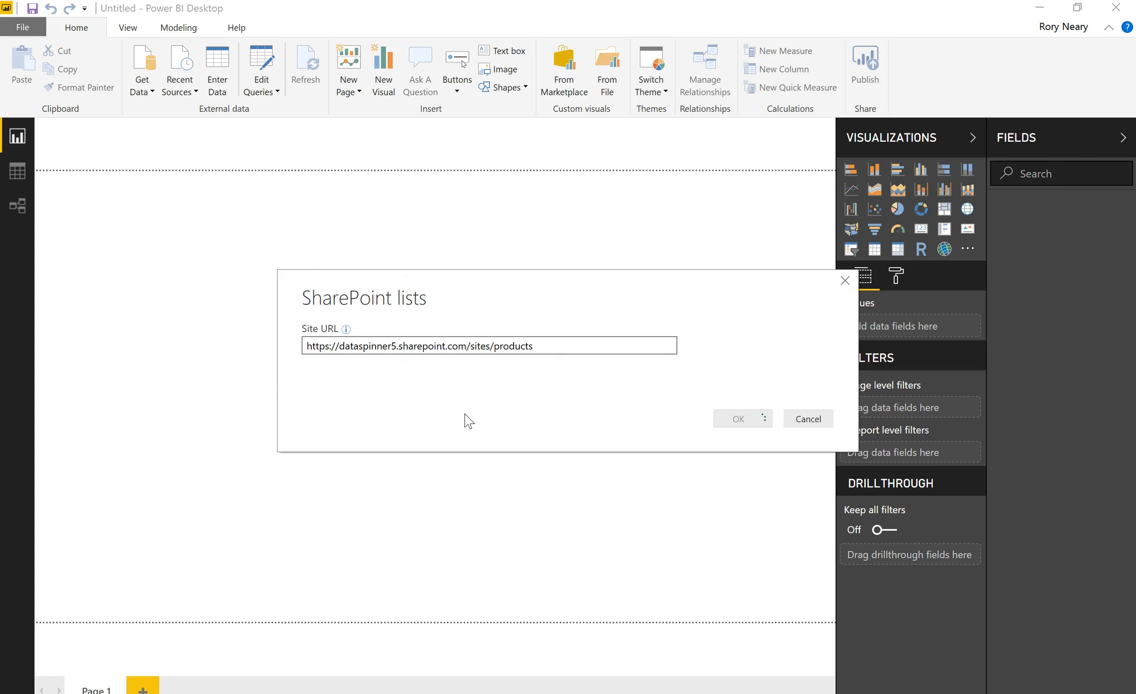
click(808, 419)
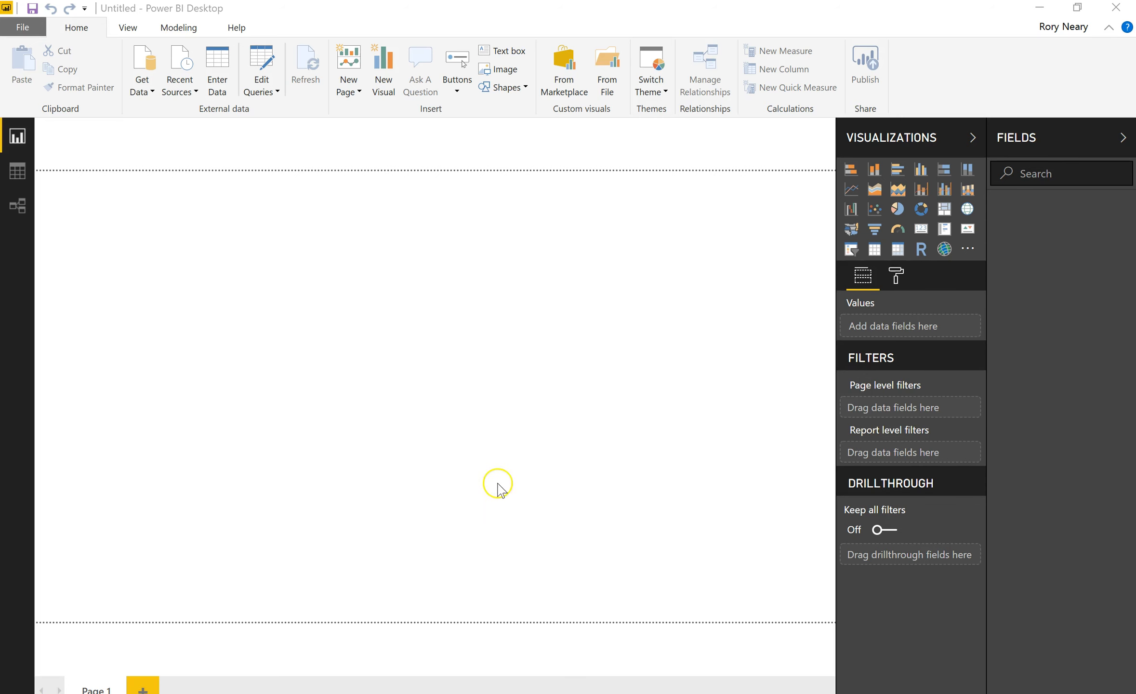
mouse_move(511, 385)
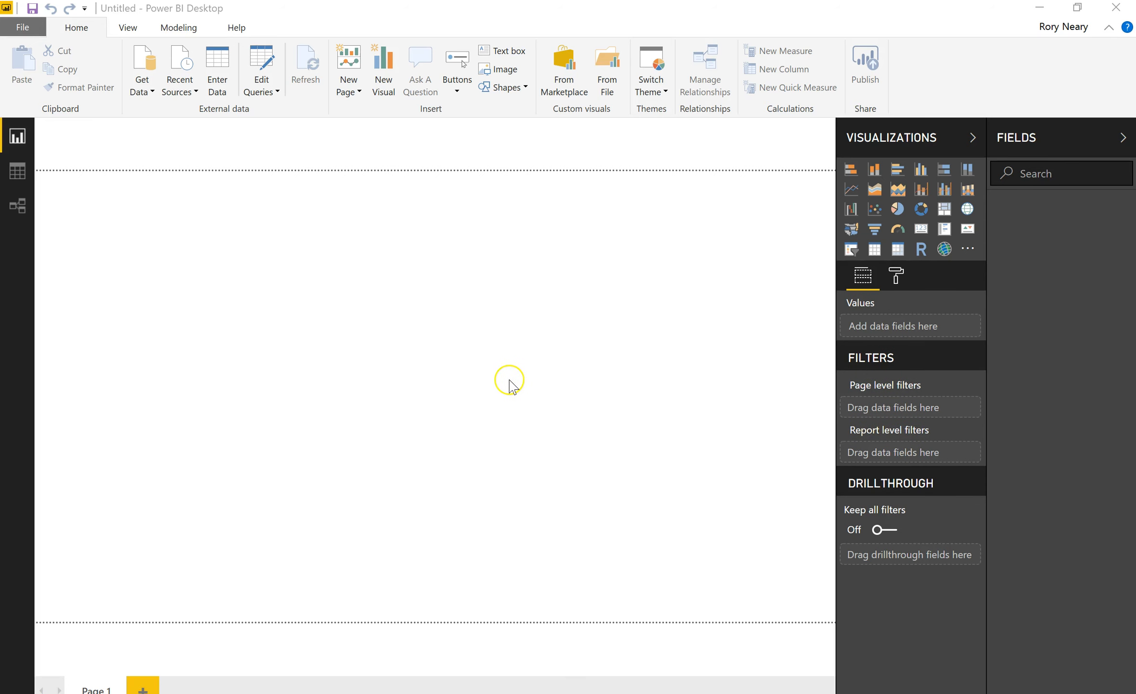
click(141, 68)
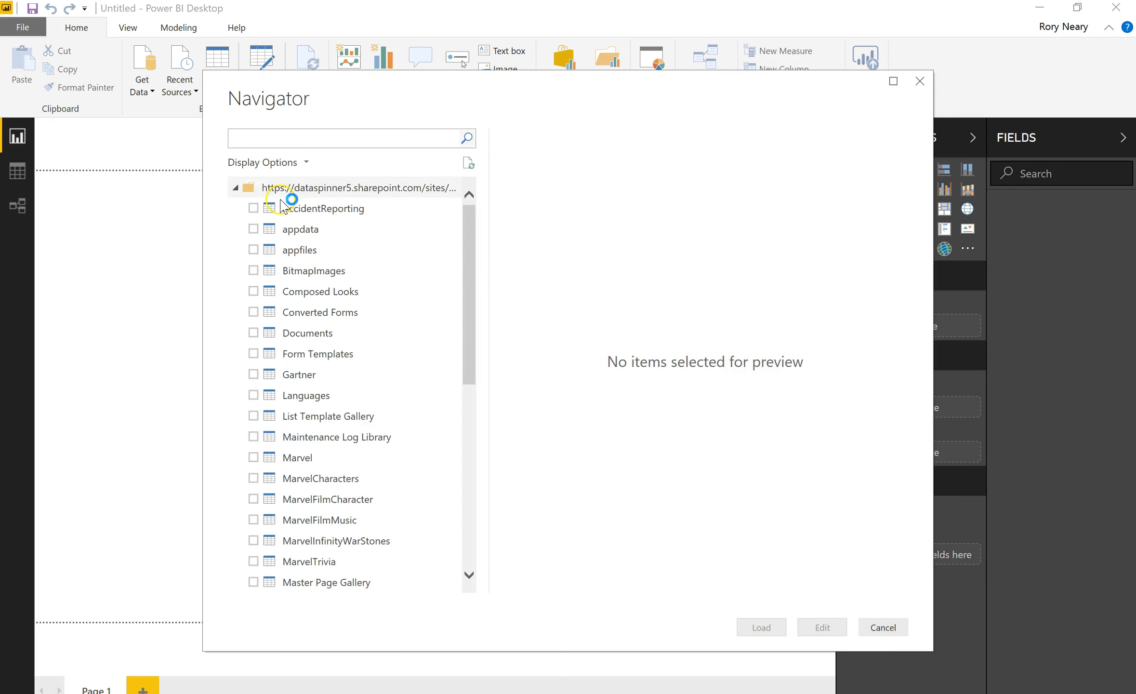
Filter the Navigator by 'pp', tick PPOvertime, and load it
text(pp)
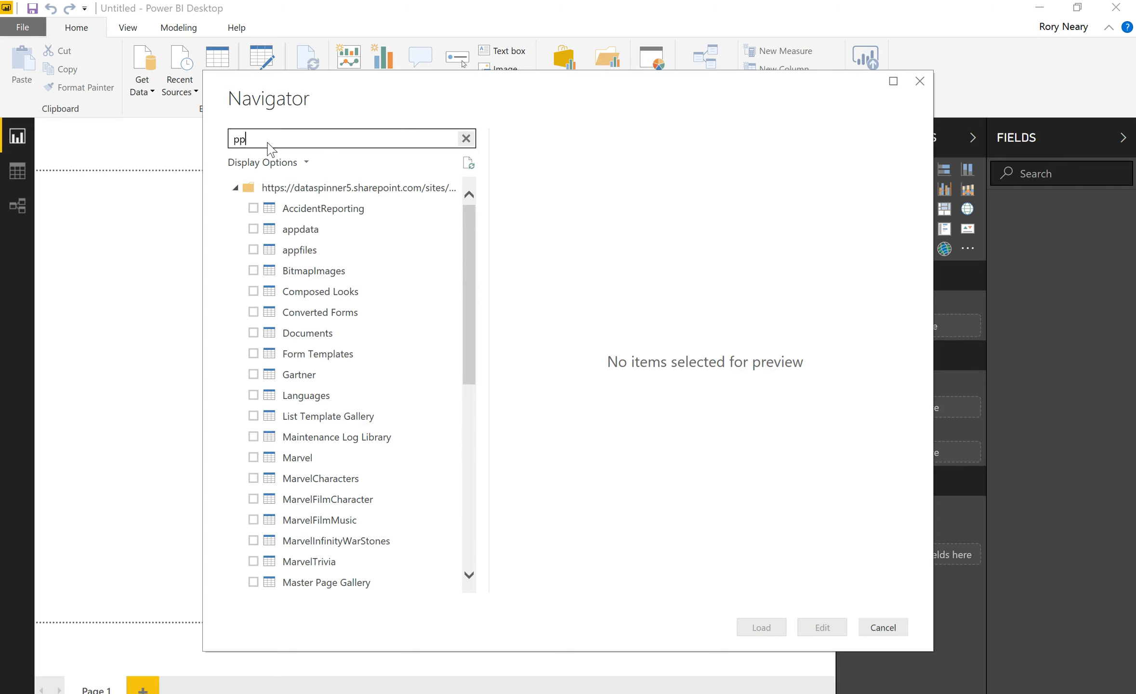
text(pp)
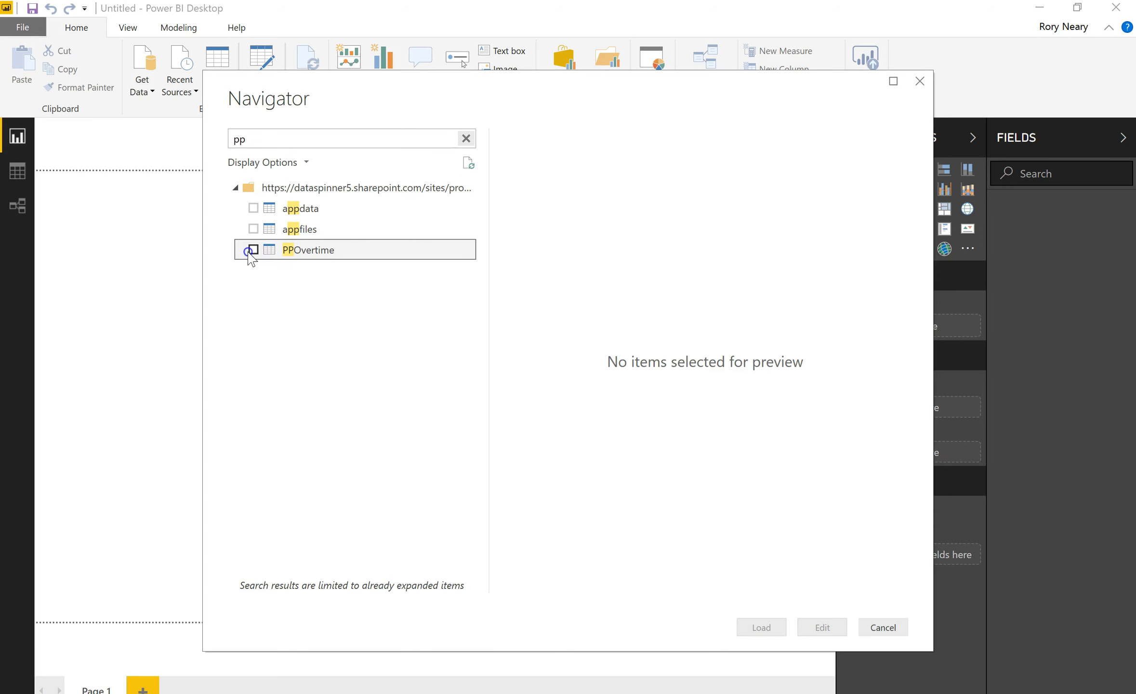
click(253, 250)
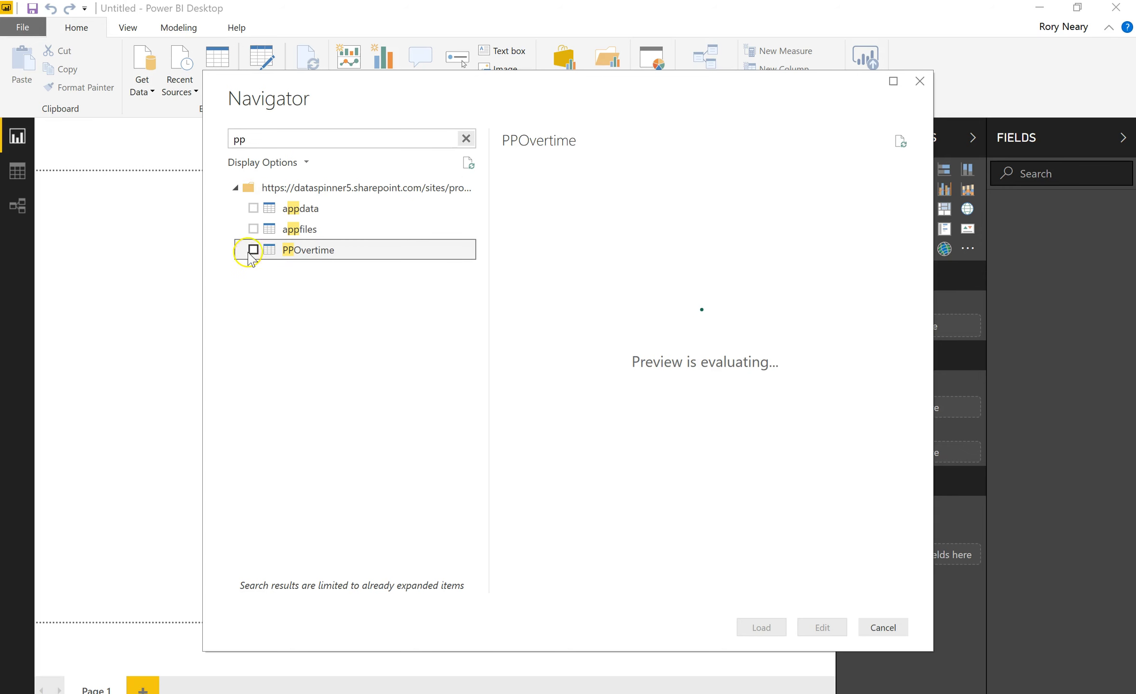
click(252, 251)
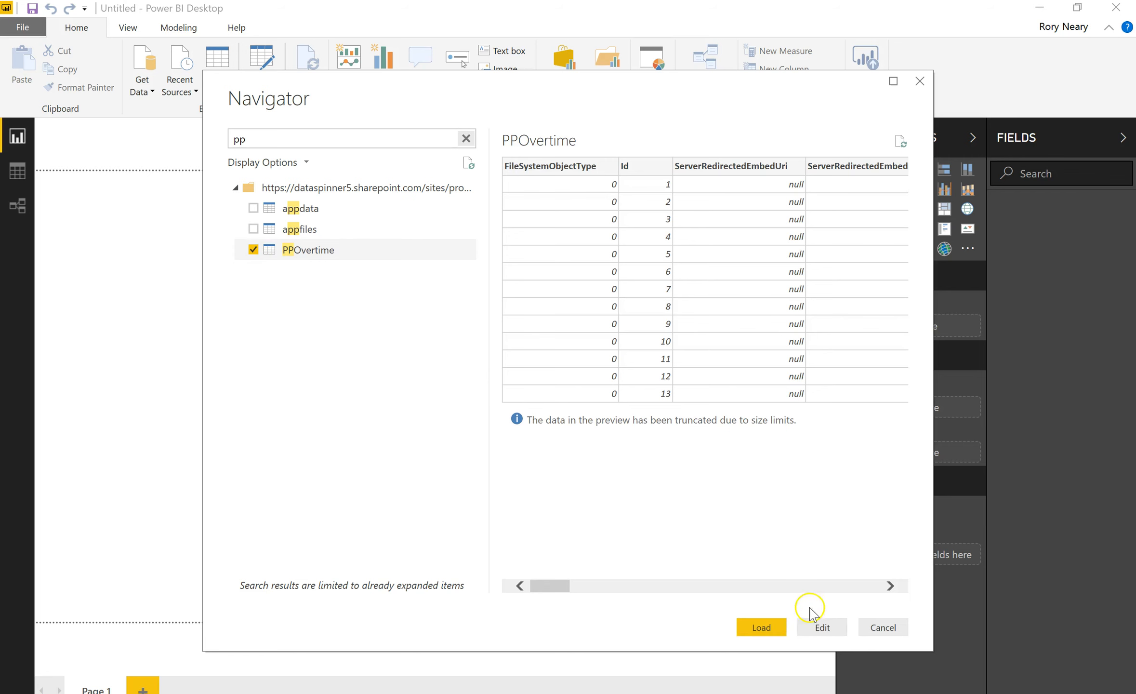
click(761, 627)
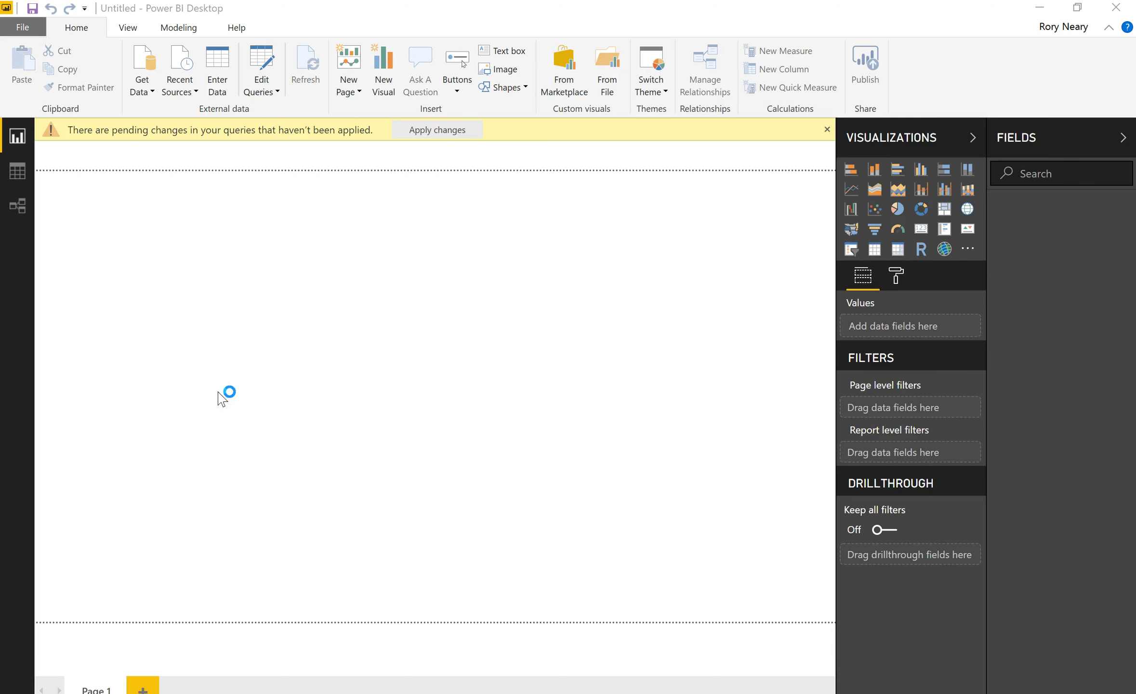
click(437, 129)
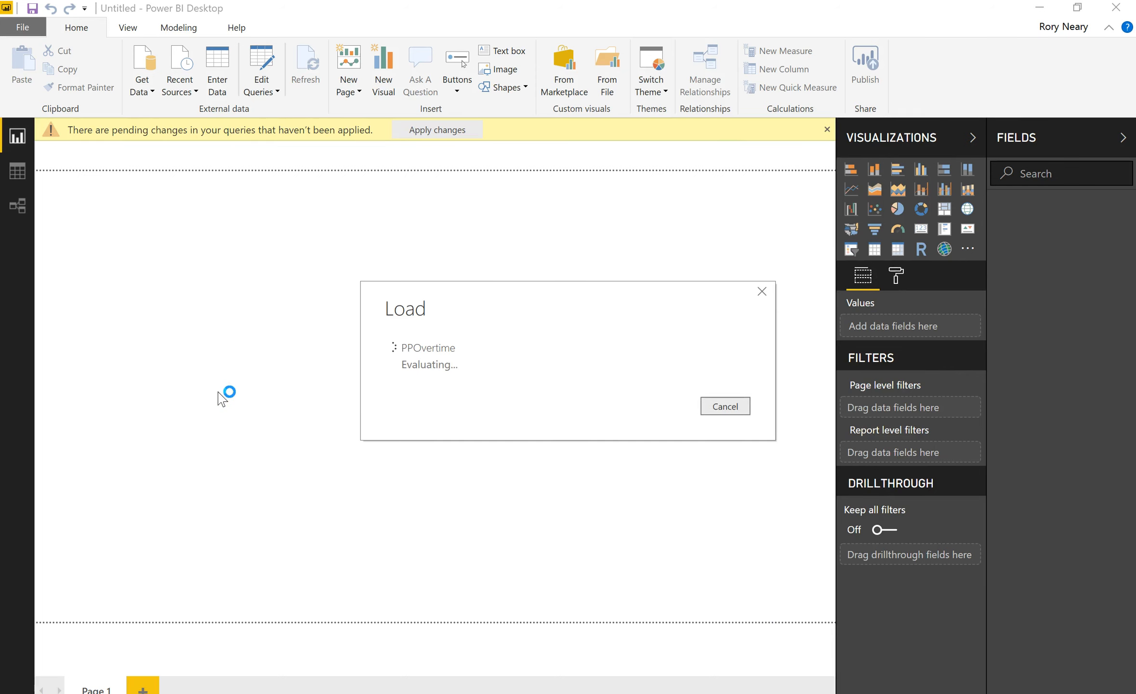
mouse_move(533, 579)
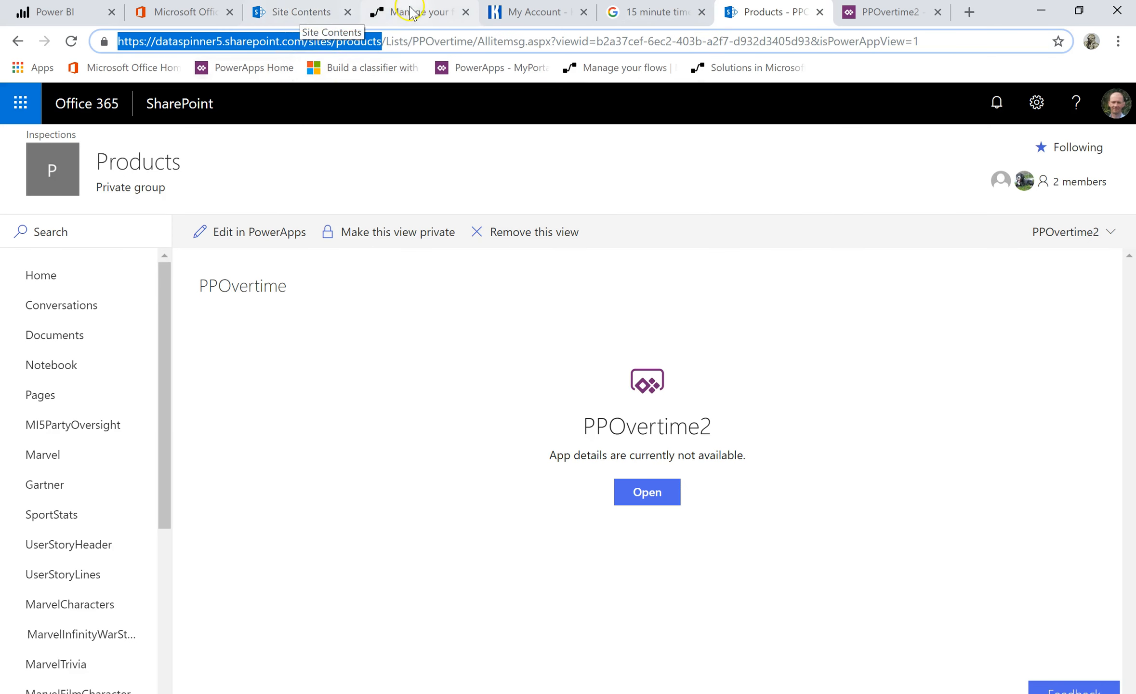
Create a new flow from the 'Start approval when a new item is added' template
click(419, 12)
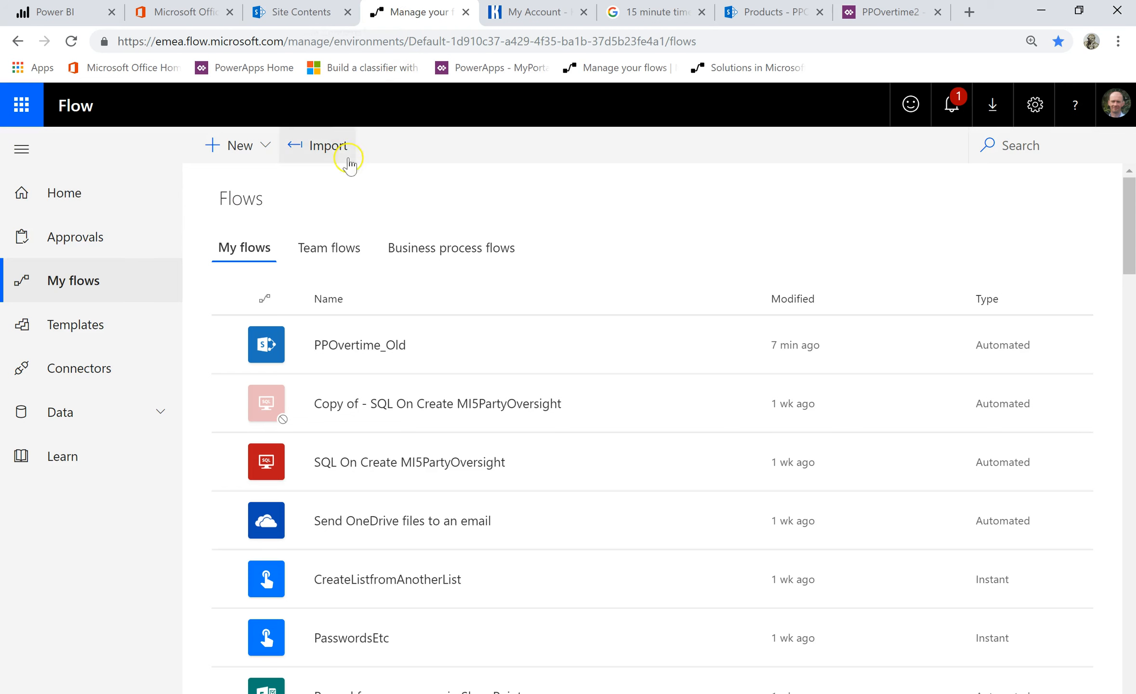
mouse_move(314, 272)
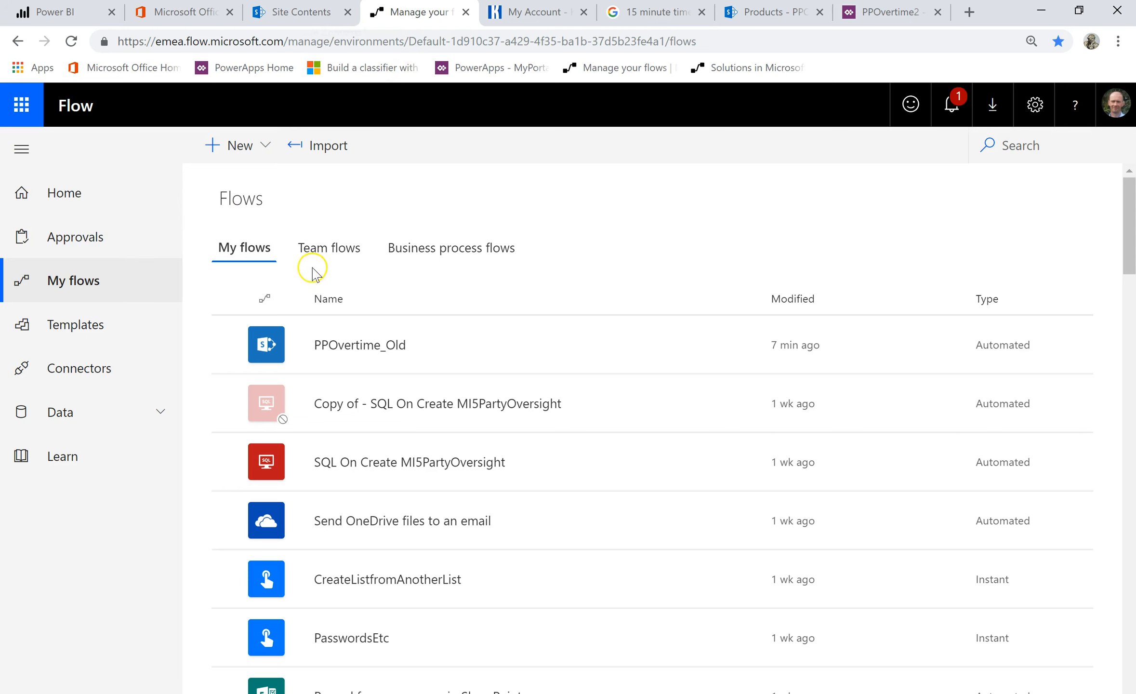
click(241, 146)
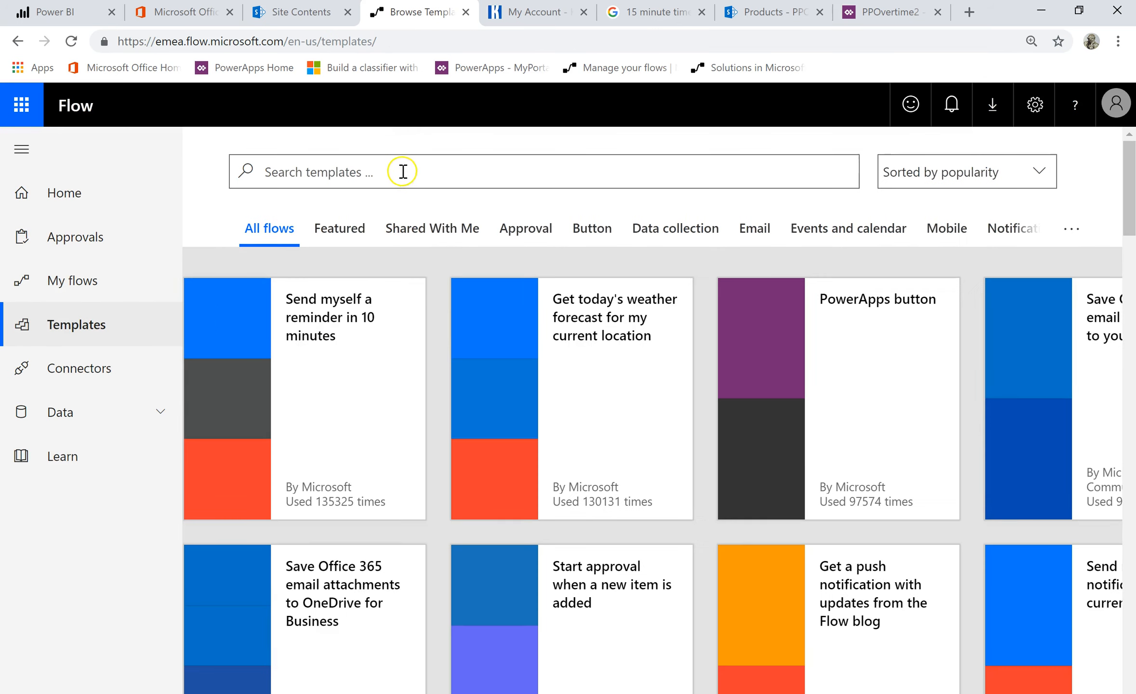
text(approv)
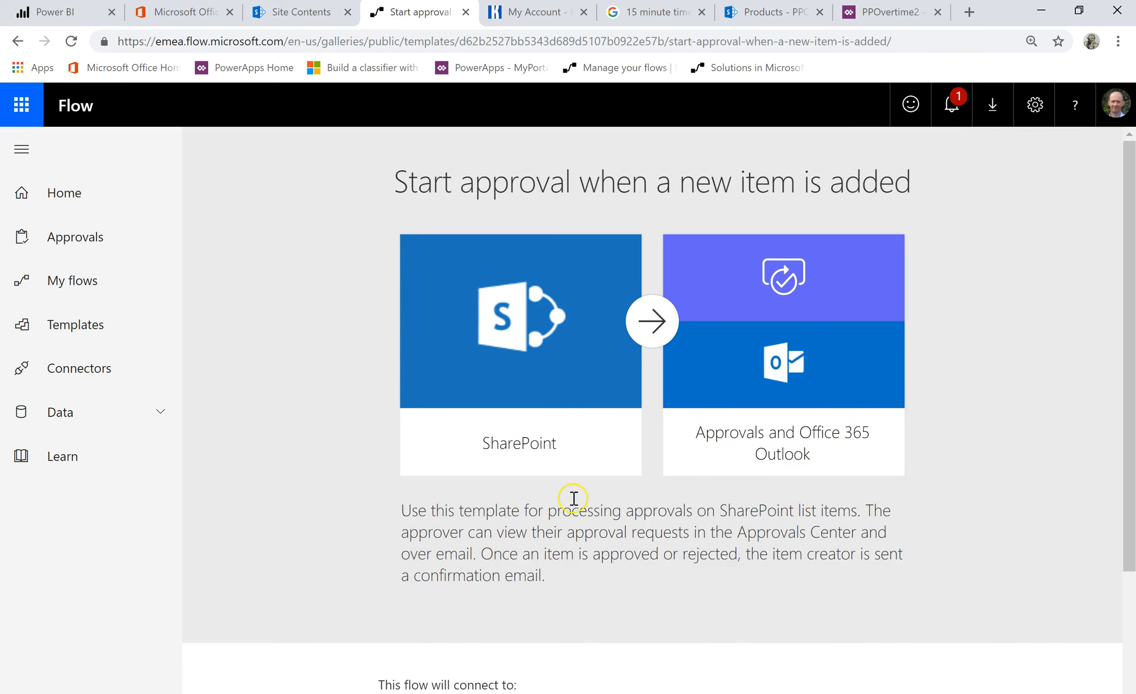
scroll(down, 3)
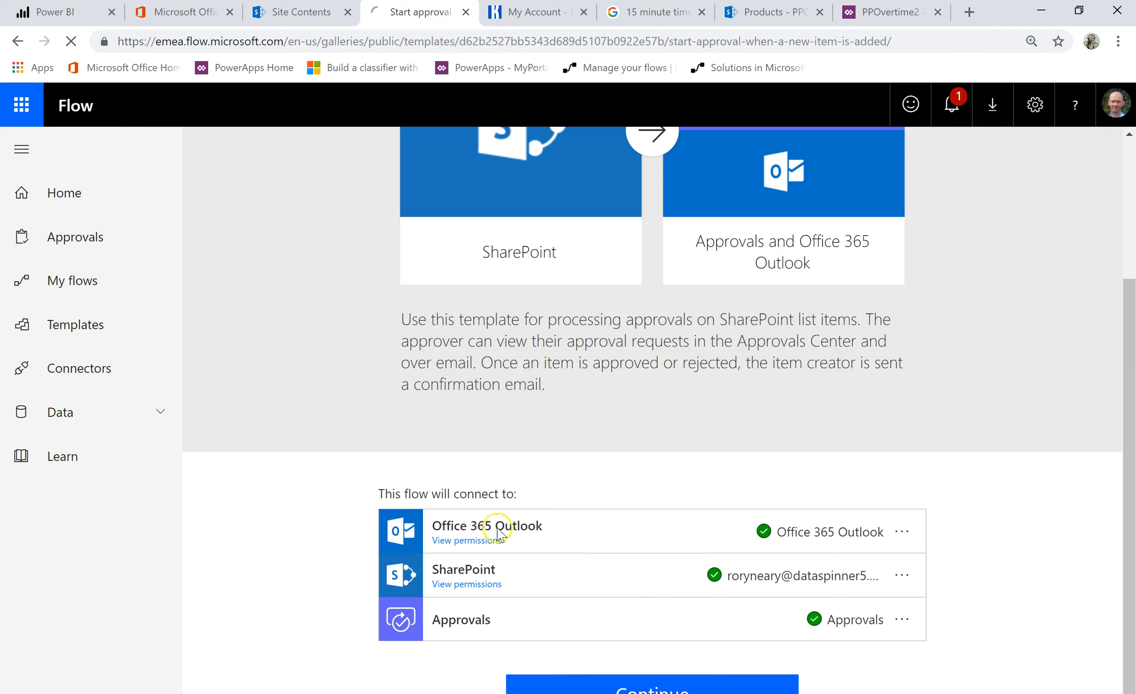
click(652, 692)
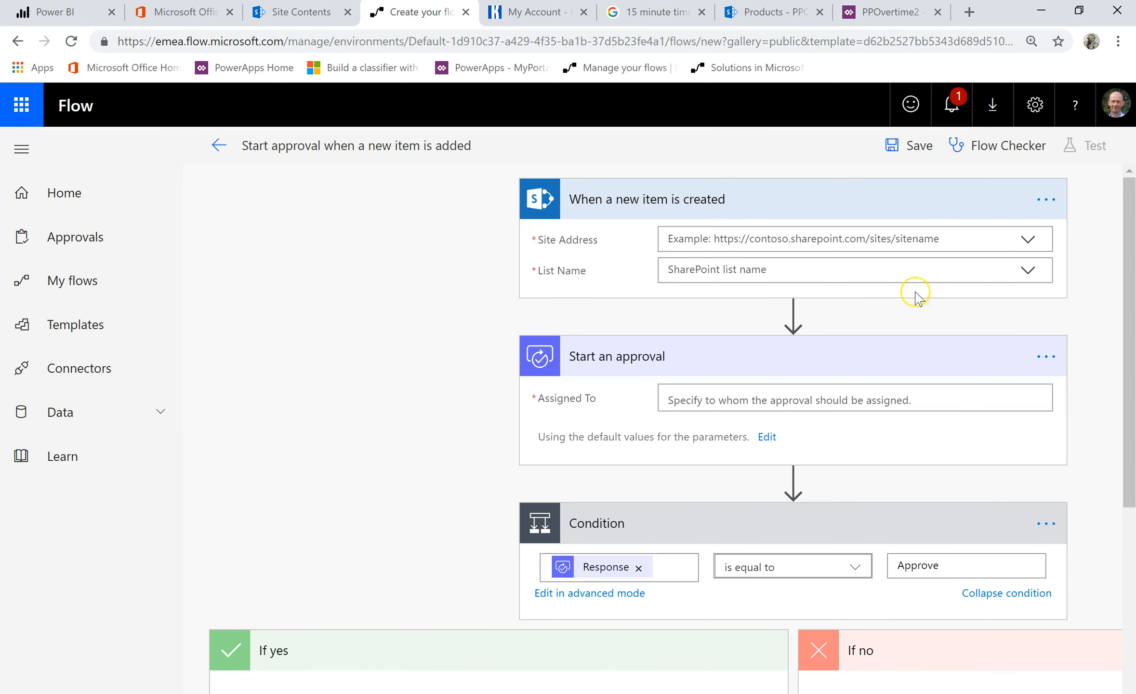
Set the trigger to Products site, PPOvertime list, and assign approvals to Authoriser Email
click(1027, 239)
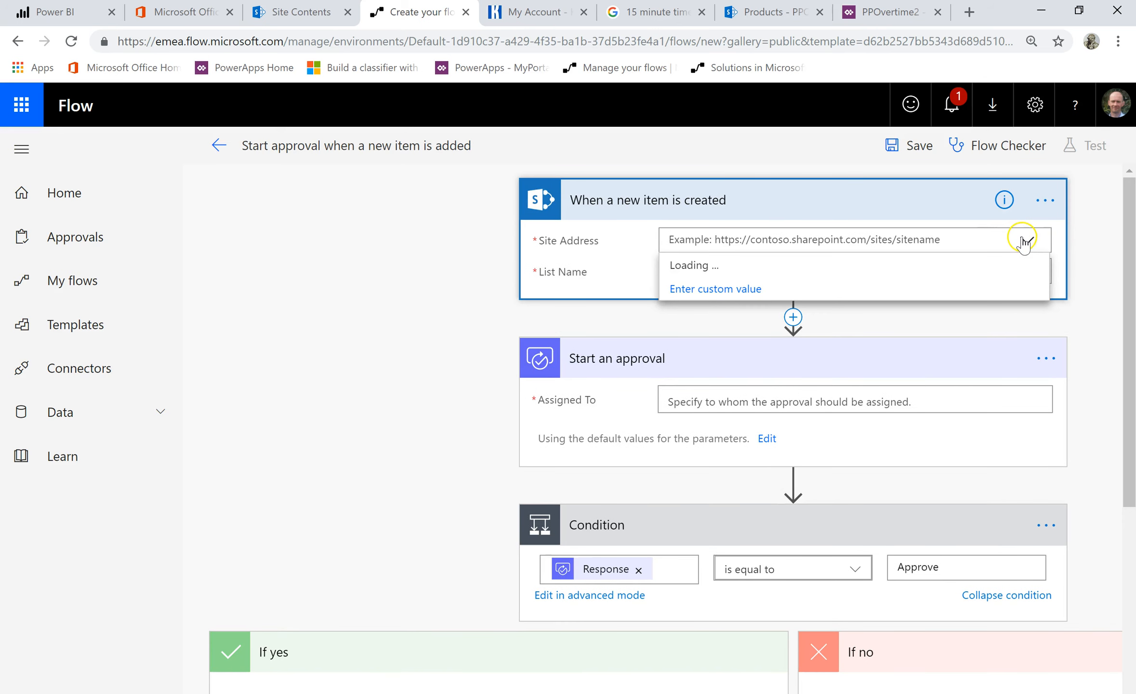
click(1027, 240)
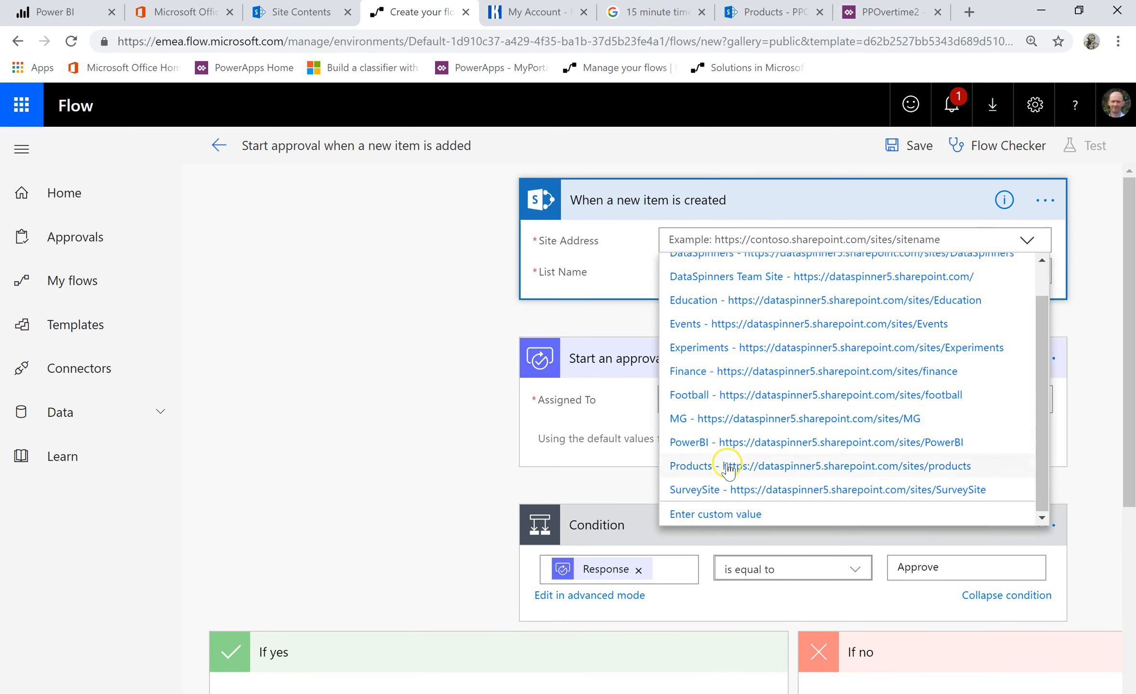
click(732, 467)
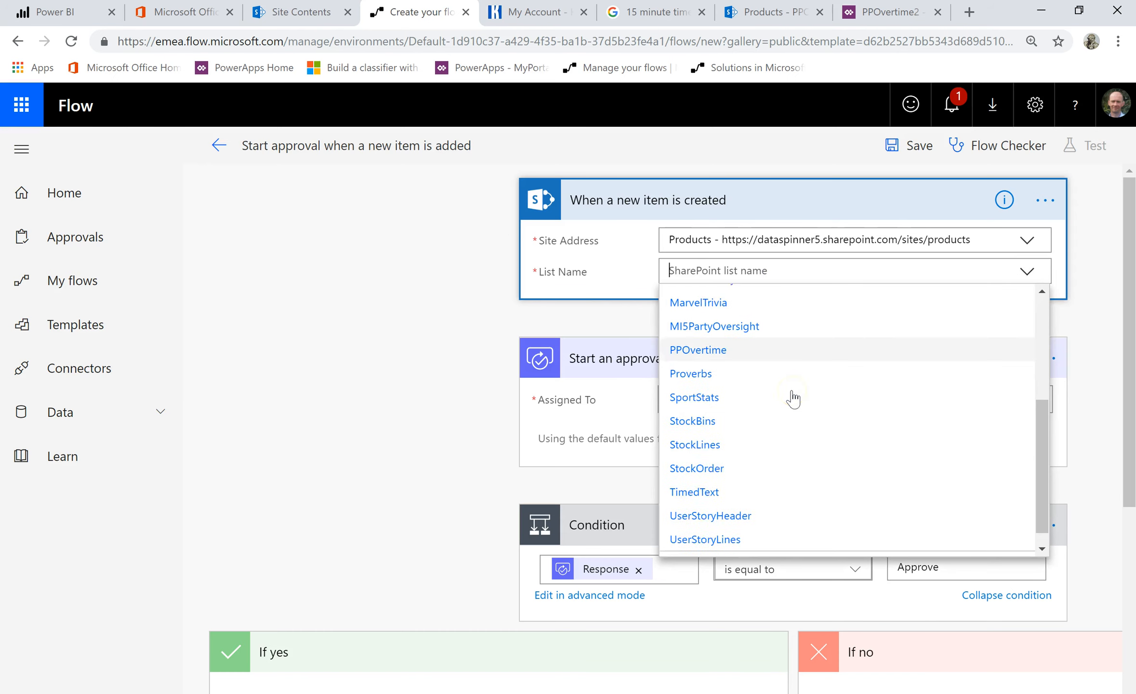
click(698, 350)
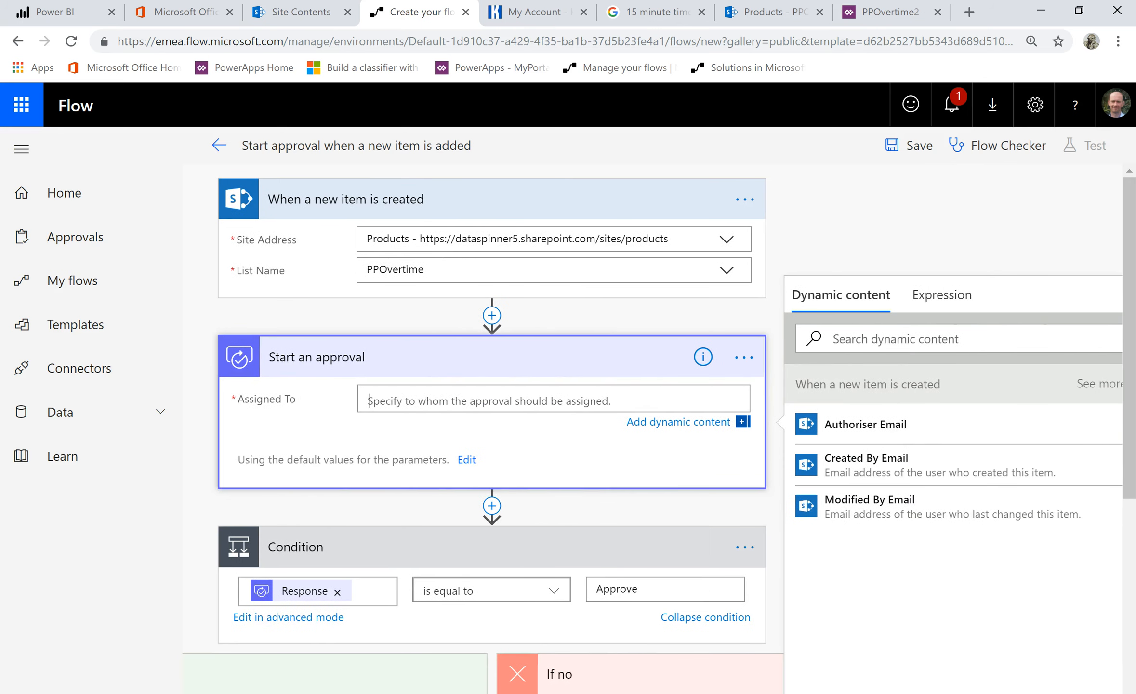
click(866, 424)
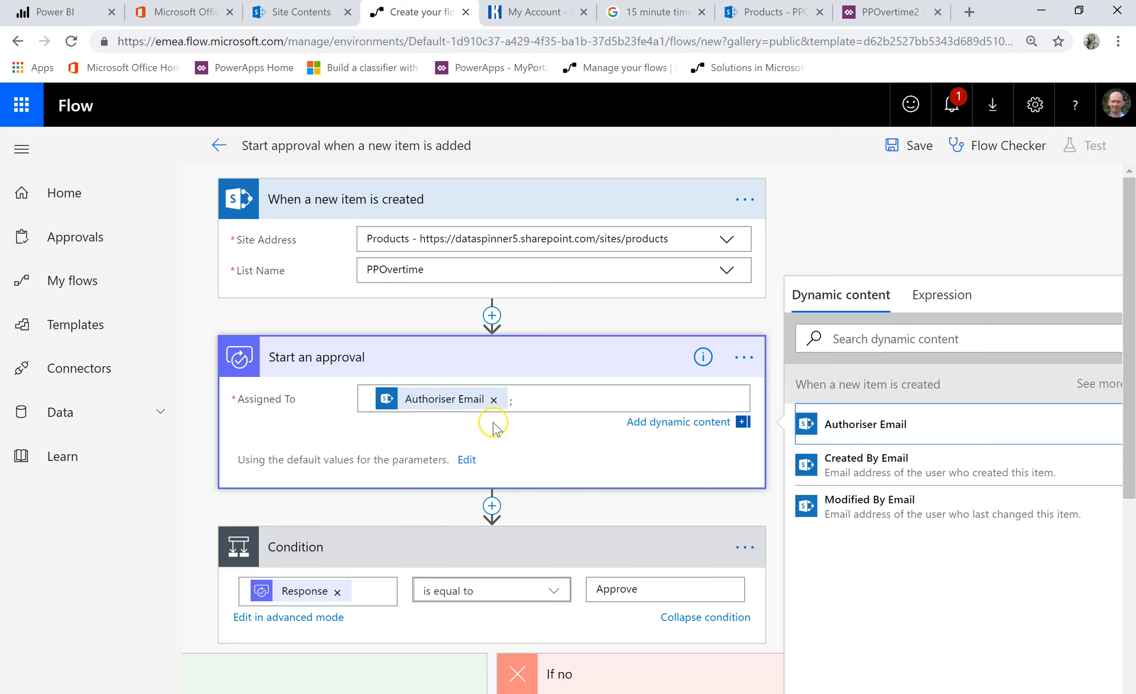
Append 'for' Hours 'on' Date after Created in the approval Details
scroll(down, 3)
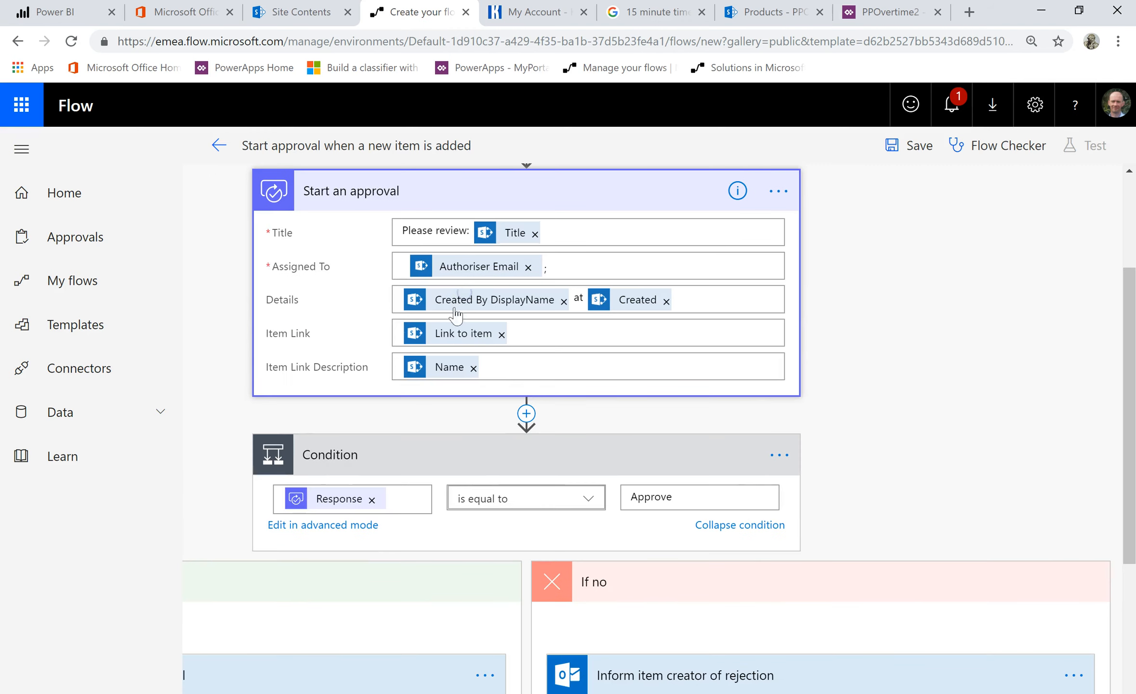
click(707, 300)
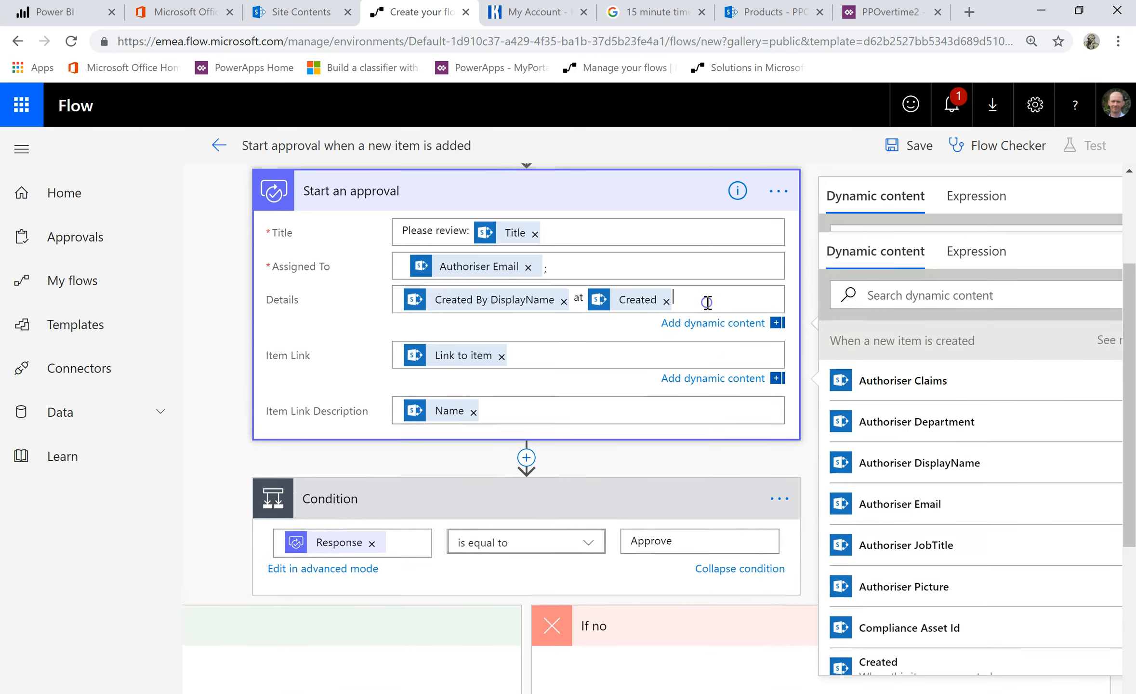
text(for)
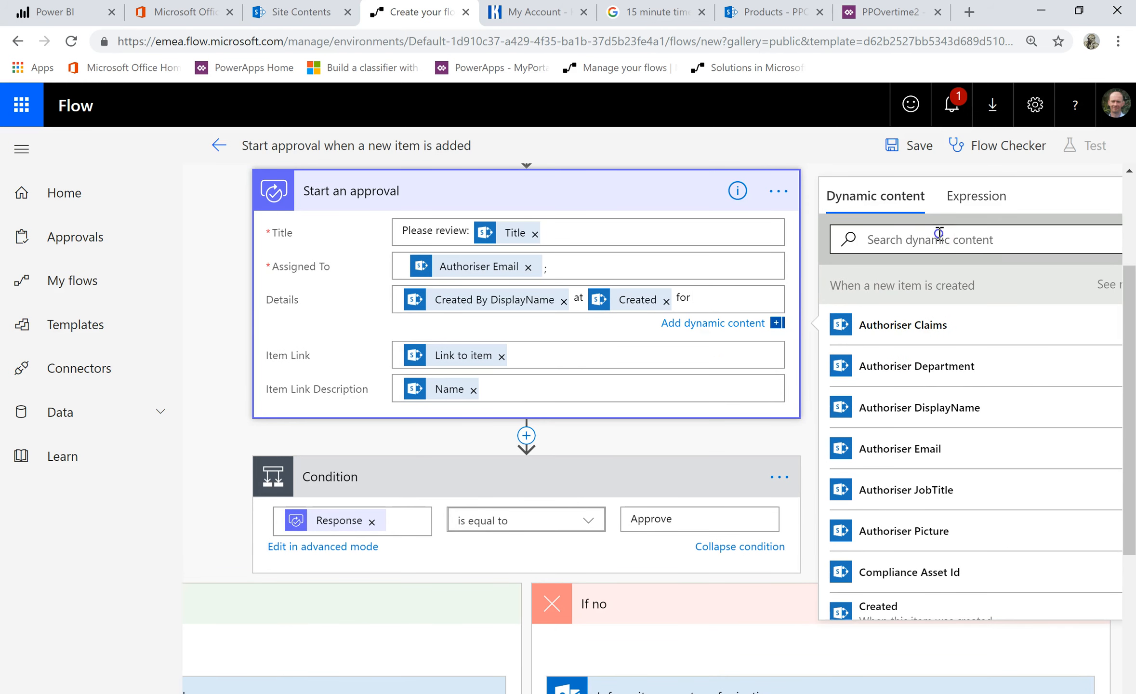
text(hour)
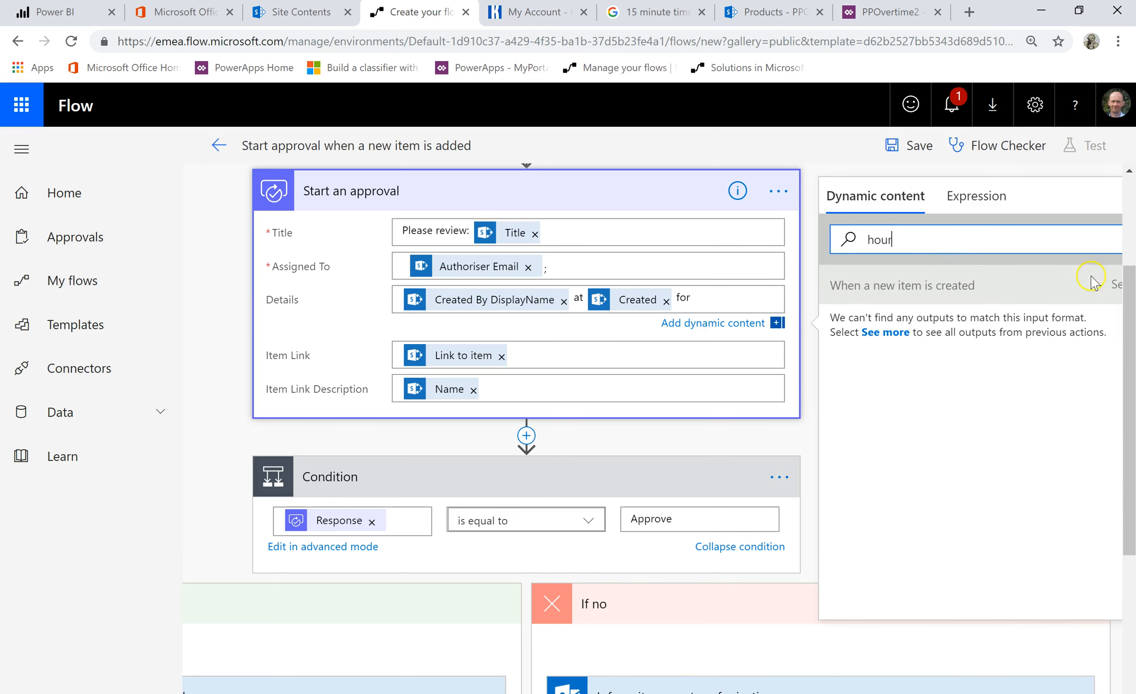
click(875, 325)
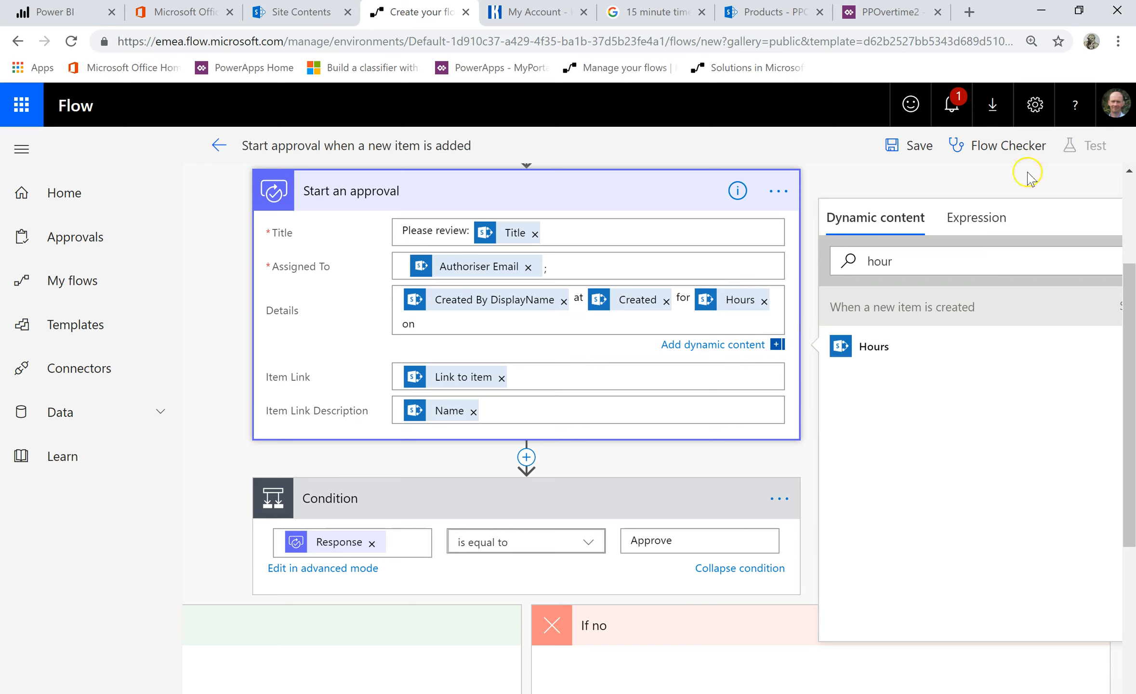
text(date)
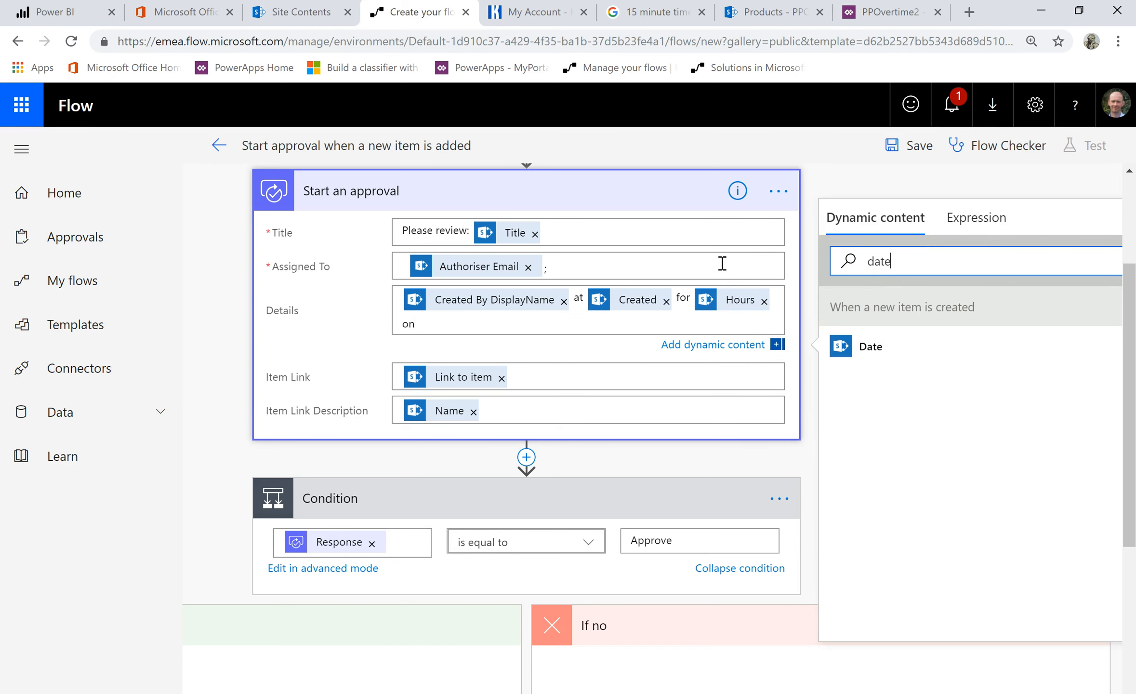
click(870, 346)
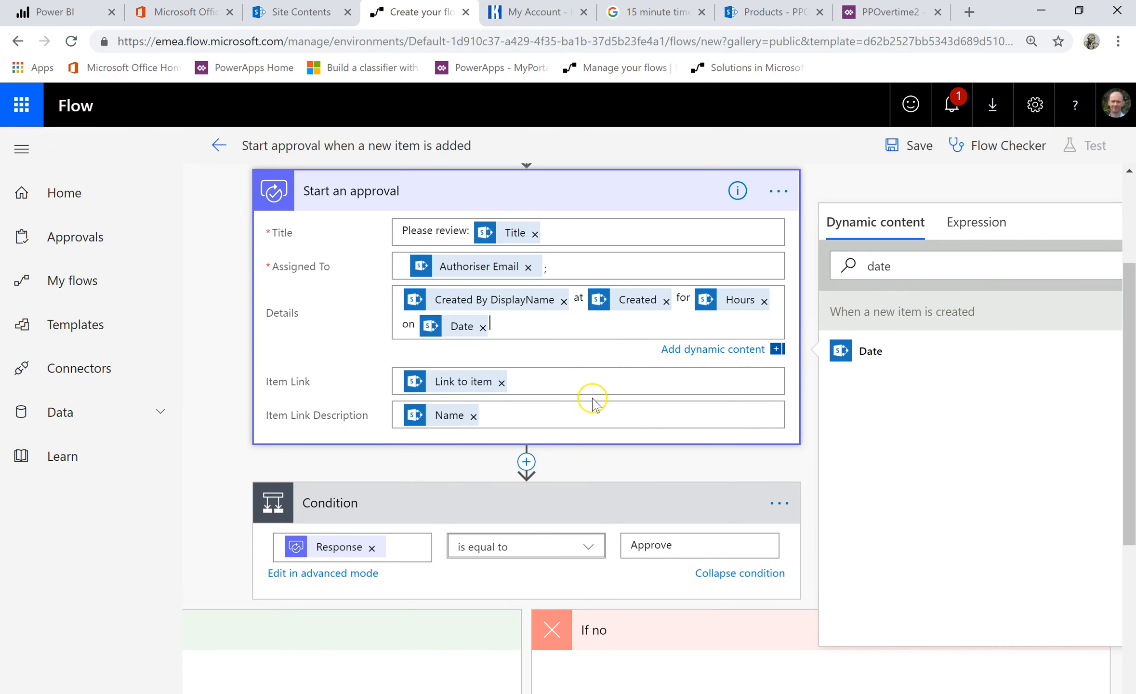
mouse_move(650, 368)
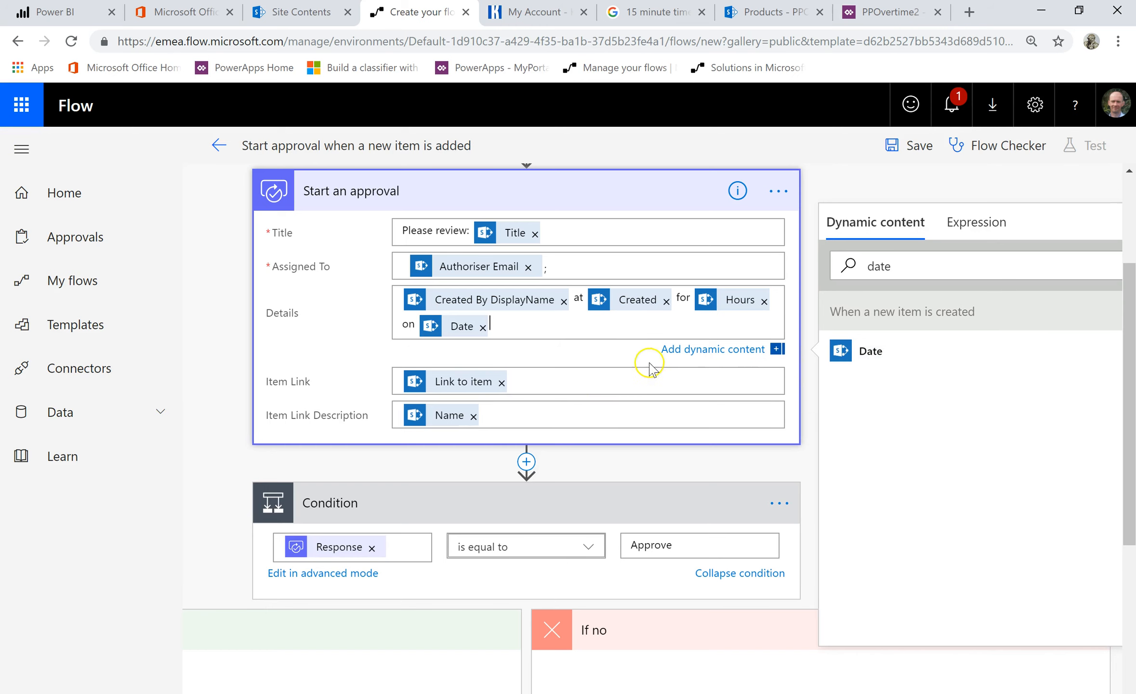
scroll(down, 3)
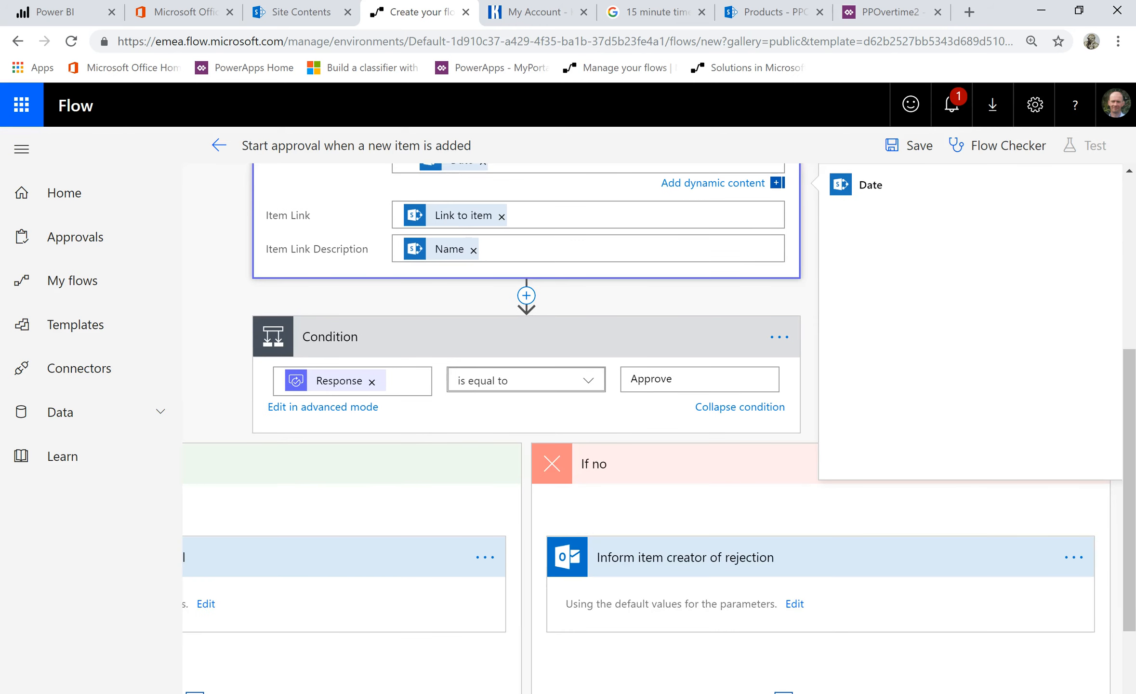
scroll(down, 3)
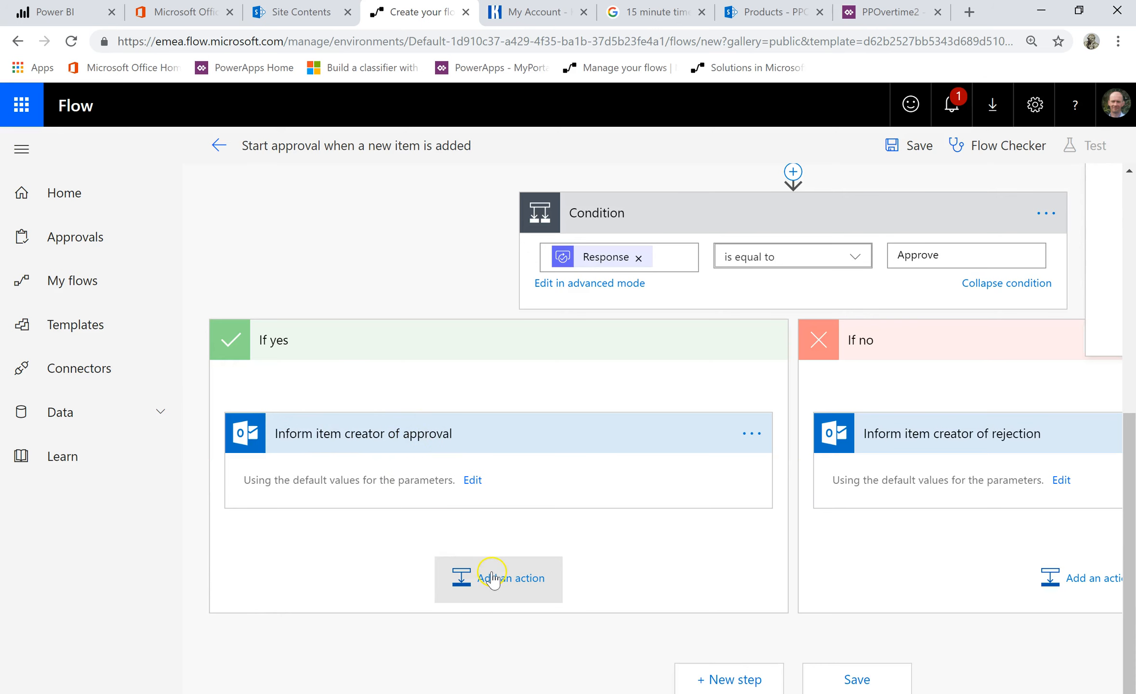
Add a SharePoint Update item action for the Products site's PPOvertime list
click(498, 578)
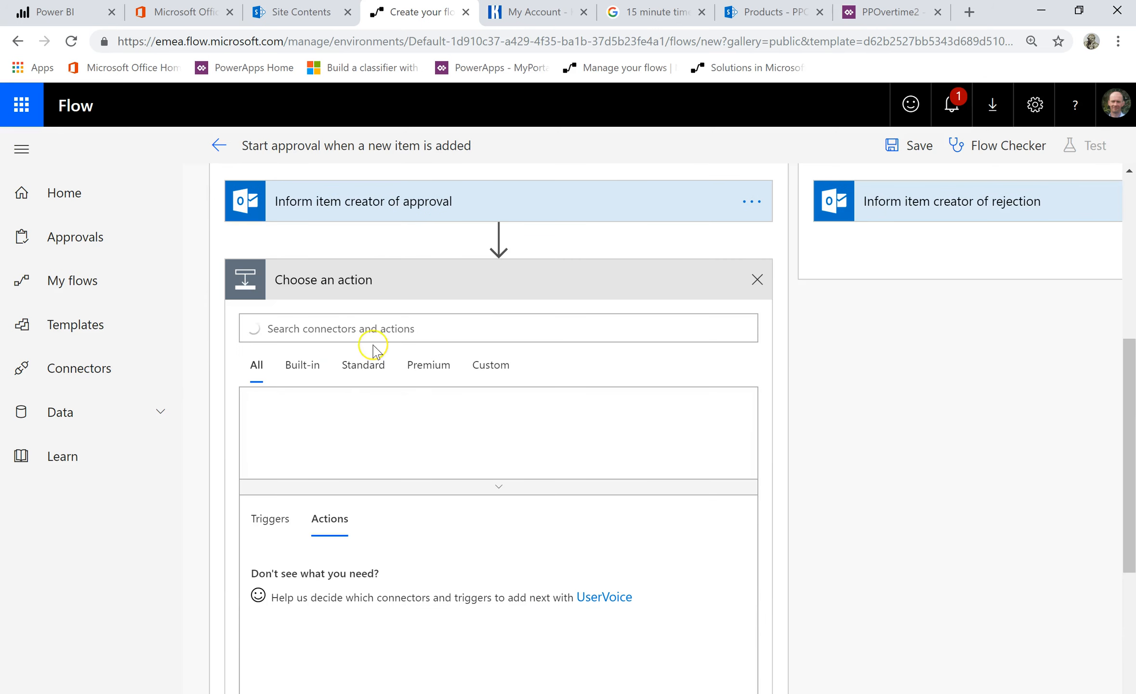
text(update ite)
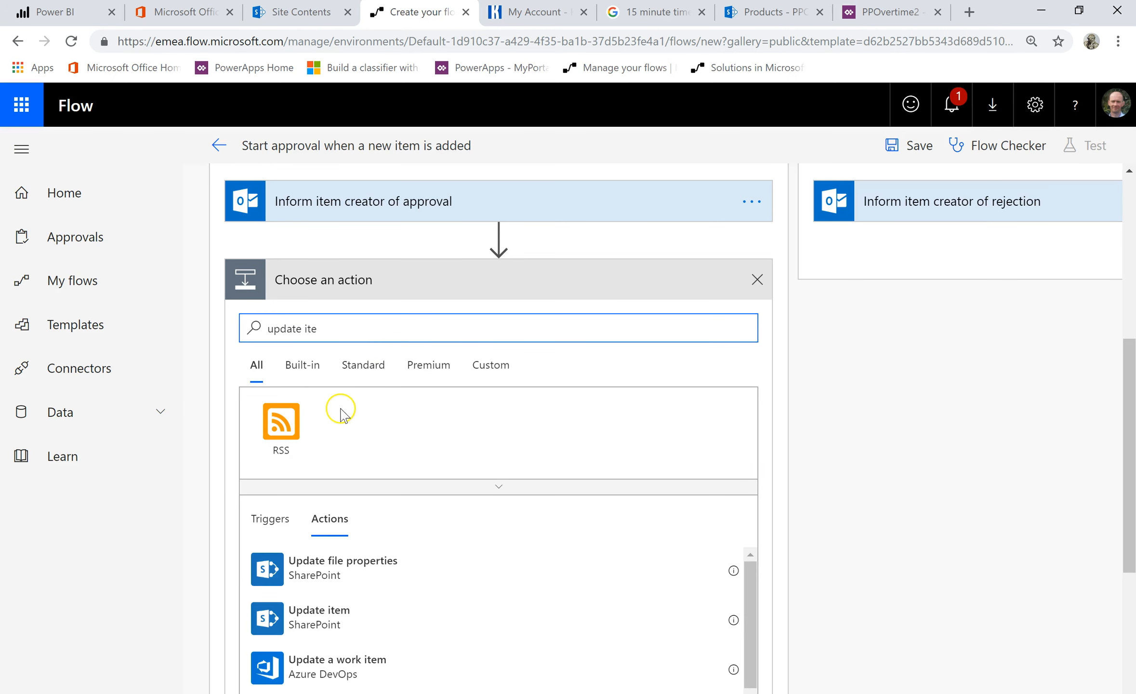
scroll(down, 3)
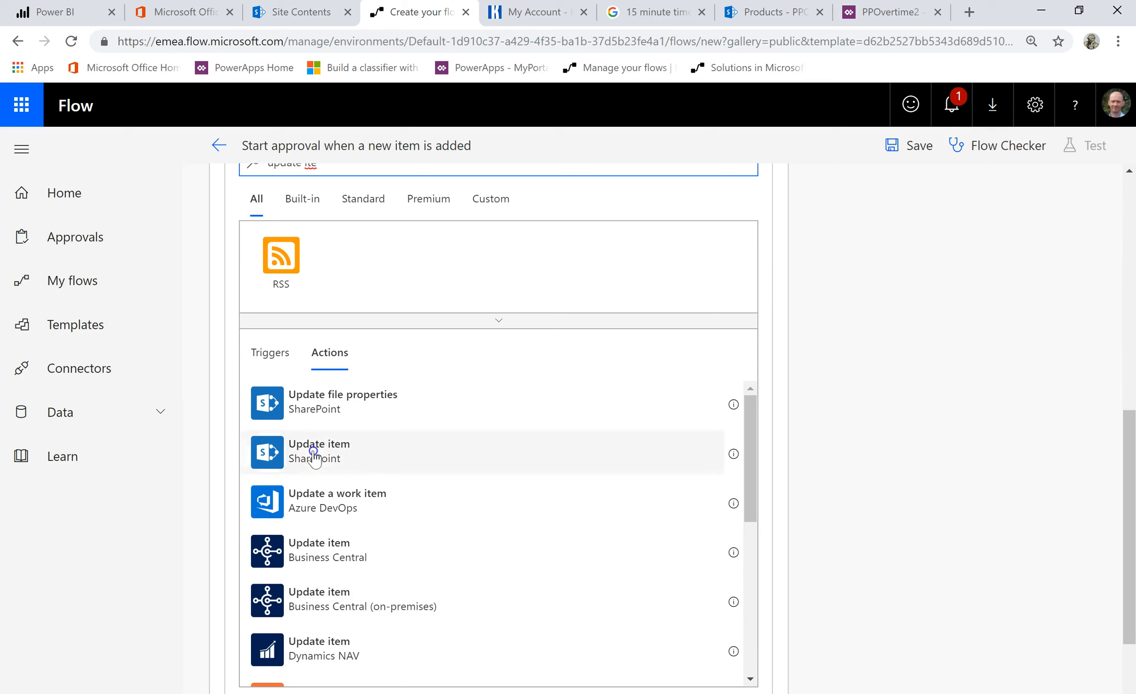
click(318, 452)
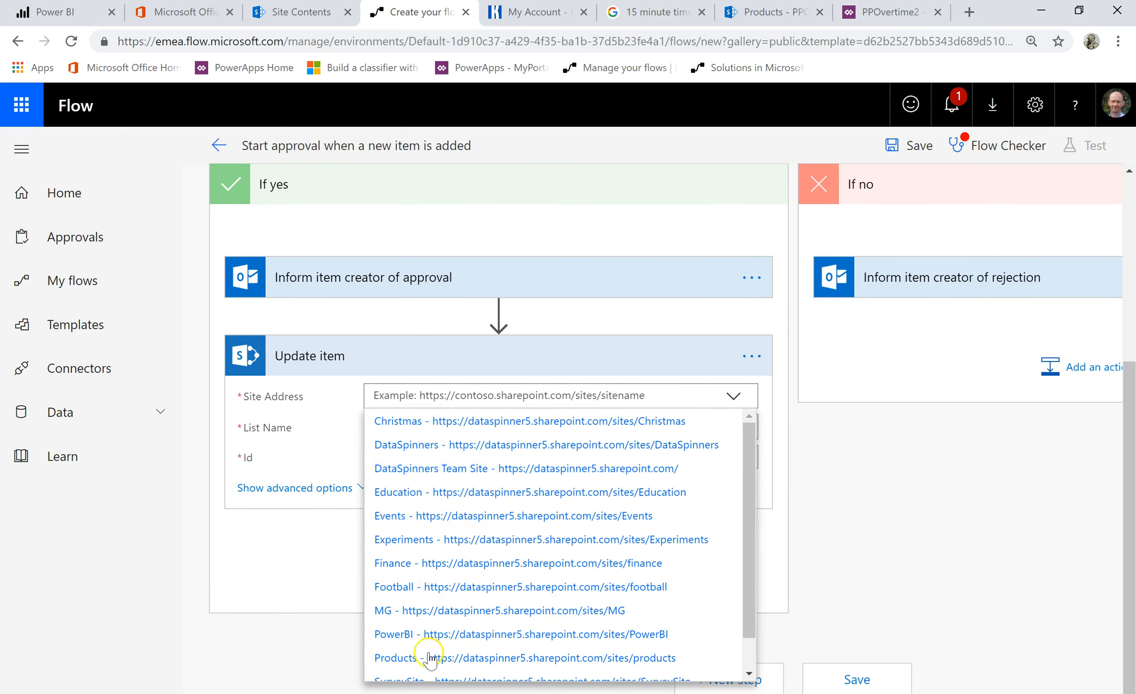
click(429, 657)
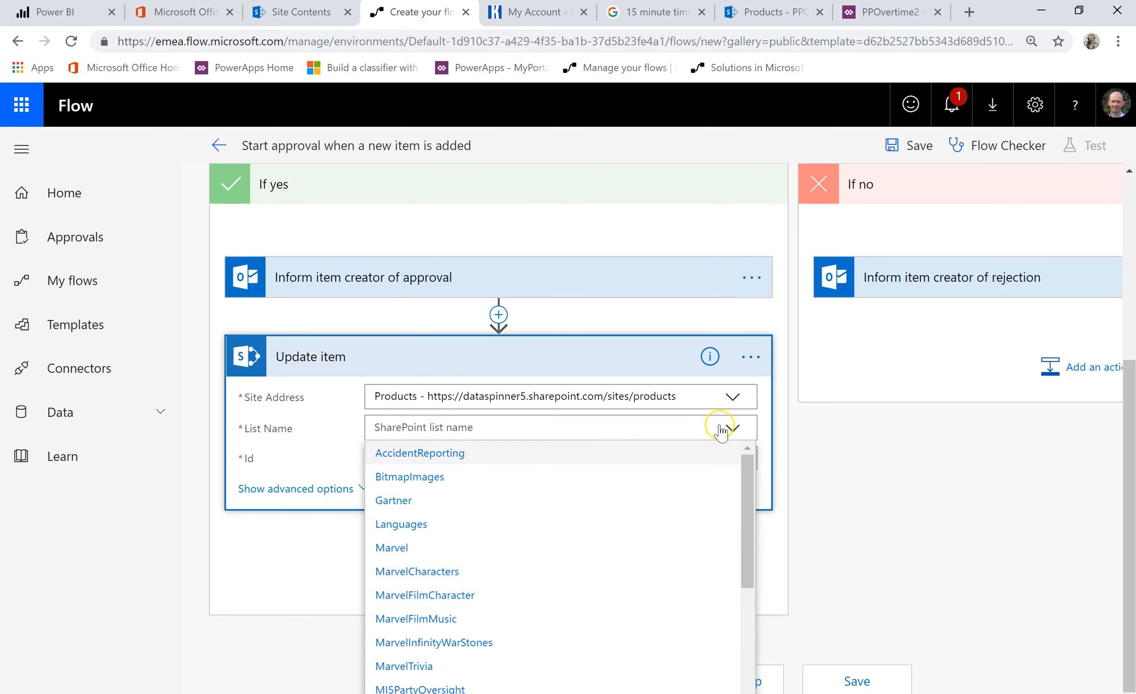
scroll(down, 3)
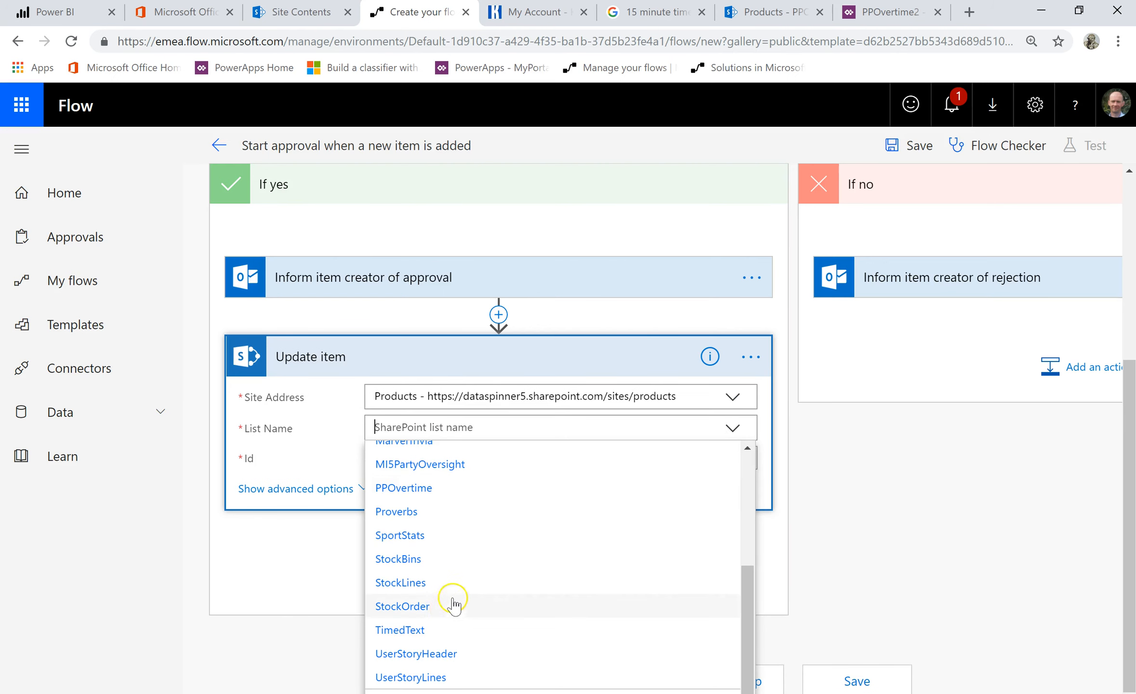
click(404, 488)
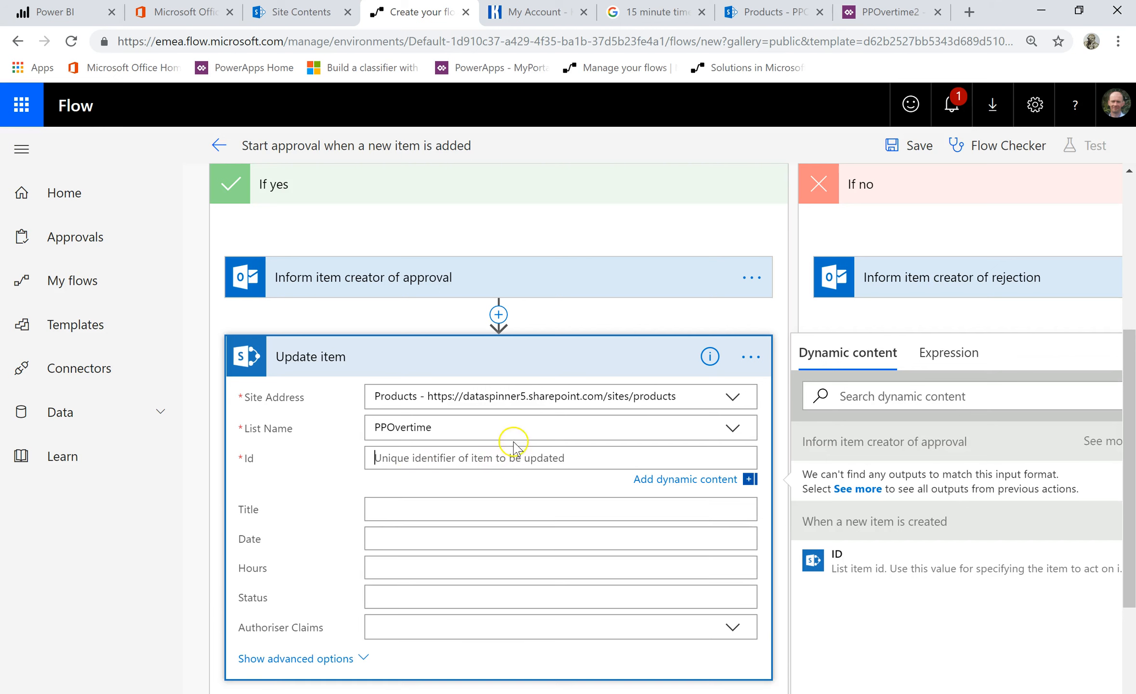
Set the item Id to the new item's ID, Status to Approve, and save the flow
click(836, 559)
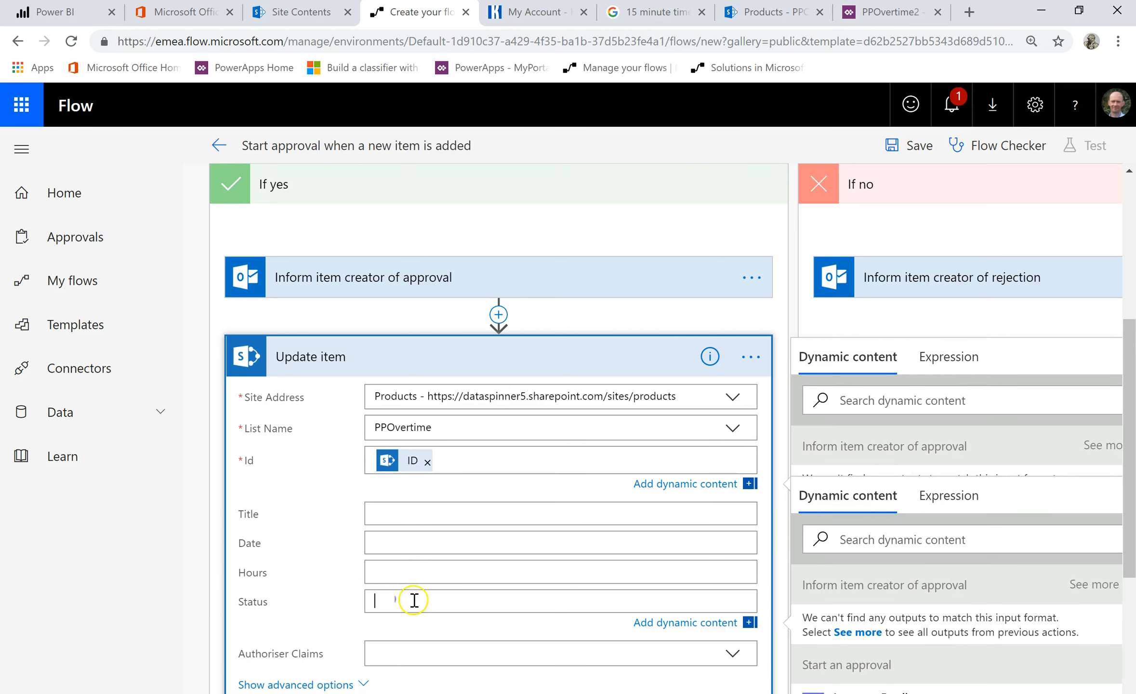
text(Approve)
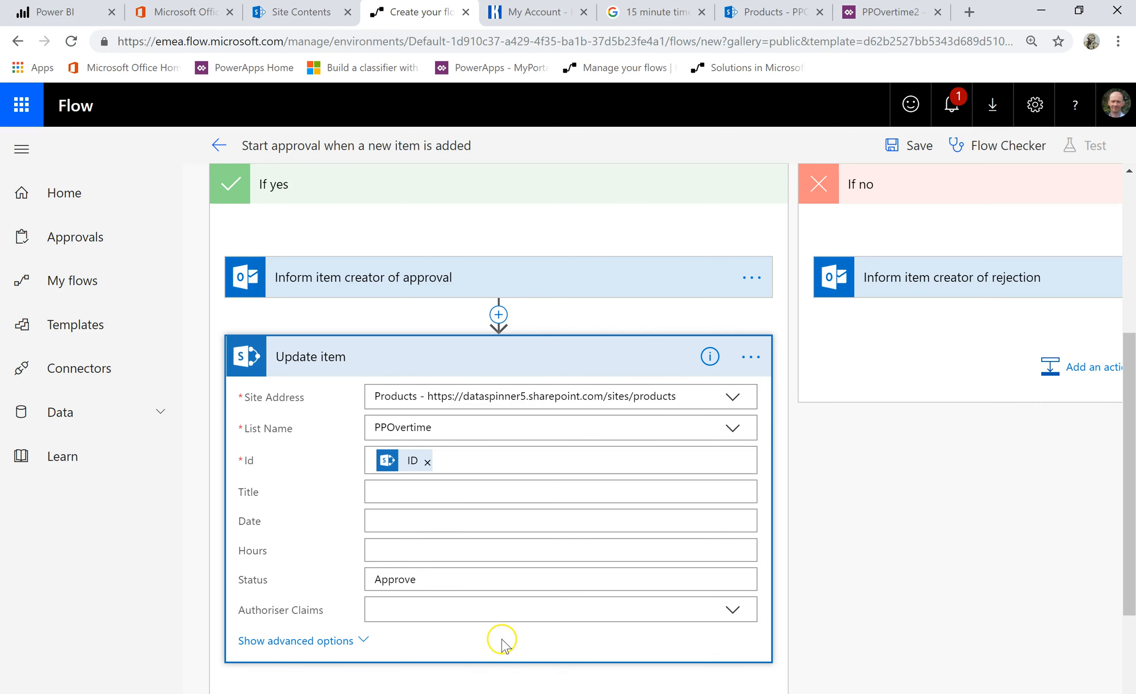
mouse_move(858, 529)
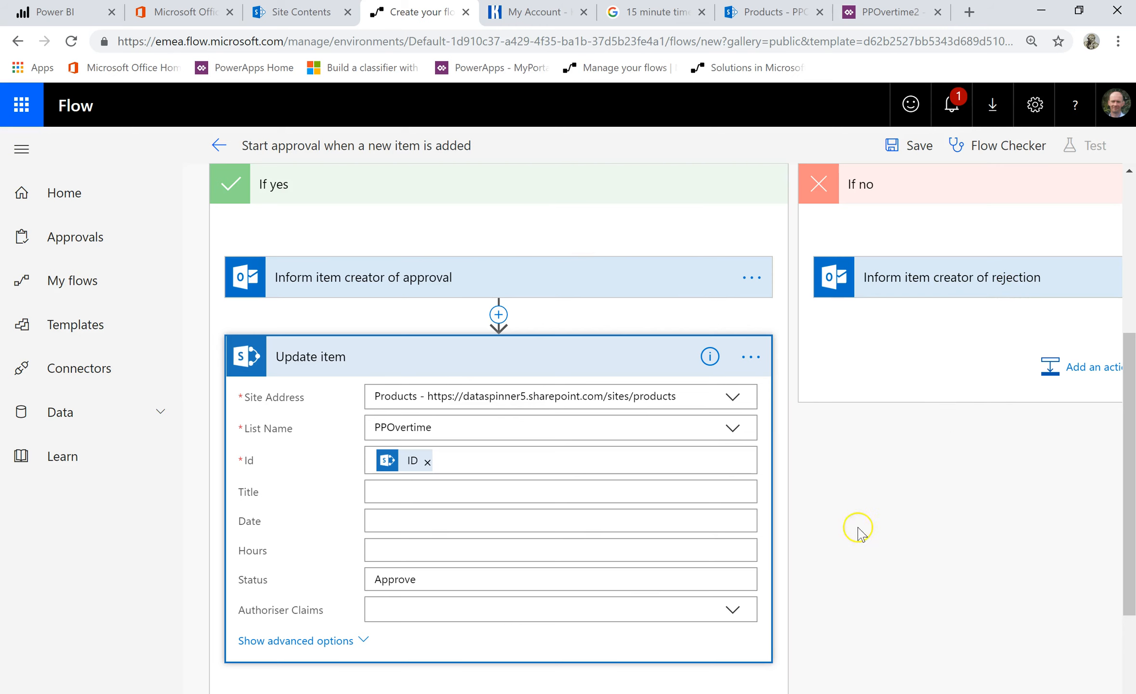
mouse_move(915, 551)
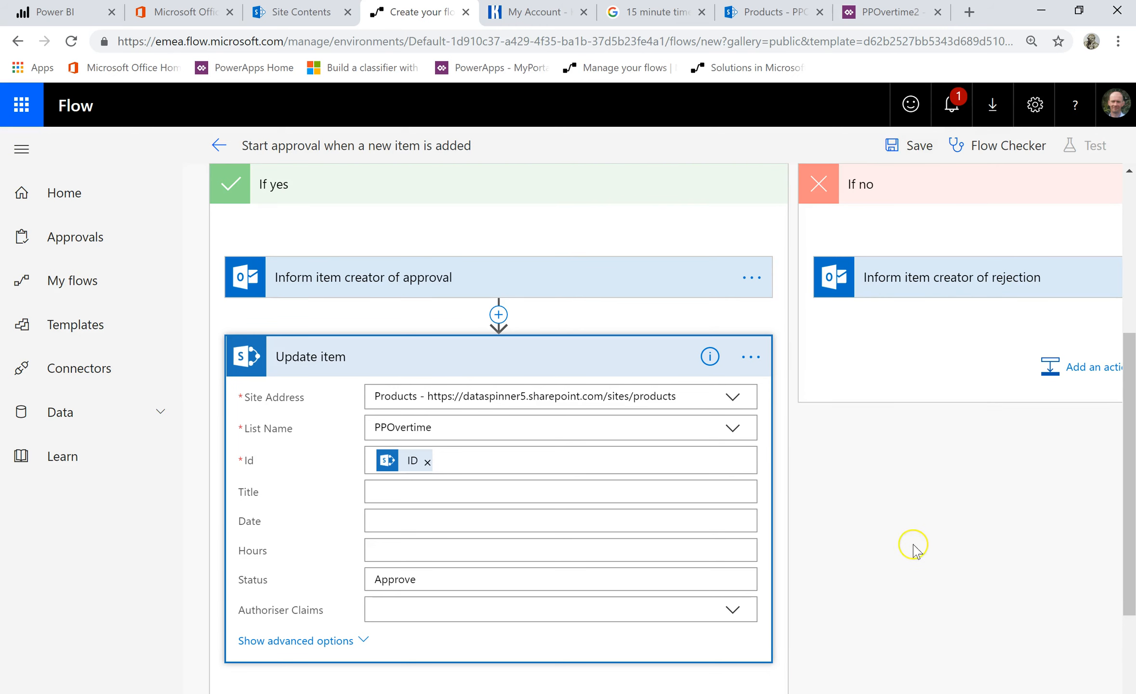
scroll(down, 3)
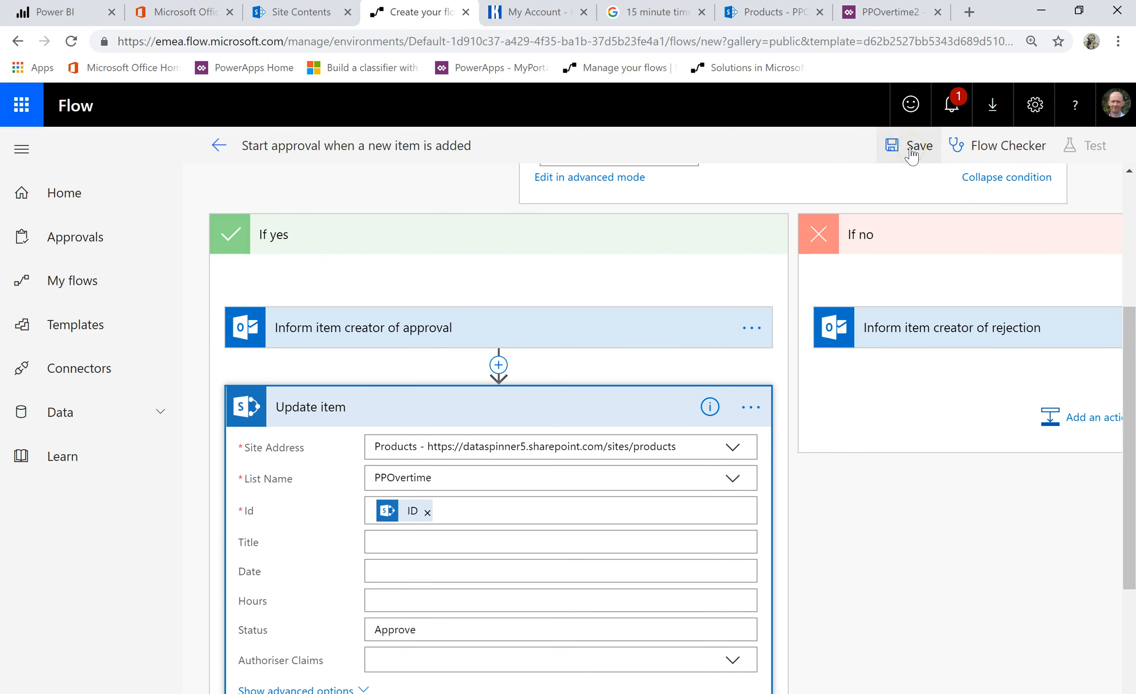
click(911, 146)
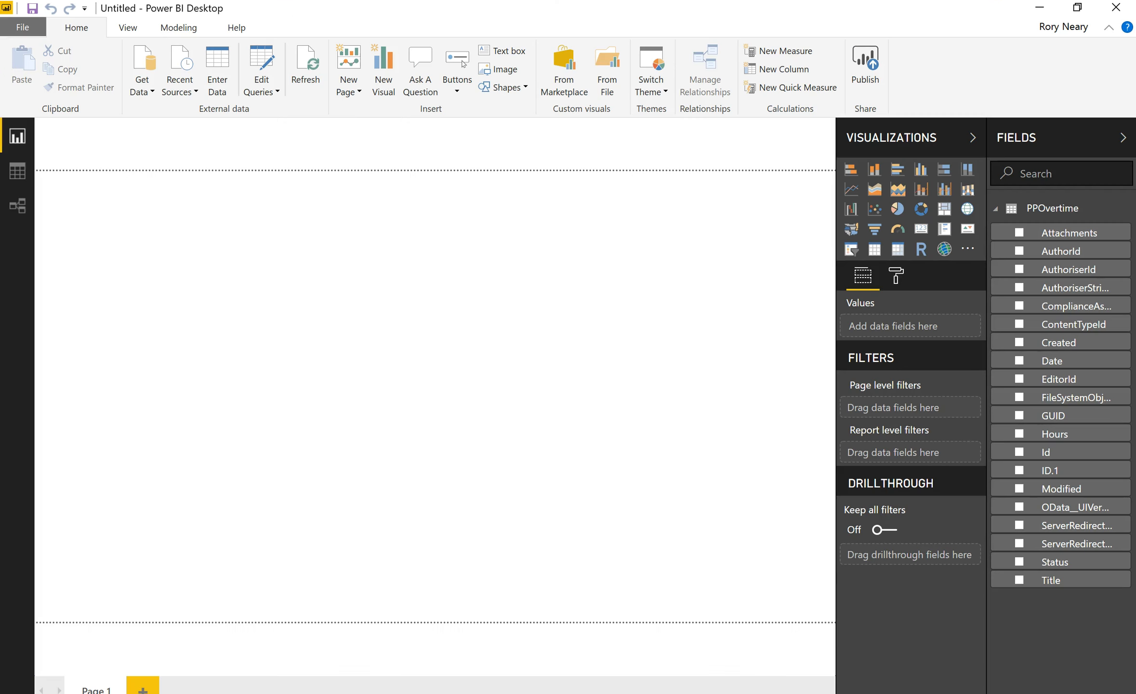
Show the PPOvertime table in Data view and choose Edit query on it
click(147, 258)
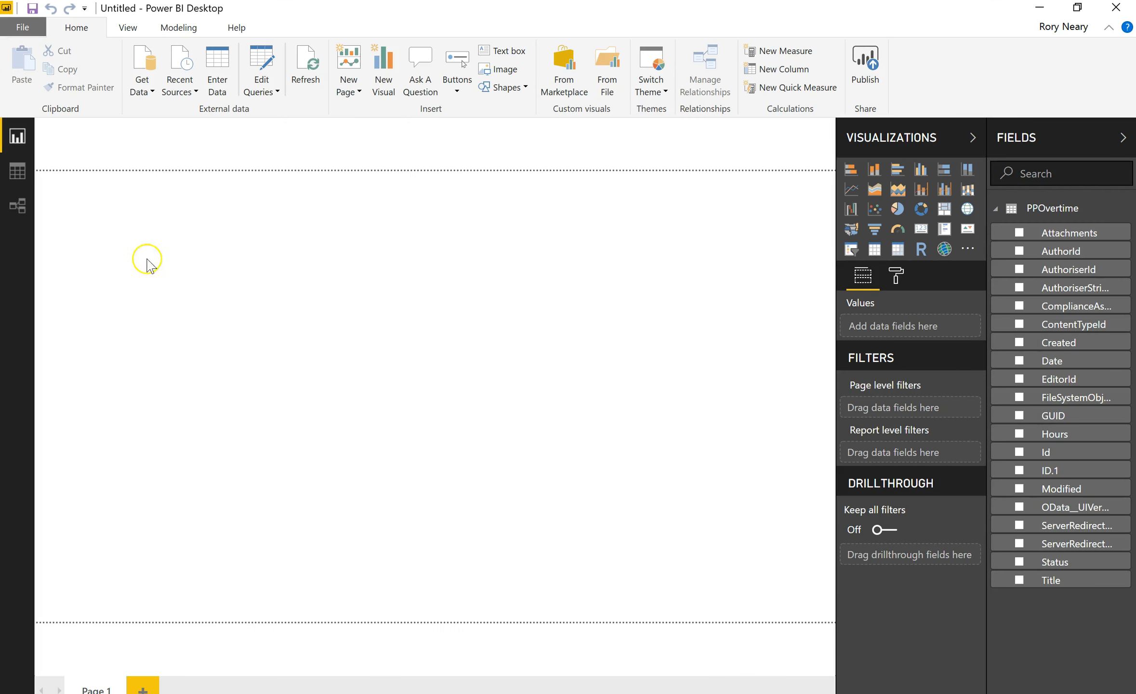
mouse_move(189, 196)
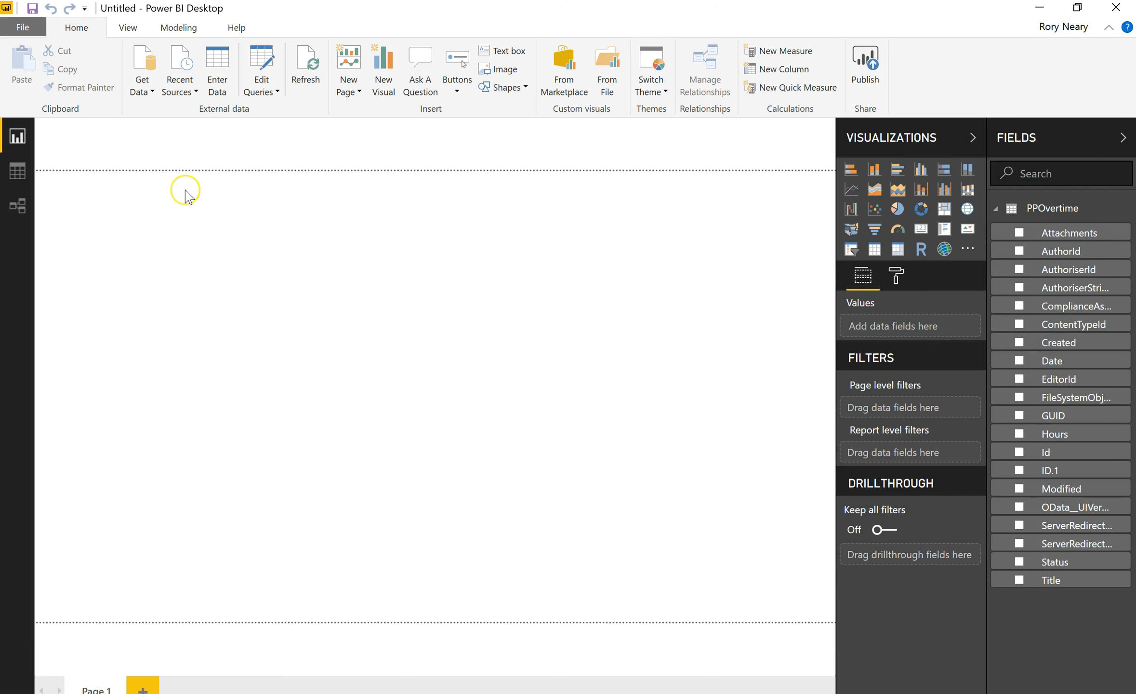
mouse_move(235, 278)
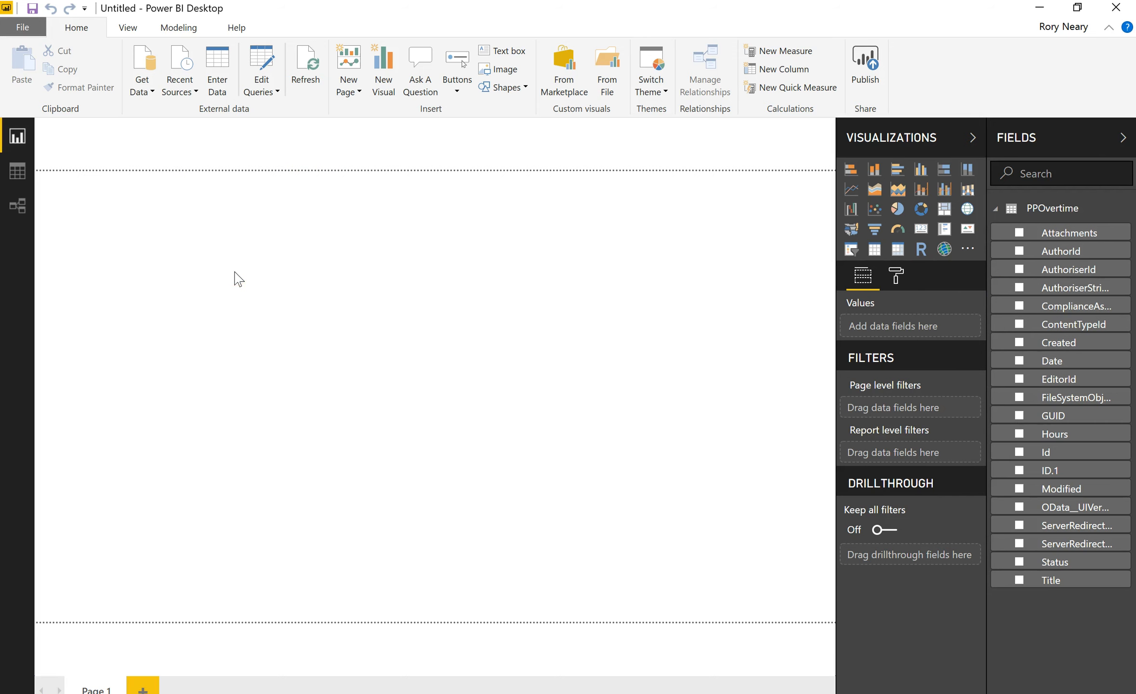
click(17, 171)
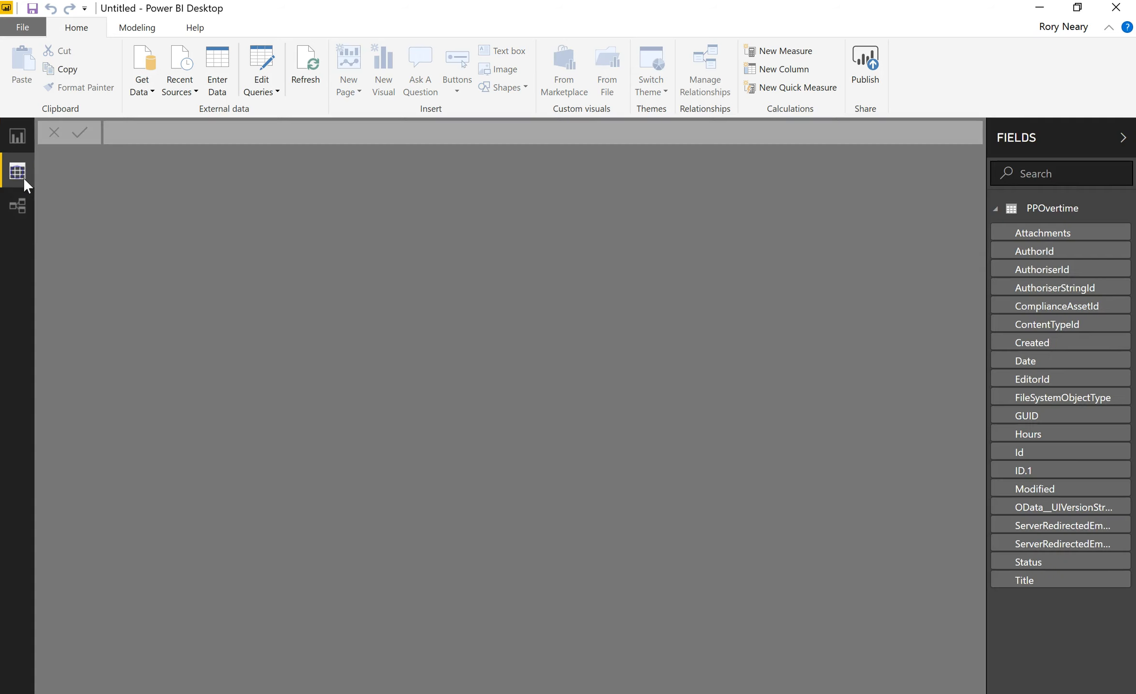
click(1053, 361)
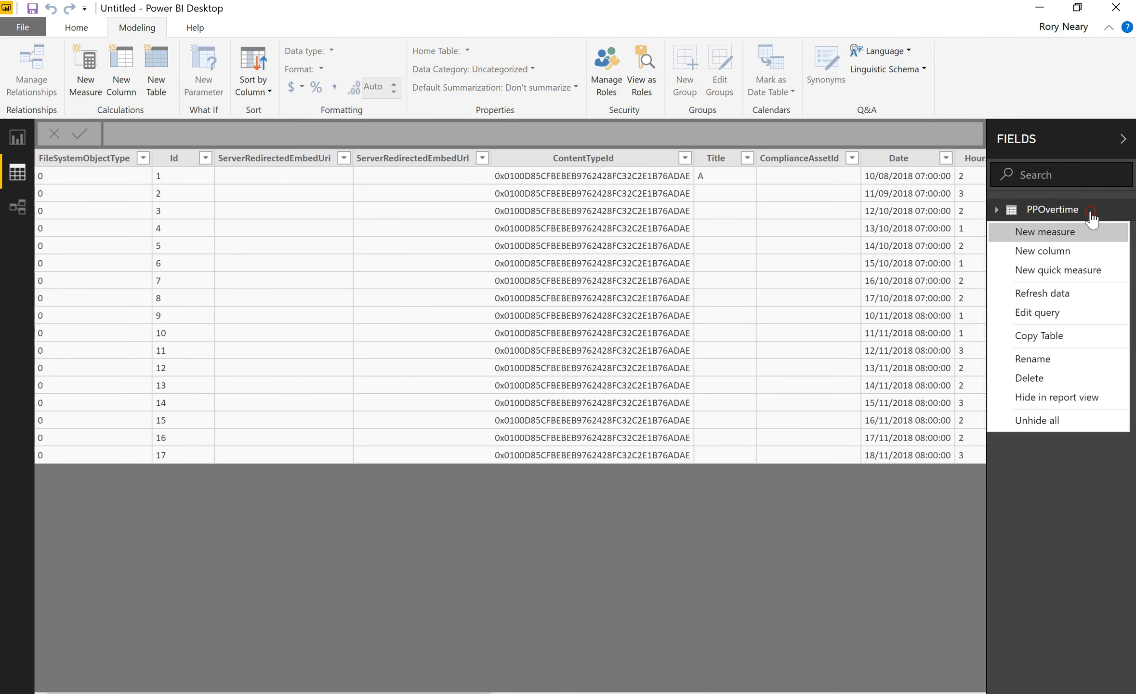
click(1038, 313)
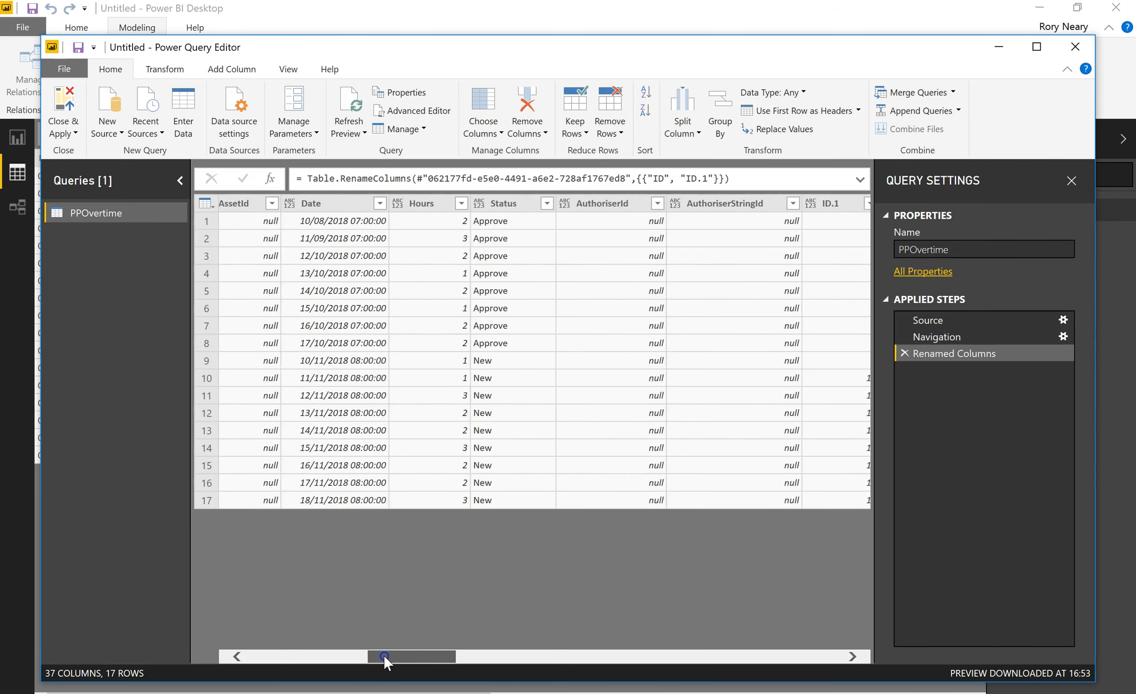
Change Hours to Decimal Number and Date to Date, then Close & Apply
drag(412, 656, 434, 657)
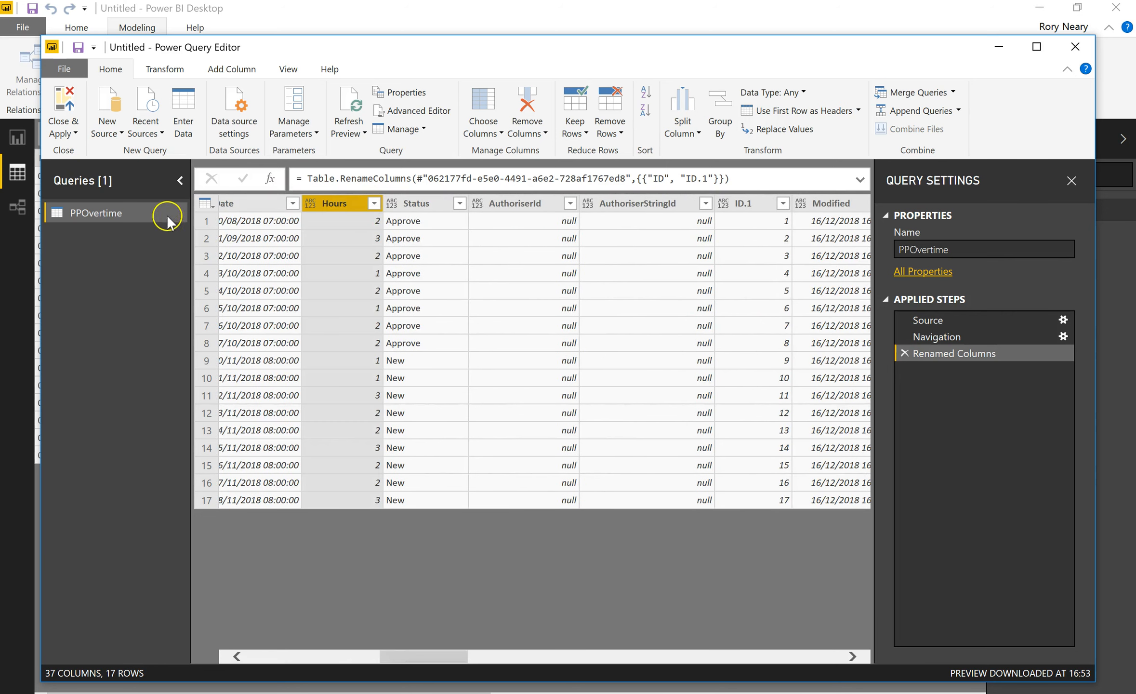
click(772, 92)
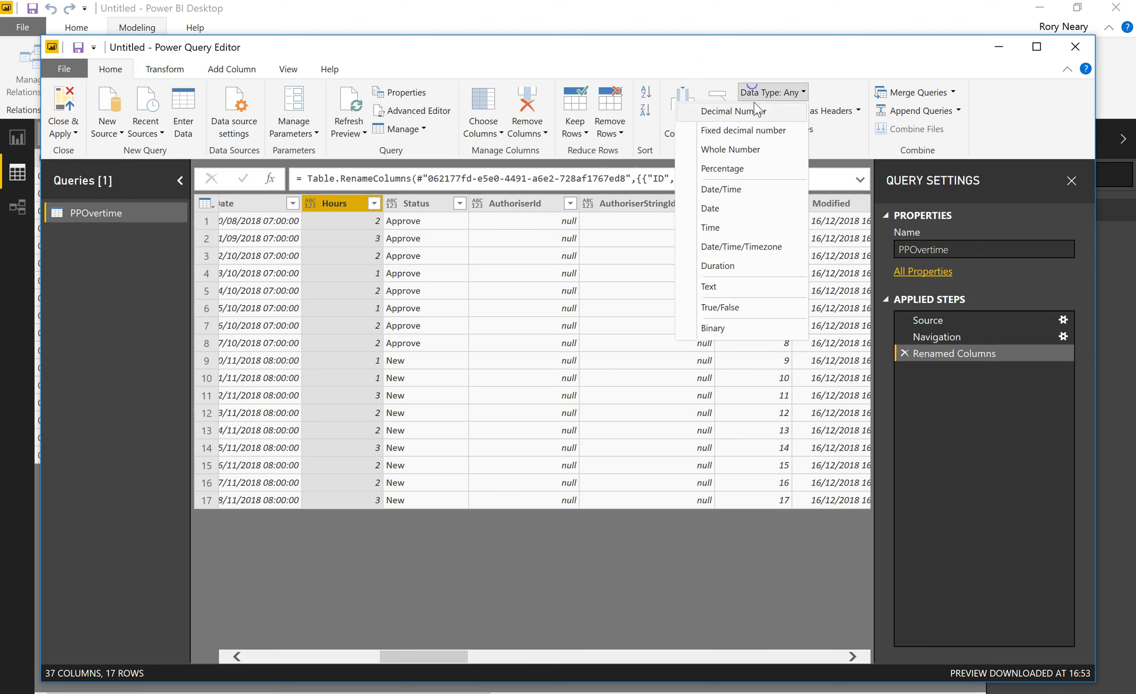
mouse_move(737, 169)
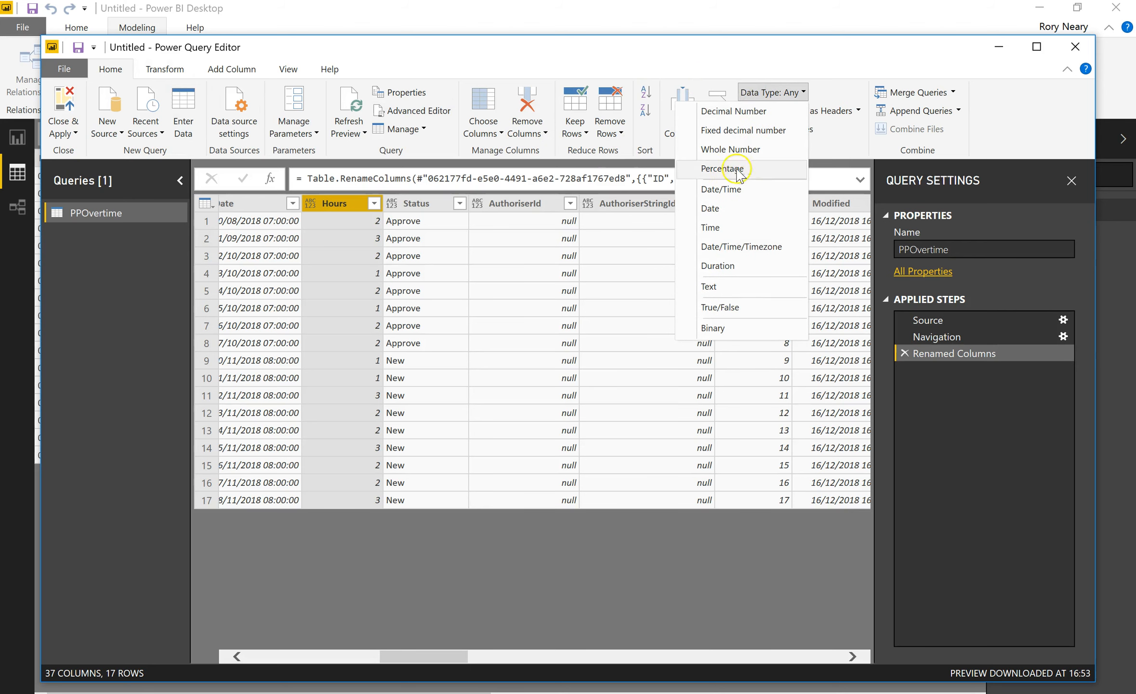
click(734, 111)
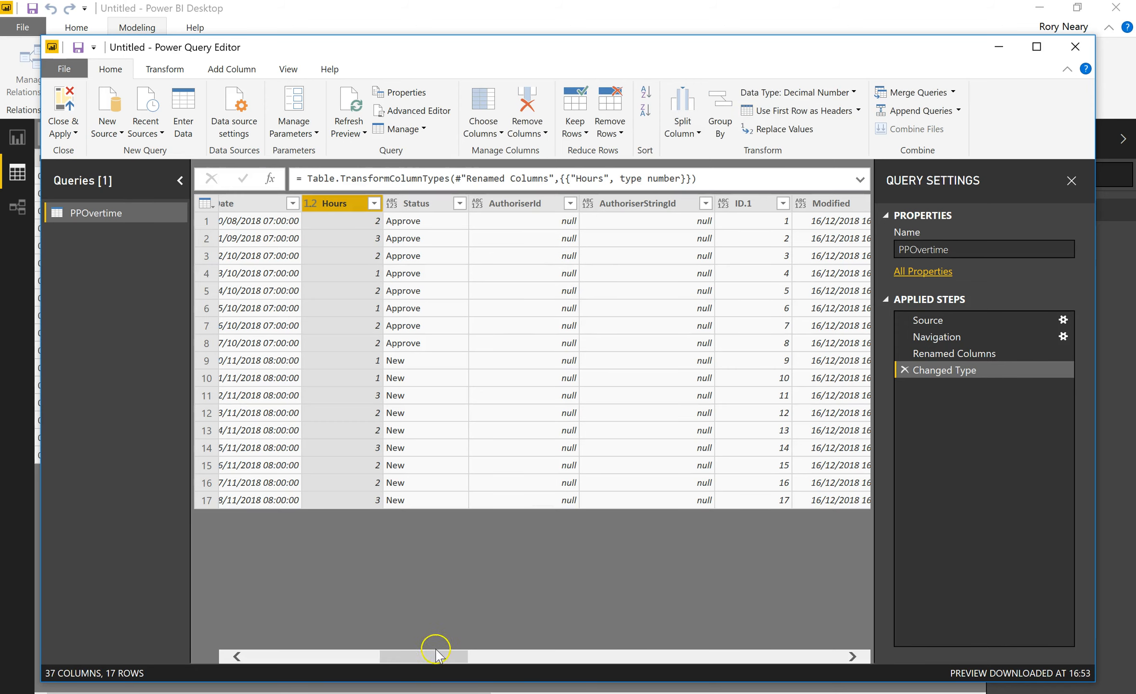
drag(435, 656, 482, 657)
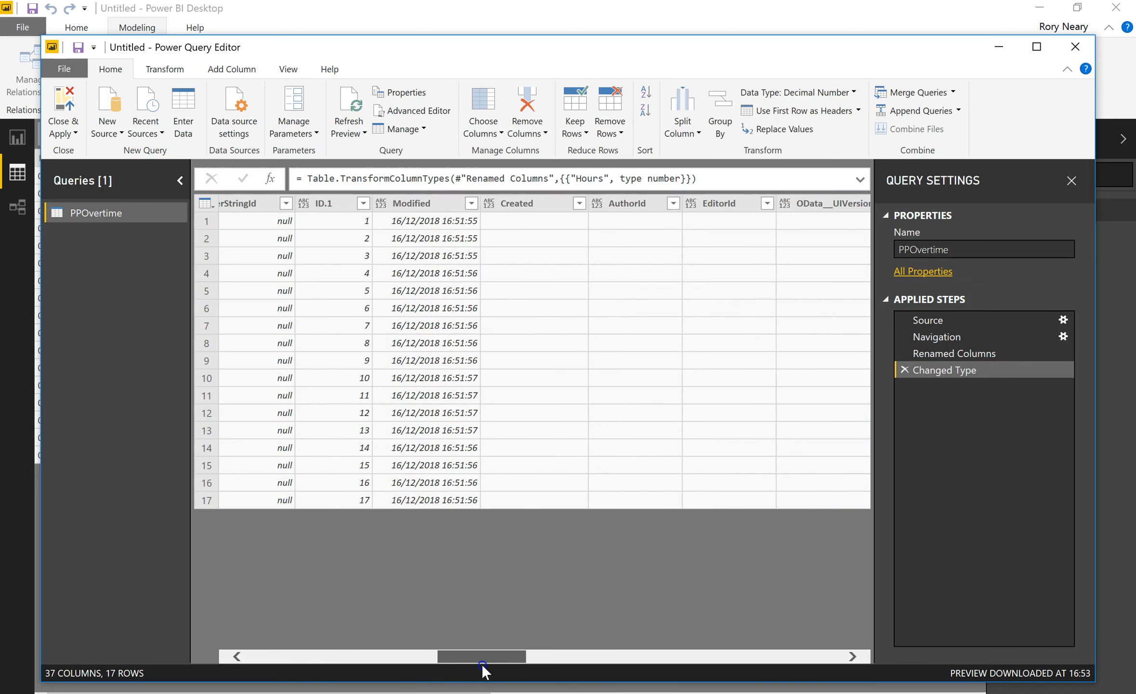
drag(480, 656, 373, 656)
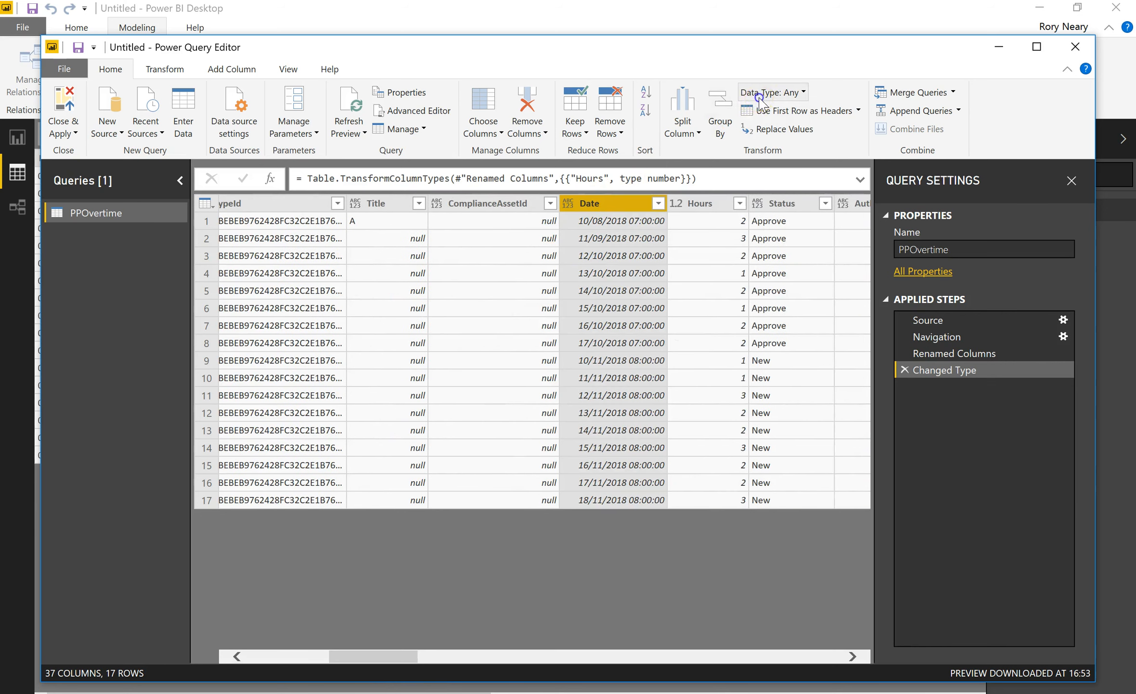
click(659, 204)
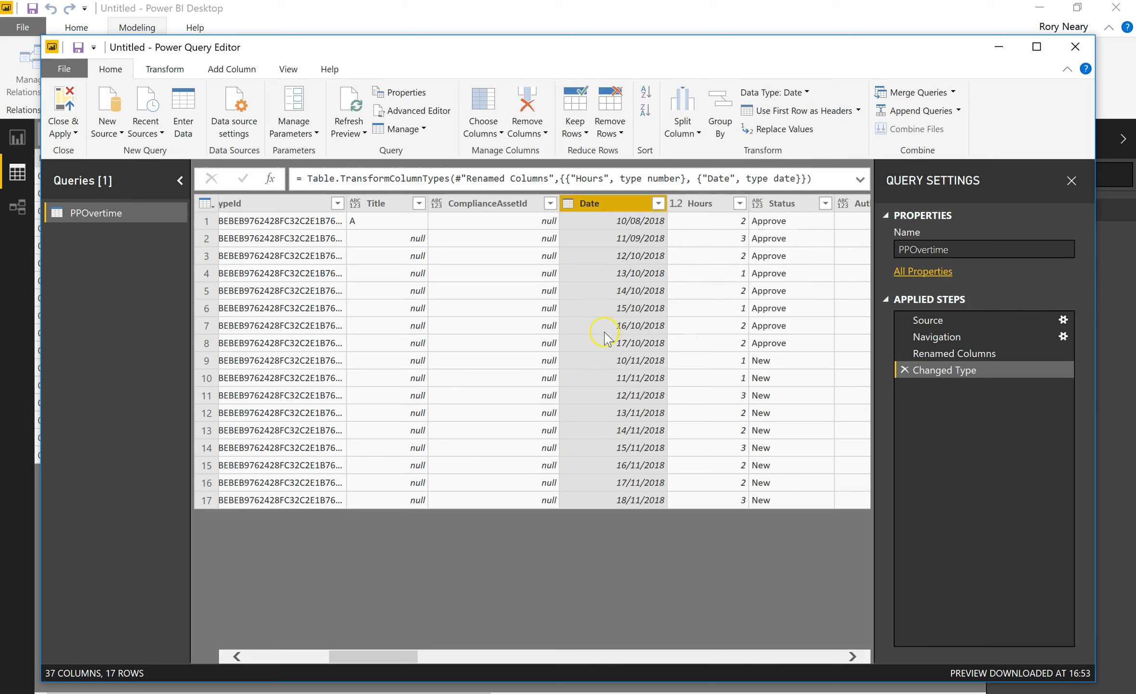
mouse_move(130, 86)
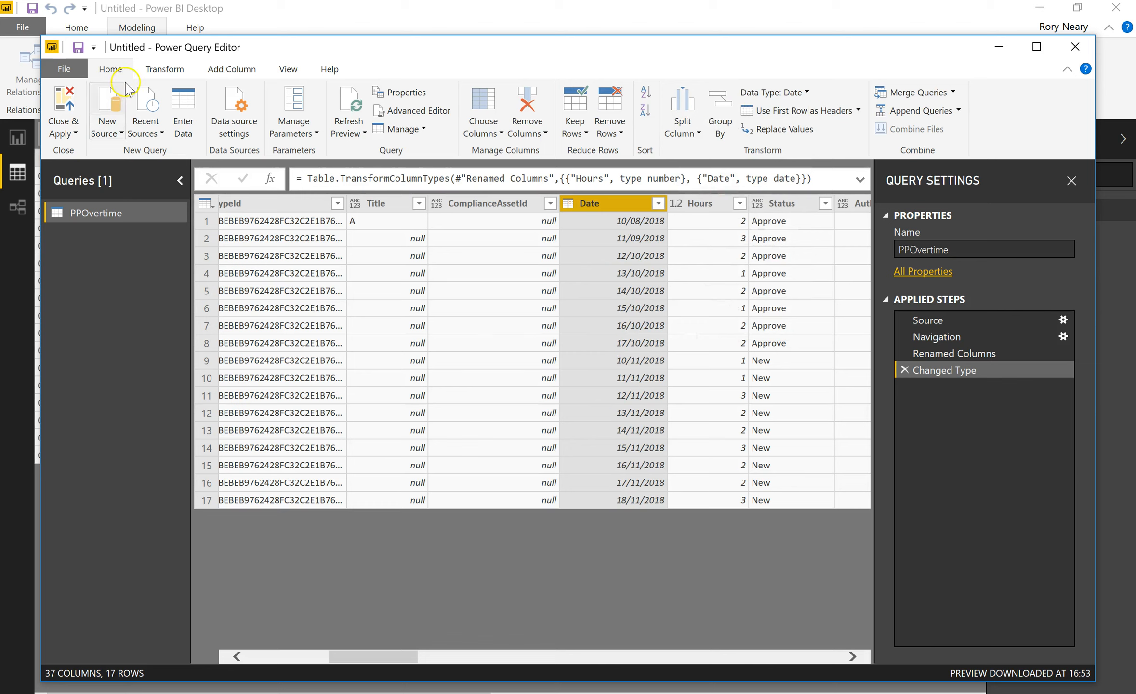
mouse_move(58, 106)
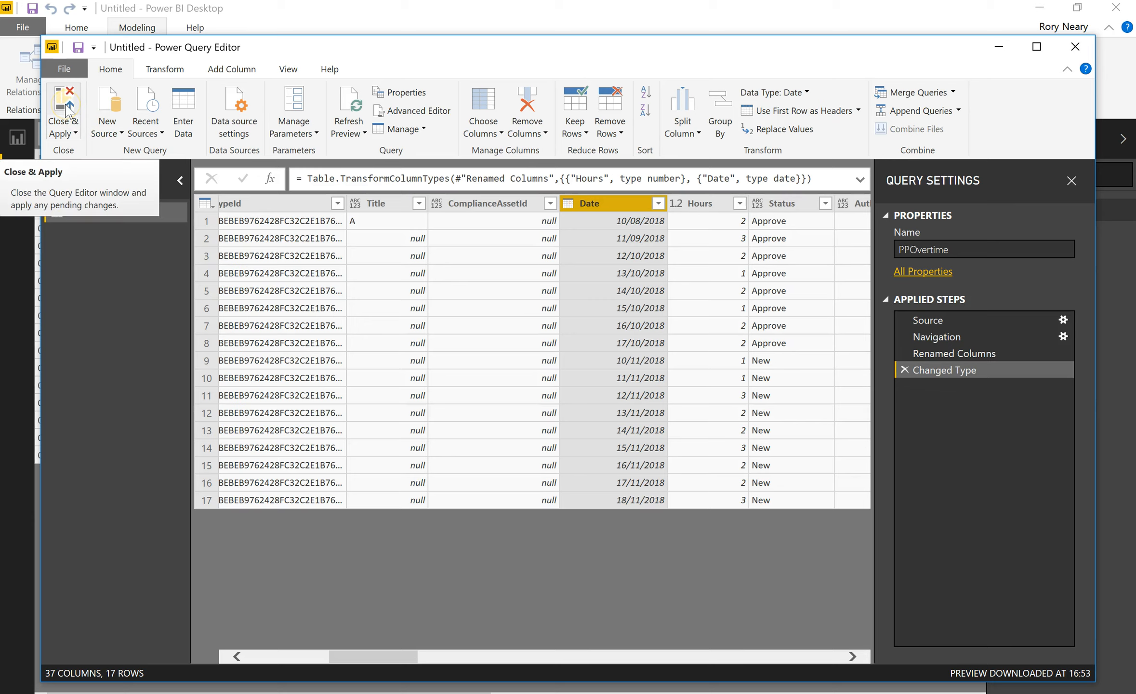
click(63, 106)
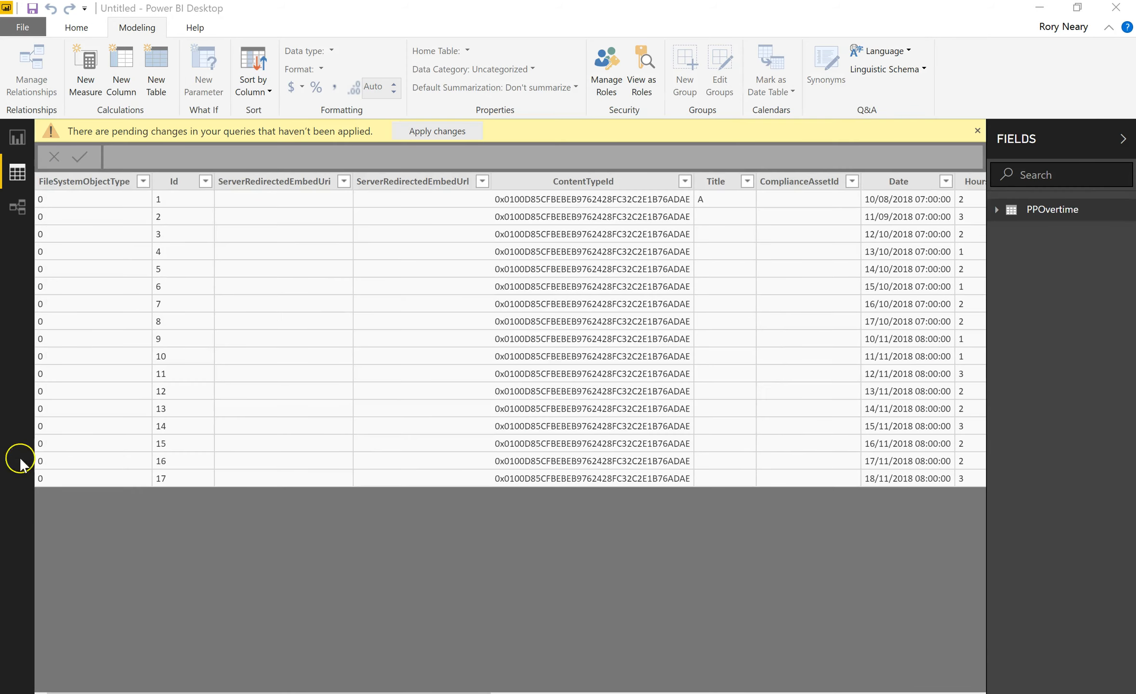
Check the Google countdown timer, then return to Power BI Desktop's Report view
click(438, 131)
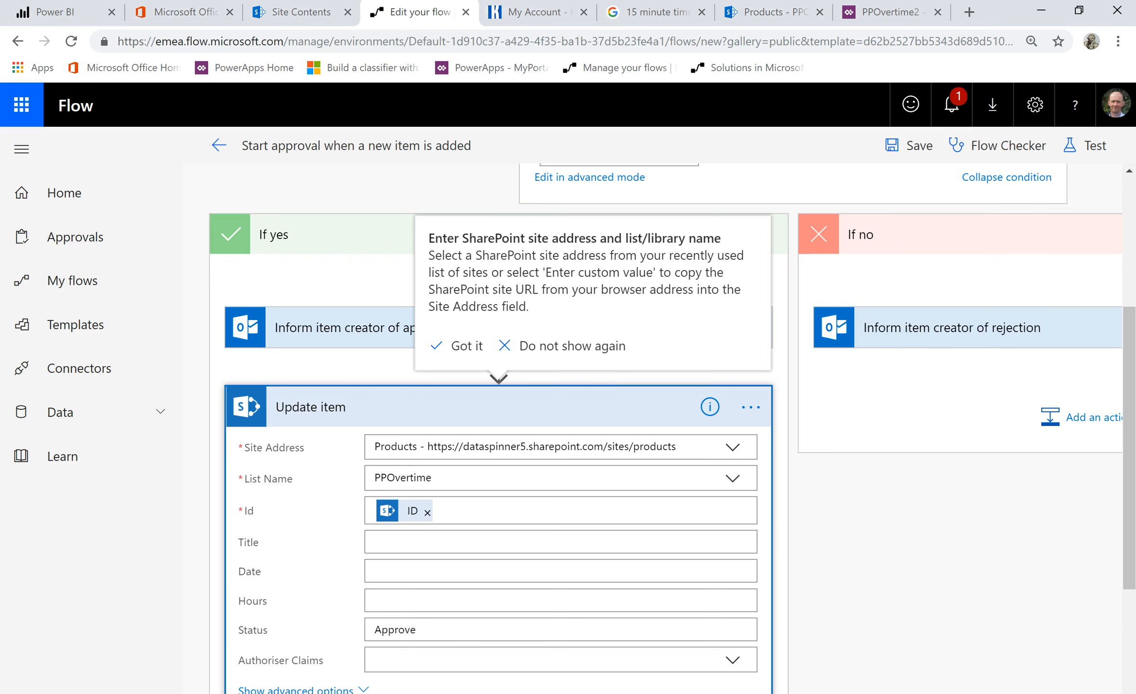
click(660, 12)
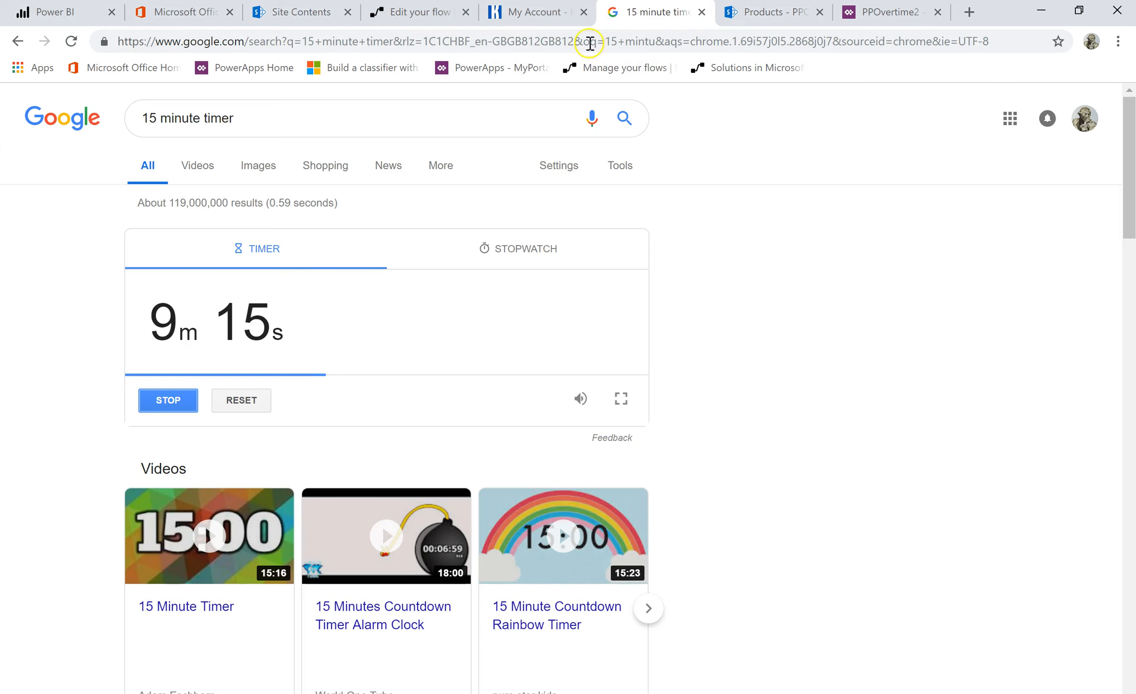
click(58, 12)
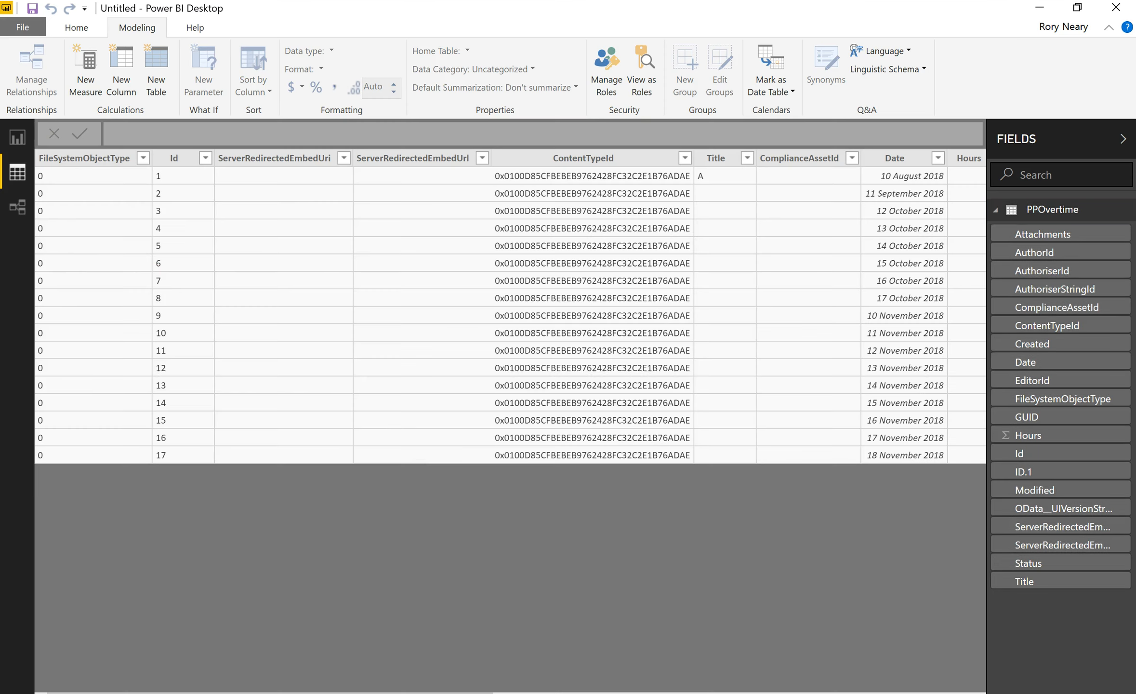
click(75, 27)
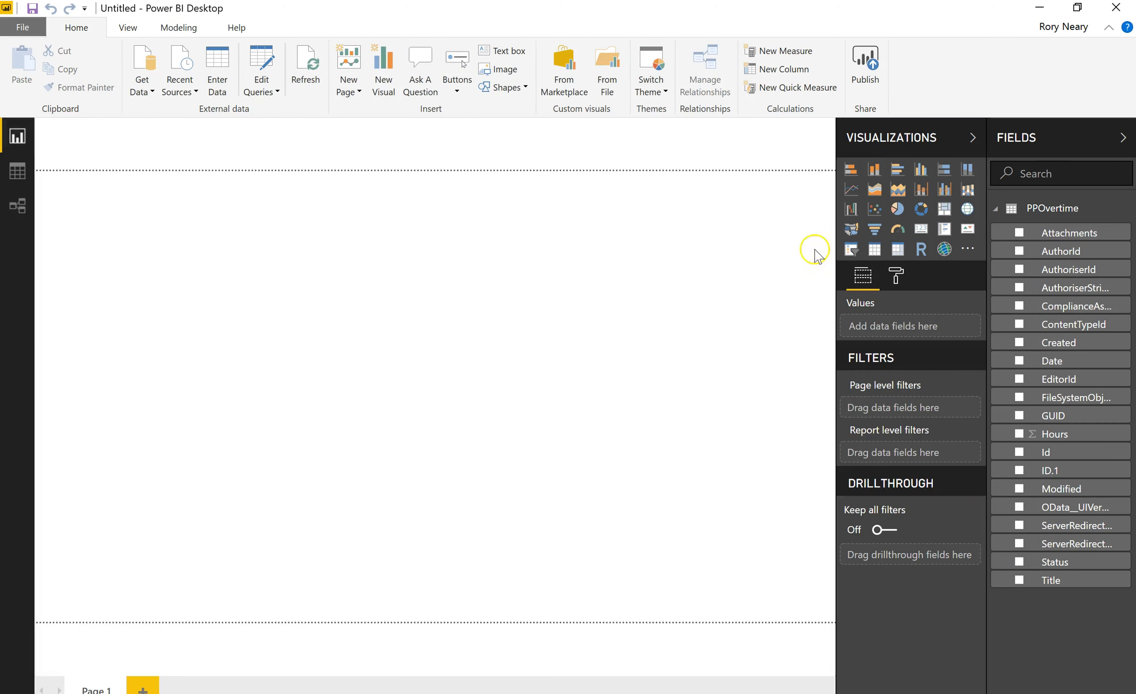
mouse_move(853, 126)
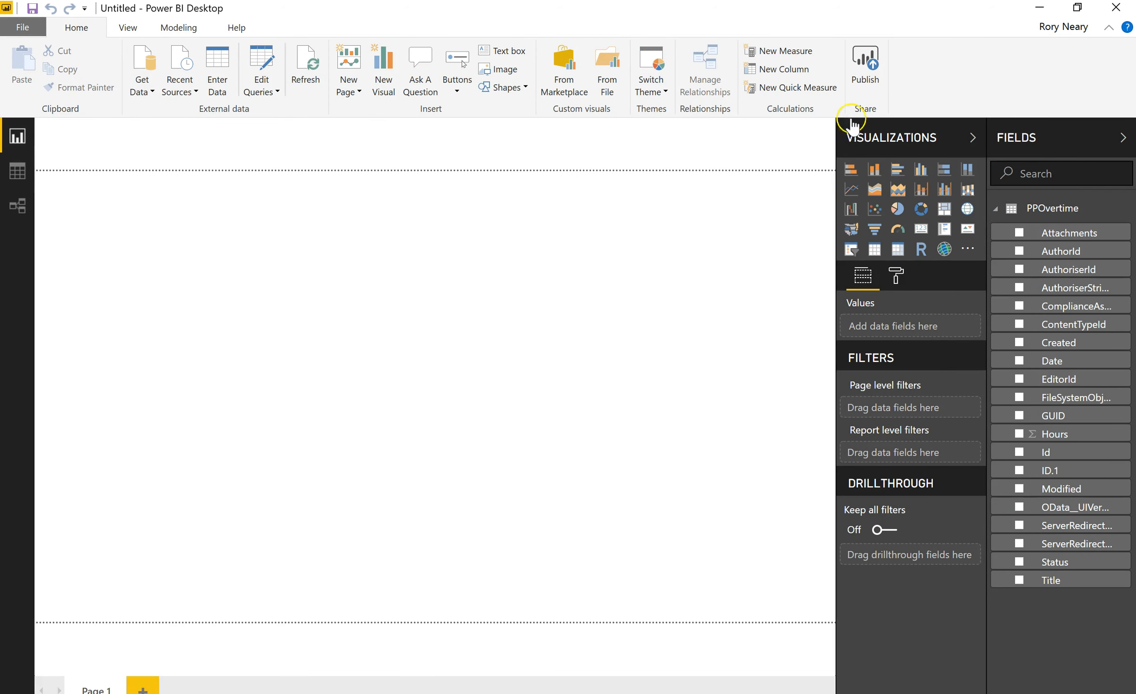
Insert a column chart with Date on the axis and Hours as values, expanded to months
click(874, 169)
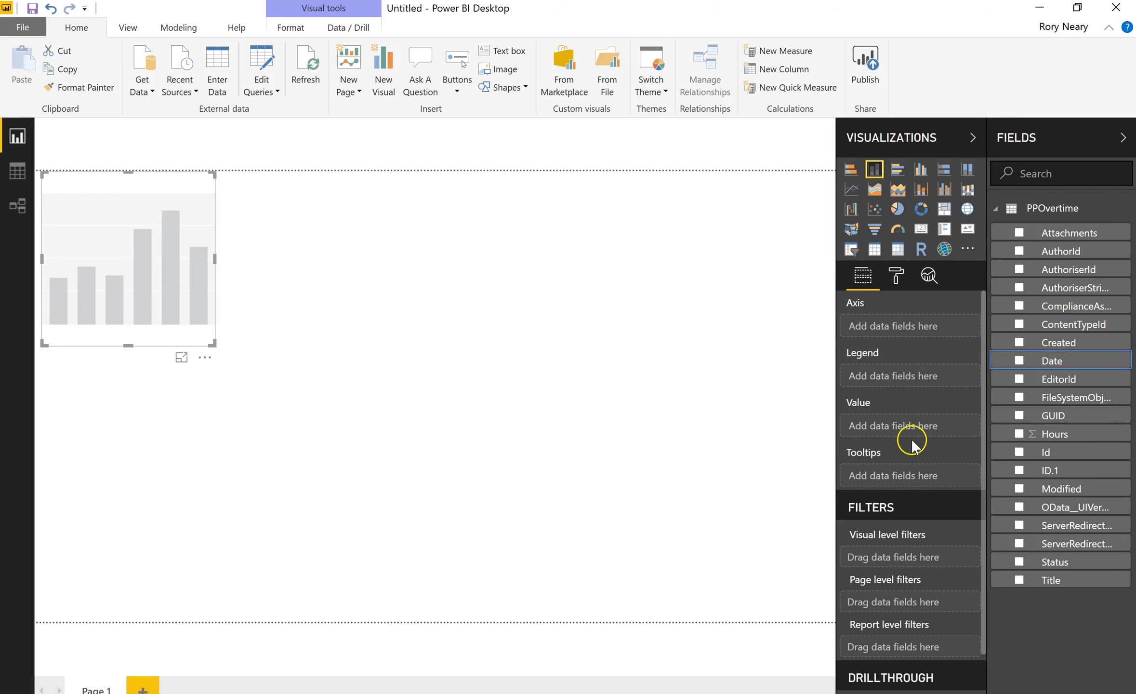
click(1019, 360)
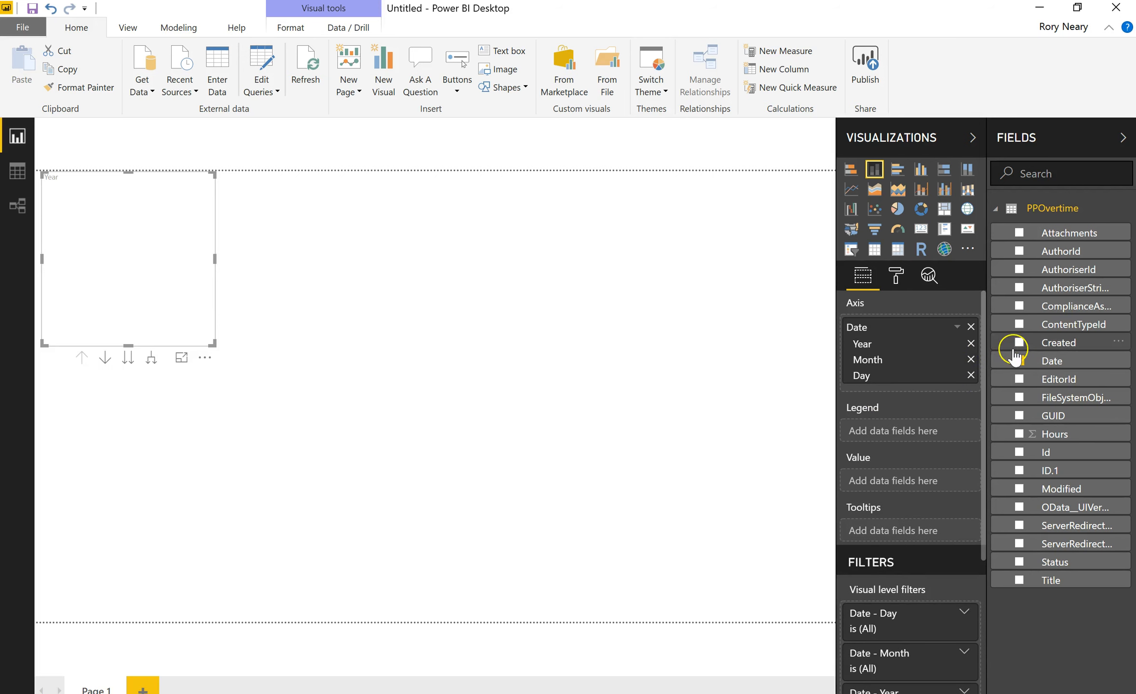
click(1020, 361)
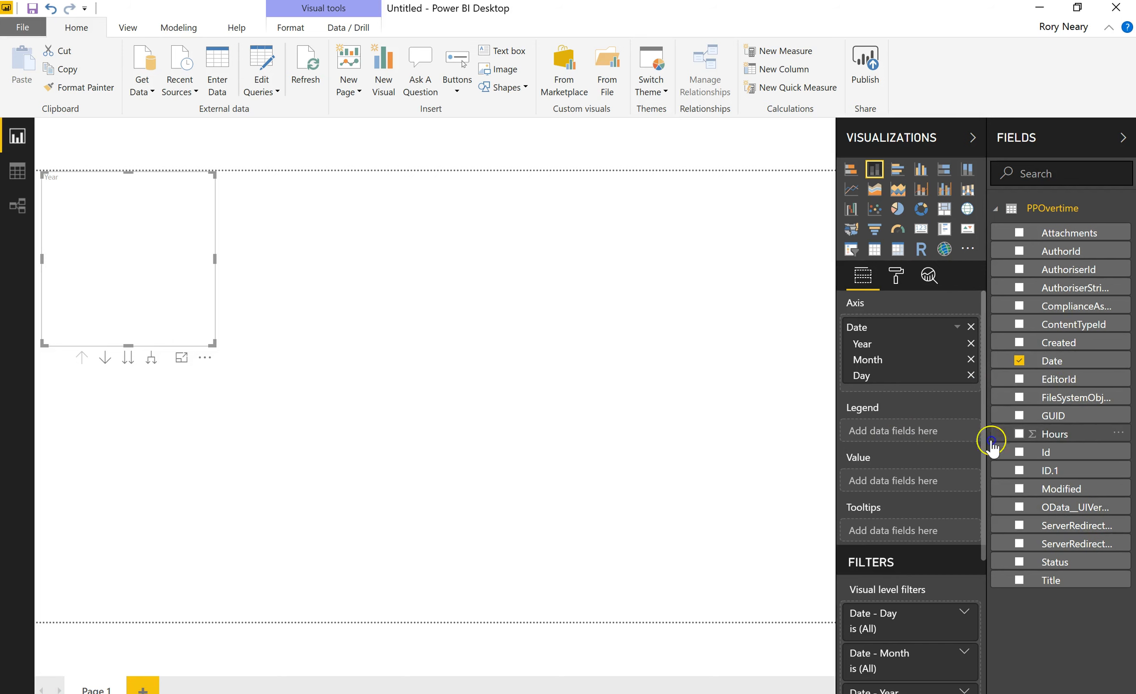
click(1020, 434)
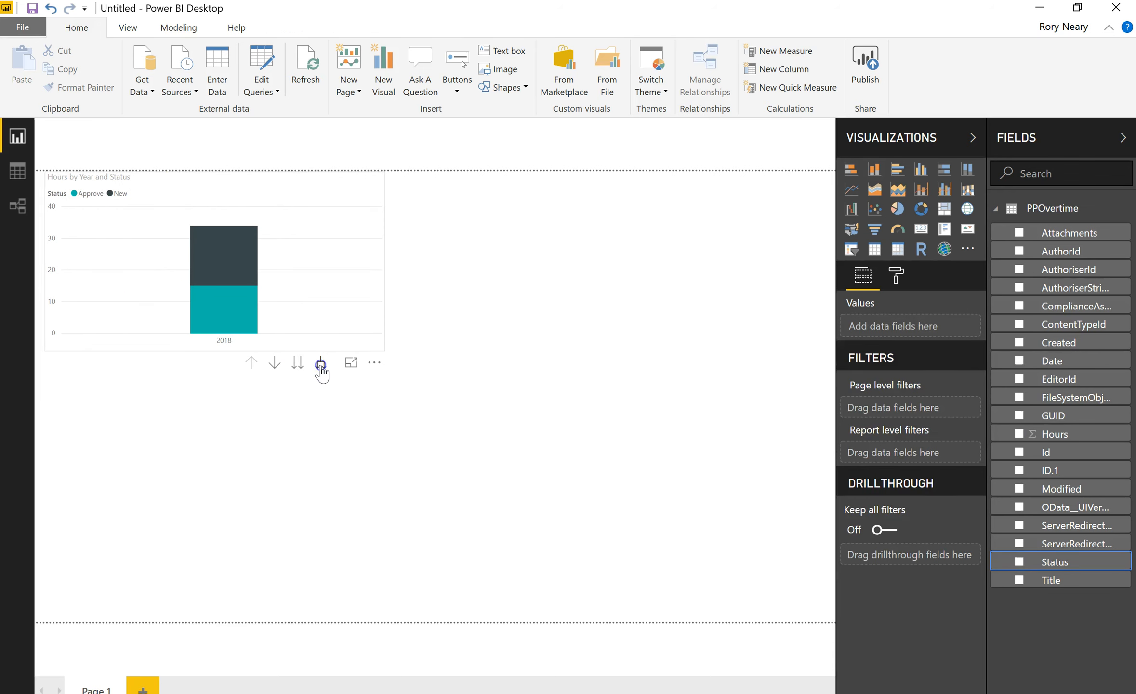
click(320, 363)
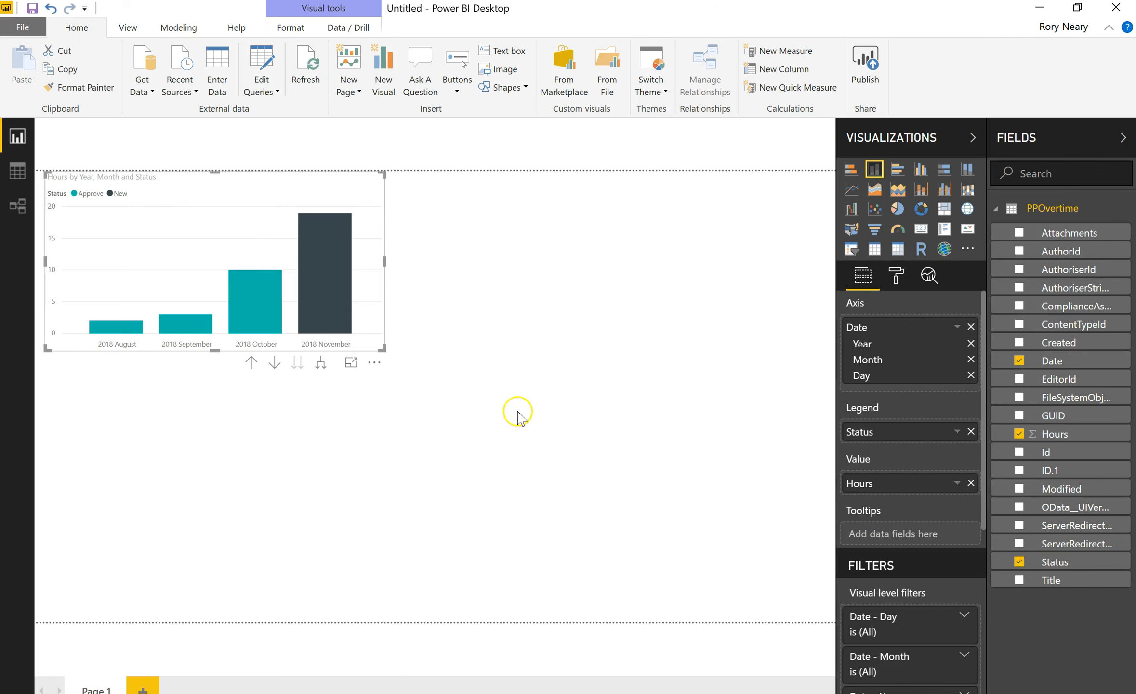
mouse_move(194, 346)
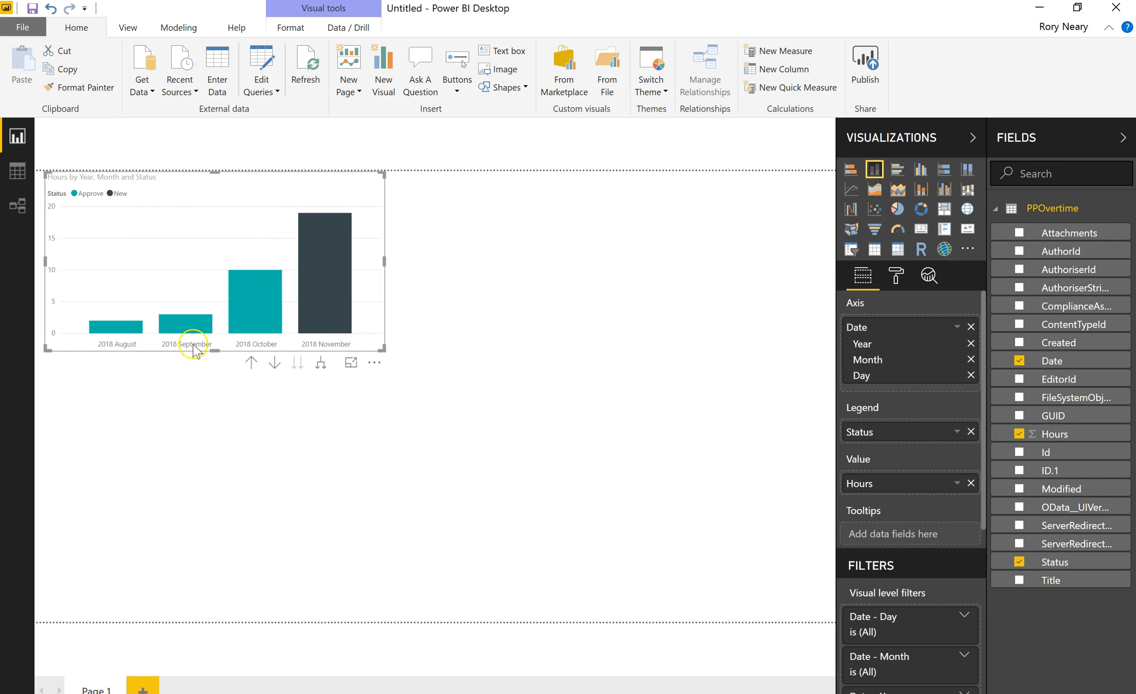
mouse_move(388, 280)
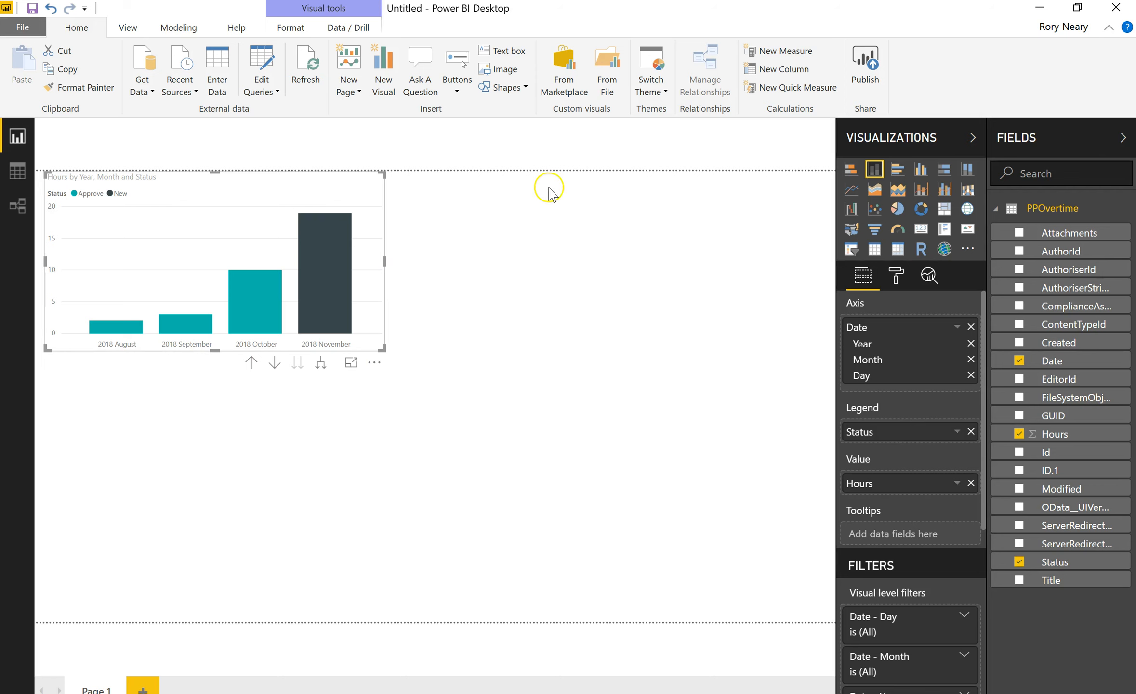
mouse_move(1058, 33)
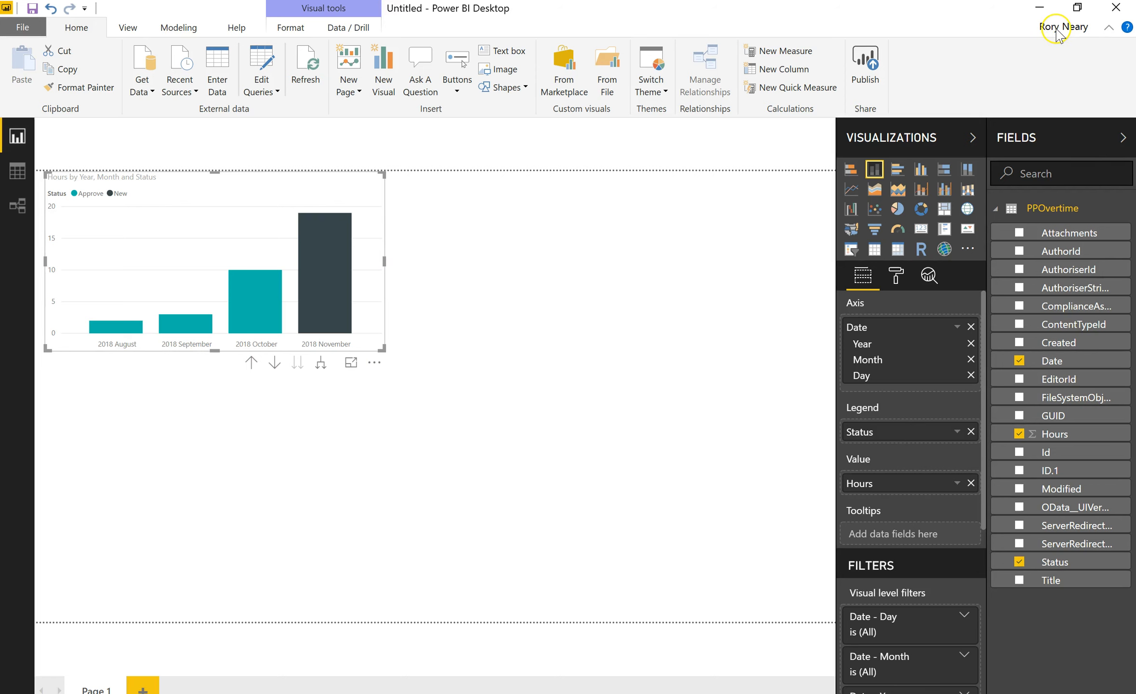
click(1064, 27)
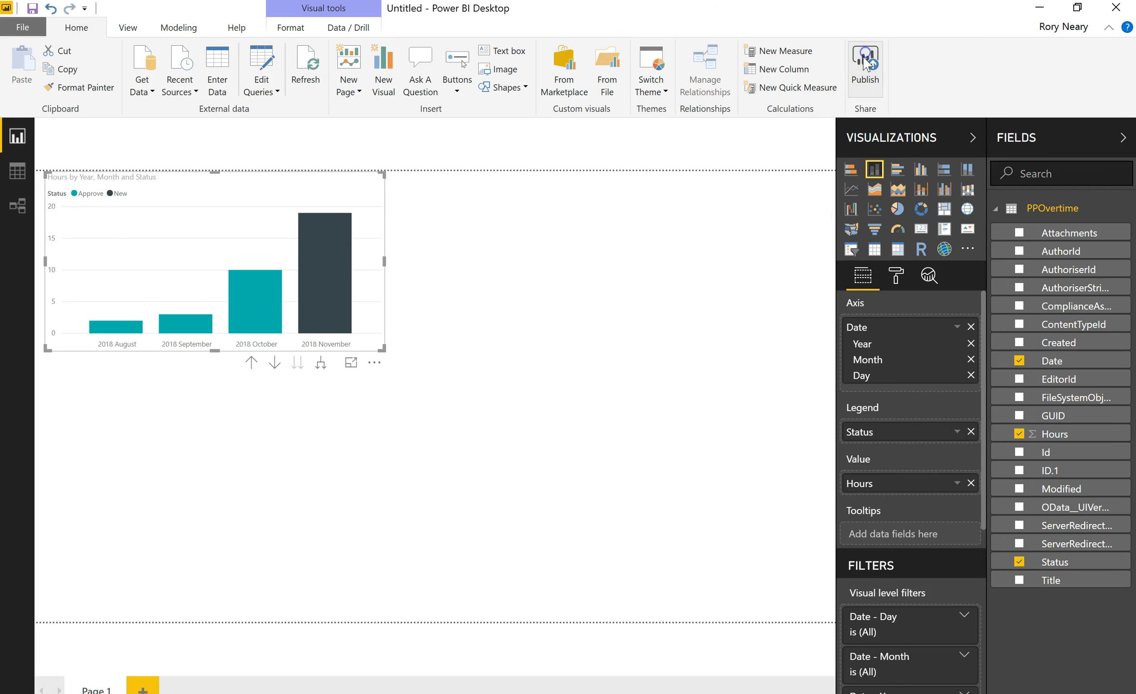
Save the report as PPOvertimev2 when prompted before publishing
click(865, 57)
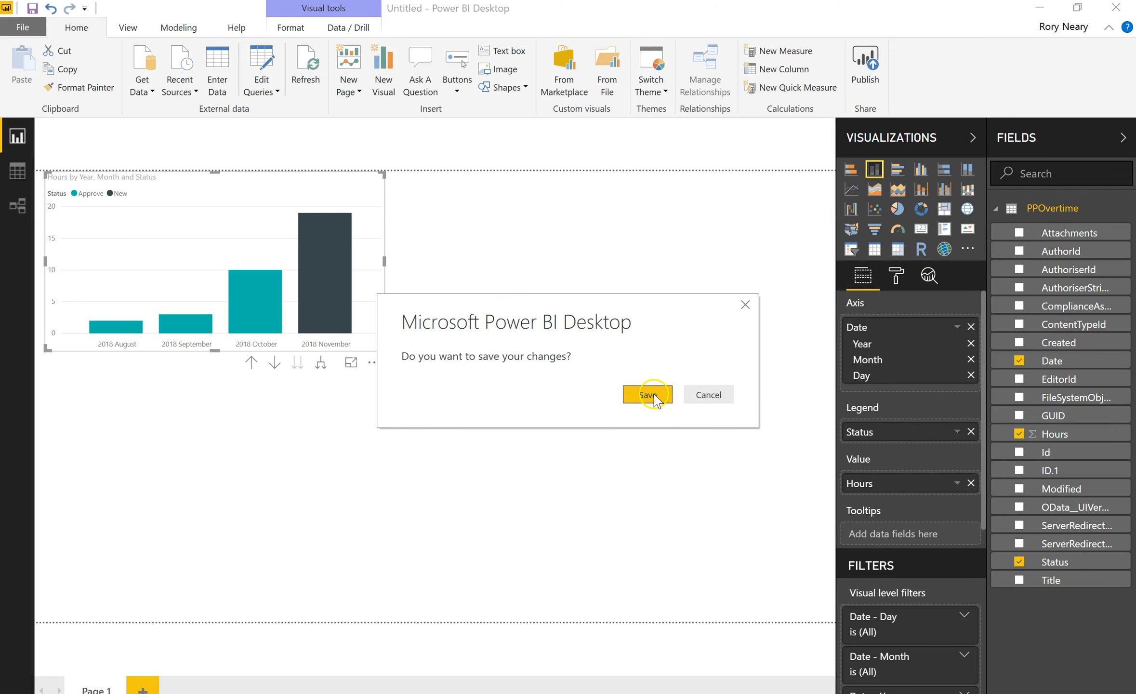
click(647, 395)
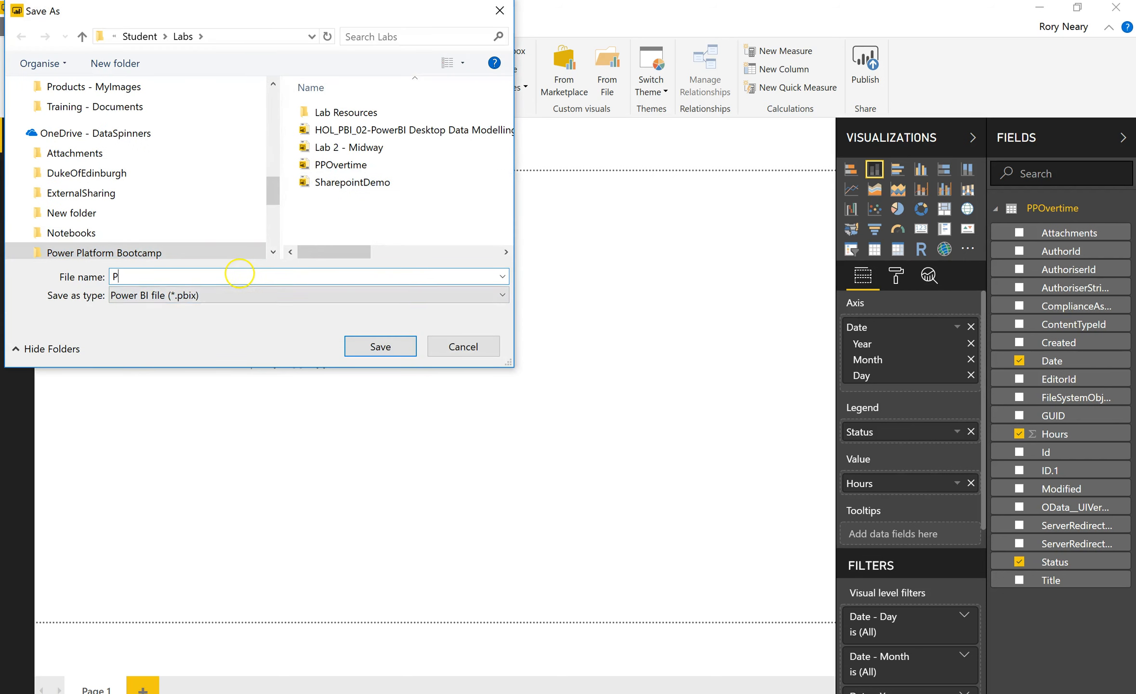
text(POvertimev2)
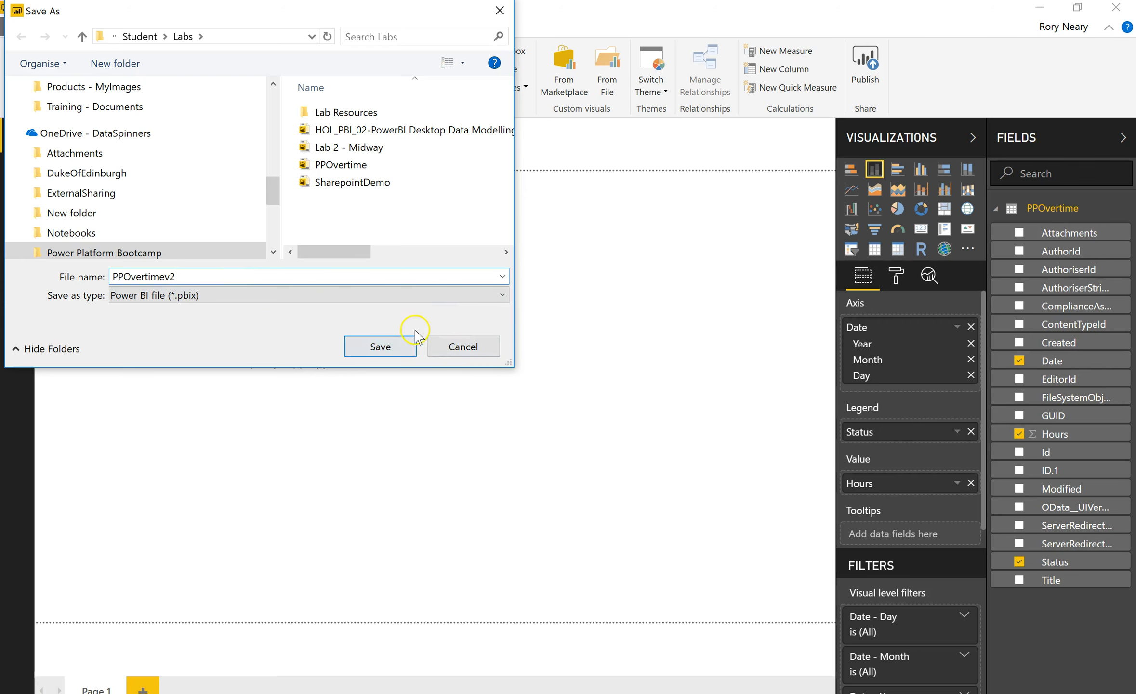
click(381, 347)
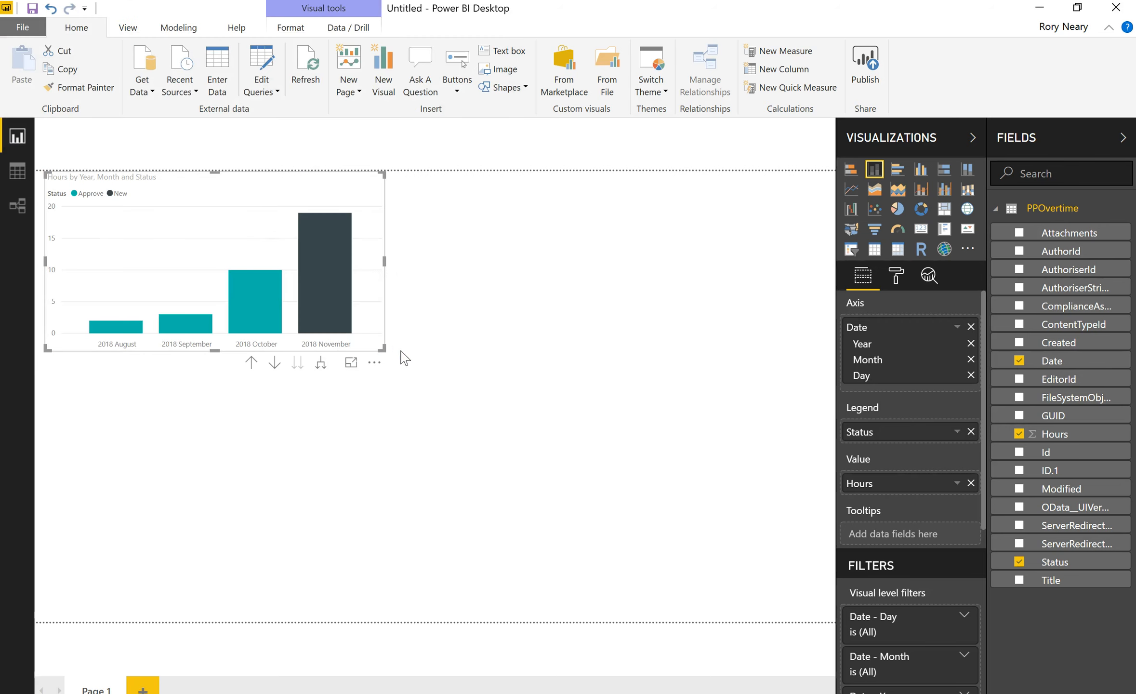
Publish the report to the Products workspace
click(865, 58)
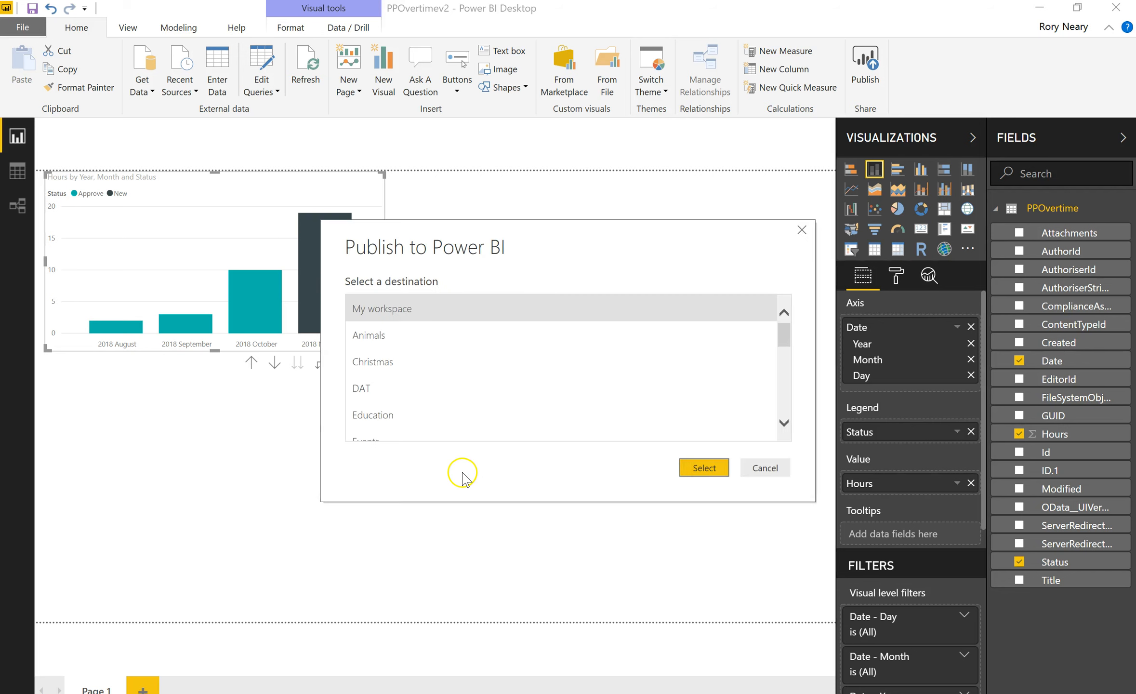
scroll(down, 3)
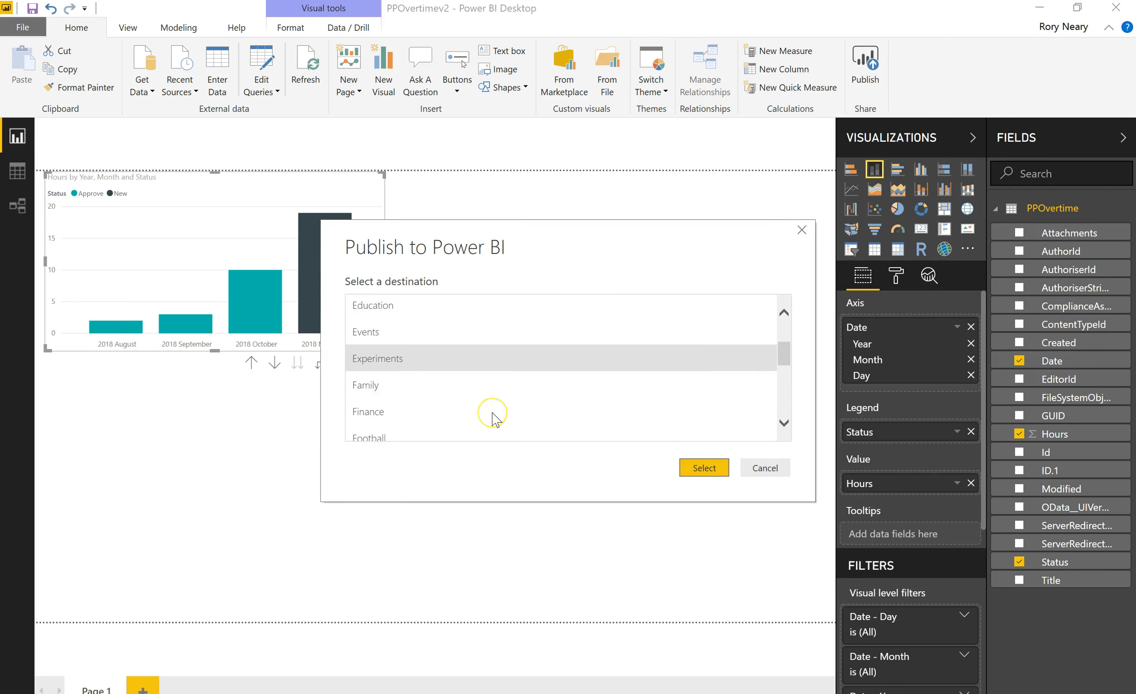
scroll(down, 3)
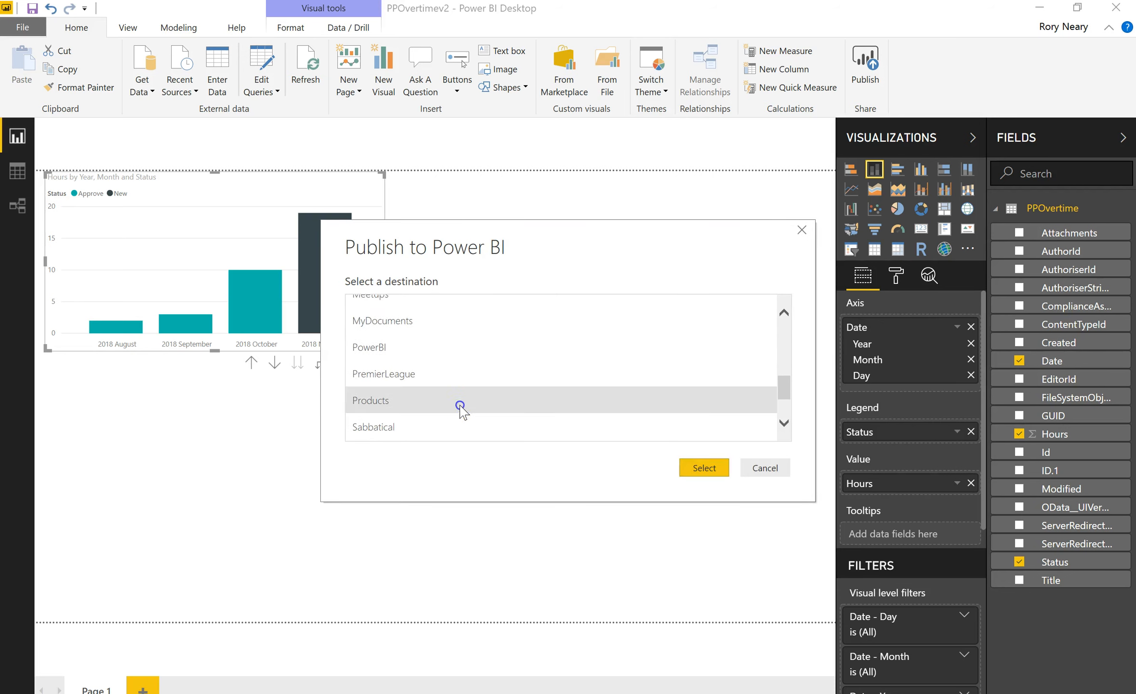
click(766, 468)
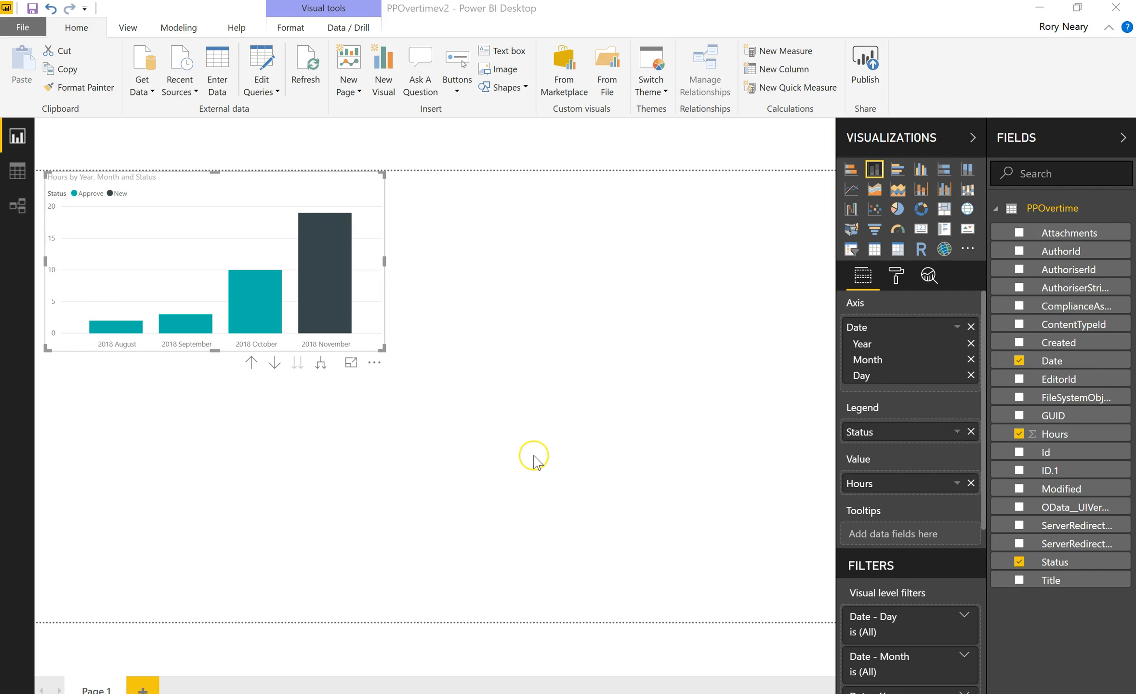
click(865, 58)
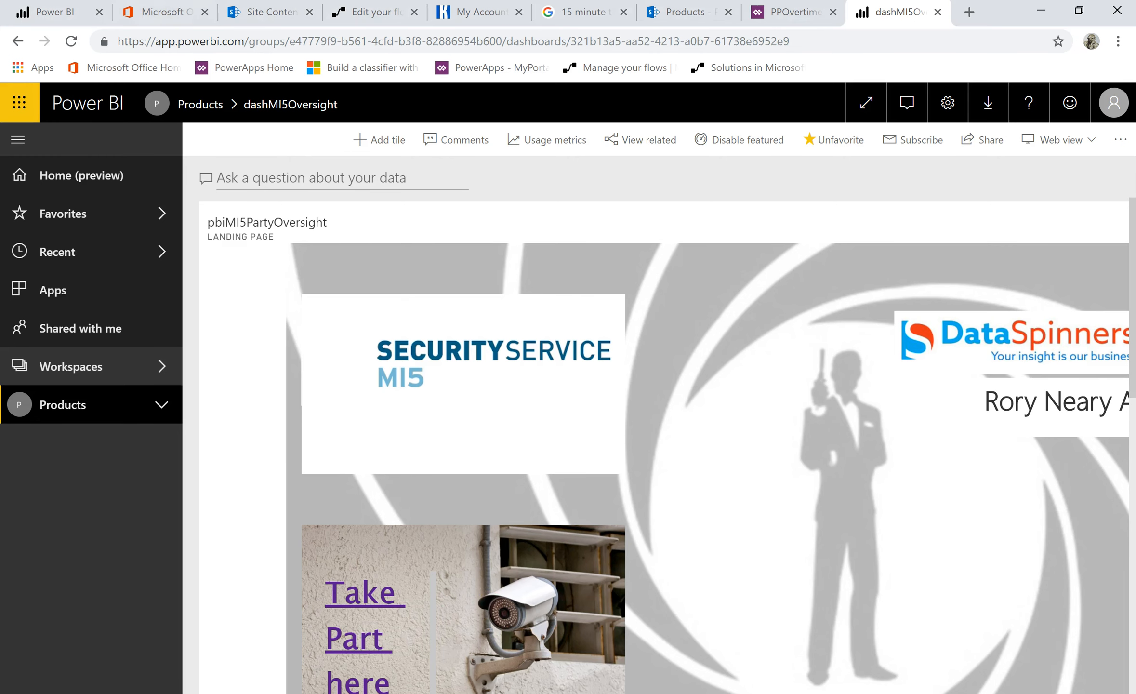
In the overtime app, edit the gallery date format to show dates like 11 Sep 2018
click(792, 11)
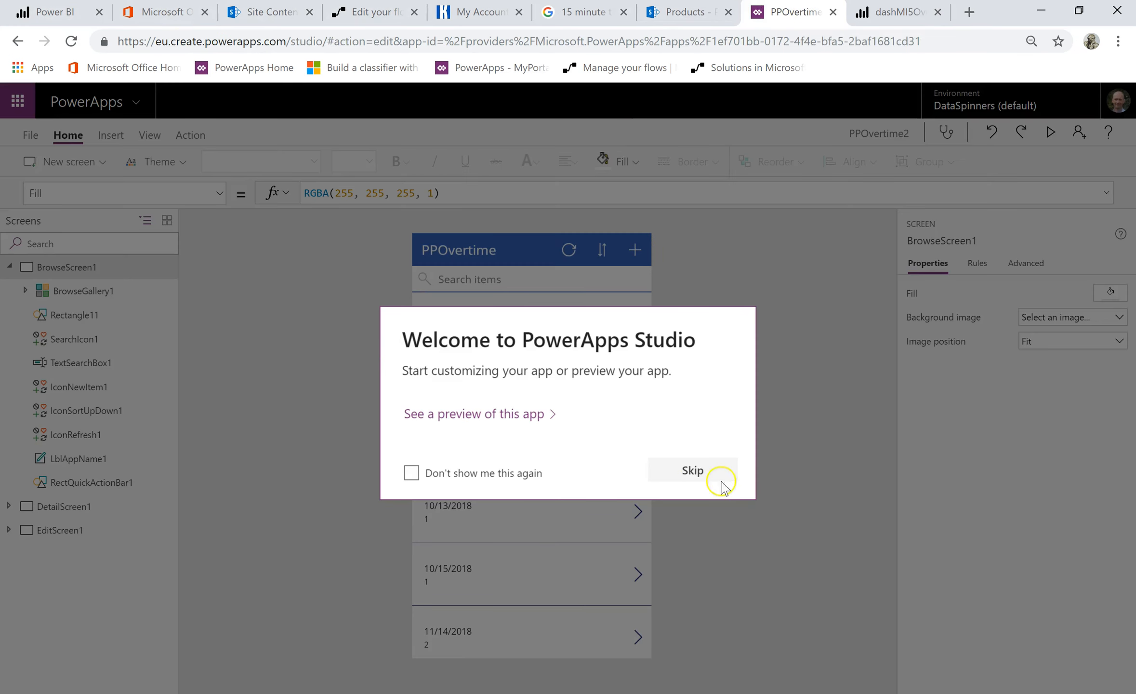
click(693, 471)
text(Text(ThisItem.Date)
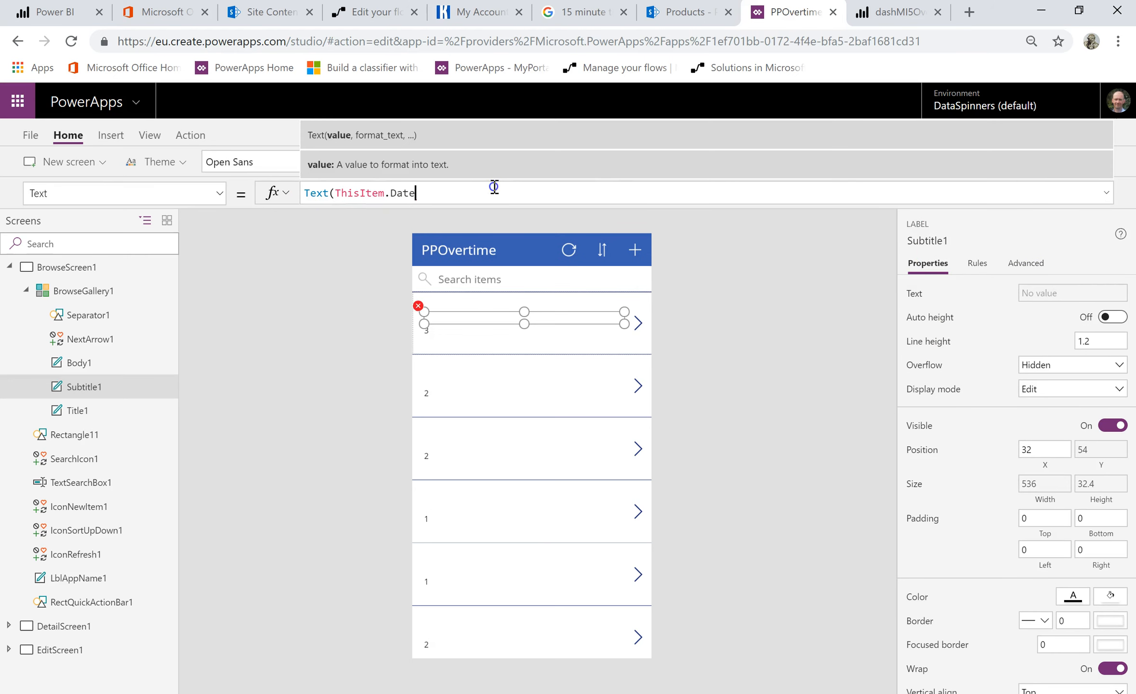
text(,"dd mm)
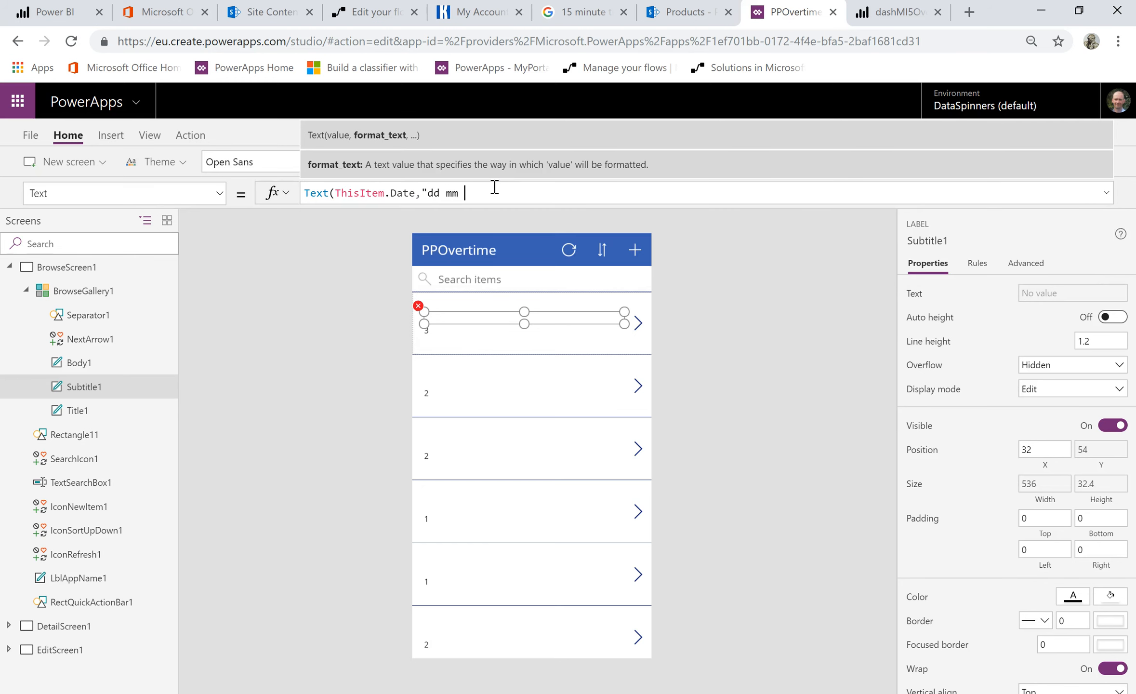
text(yyy"))
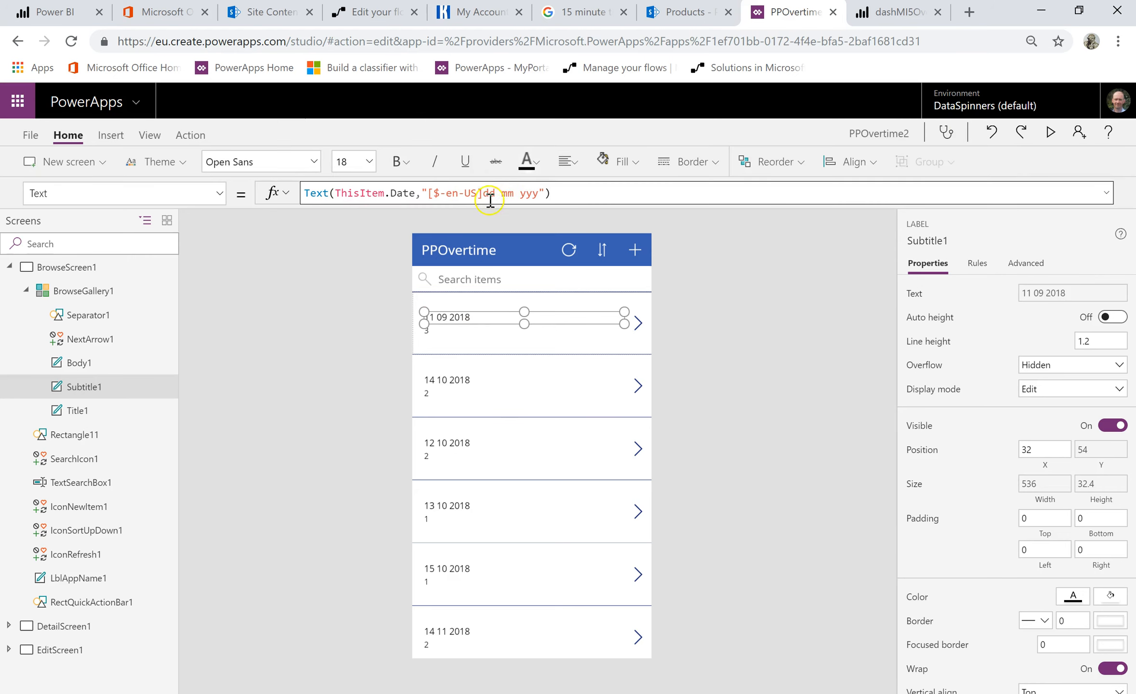
Set the hours label's Text to ThisItem.Hours & "Hours"
click(509, 193)
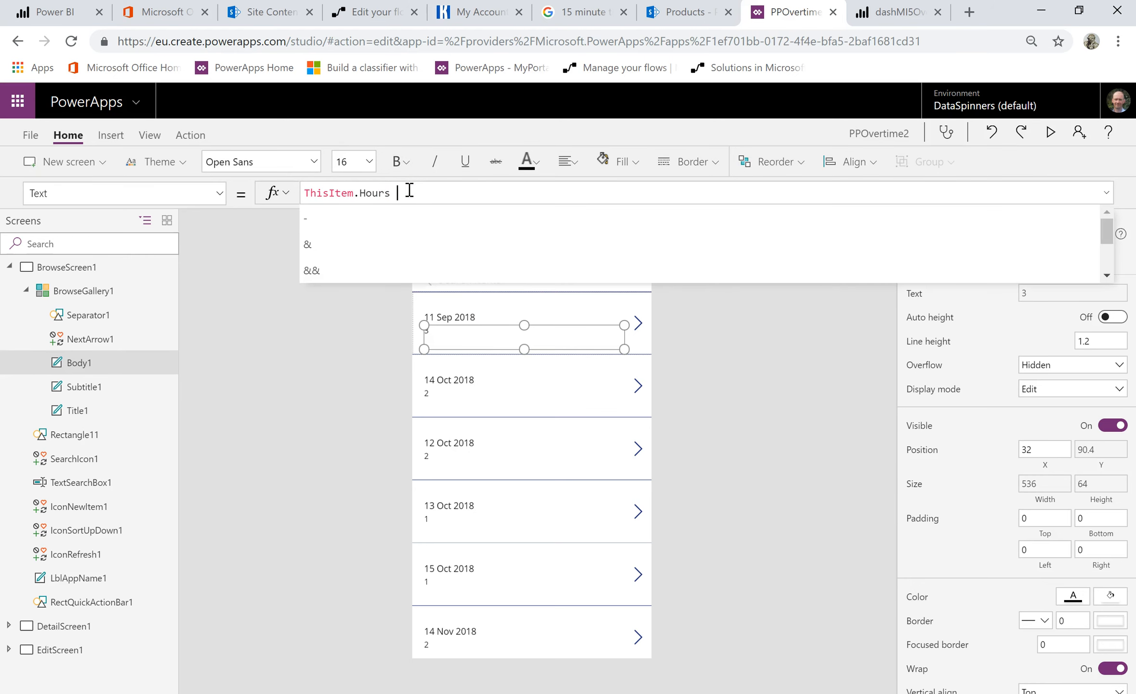
text(& Hours)
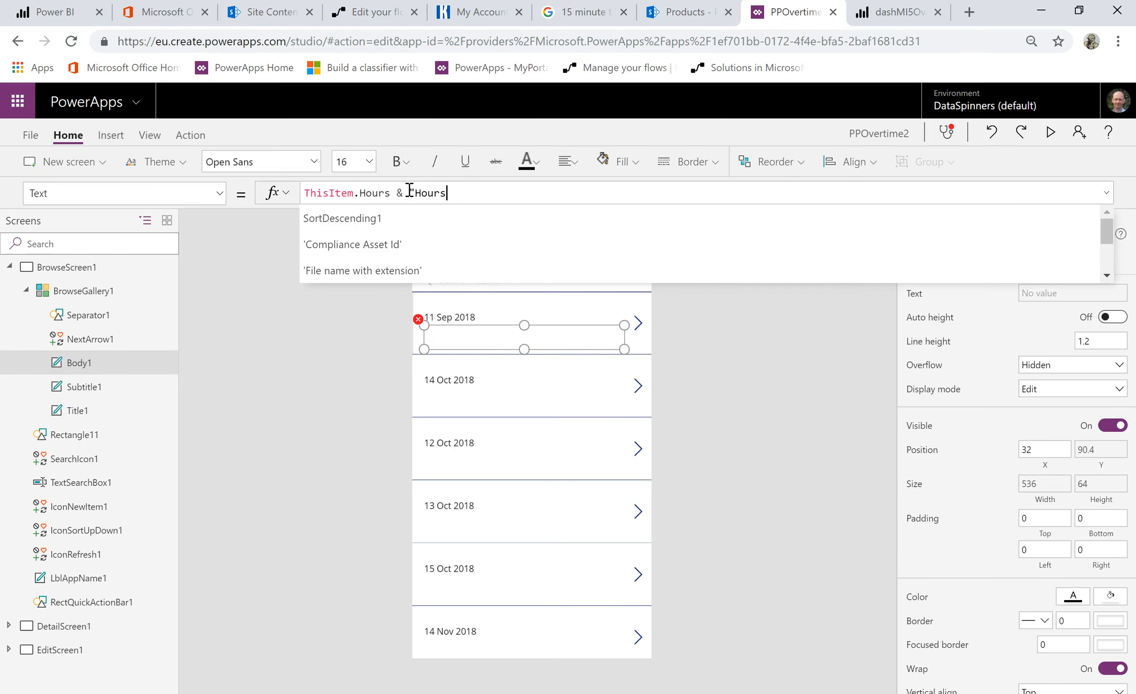
key(Enter)
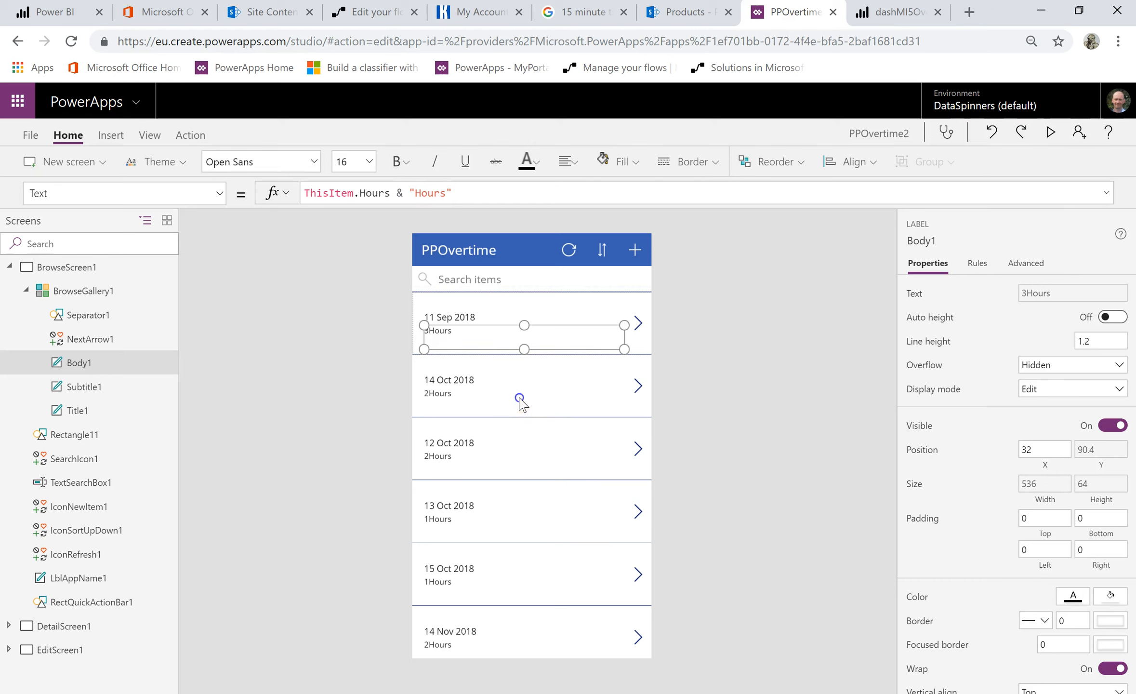
mouse_move(499, 326)
text(ThisItem.Status)
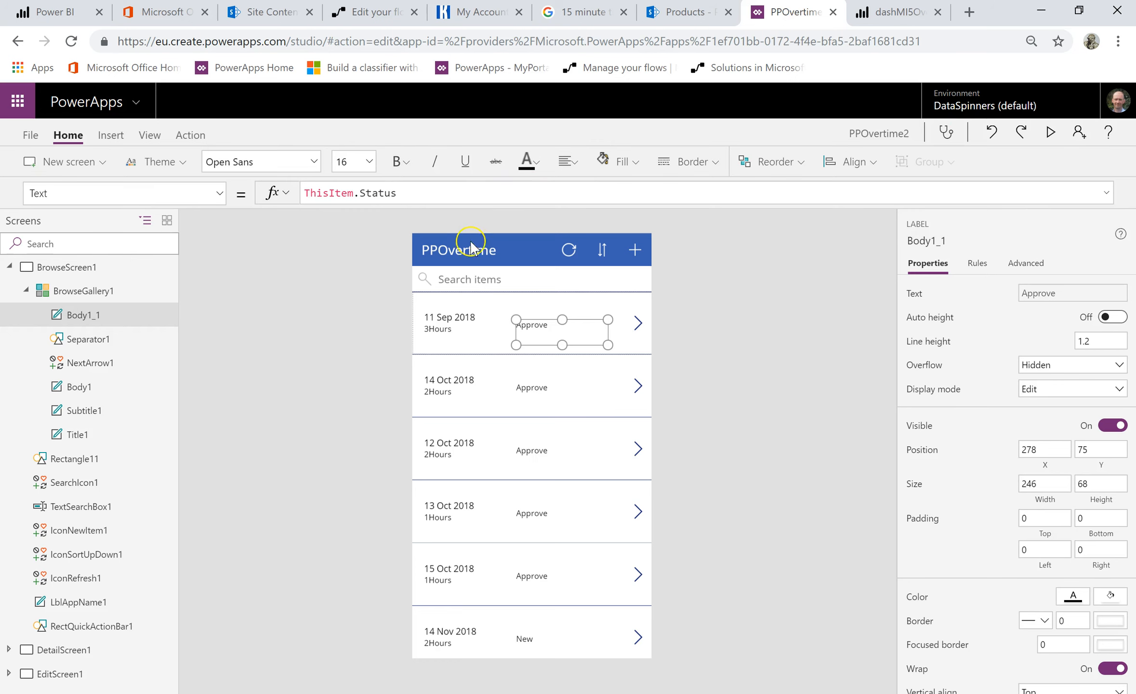
mouse_move(536, 290)
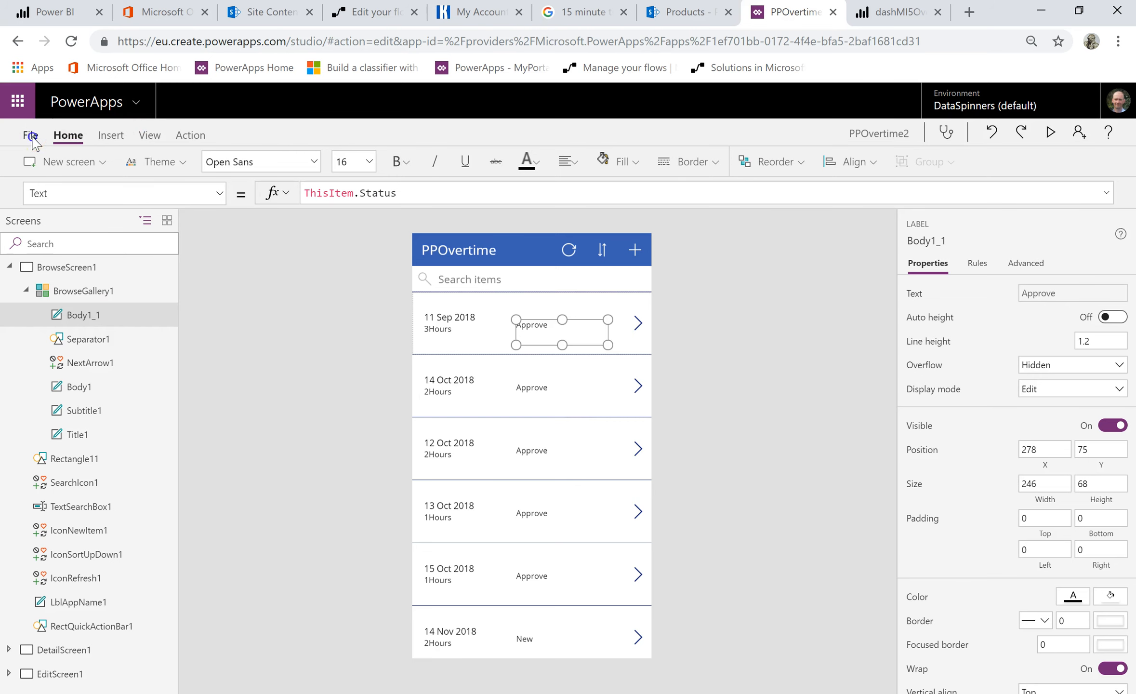
Publish the current version of the saved PPOvertime2 app from the File menu
click(29, 135)
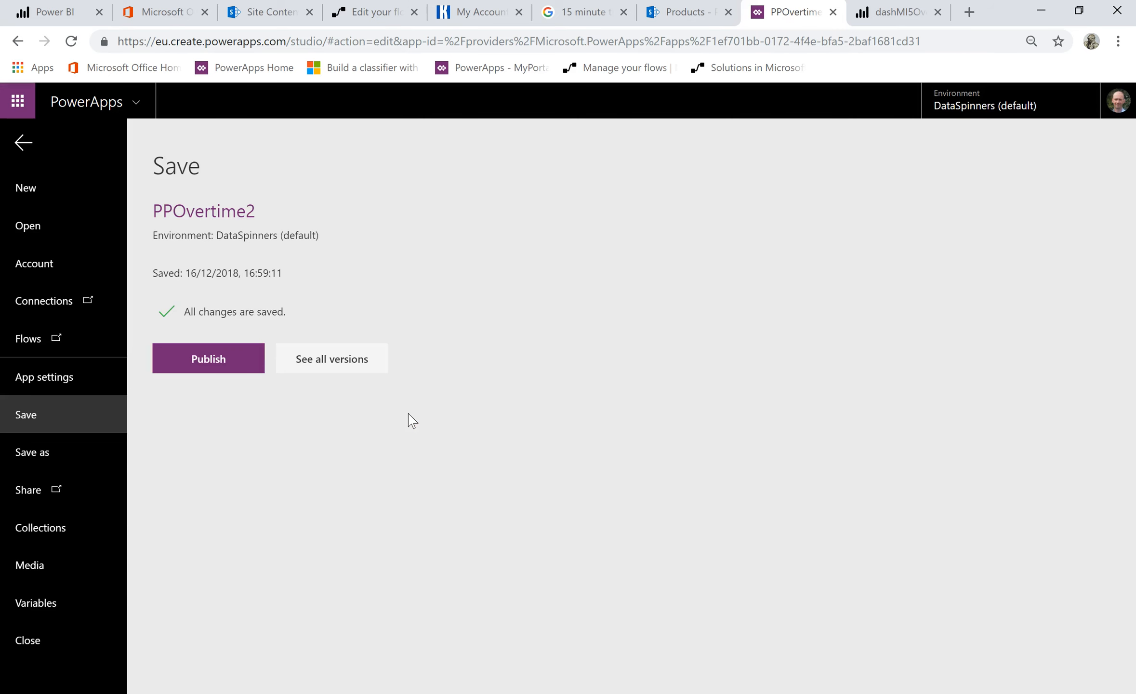
click(208, 358)
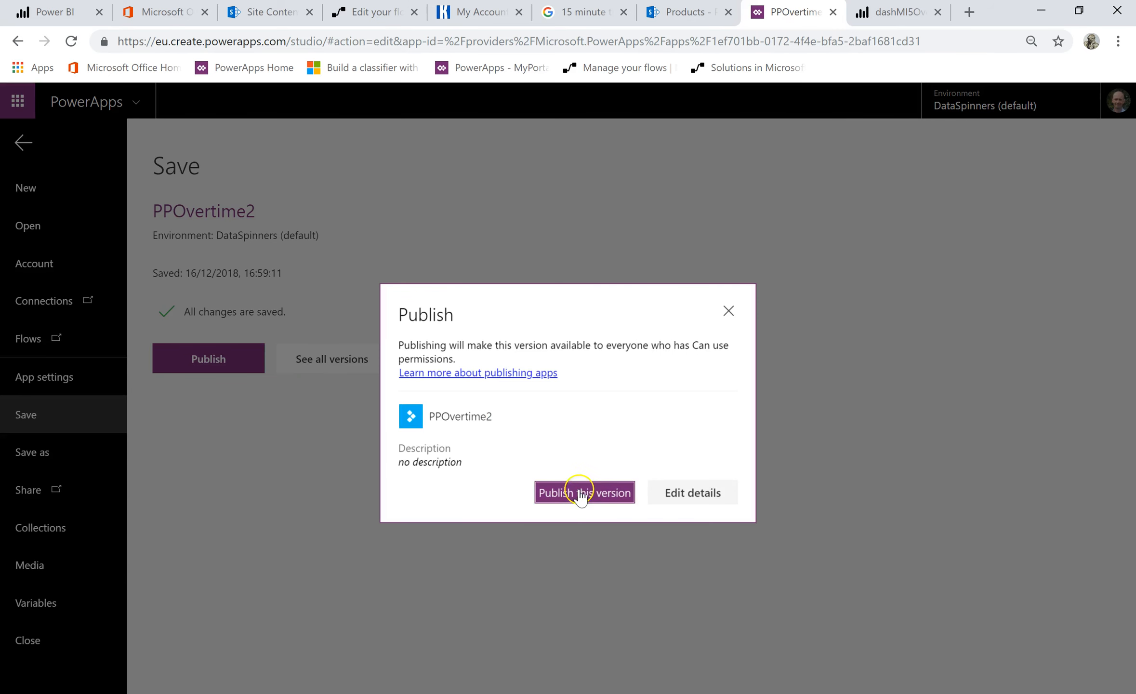
click(584, 493)
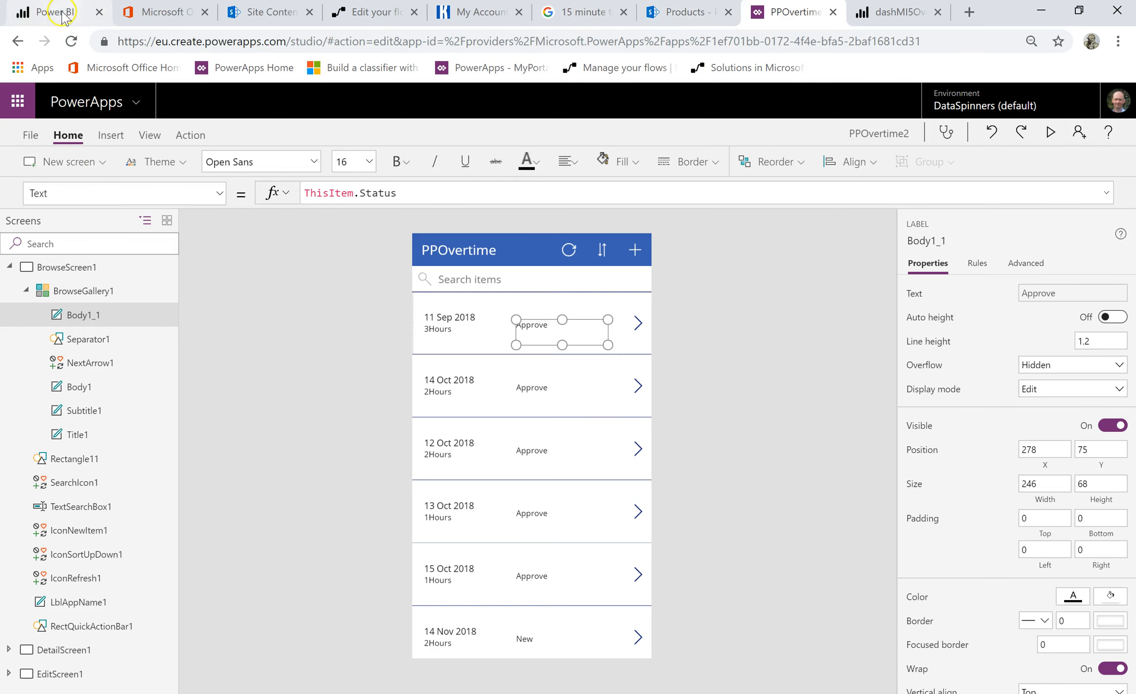
Open Power BI from Office home and open the PPOvertimev2 dataset settings under Products
click(166, 11)
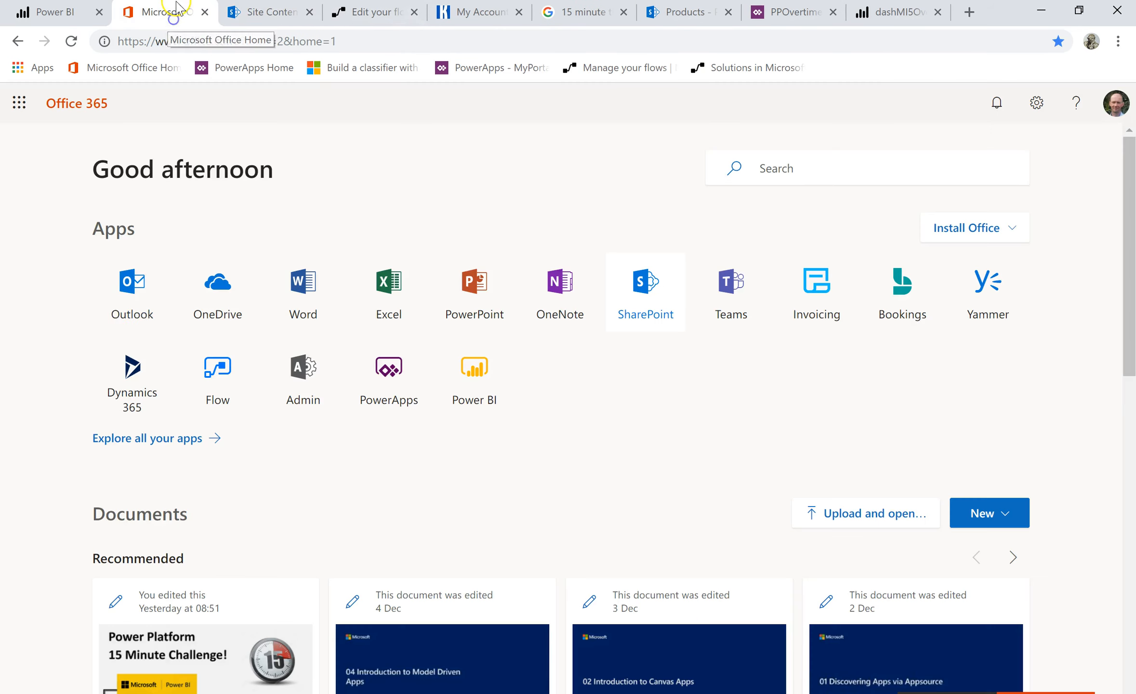
click(388, 367)
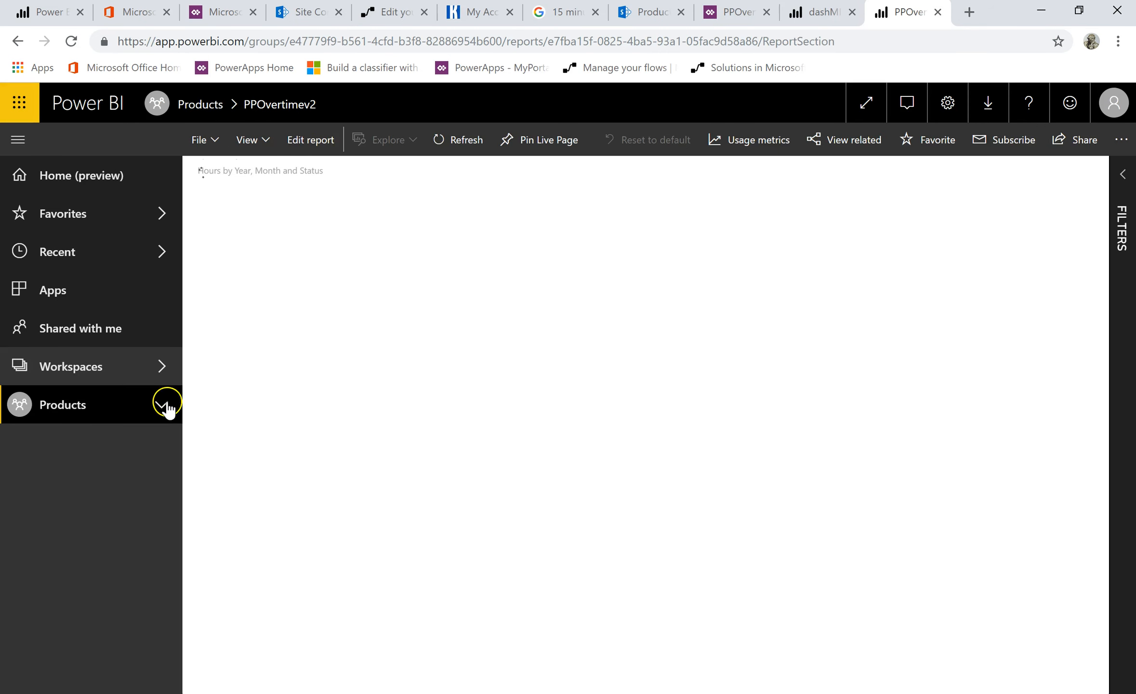
click(166, 404)
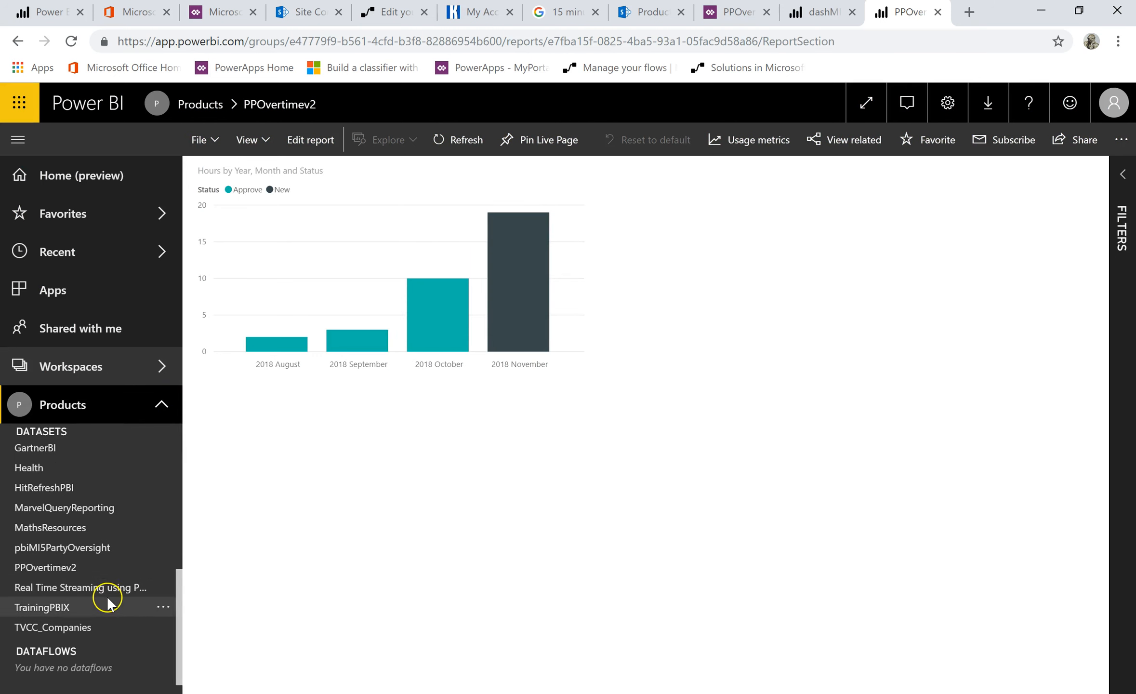
click(163, 568)
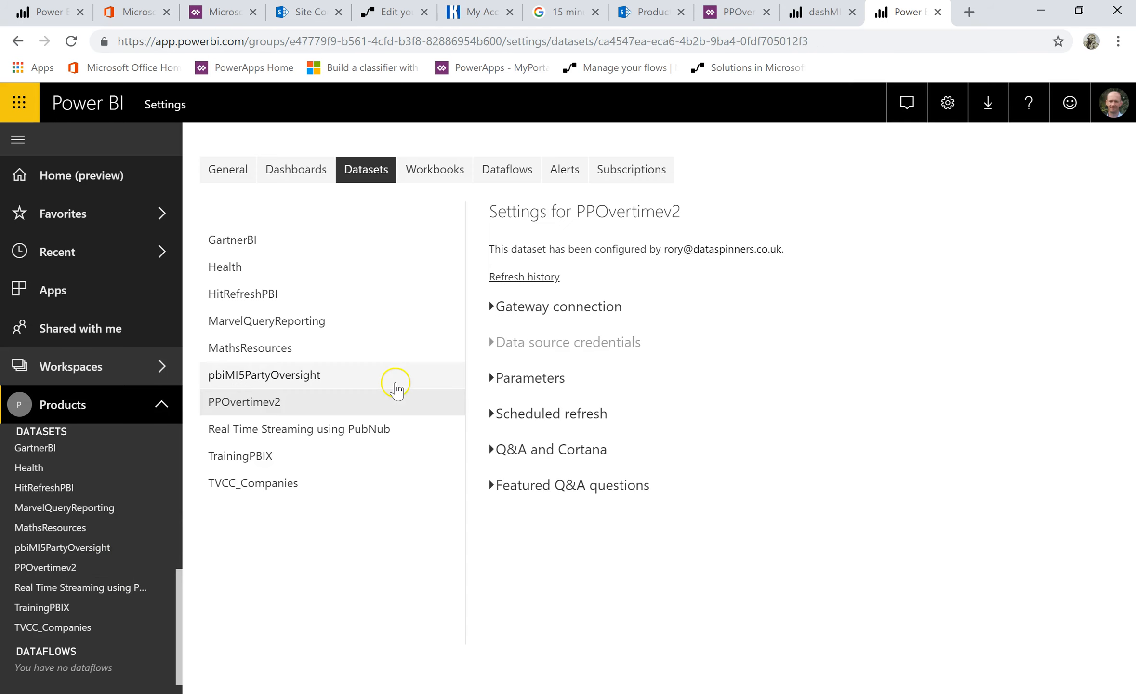
Edit the PPOvertimev2 SharePoint data source credentials to OAuth2 and sign in with the work account
click(565, 342)
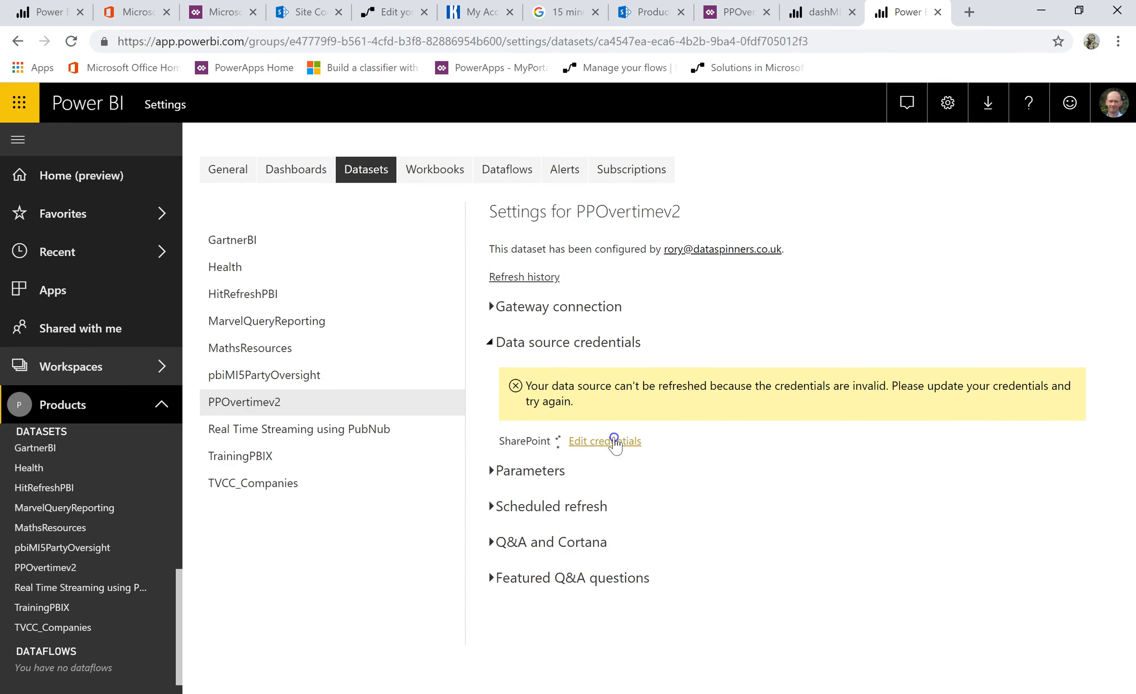
click(605, 441)
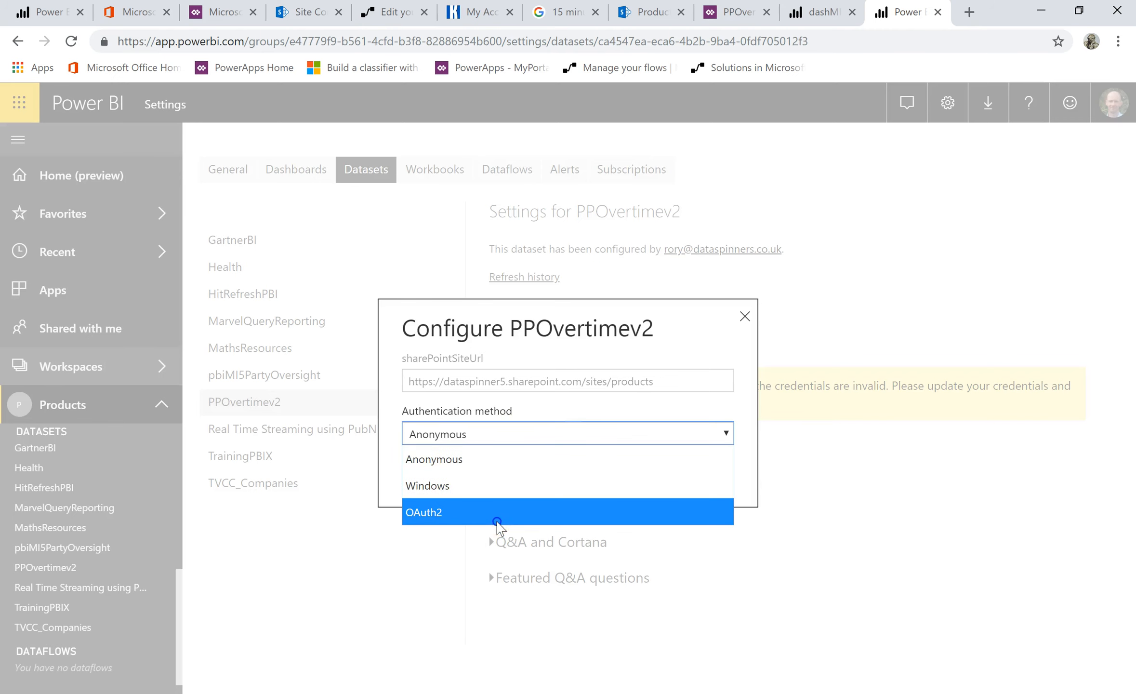
click(497, 521)
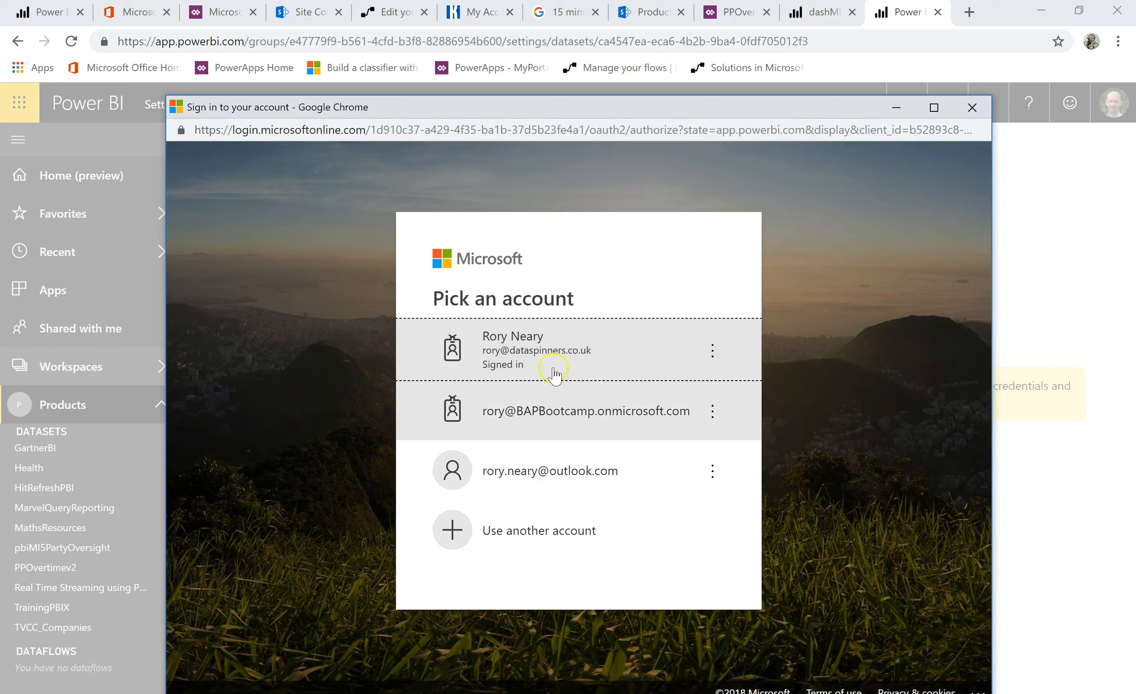
click(553, 350)
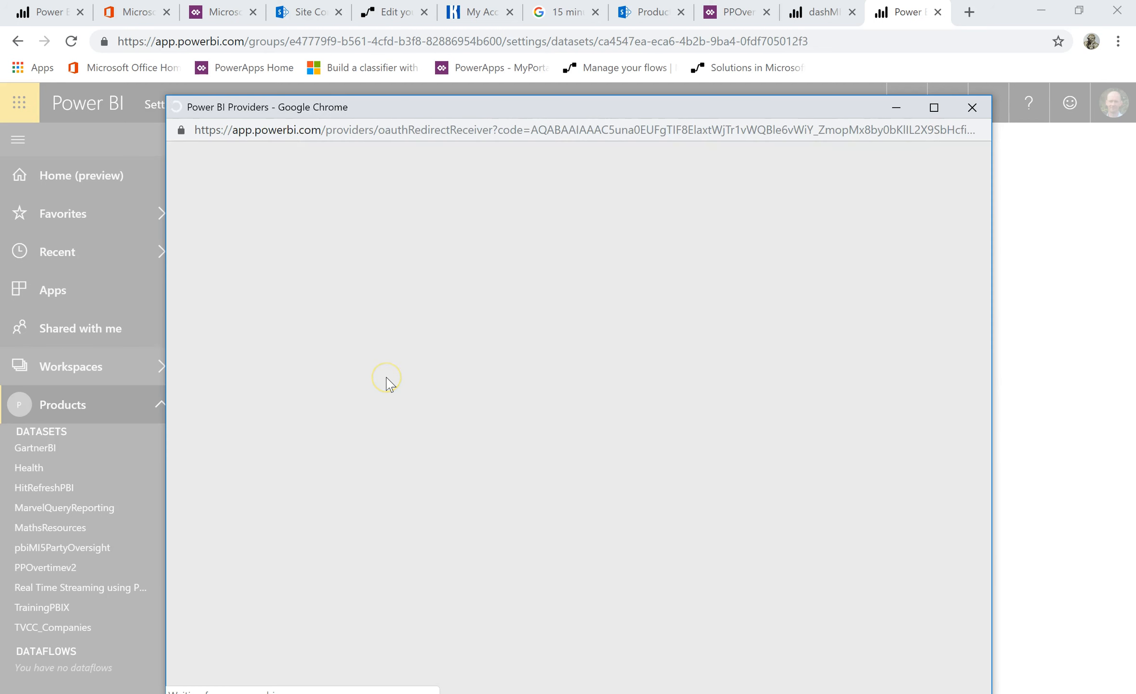
Reopen the PPOvertimev2 report, then switch to the PowerApps home page
click(972, 108)
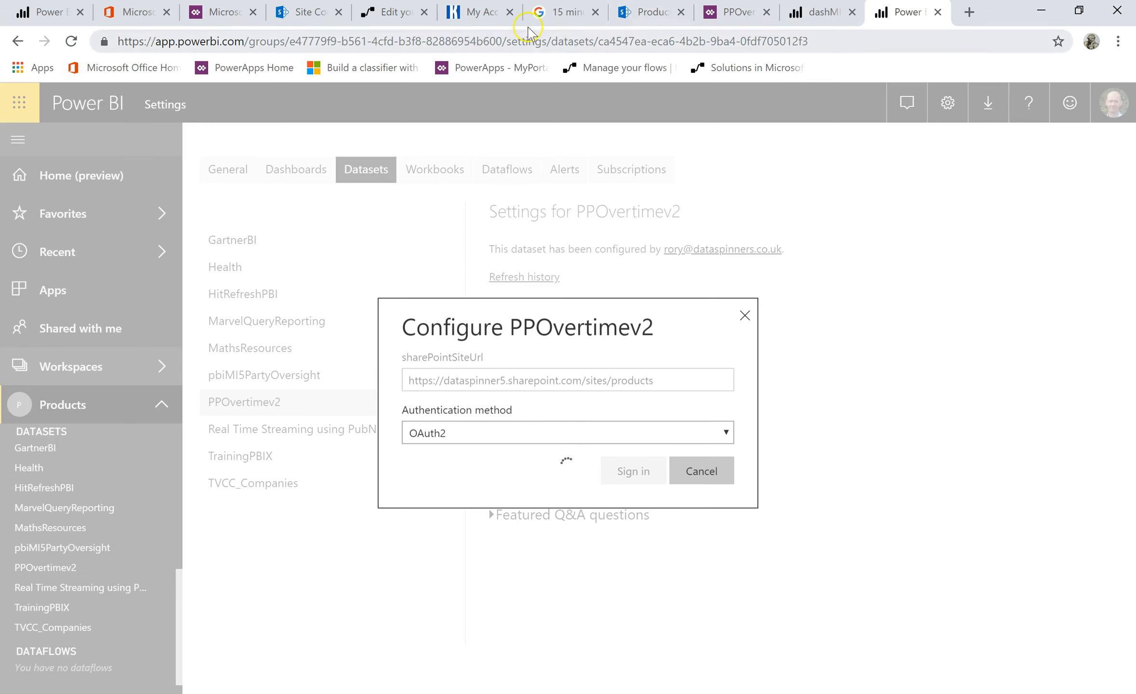
click(565, 12)
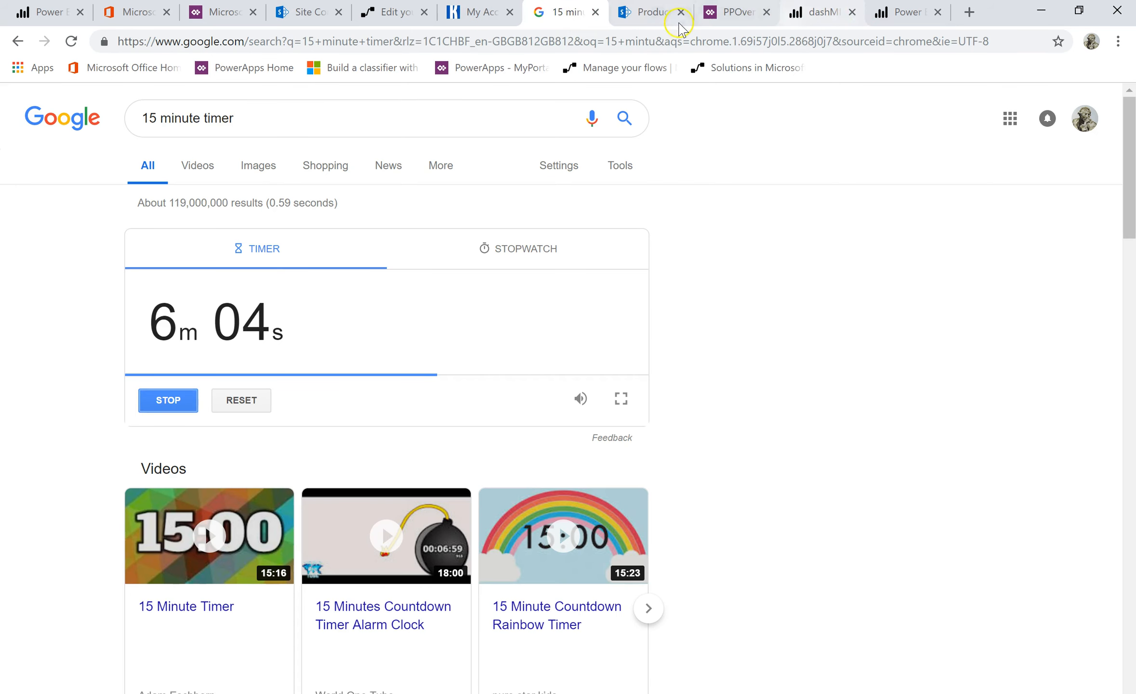
click(906, 12)
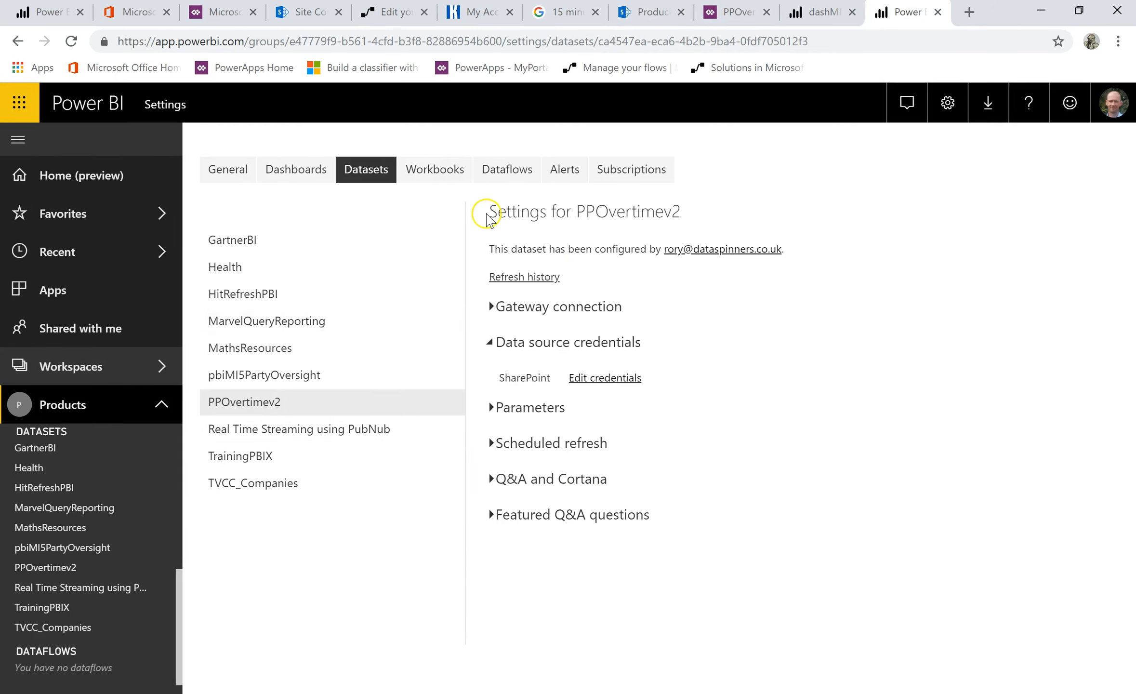
mouse_move(75, 445)
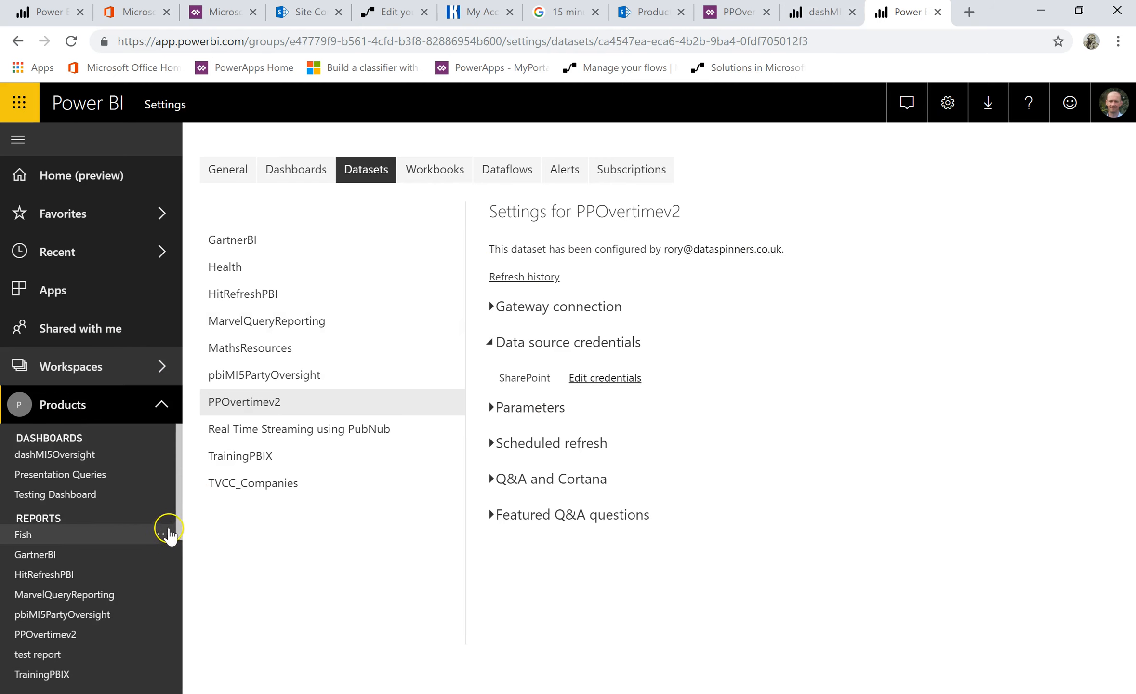
click(45, 634)
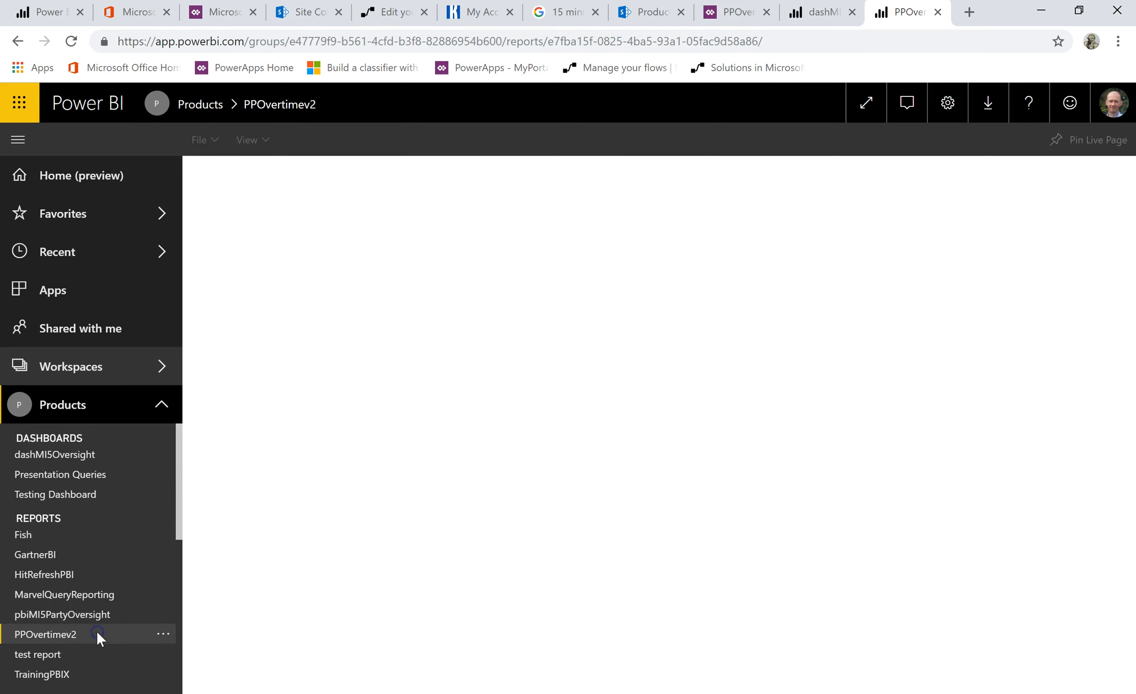
click(43, 634)
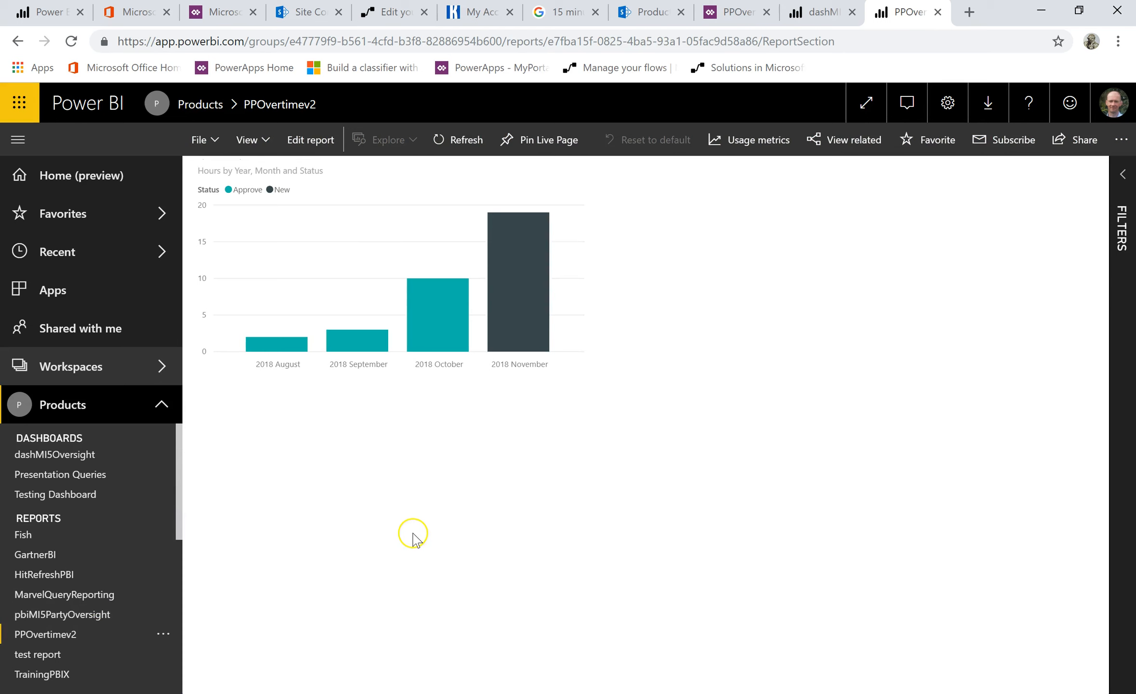
mouse_move(736, 13)
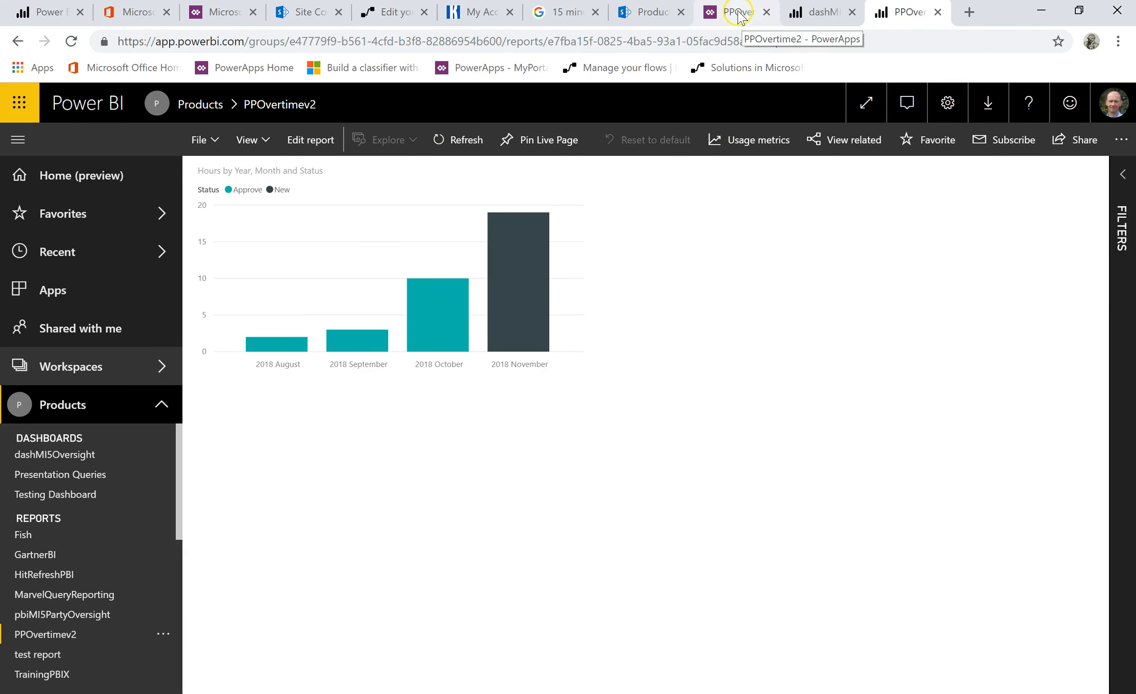
click(217, 12)
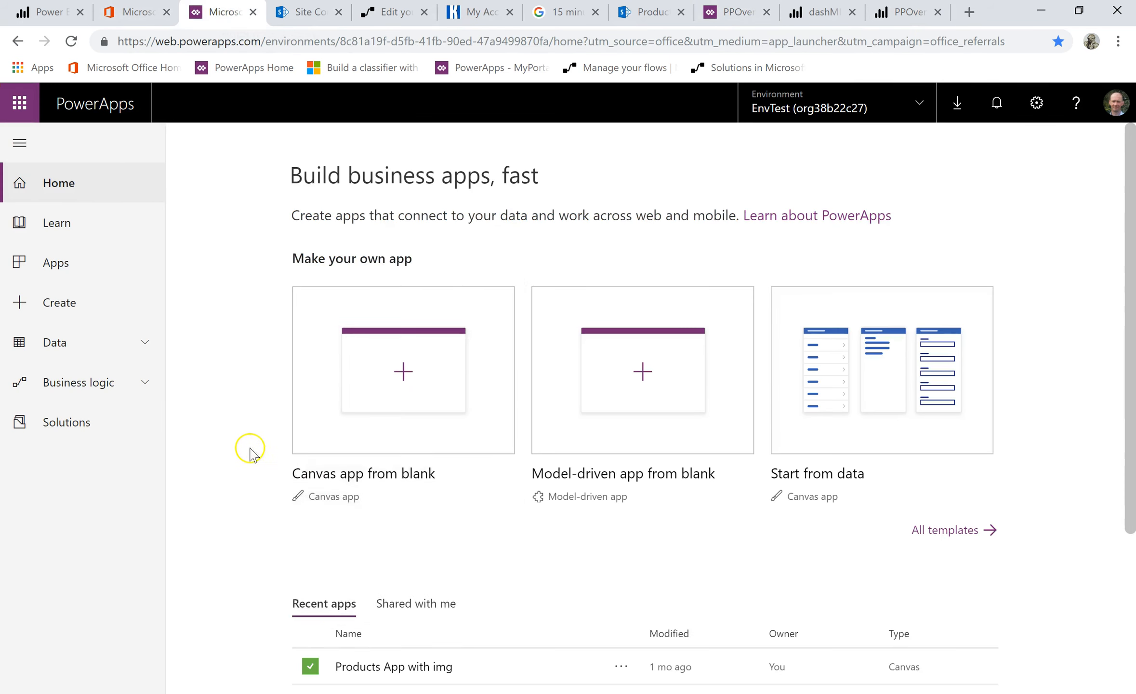
Play PPOvertime2 from the Apps list in the DataSpinners (default) environment
scroll(down, 3)
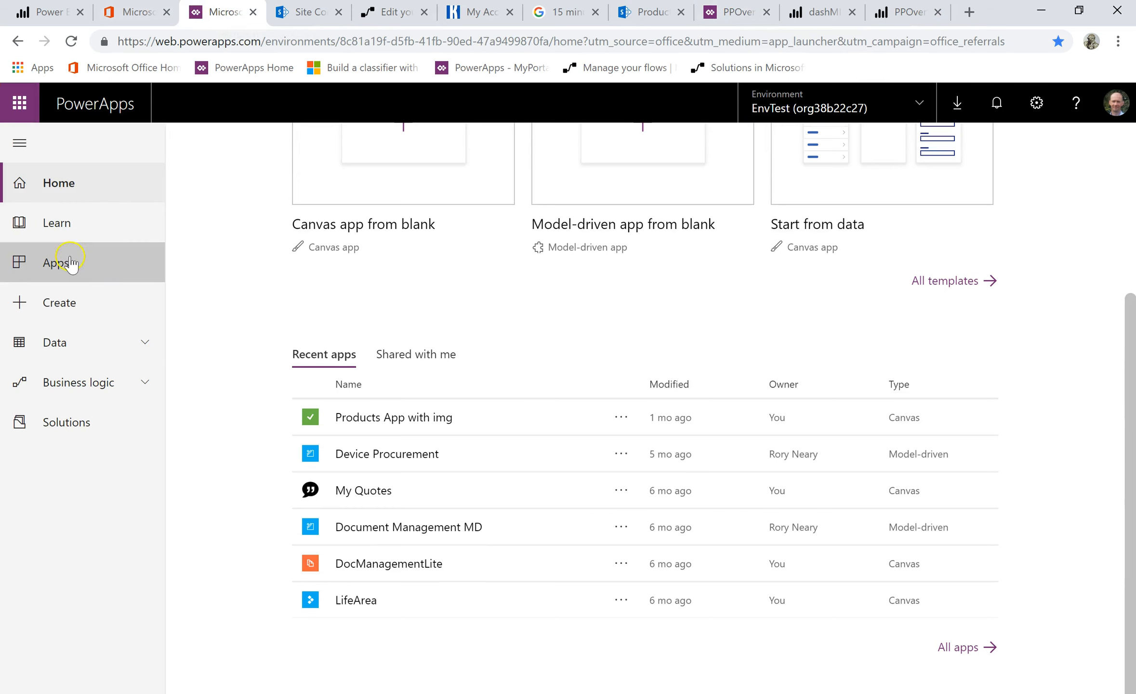
click(55, 262)
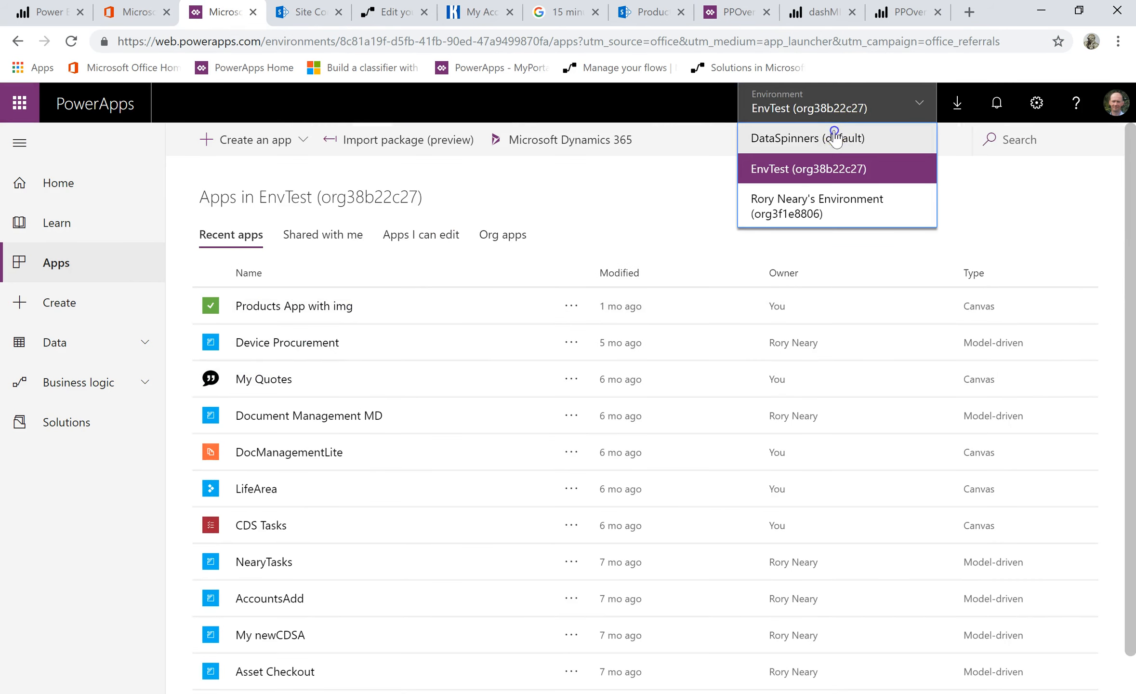
click(807, 139)
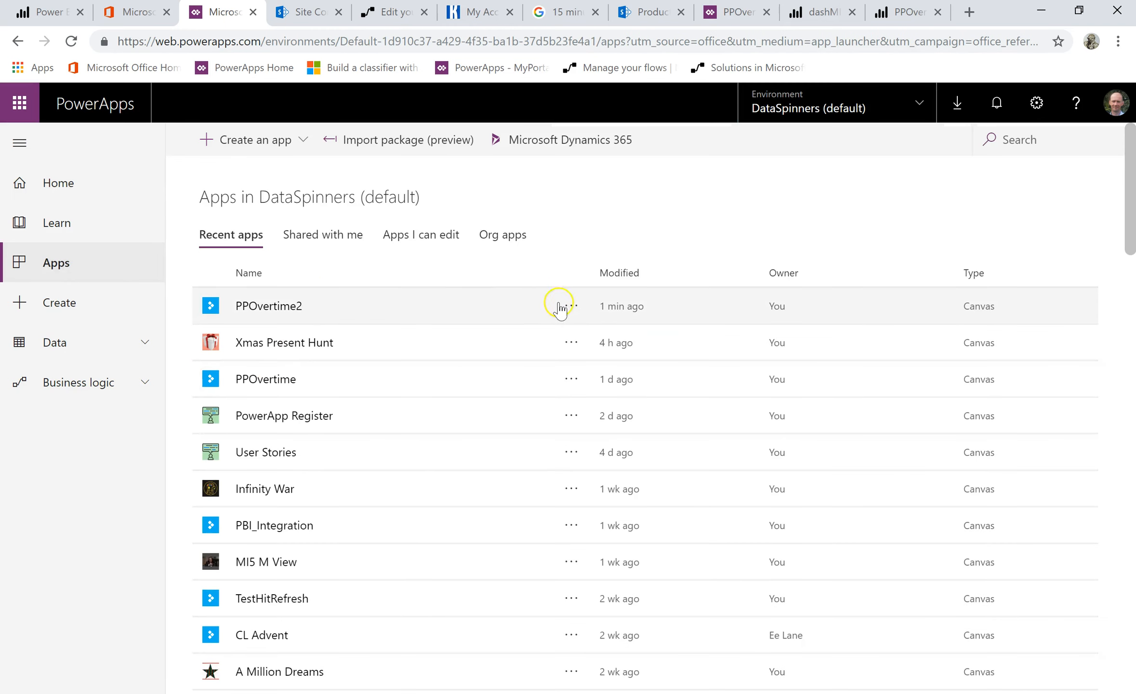
click(571, 306)
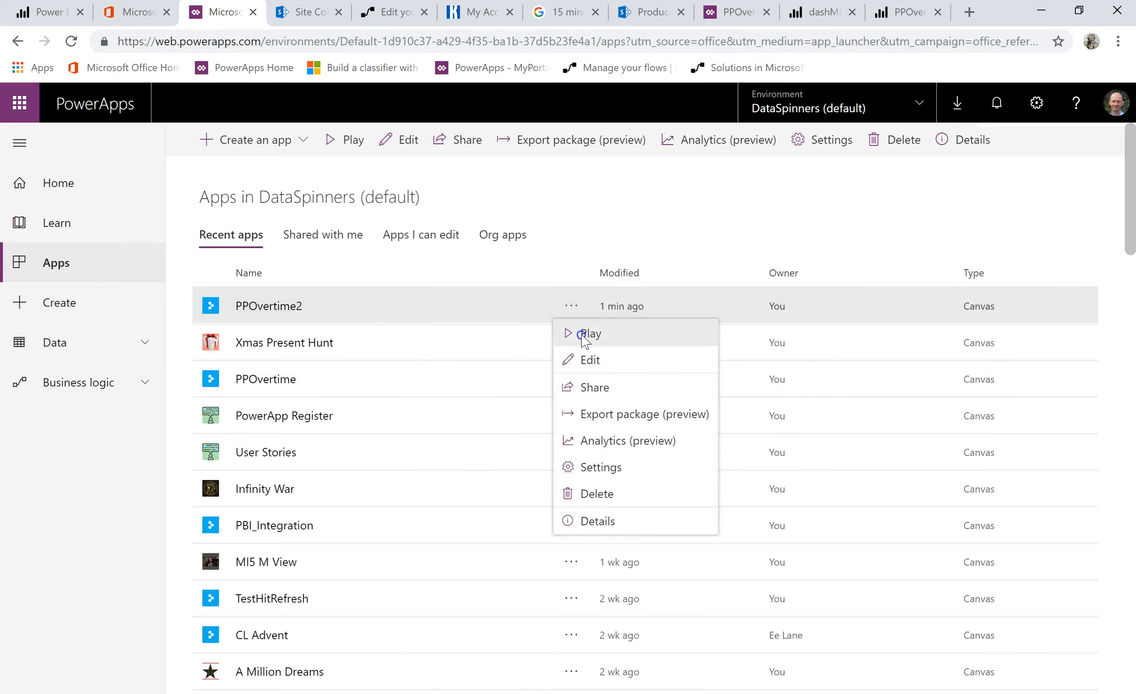
click(590, 334)
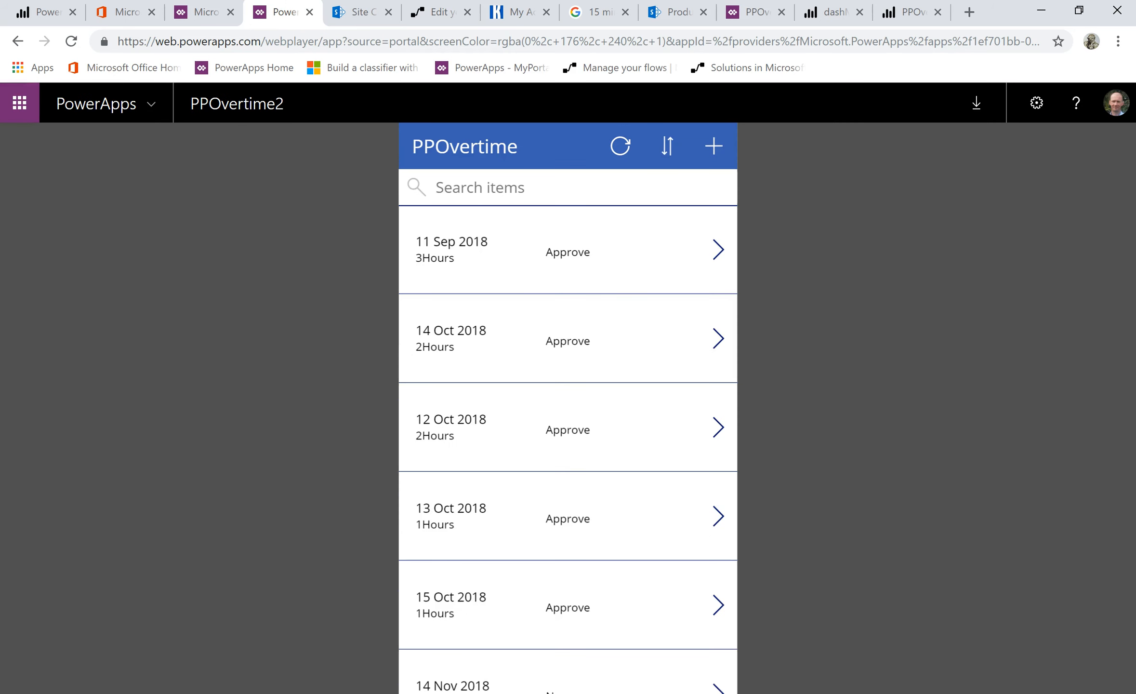
mouse_move(677, 21)
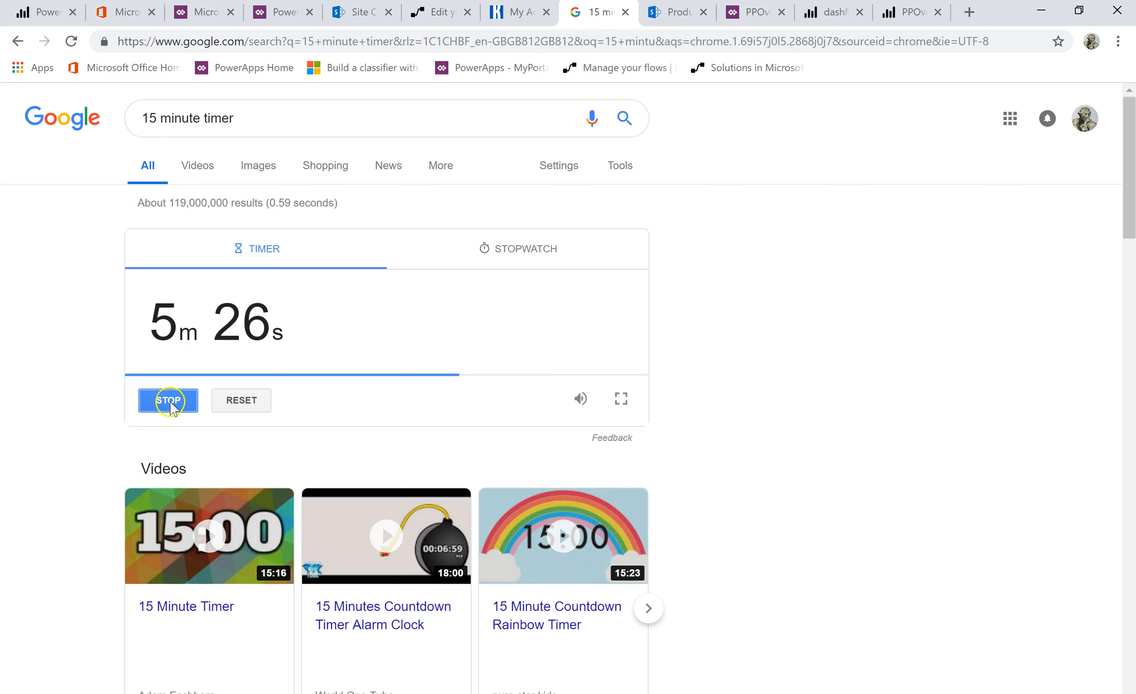
Pause the Google countdown timer at 5m 26s and go back to the PPOvertime2 app
click(168, 400)
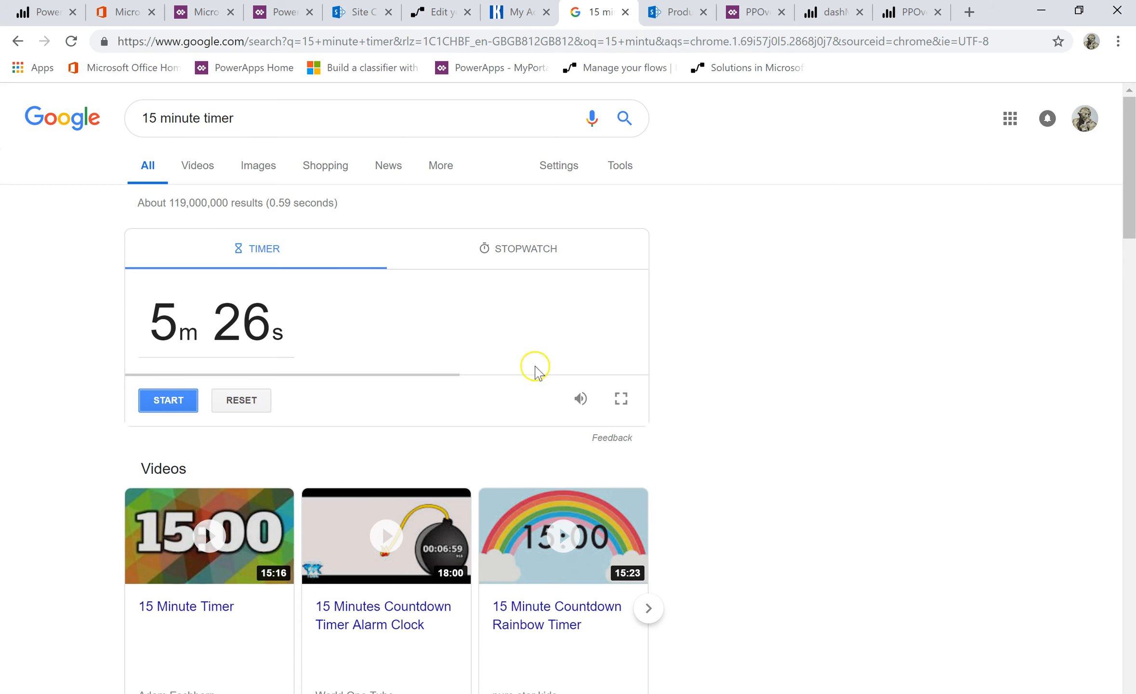
mouse_move(199, 15)
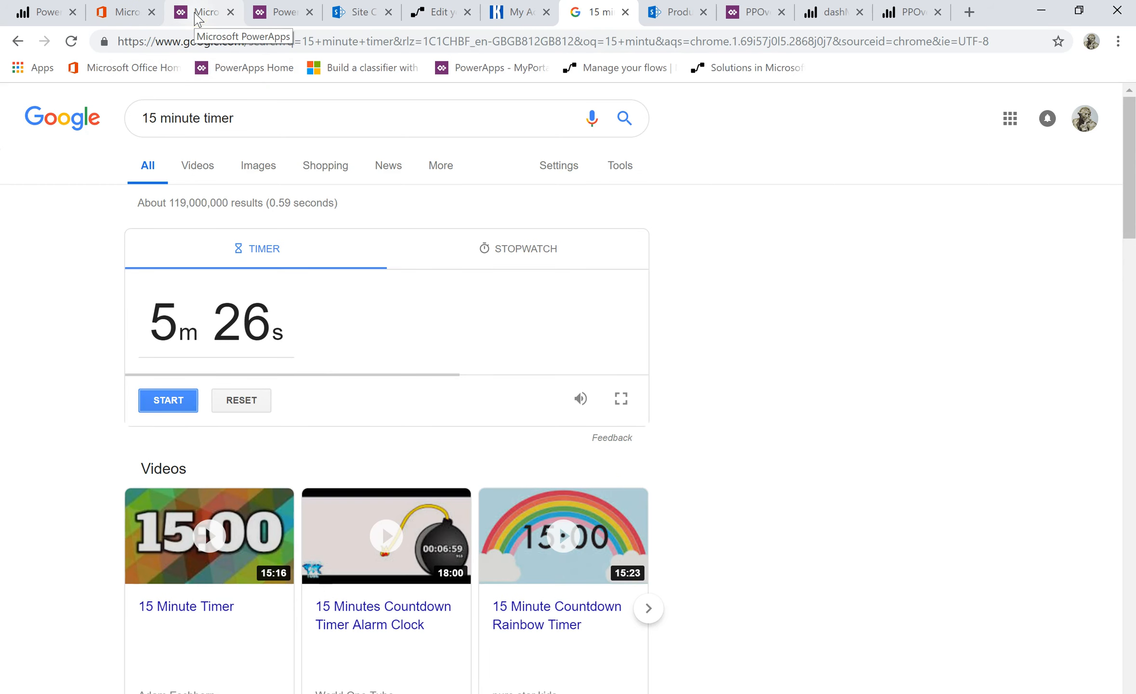
click(279, 12)
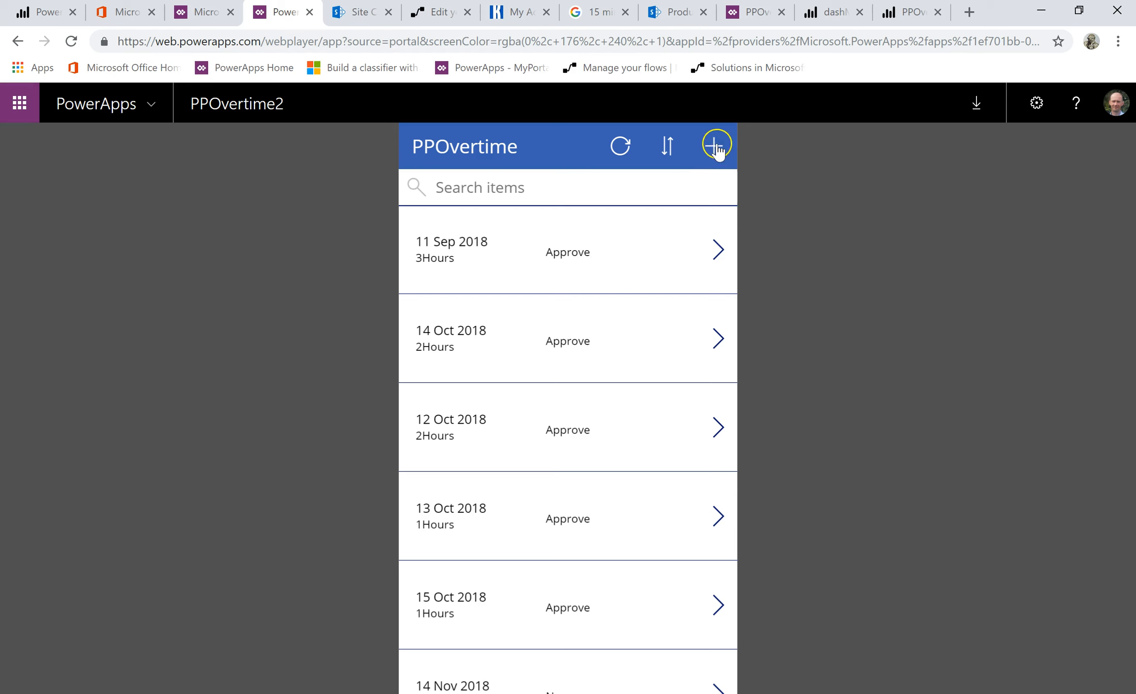
Start a new overtime entry titled 12 dated 10 December 2018
click(716, 145)
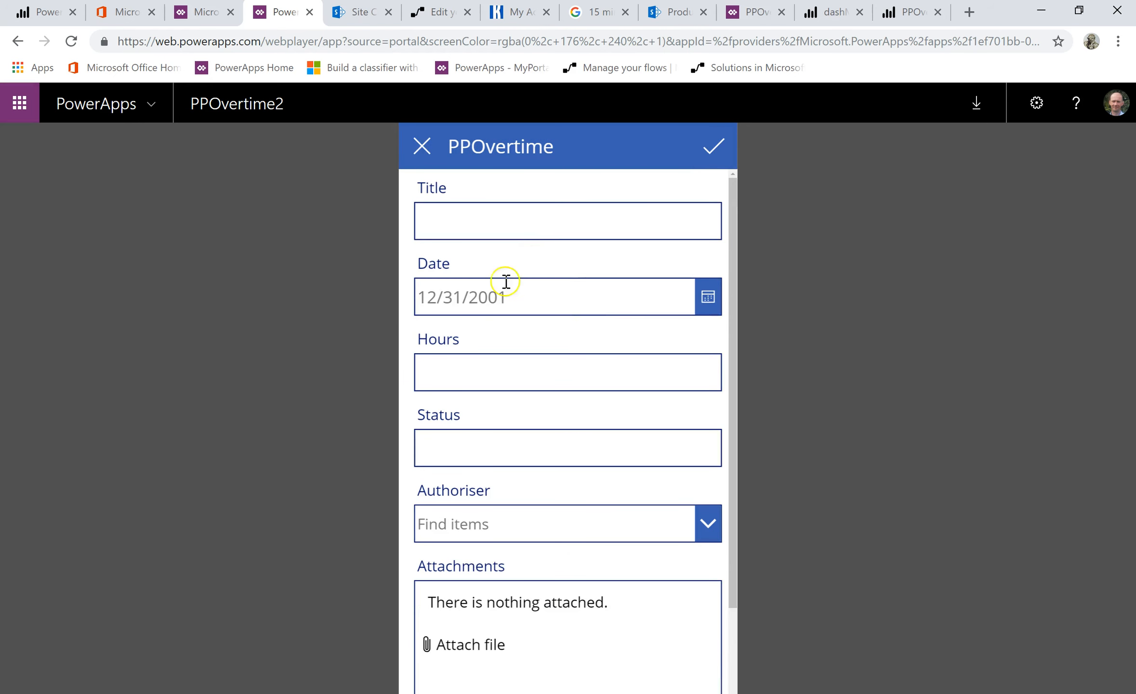
click(567, 221)
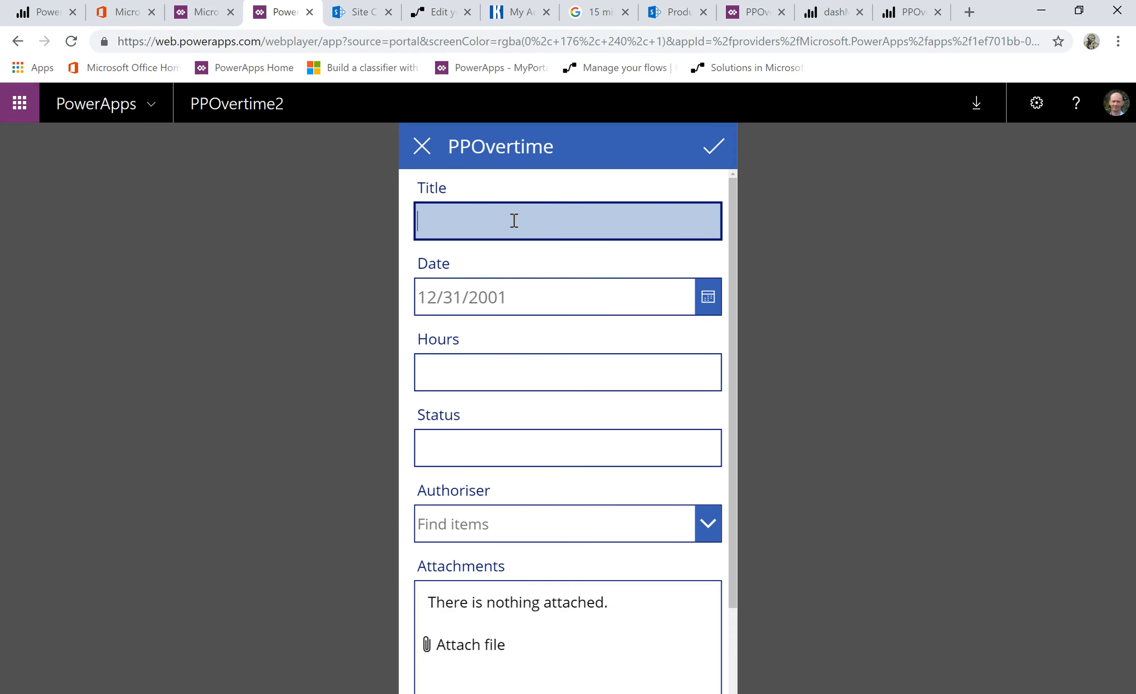
text(12)
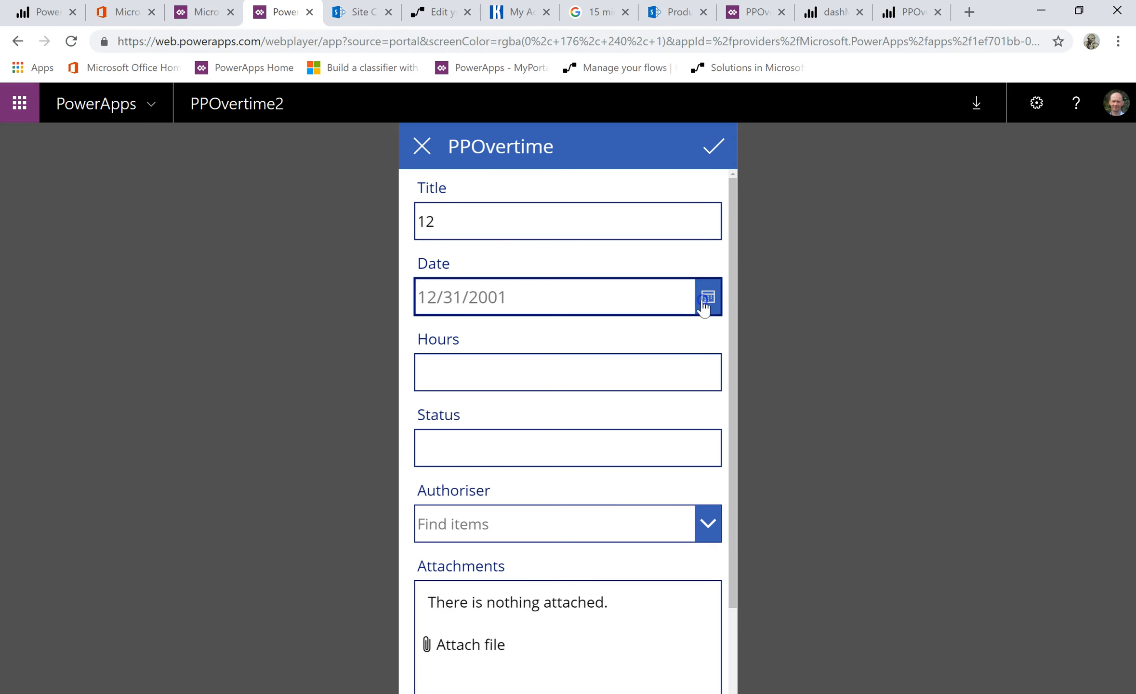
click(708, 297)
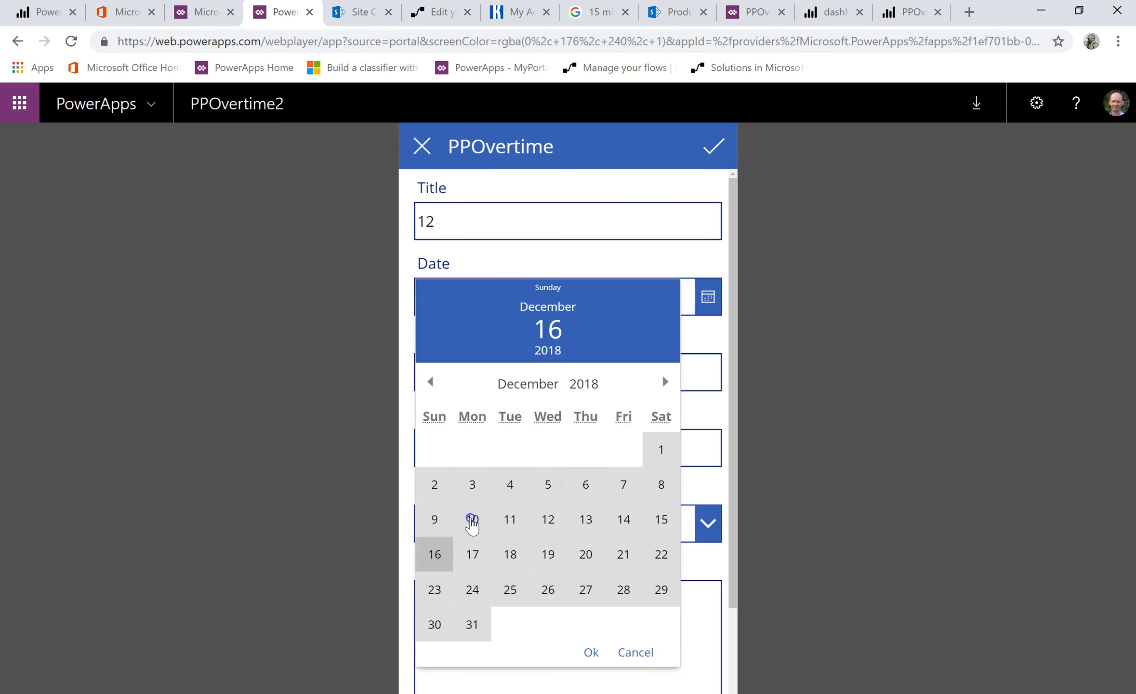
click(471, 519)
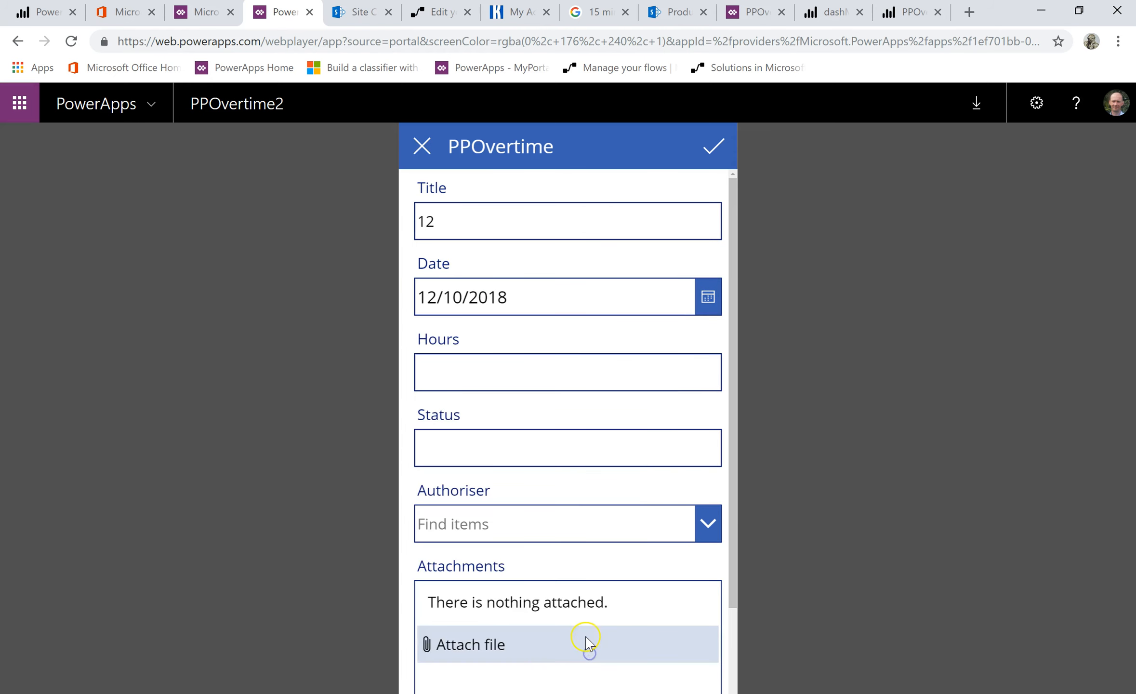
Enter 2 hours and status New, and search 'gue' to pick Guest User as authoriser
click(567, 372)
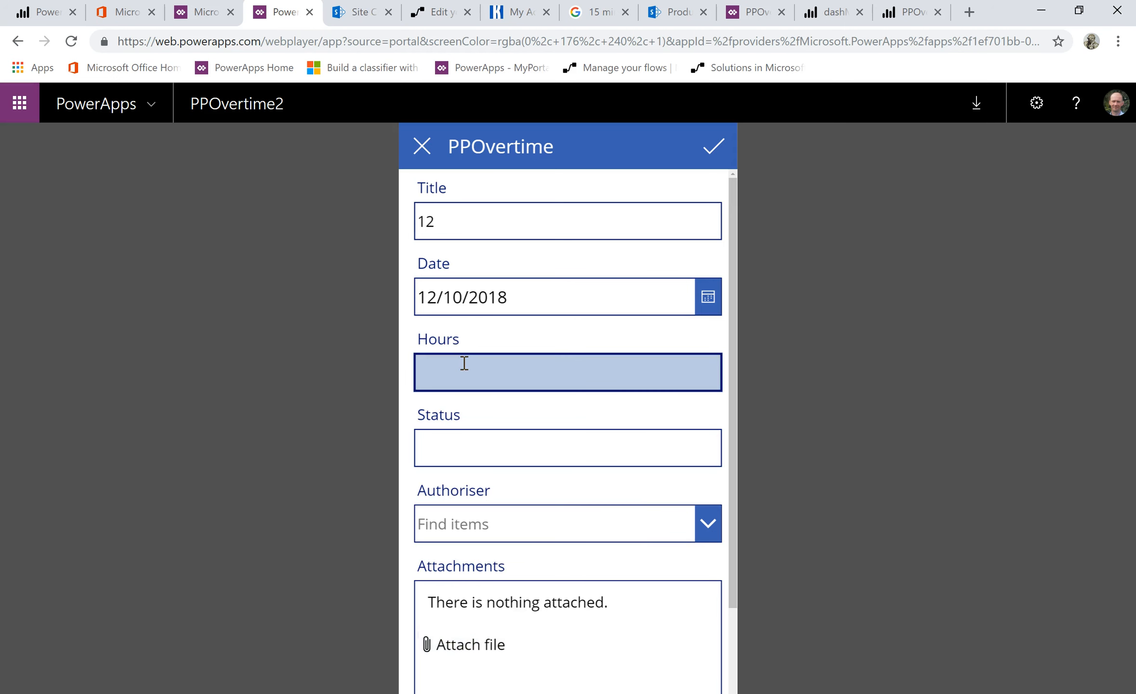
text(2)
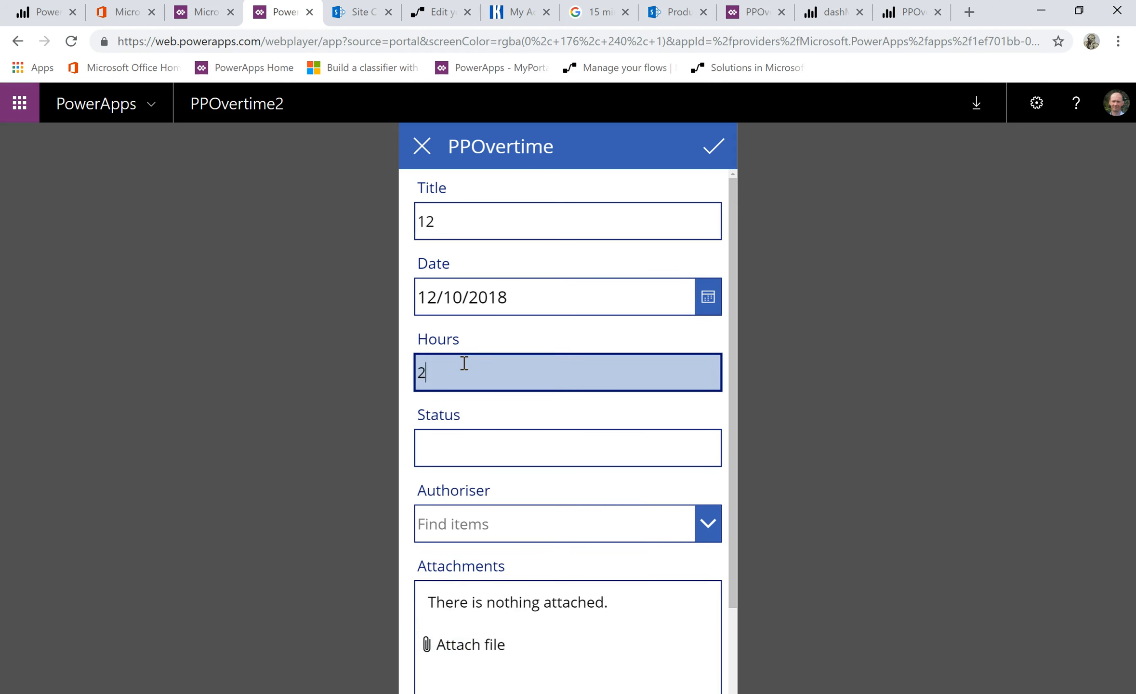
click(568, 448)
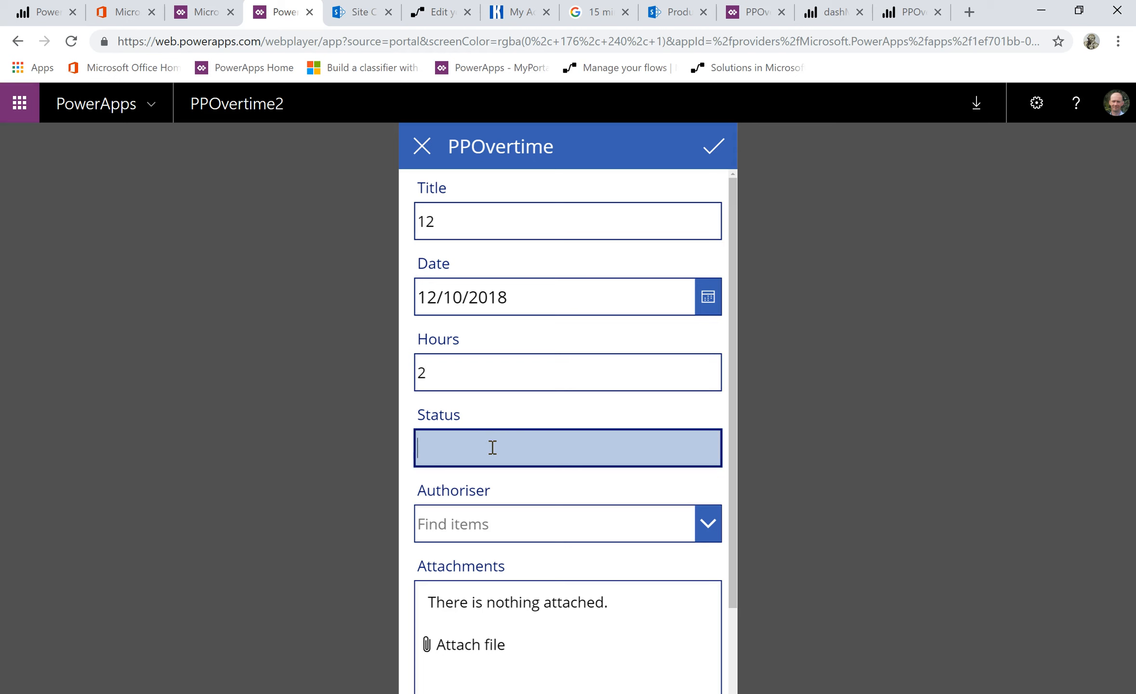
text(New)
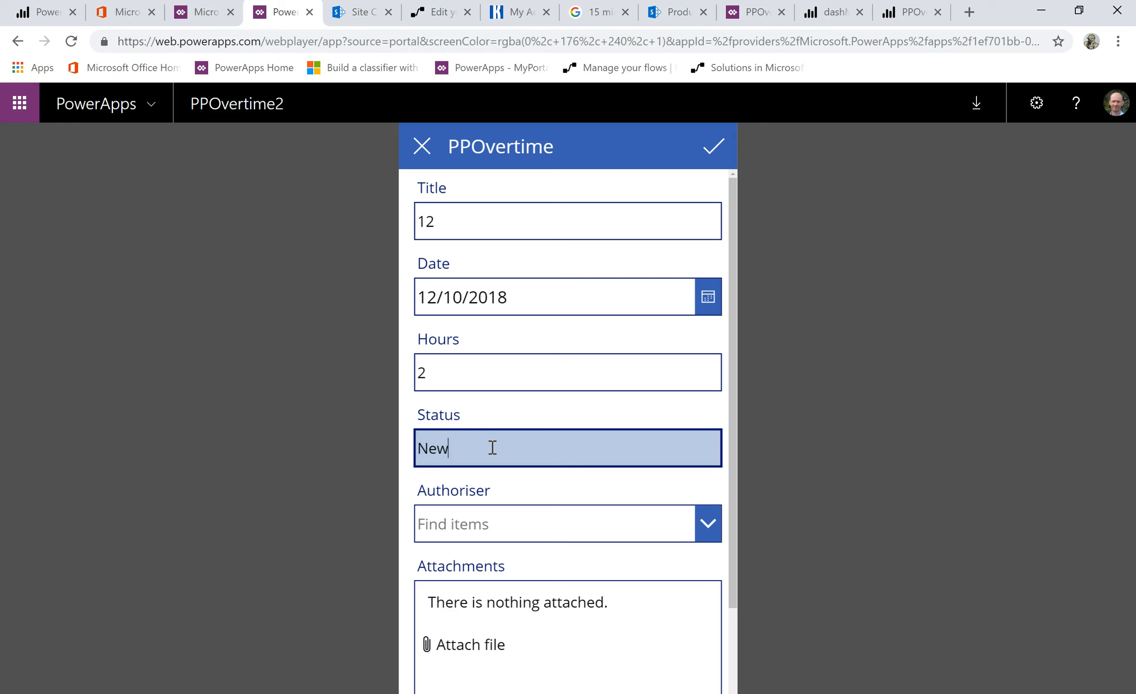
click(530, 524)
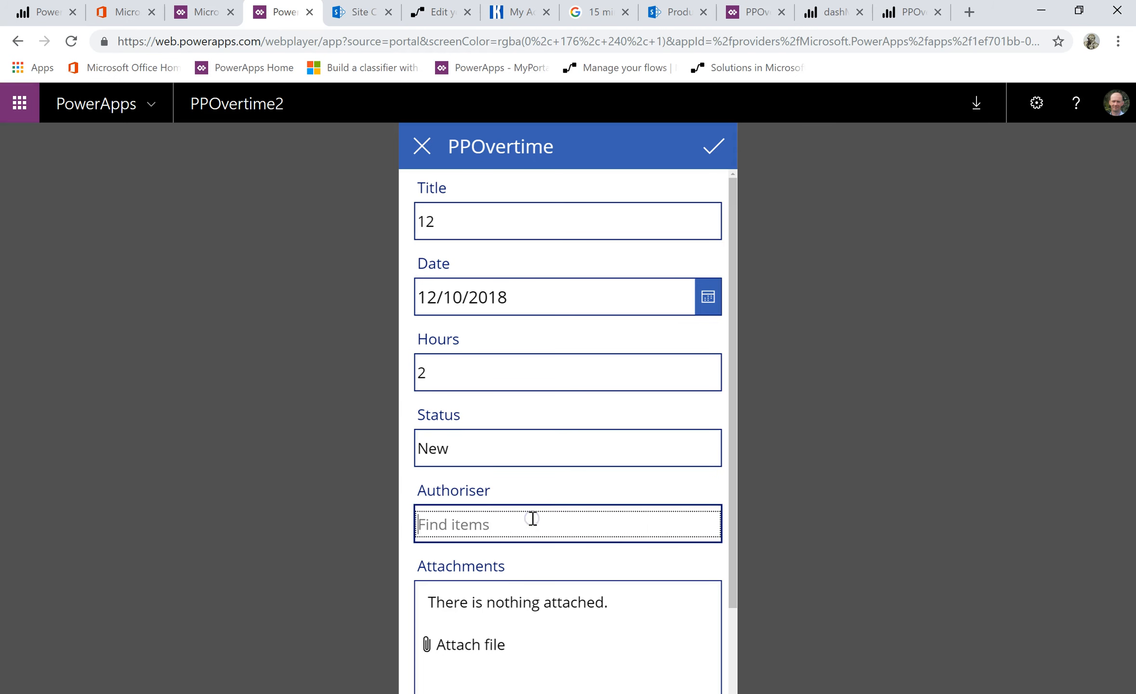
text(gue)
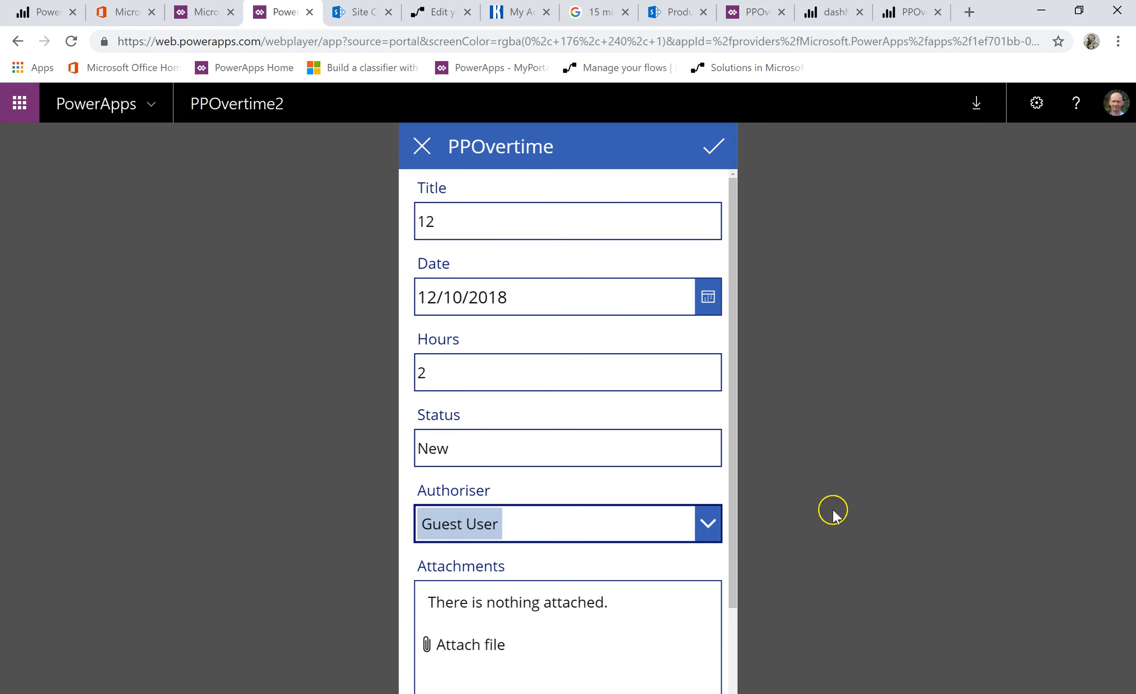
scroll(down, 3)
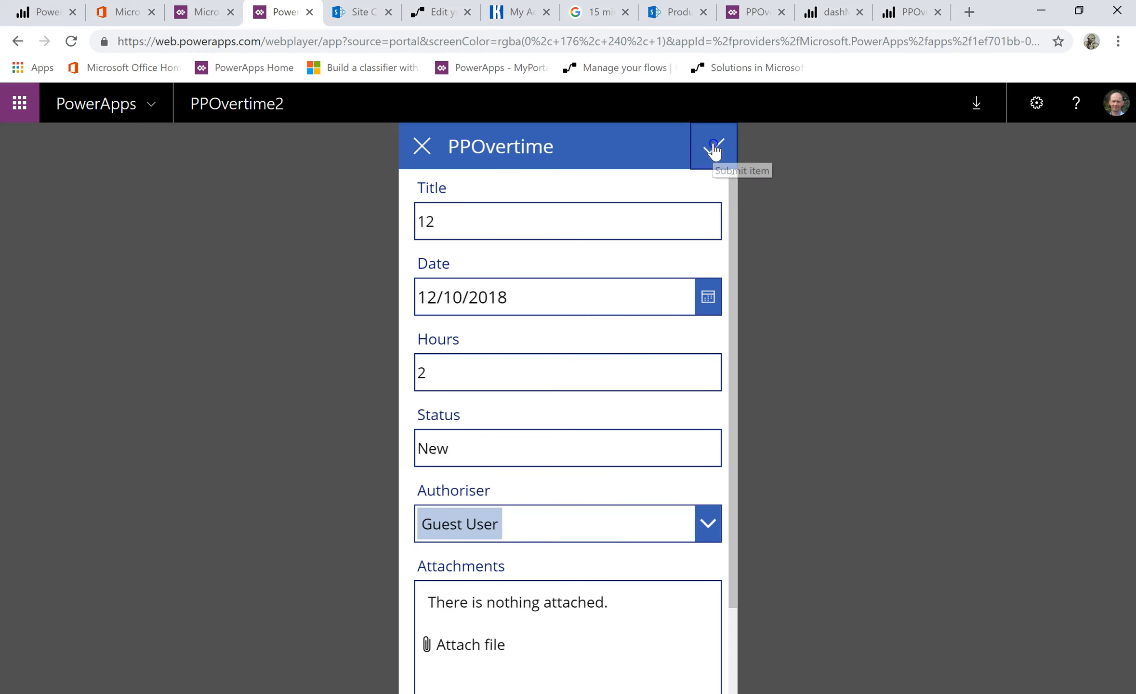
Submit entry 12 and scroll the gallery to see it listed as 10 Dec 2018, 2 Hours, New
click(714, 146)
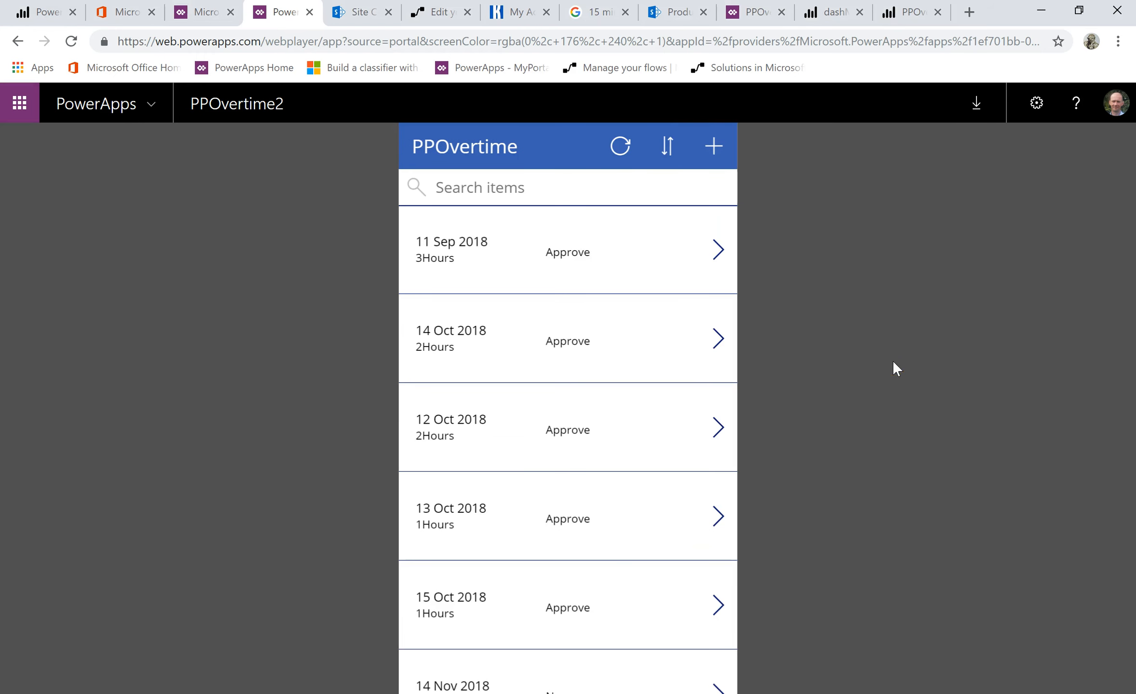
scroll(down, 3)
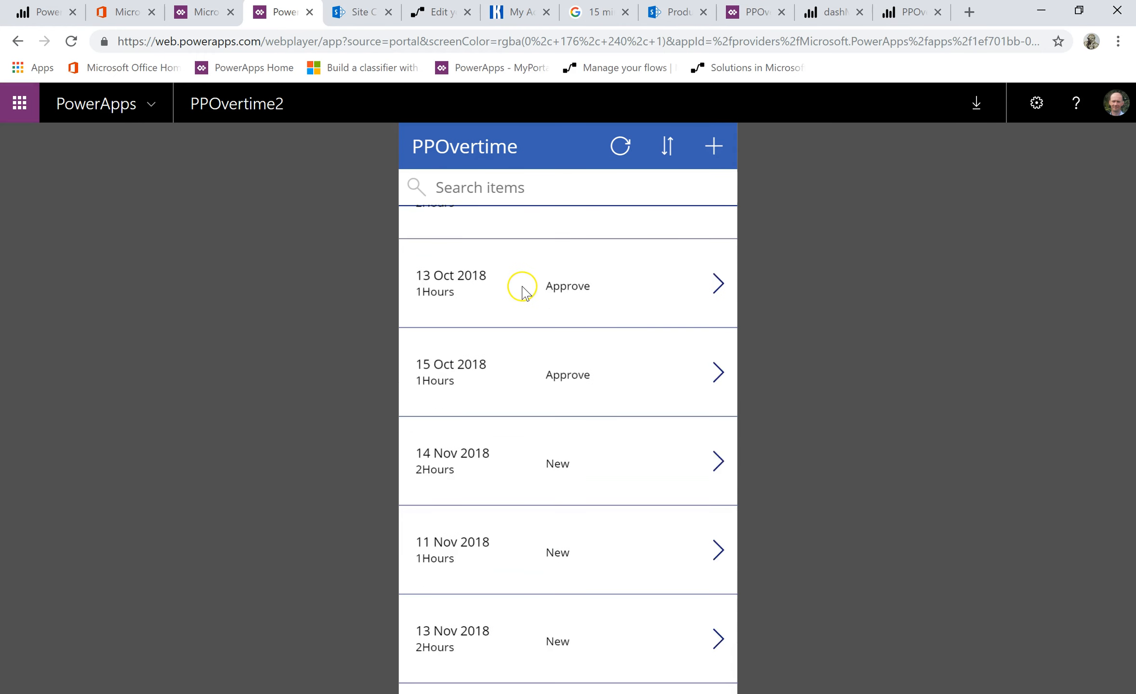
scroll(down, 3)
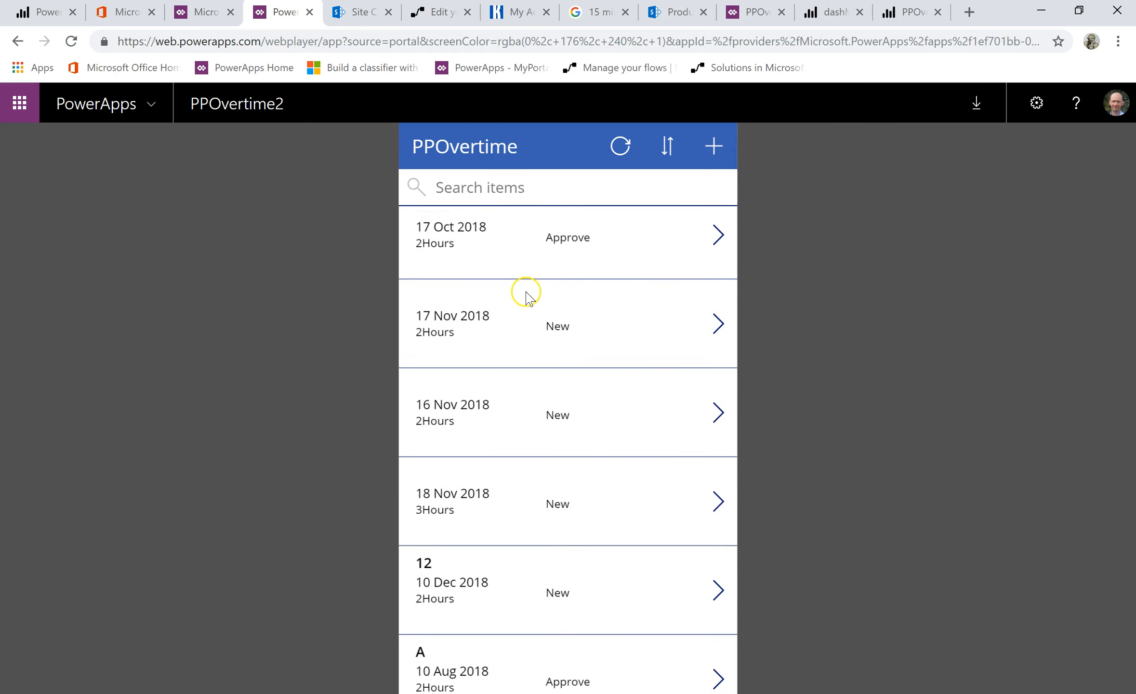
mouse_move(435, 575)
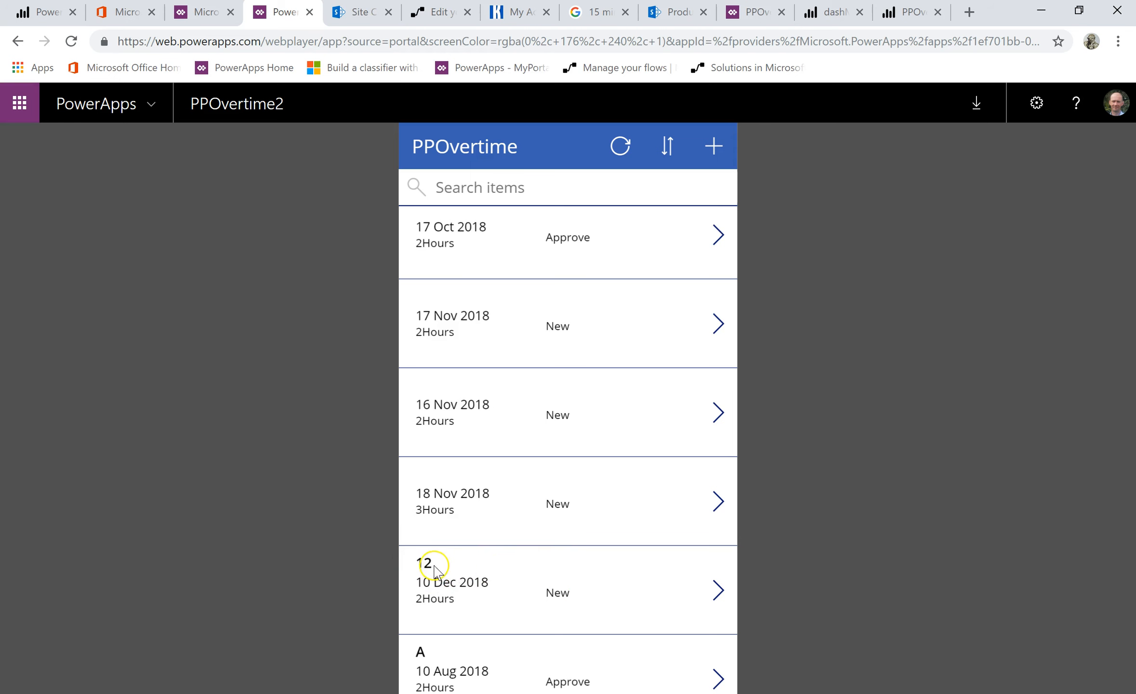
mouse_move(465, 543)
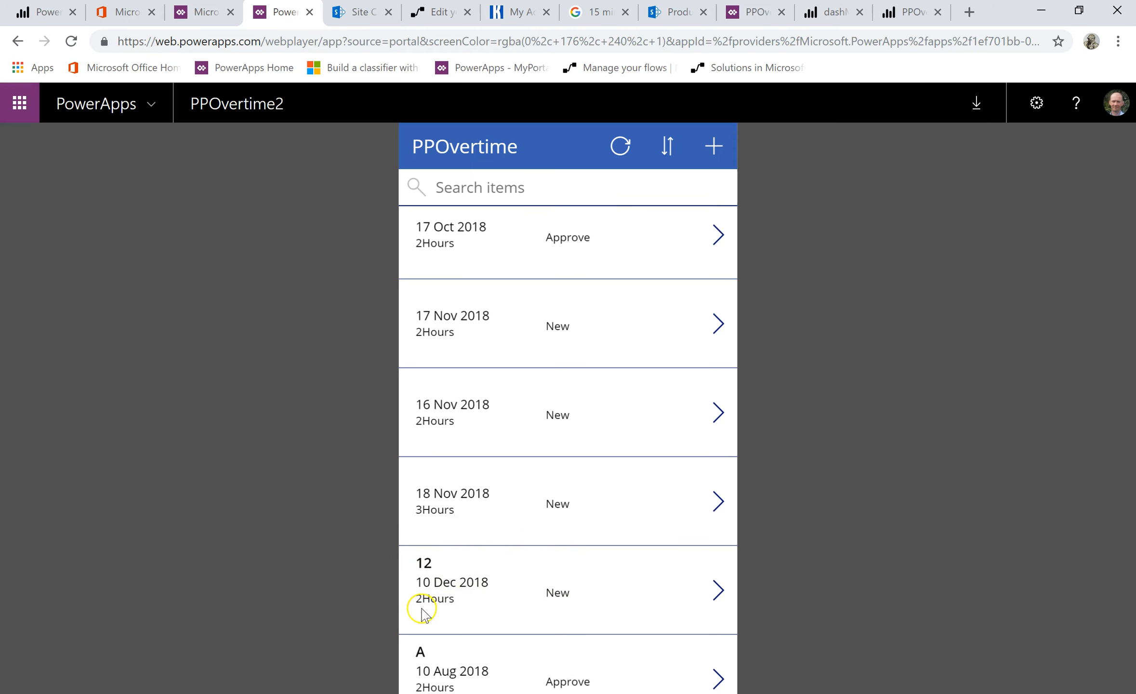
mouse_move(549, 614)
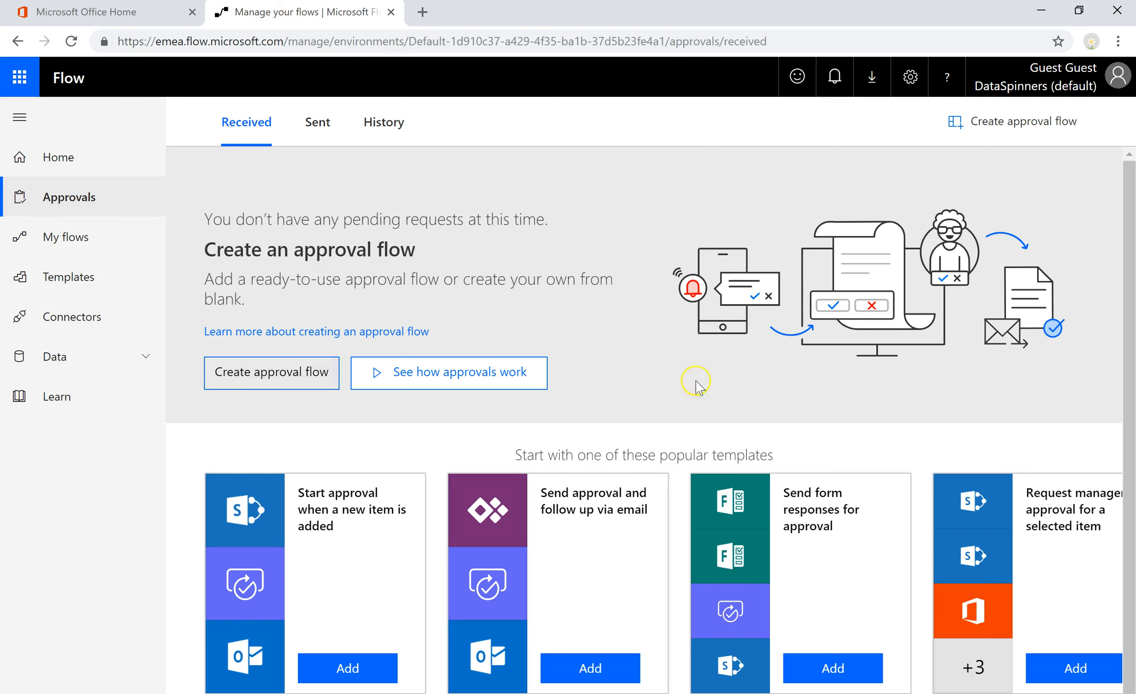
Reload Flow Approvals and review the 'Please review: 12' request for 2 hours on 2018-12-10
click(72, 41)
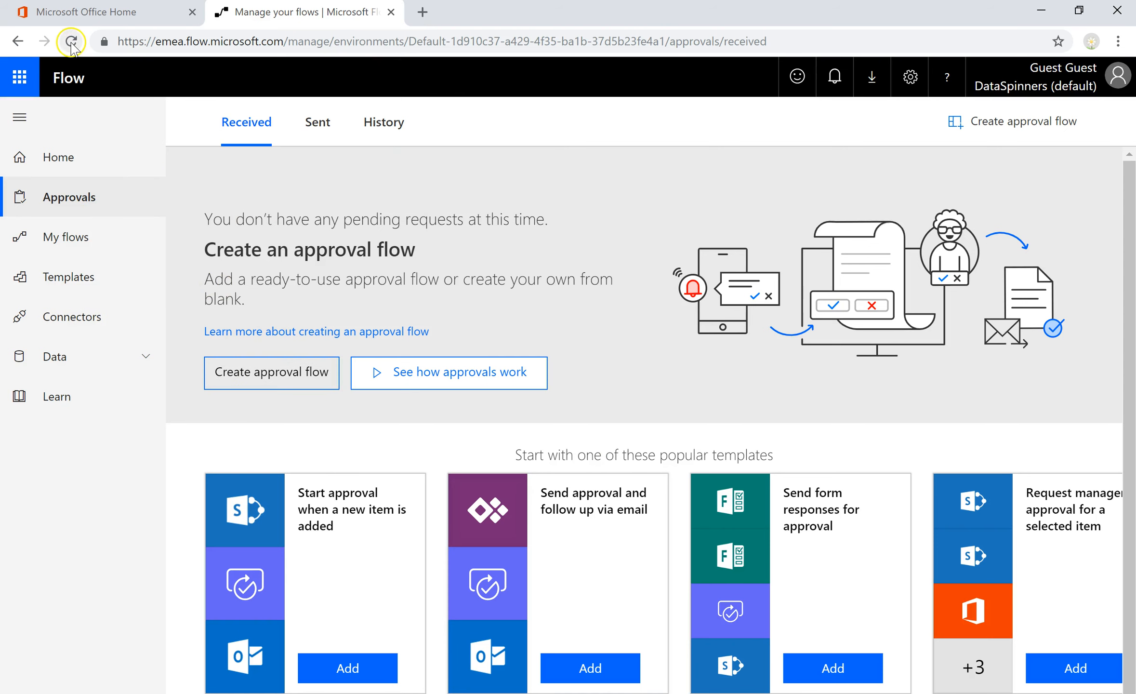
click(71, 40)
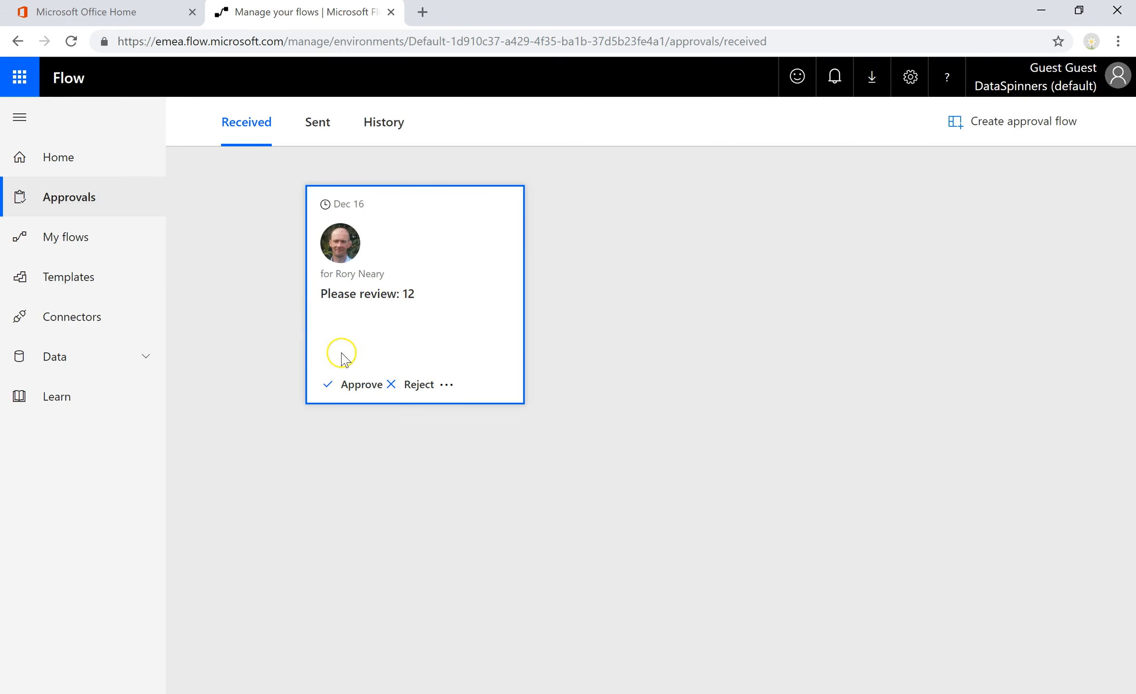
click(361, 384)
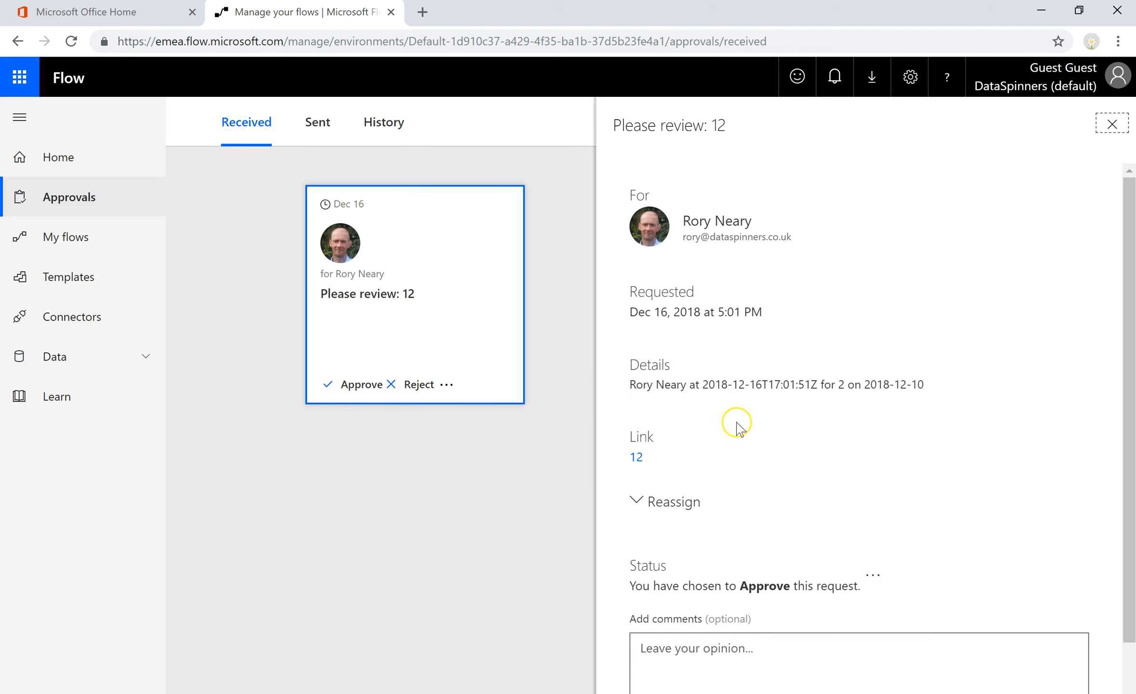
mouse_move(825, 388)
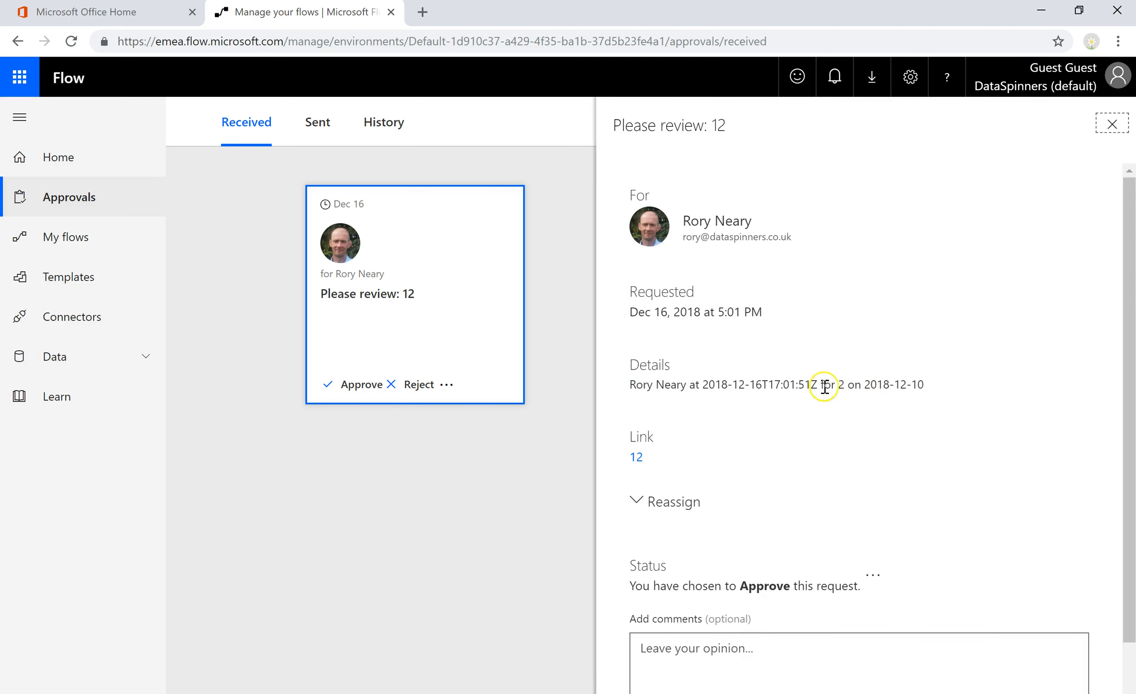
mouse_move(852, 417)
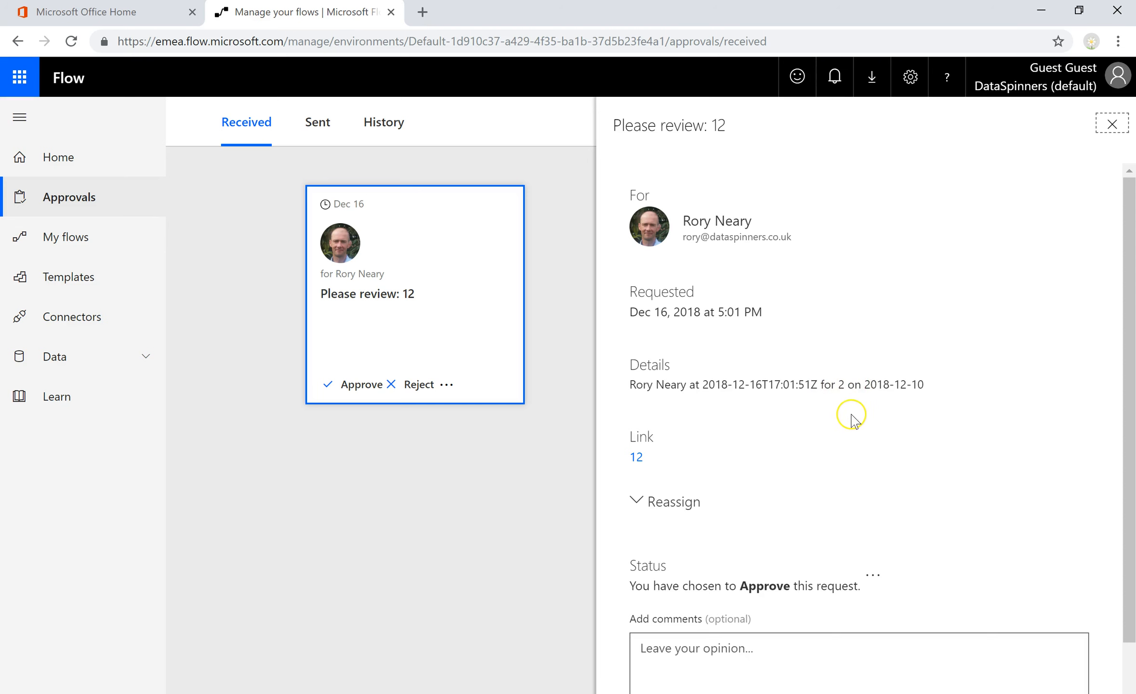
double_click(875, 384)
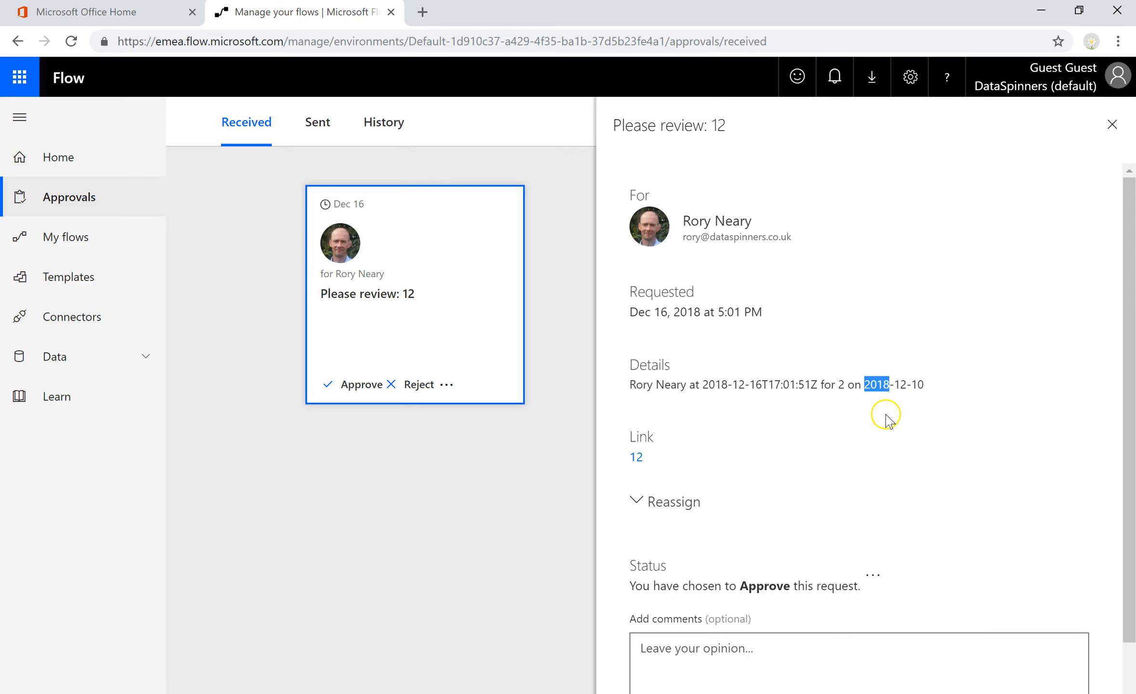
mouse_move(742, 433)
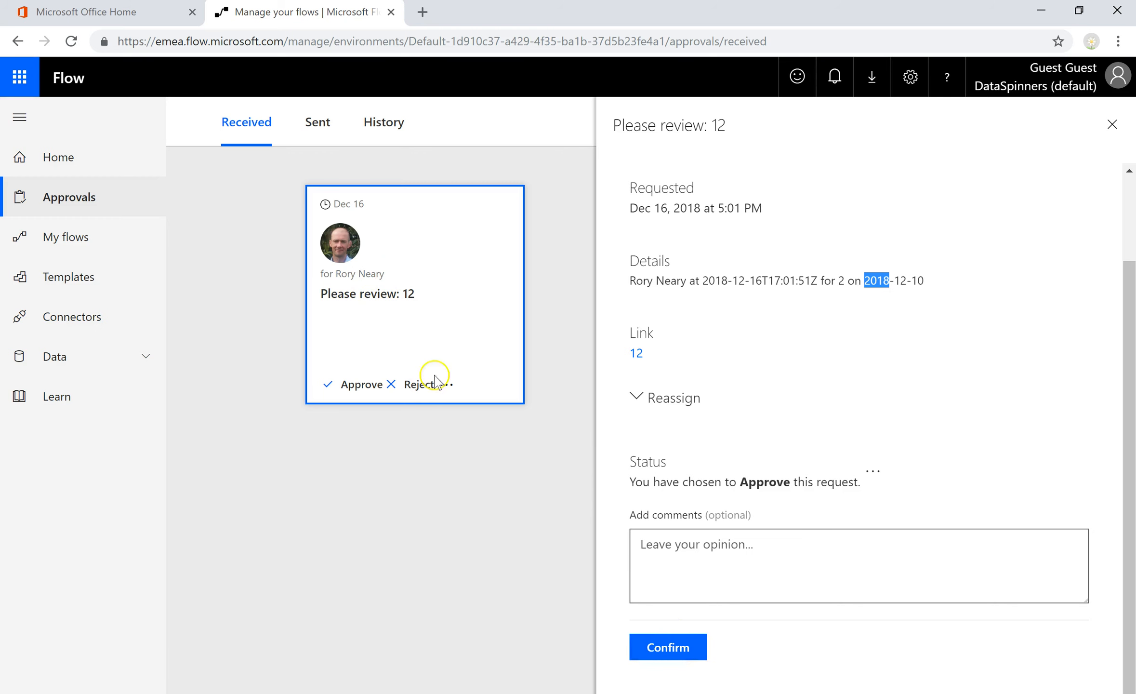
mouse_move(135, 15)
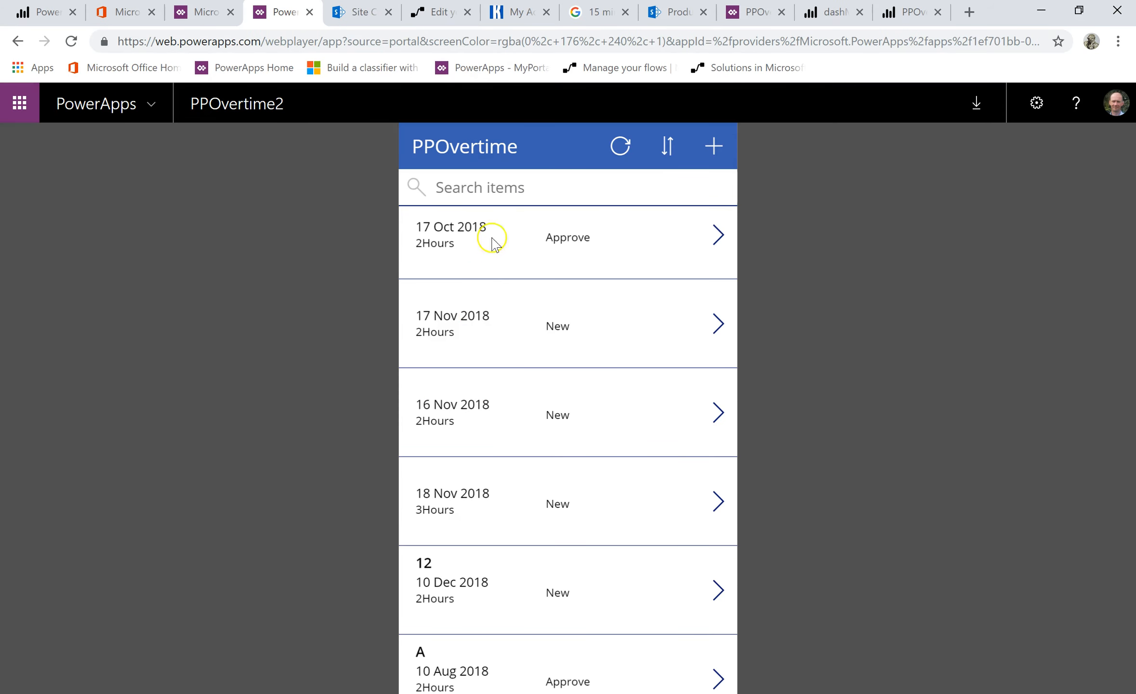
click(908, 12)
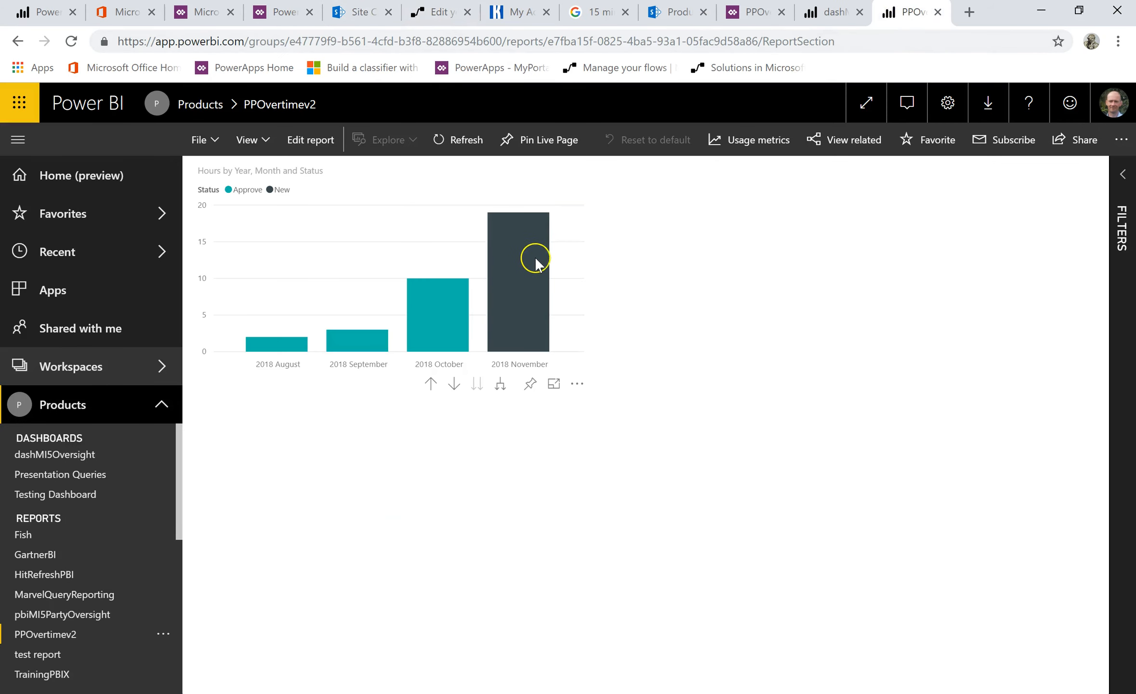
scroll(down, 3)
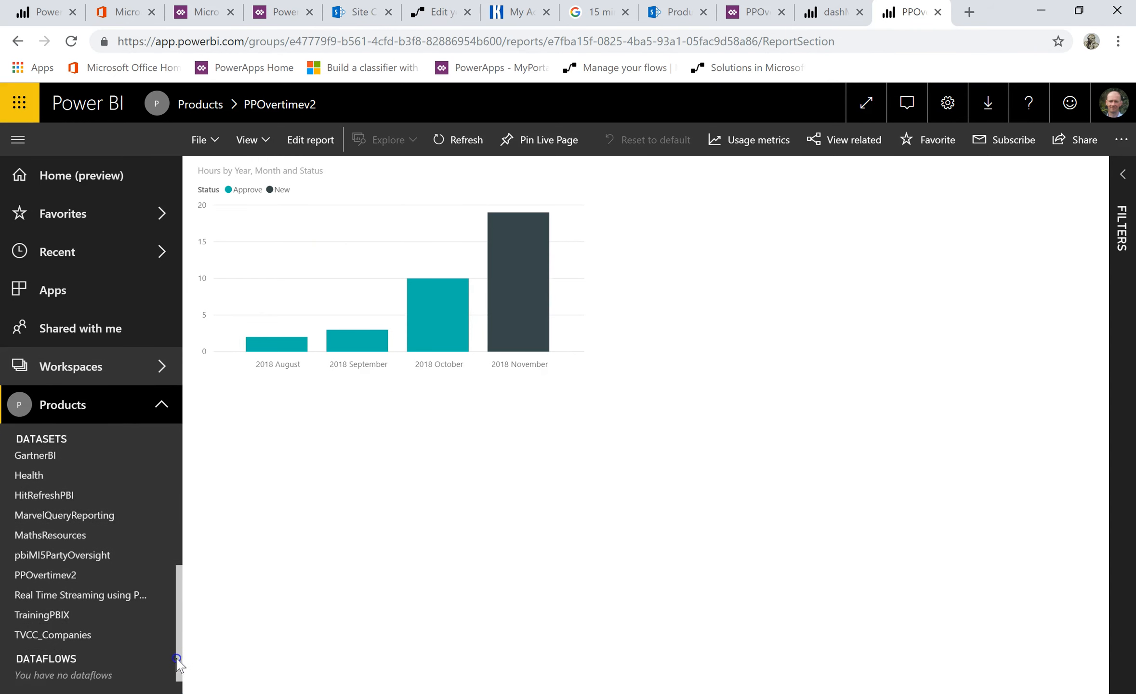
scroll(down, 3)
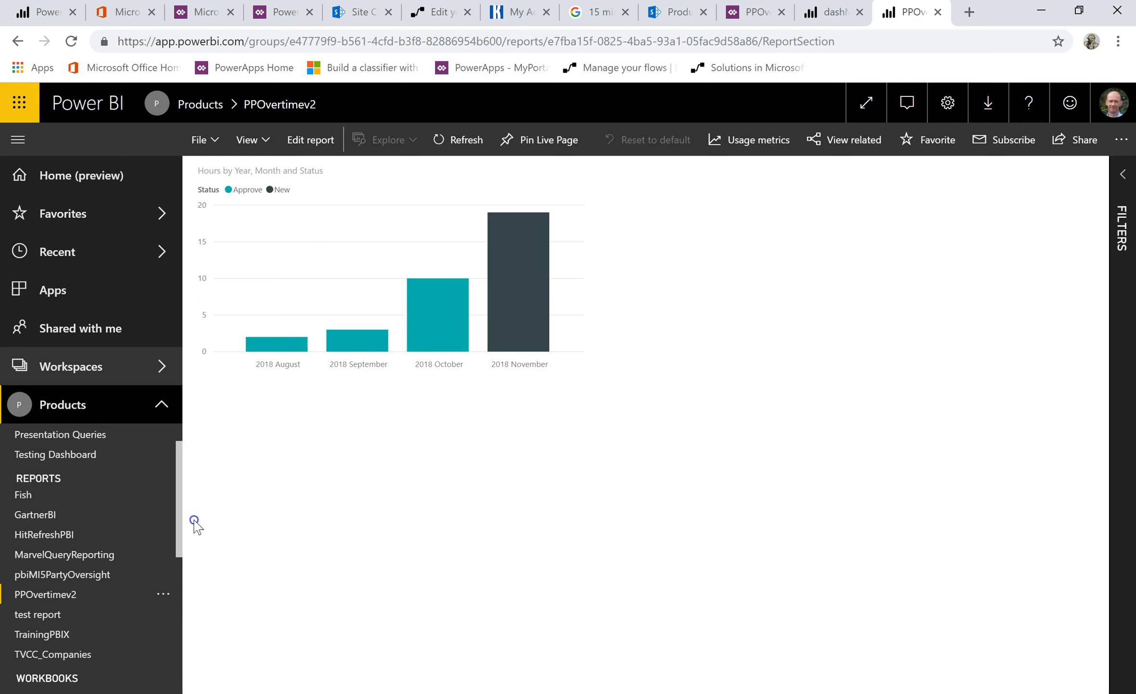
mouse_move(167, 596)
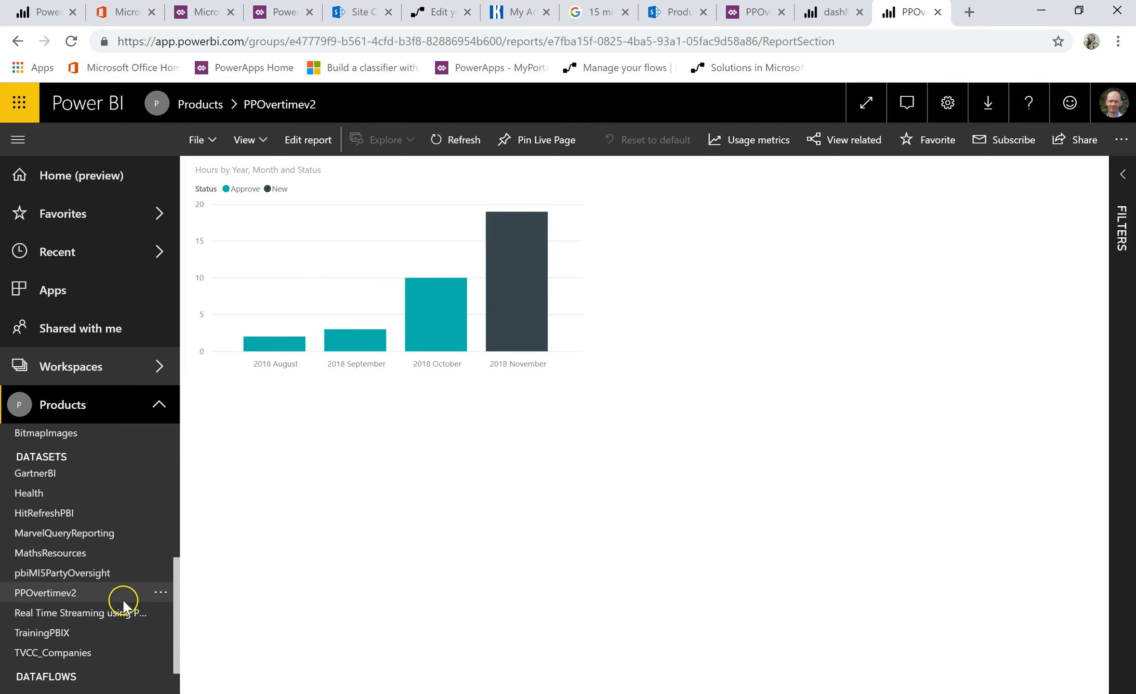
click(160, 592)
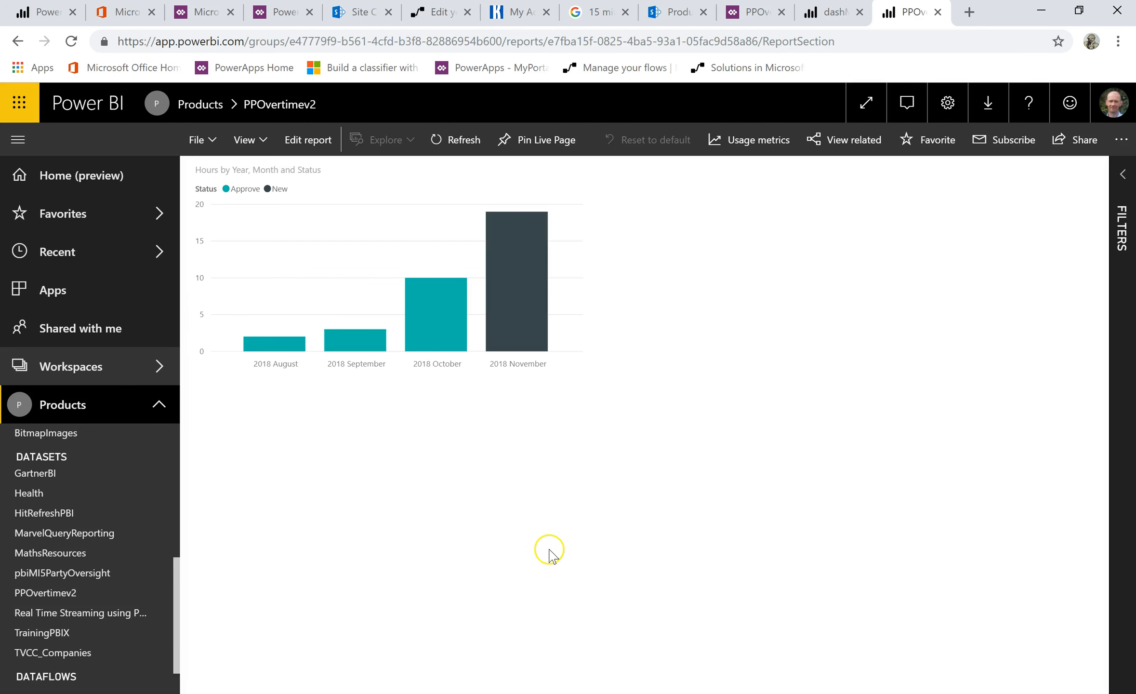
mouse_move(284, 522)
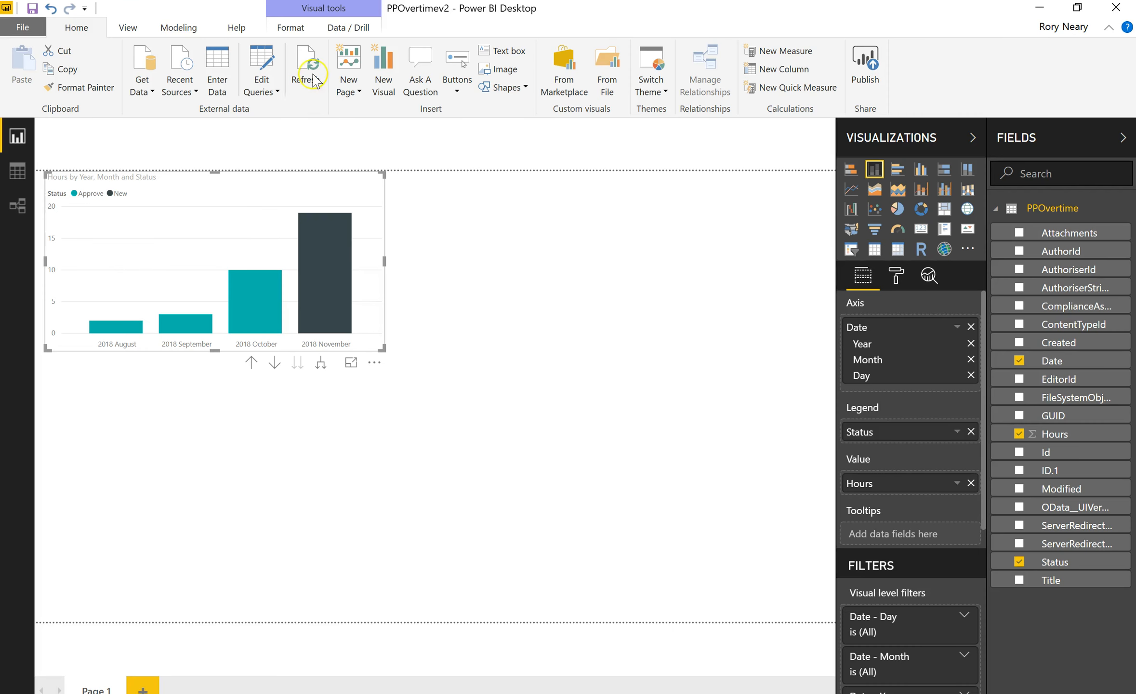
Refresh the PPOvertime query data in Power BI Desktop from the Home ribbon
click(306, 65)
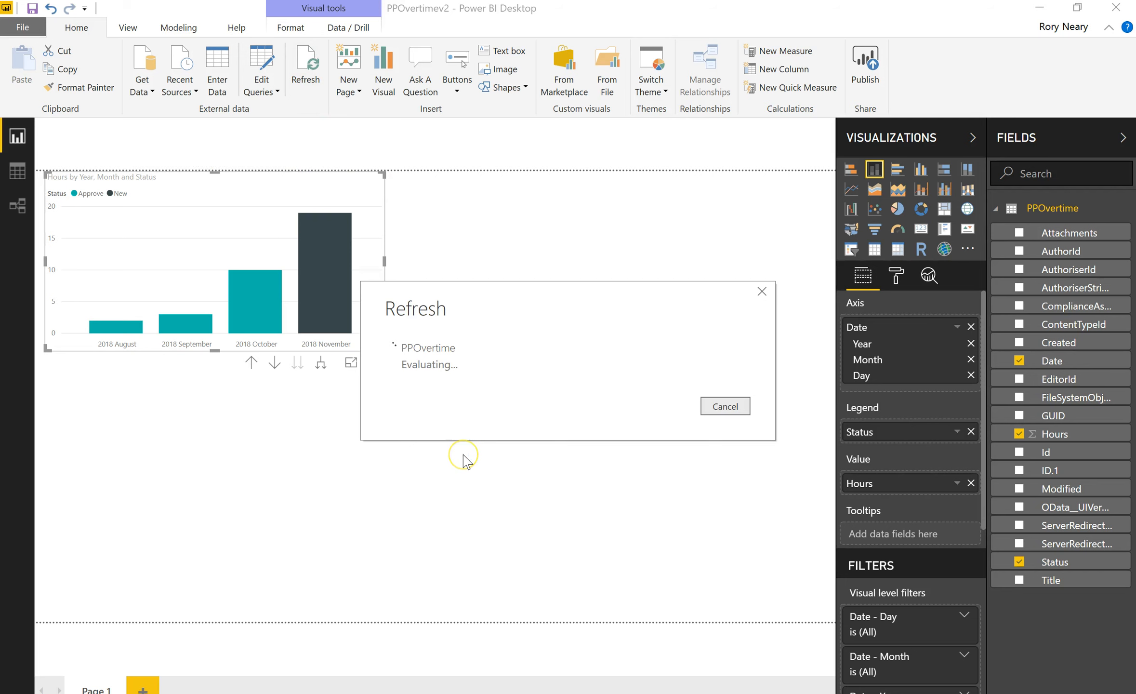
mouse_move(466, 461)
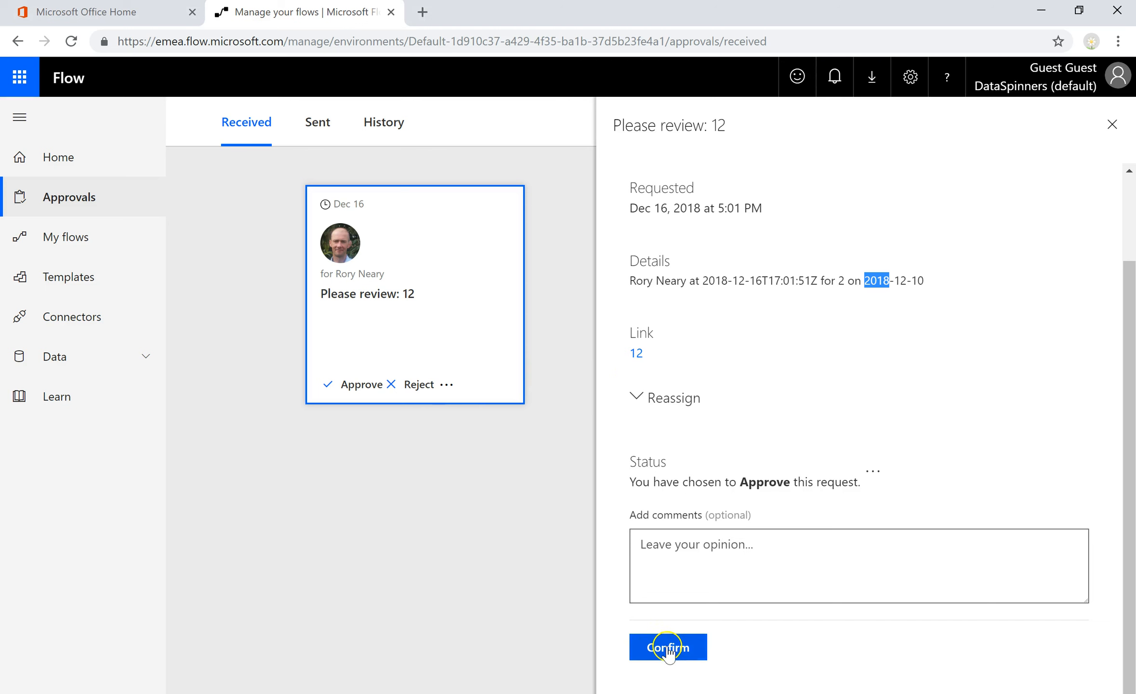
Confirm approval of overtime request 12 and reload the Received approvals page
click(670, 647)
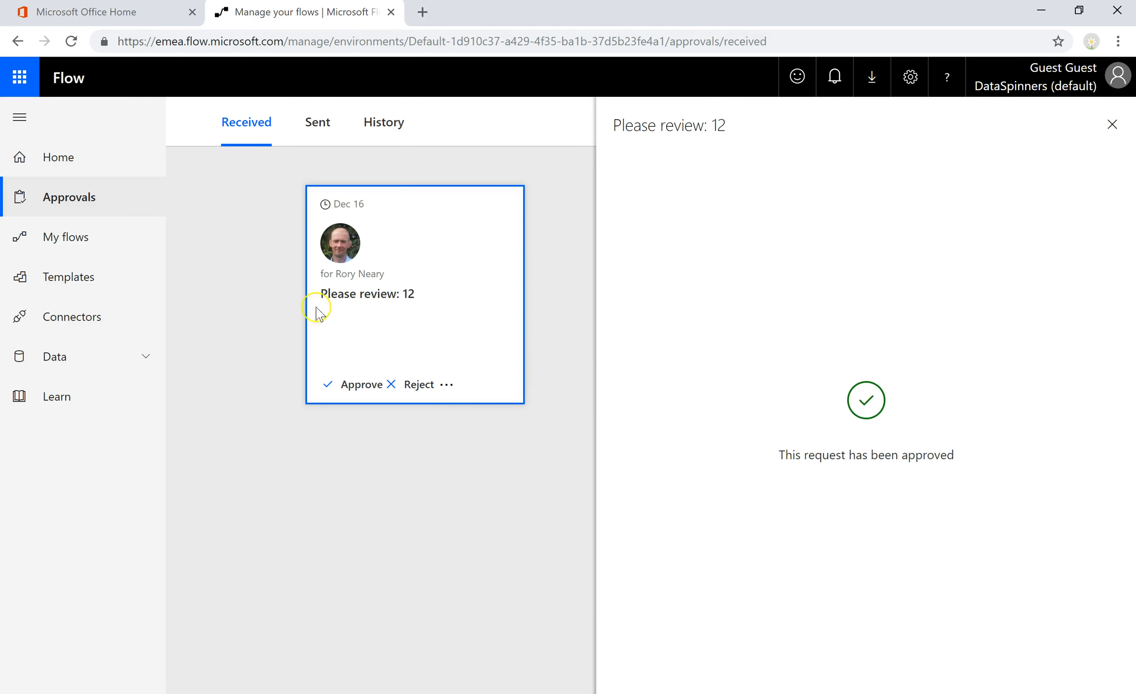
mouse_move(72, 44)
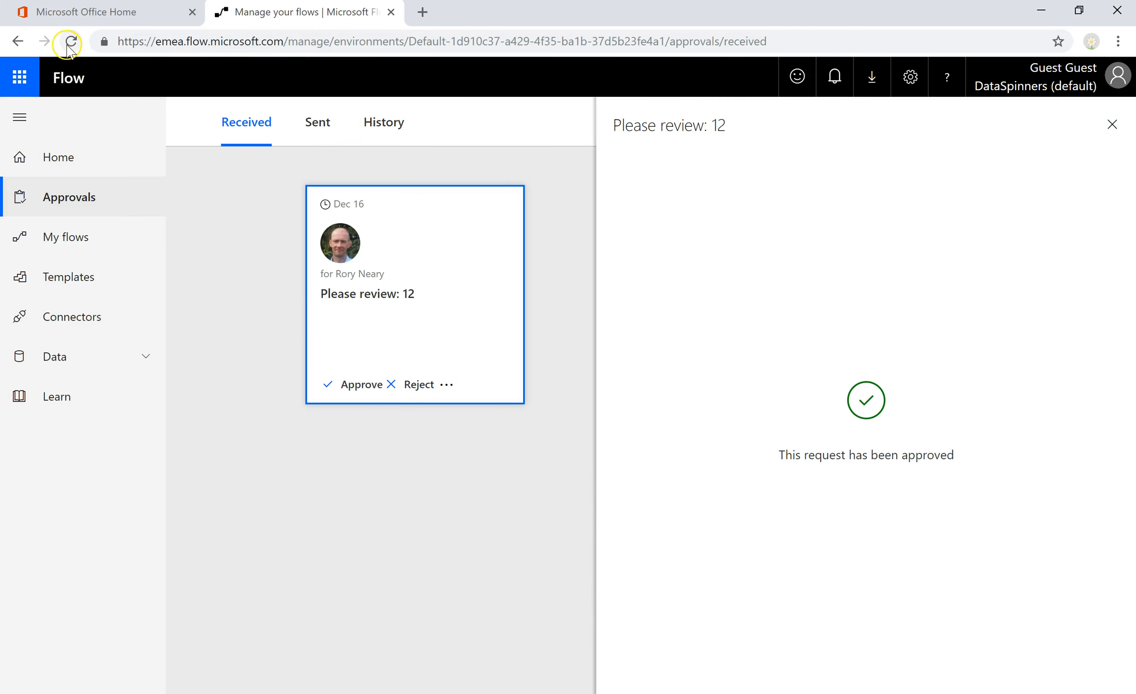
click(71, 41)
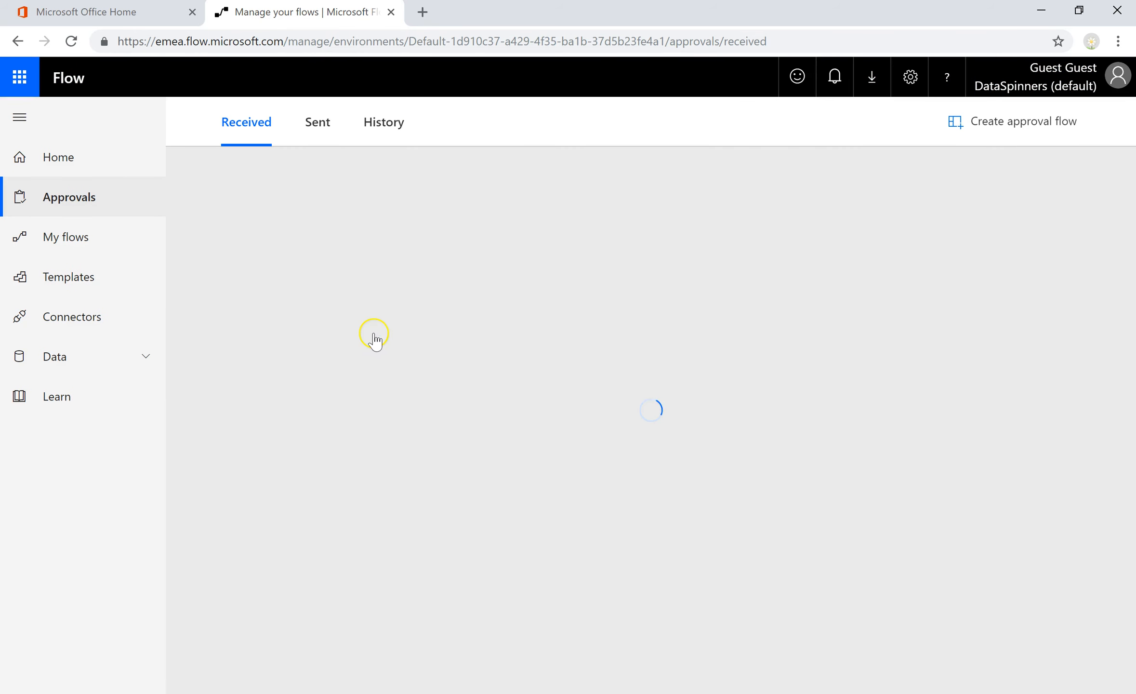
click(384, 122)
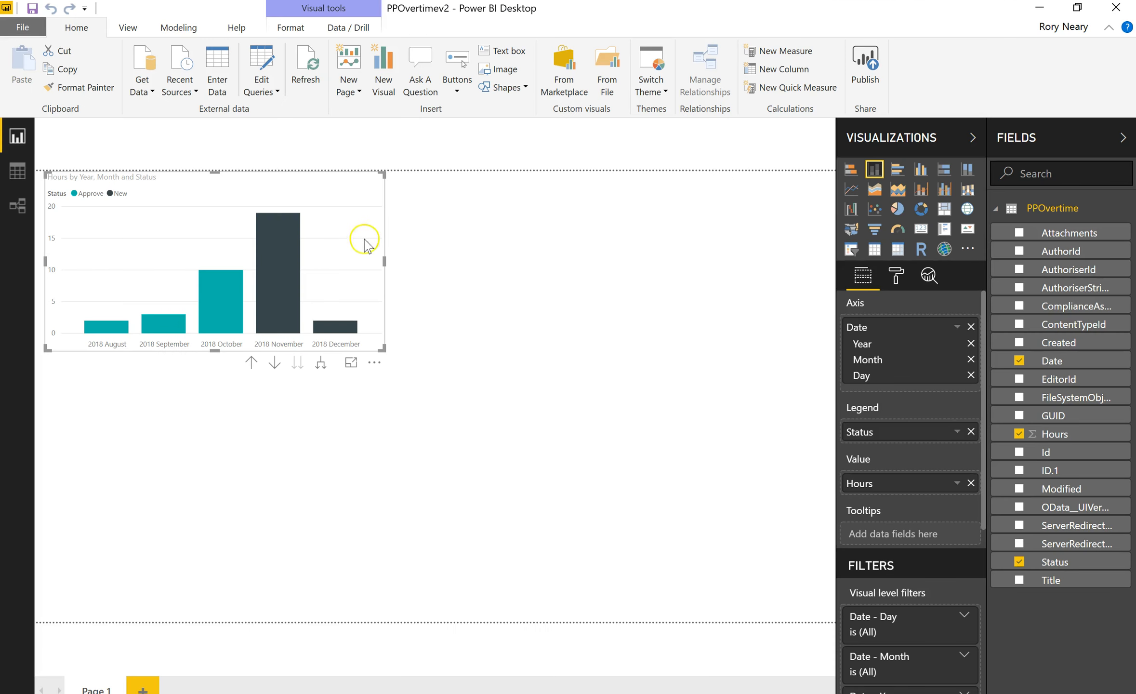
mouse_move(345, 282)
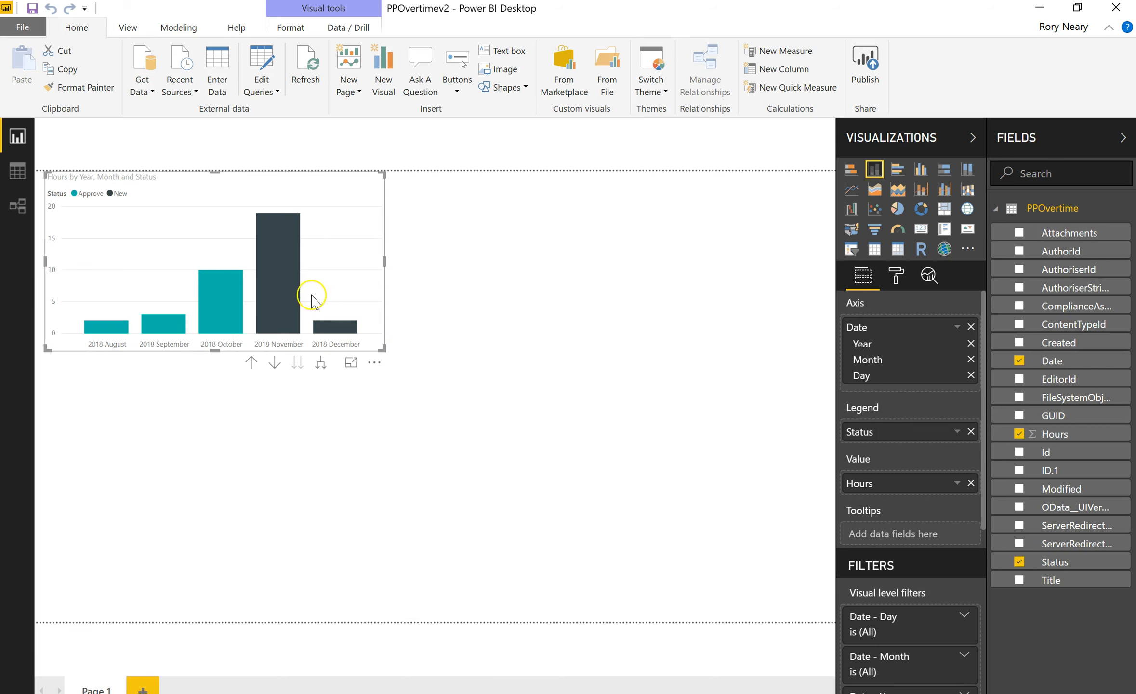
Inspect the column chart's new December 2018 bar, now coloured as Approve status
click(306, 62)
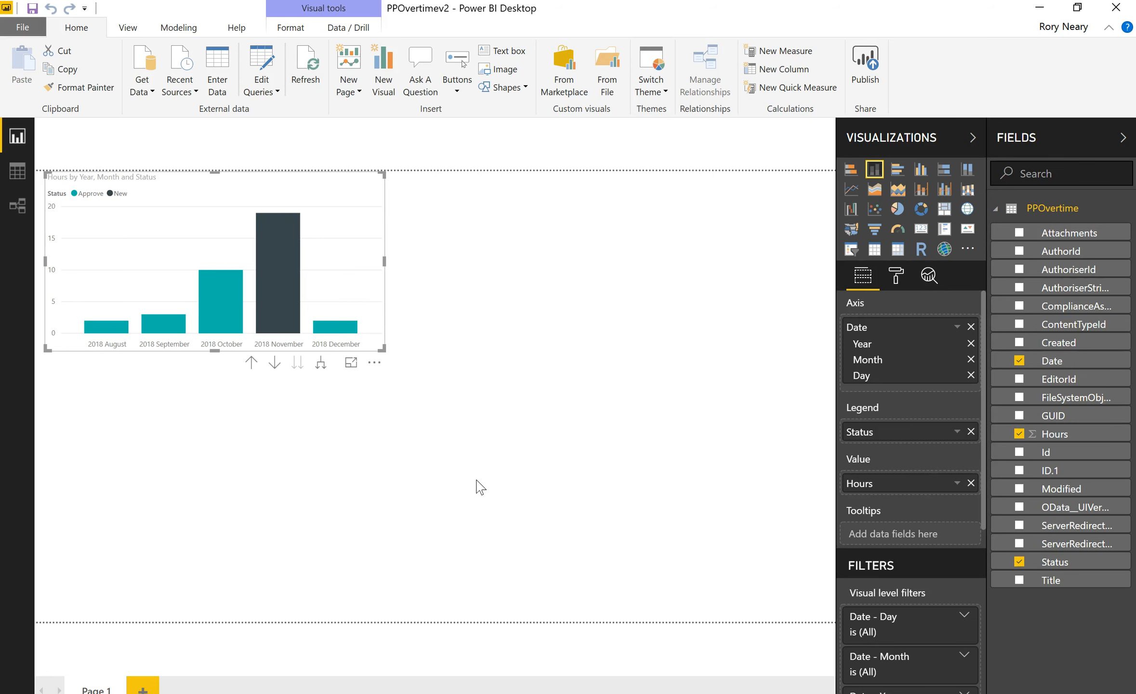
mouse_move(306, 102)
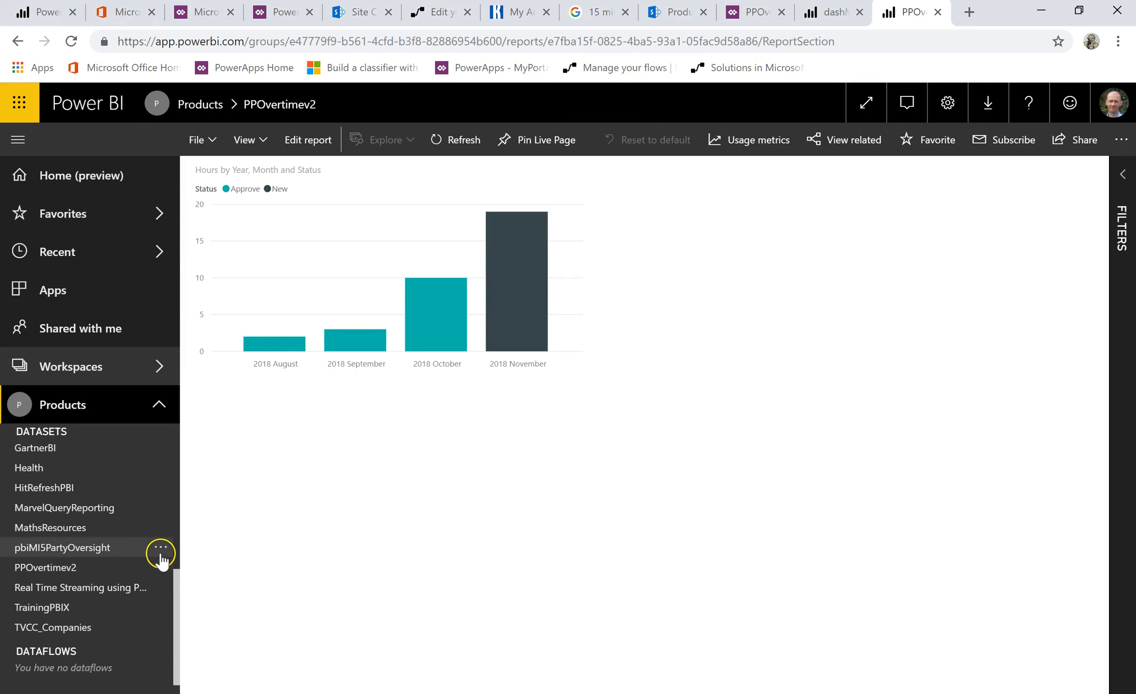
Refresh PPOvertimev2 via its ellipsis menu and confirm the 17:04:43 last refresh
click(156, 567)
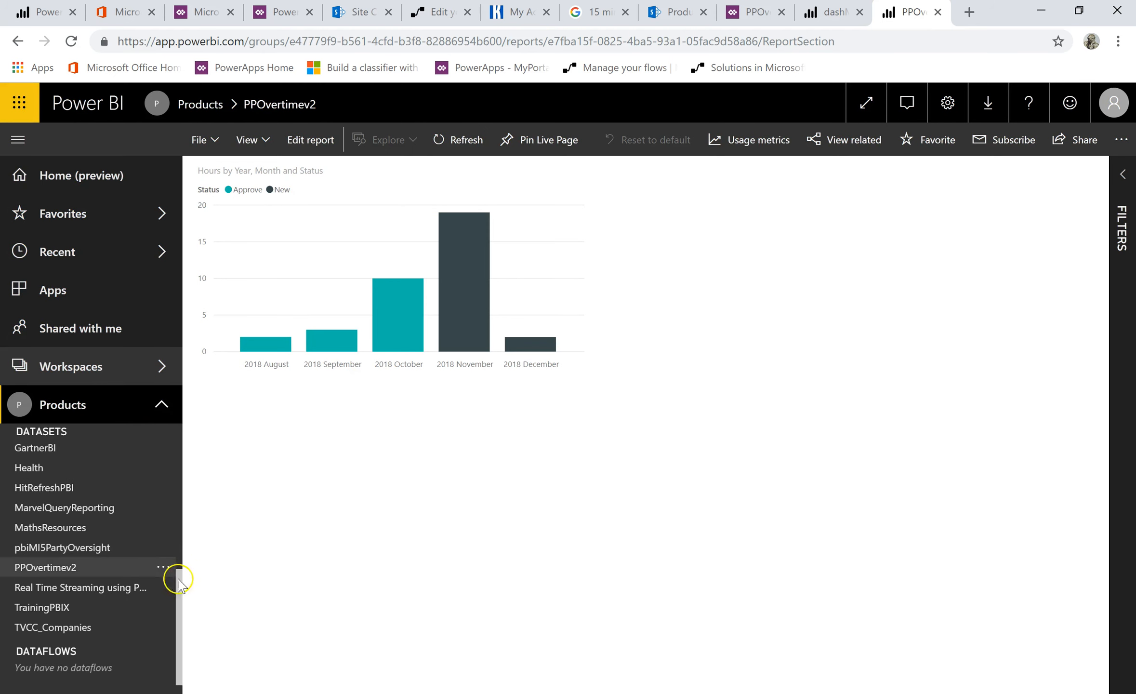
mouse_move(146, 582)
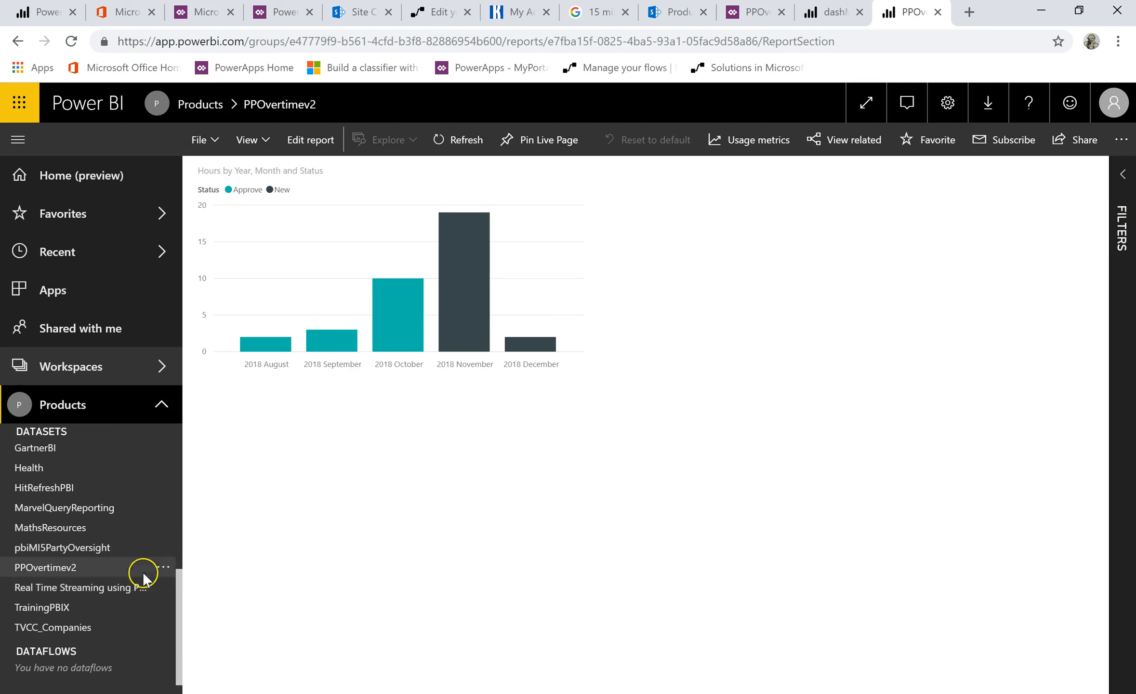
click(163, 567)
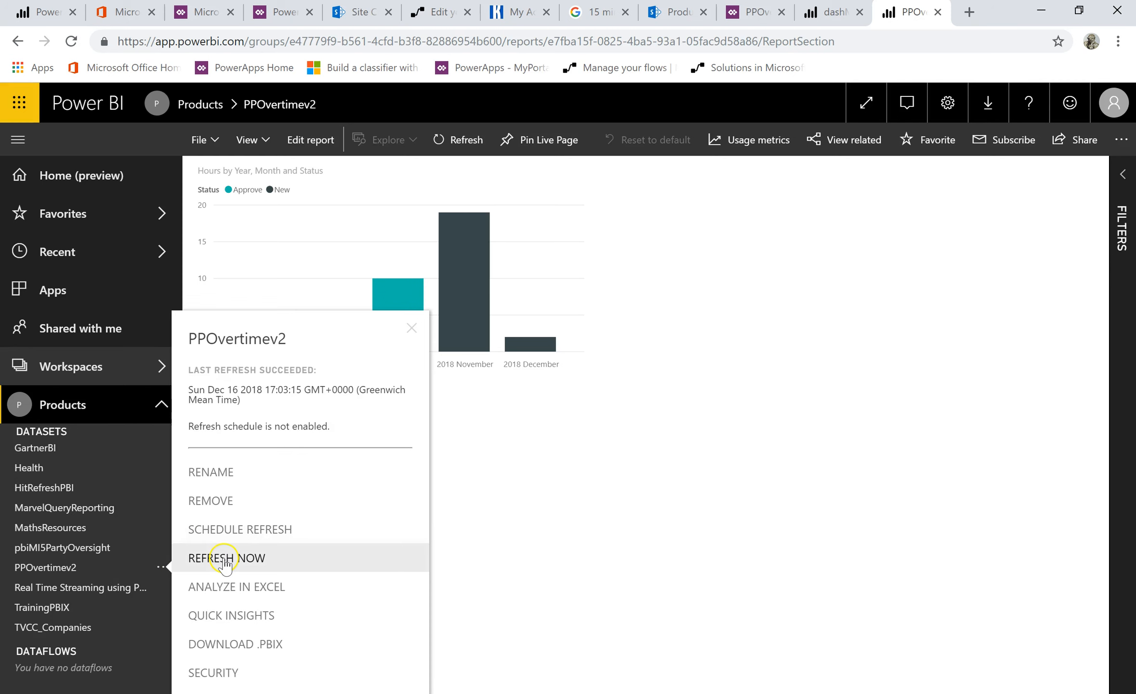
click(226, 558)
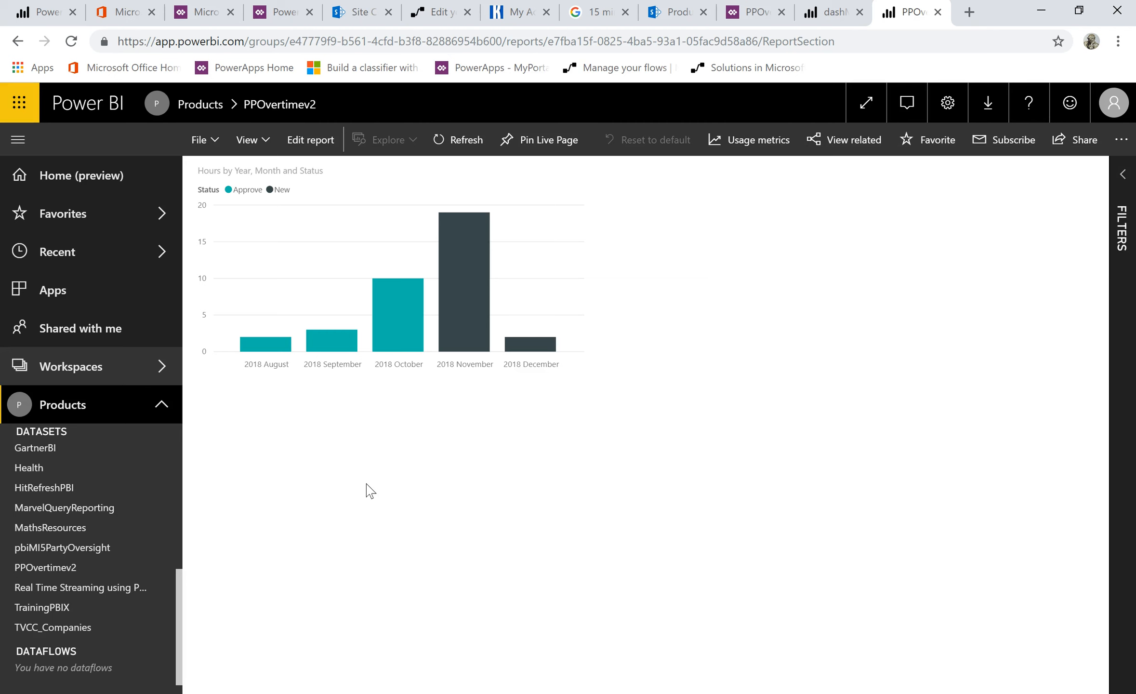
mouse_move(159, 593)
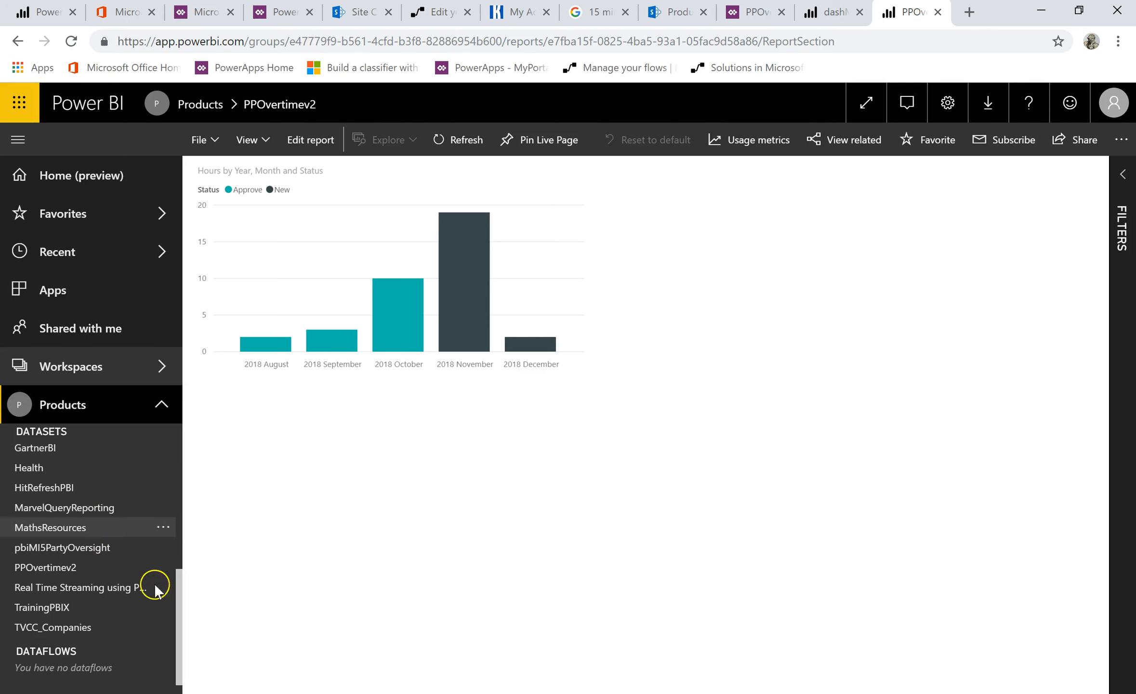
mouse_move(163, 551)
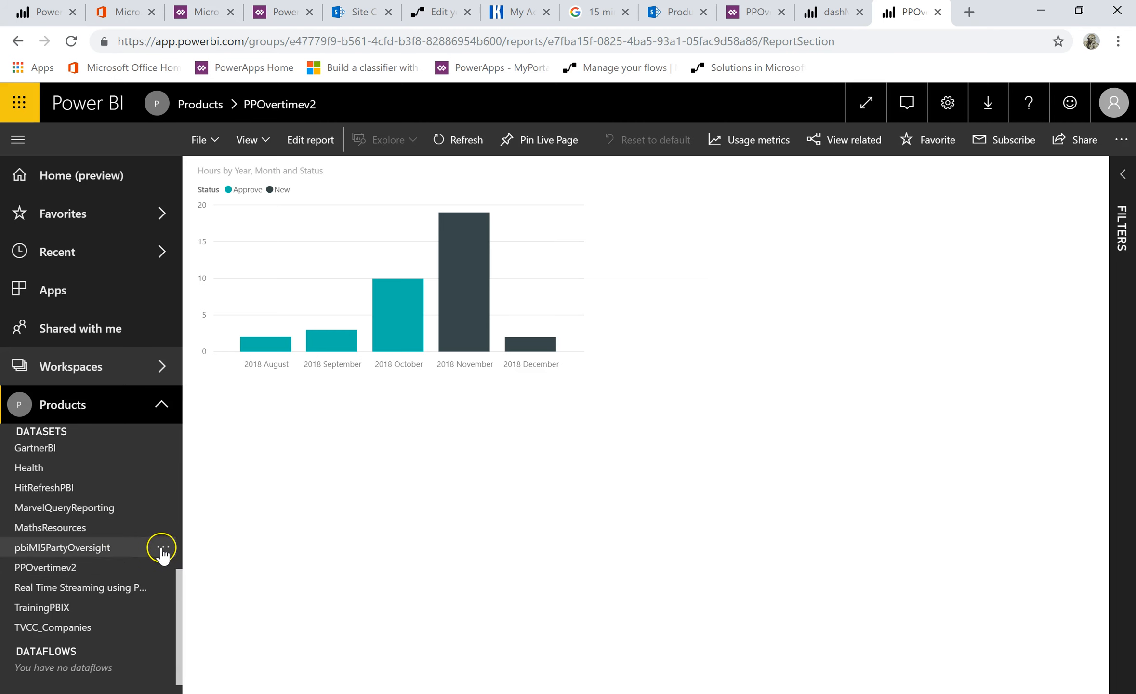
mouse_move(164, 572)
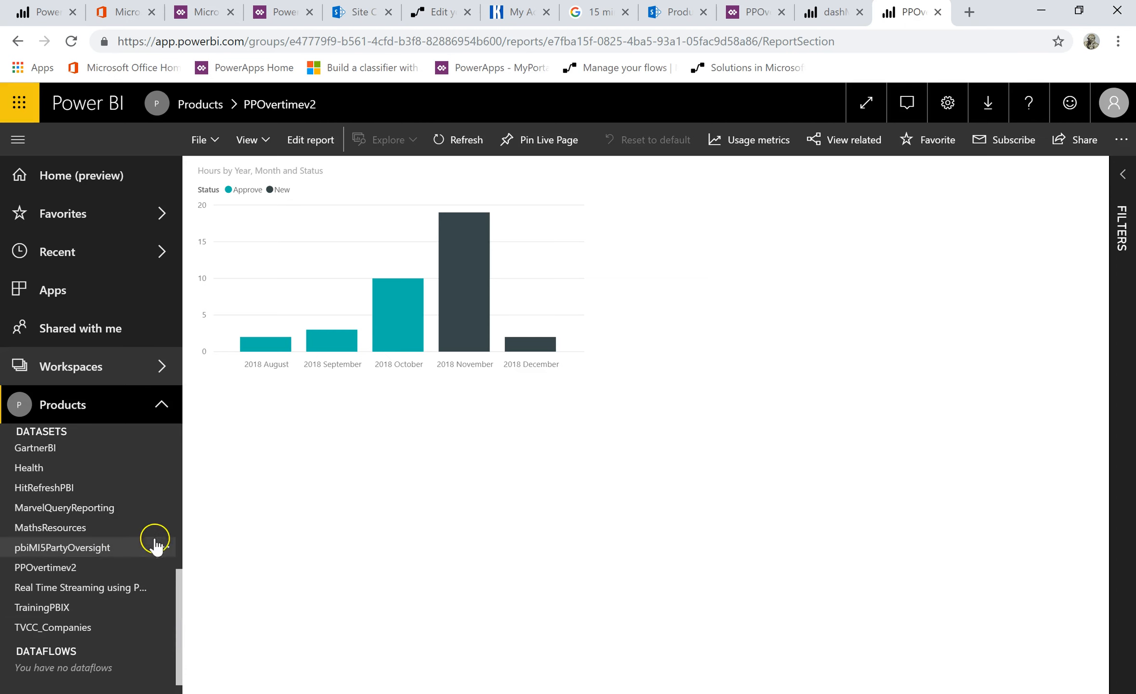
click(163, 570)
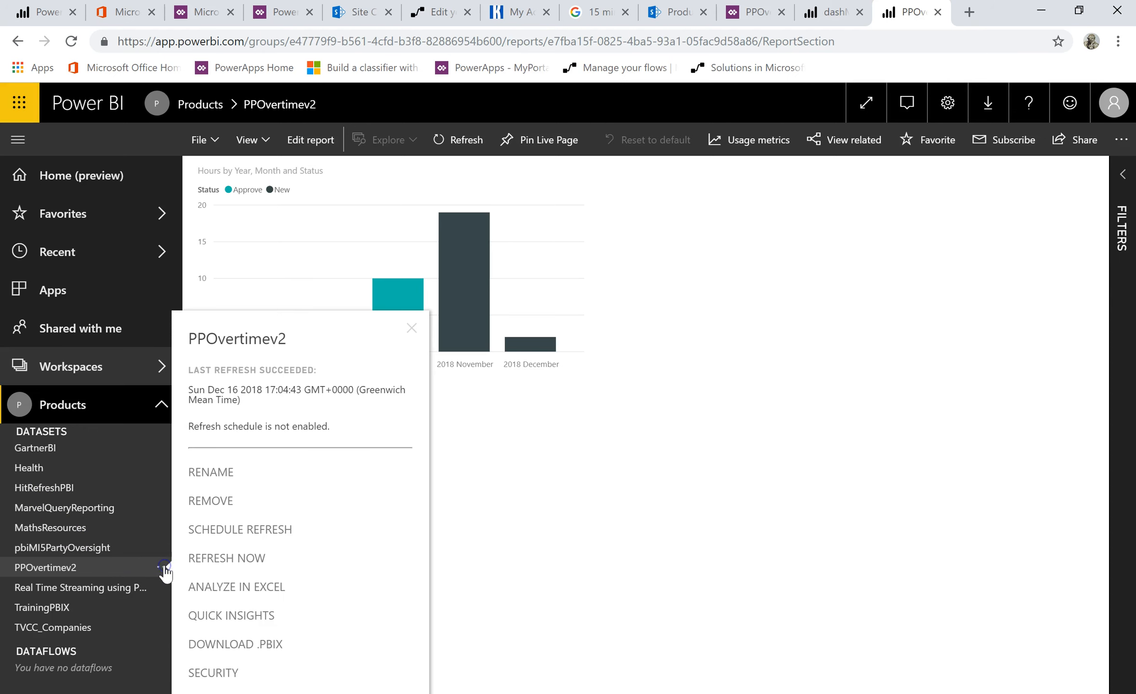
mouse_move(234, 537)
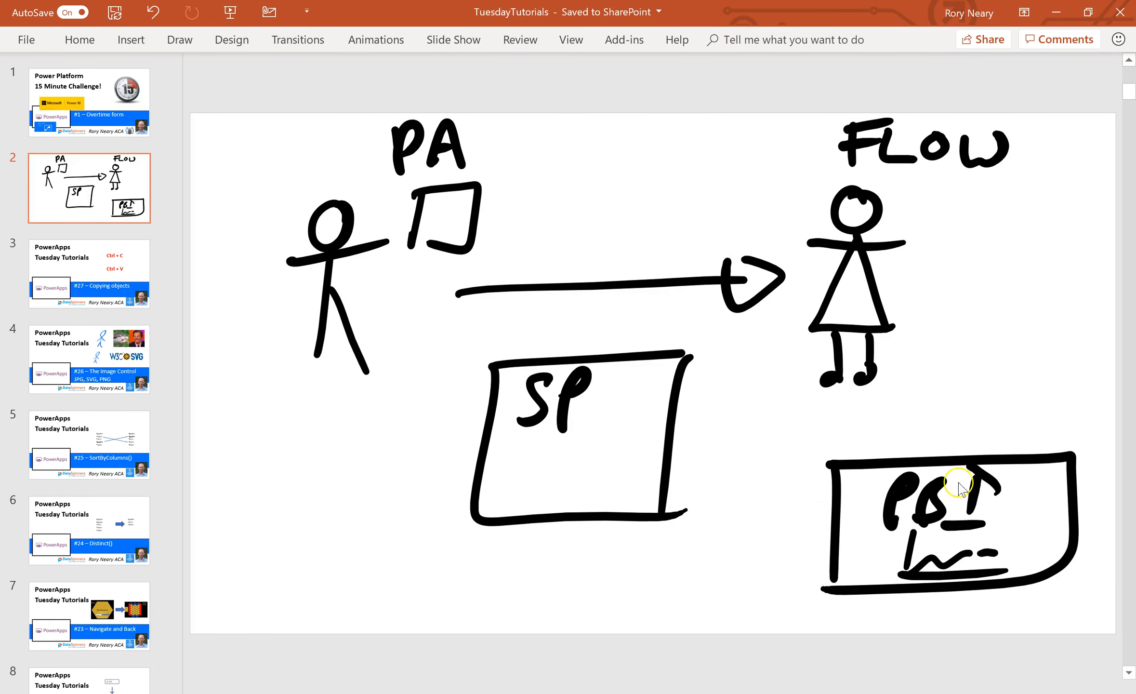
mouse_move(295, 452)
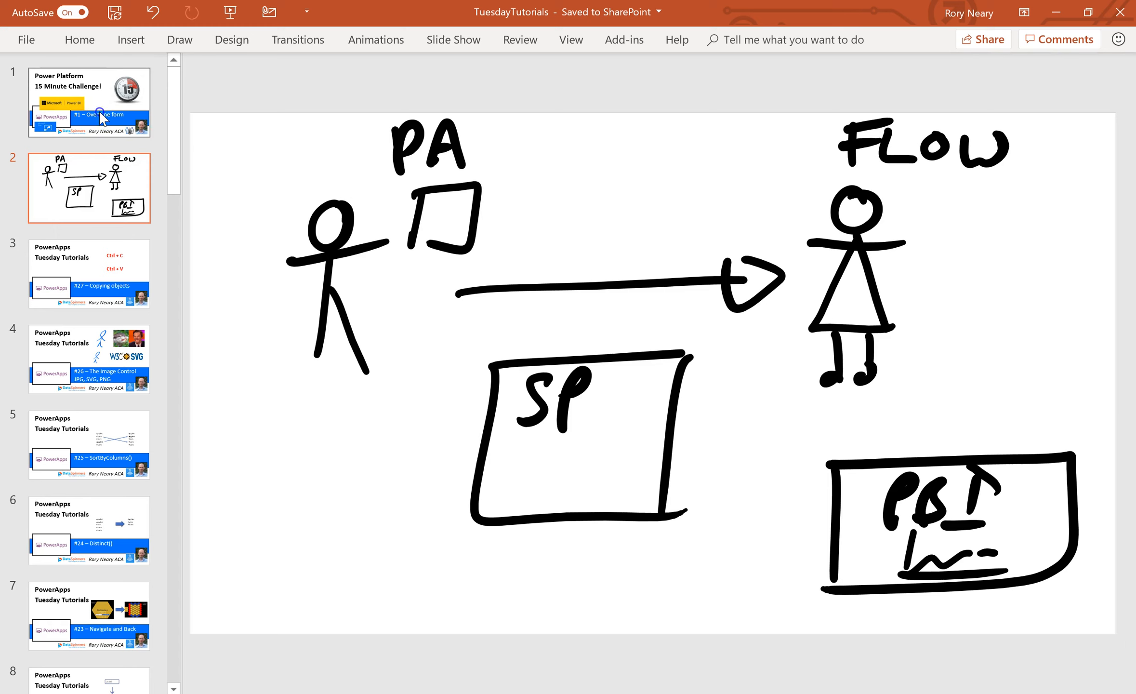
Select the slide 1 thumbnail in the TuesdayTutorials deck's slide pane
click(89, 103)
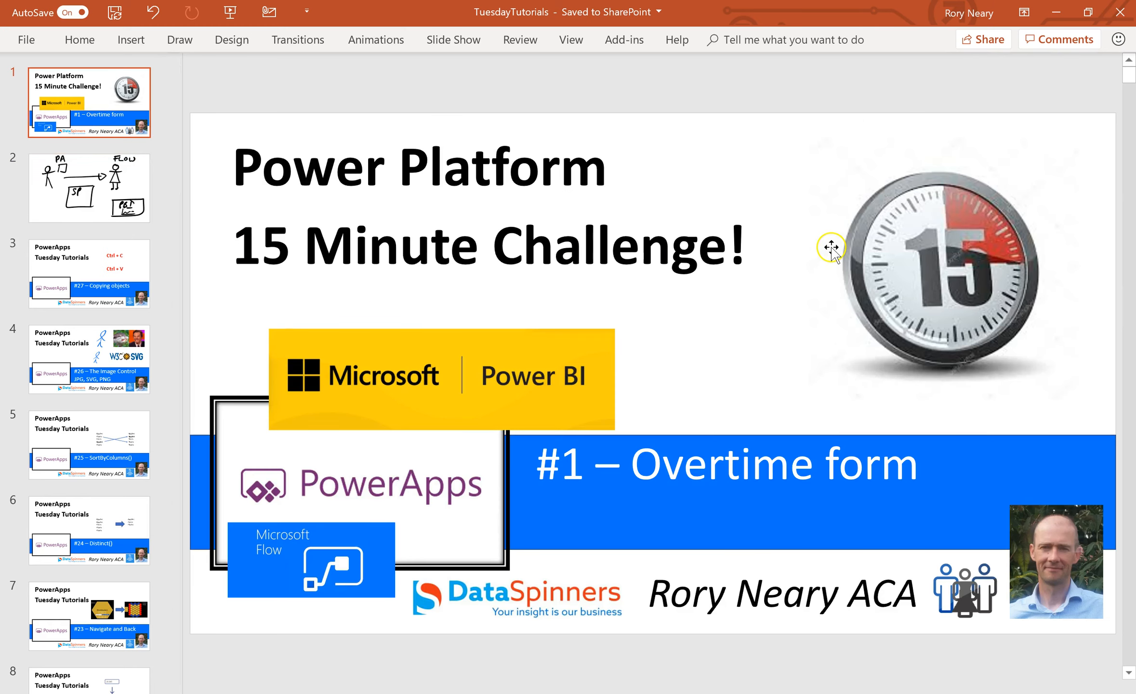
mouse_move(742, 296)
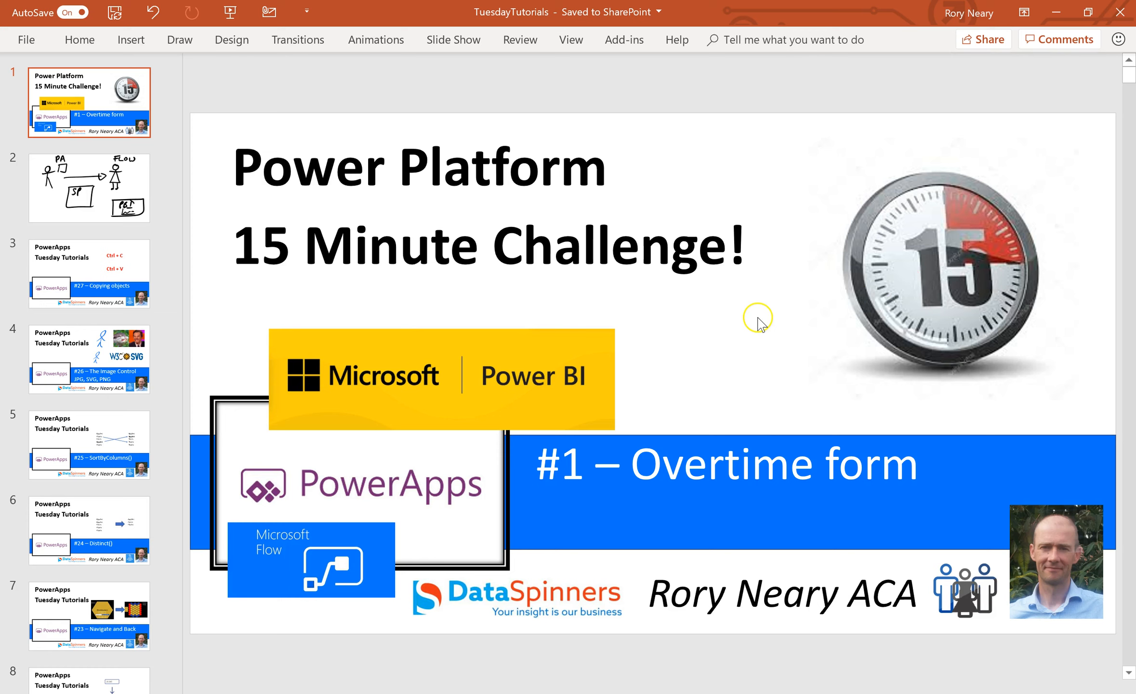
mouse_move(921, 286)
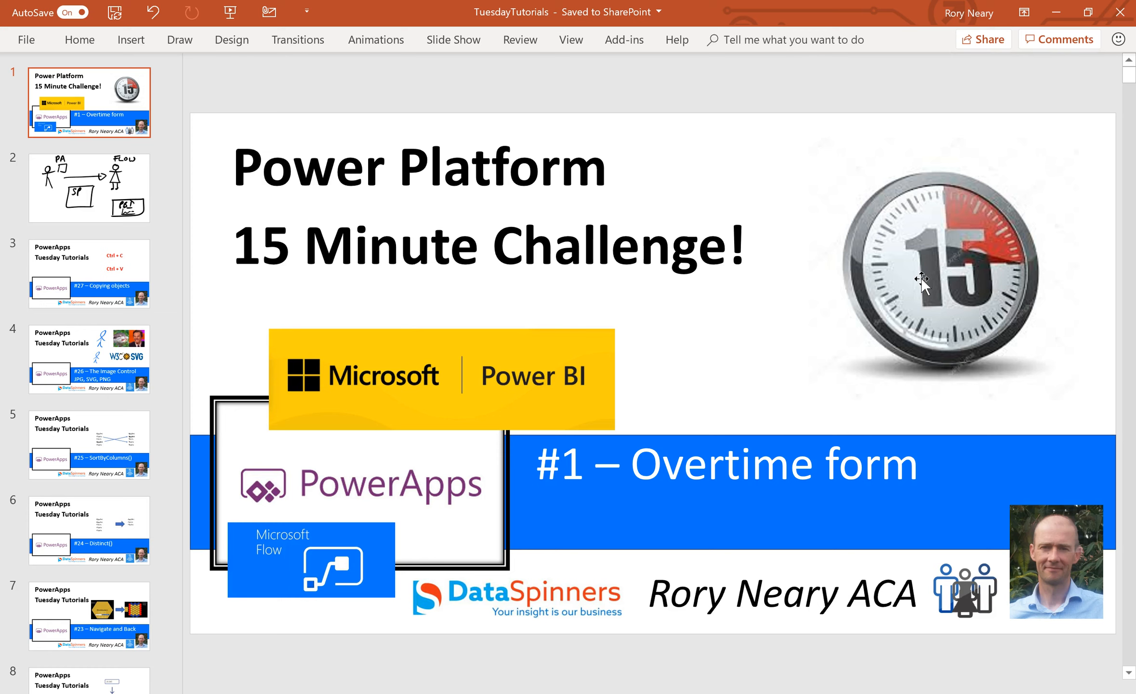
mouse_move(734, 392)
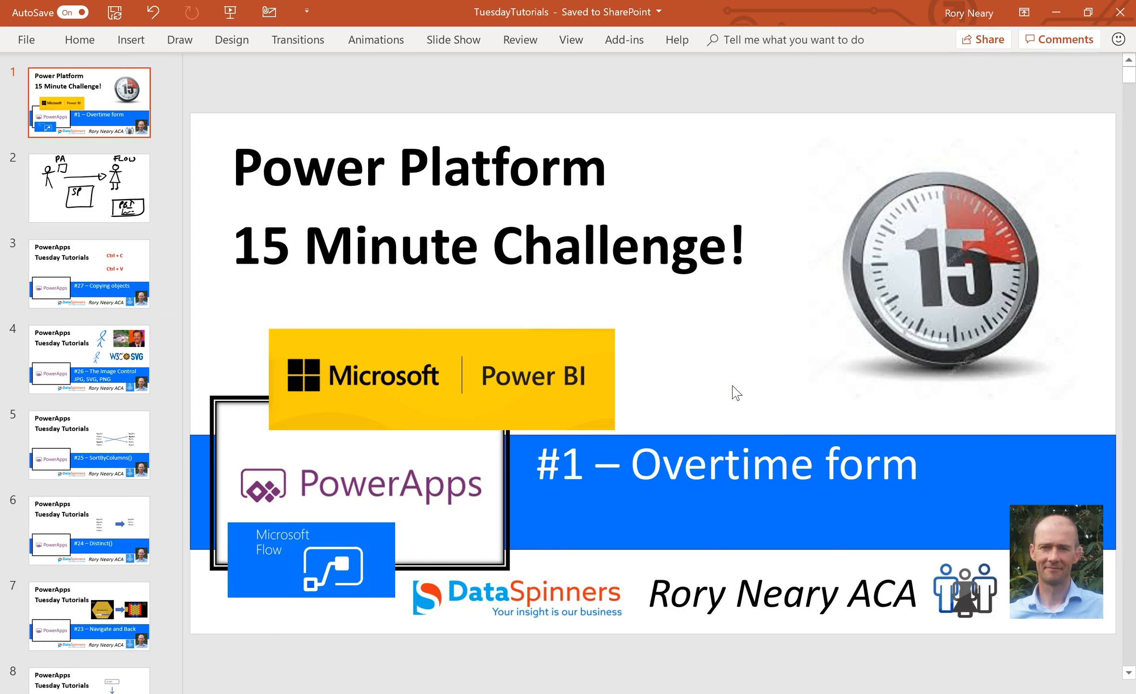